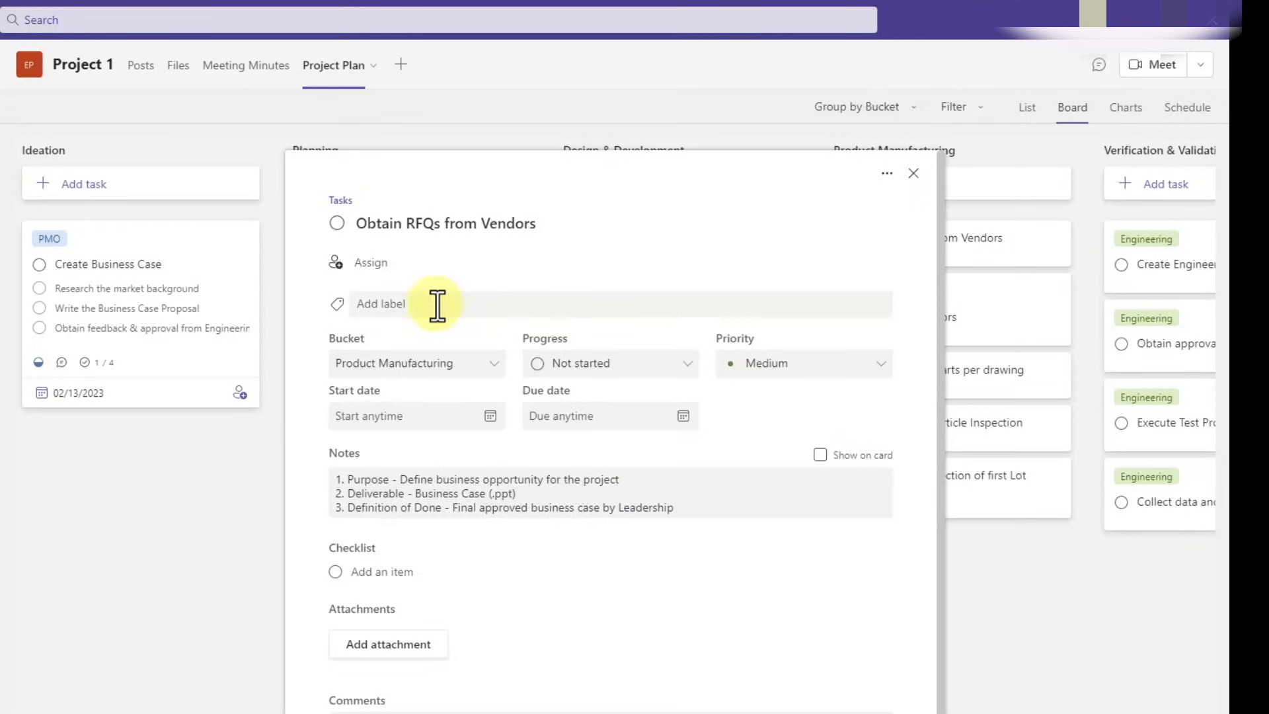
# Preview the Project 1 plan and files, then bring up the private team details form.
pyautogui.click(381, 304)
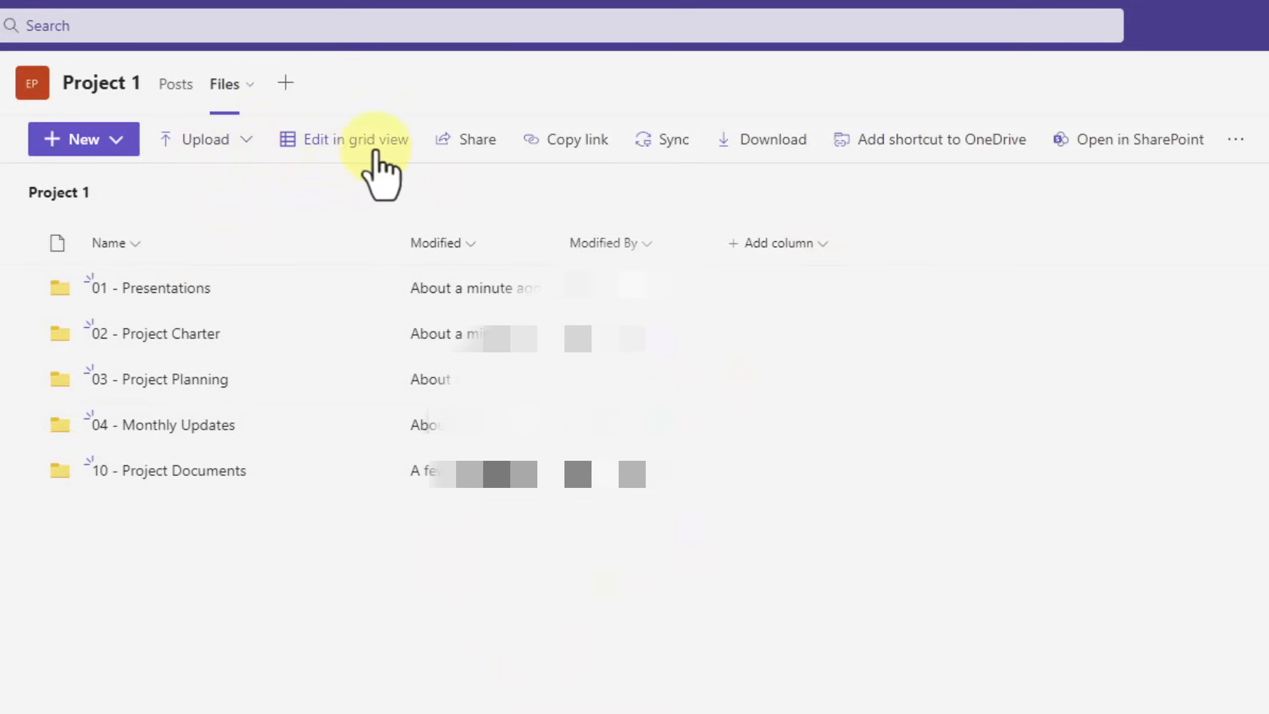
pyautogui.click(312, 83)
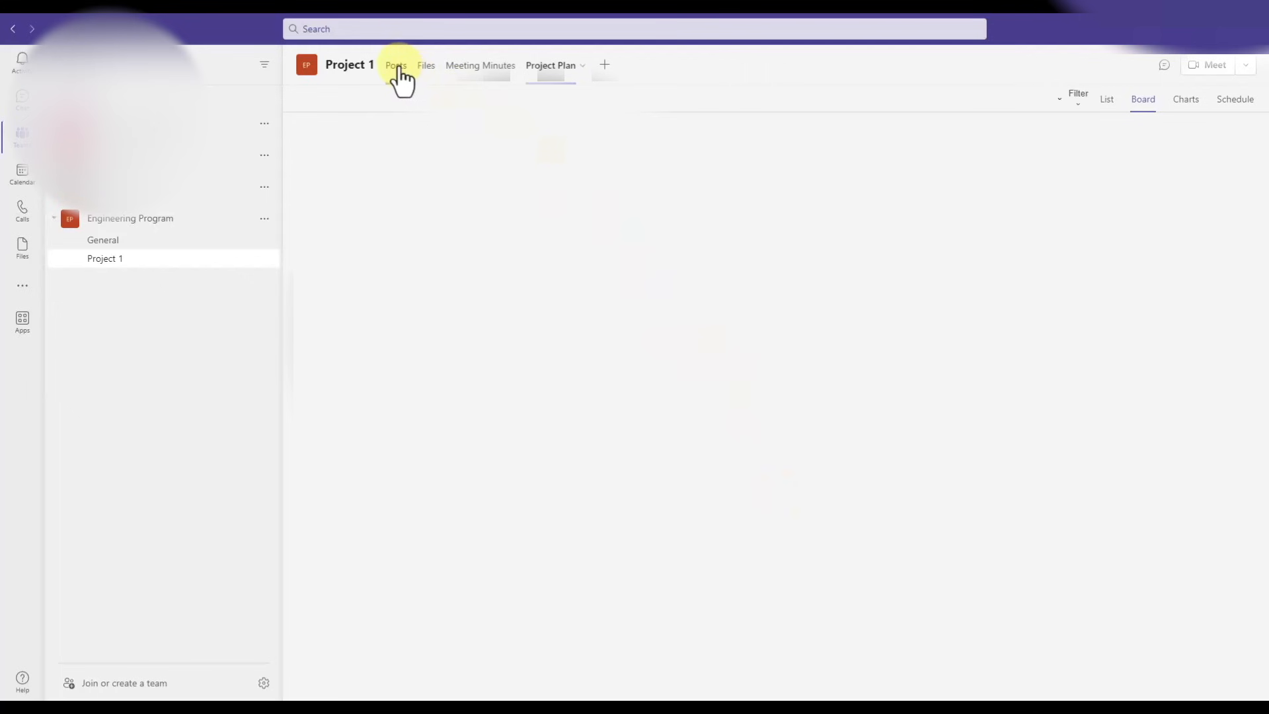
pyautogui.click(396, 66)
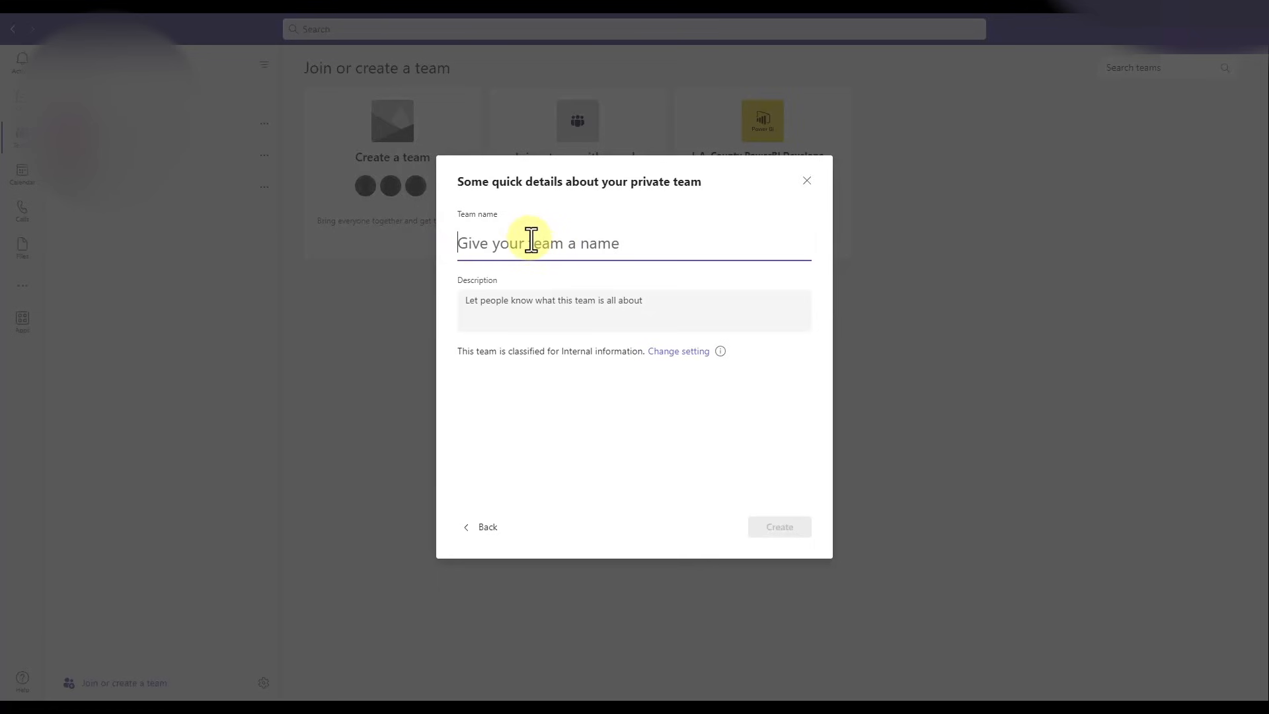
# Name the team Engineering Program with its description, create it and skip adding members.
pyautogui.write('Engineering Program')
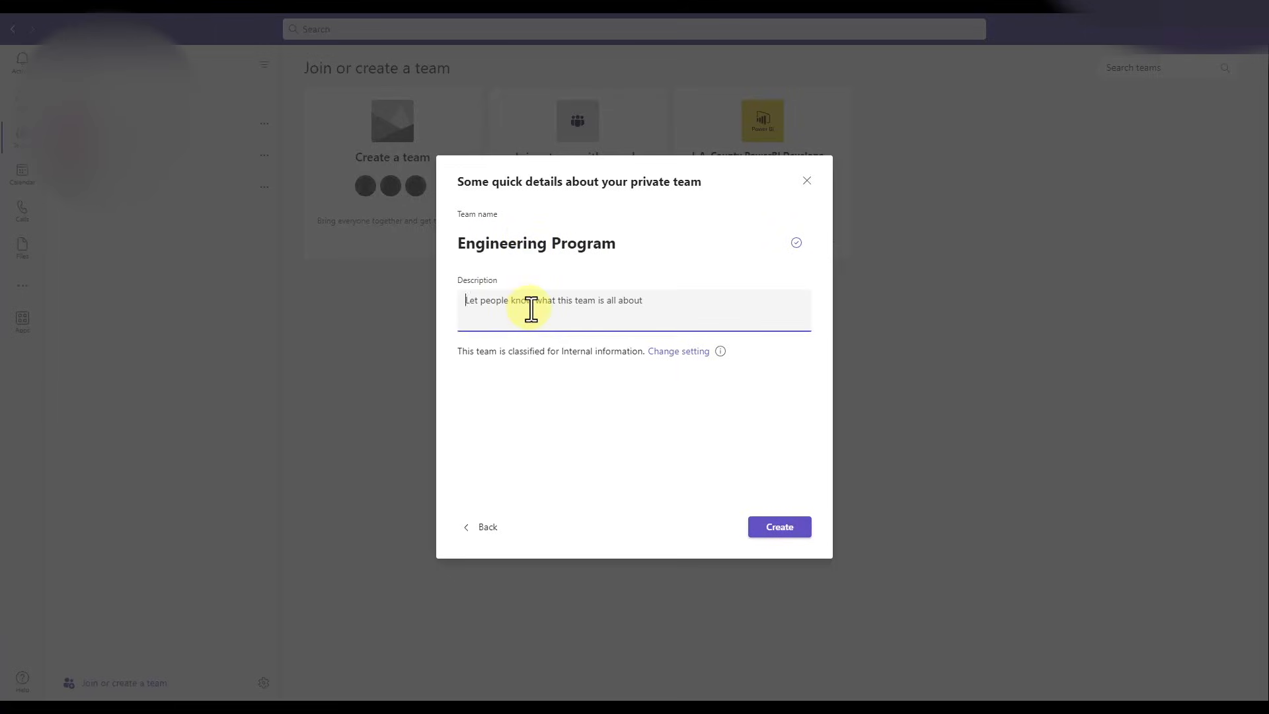
pyautogui.write('Program of Engineering projects')
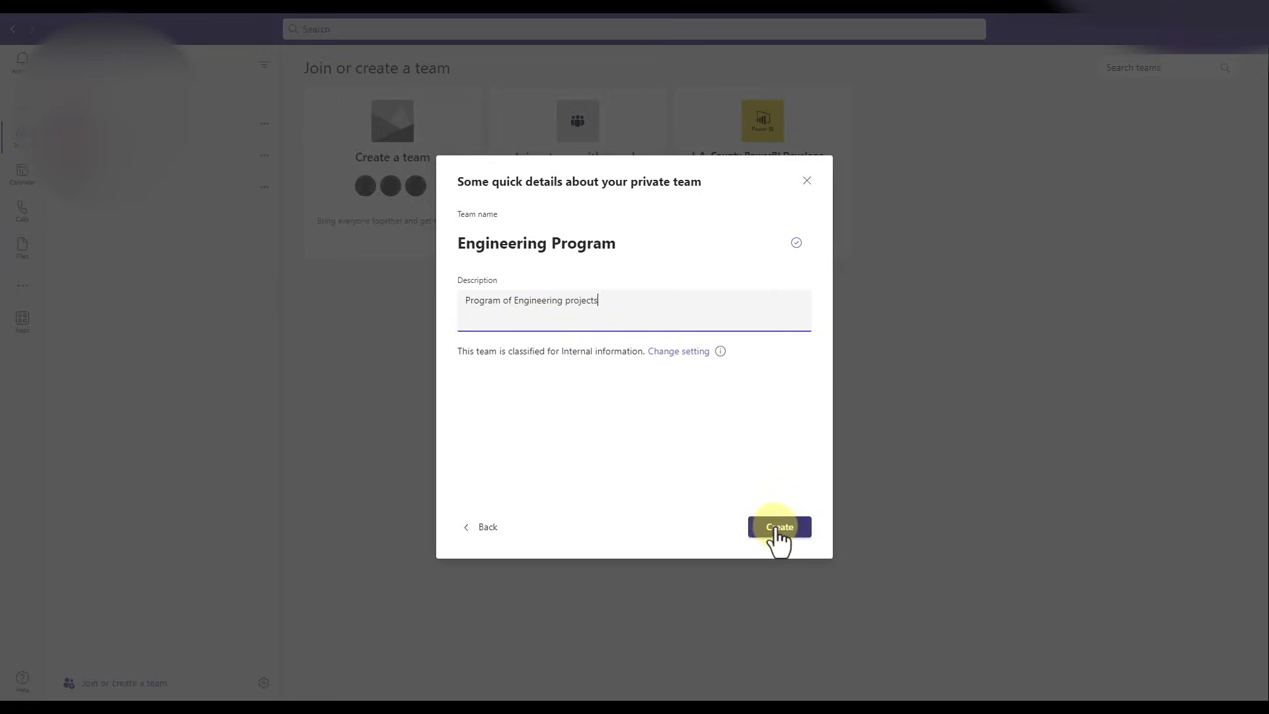
pyautogui.click(777, 526)
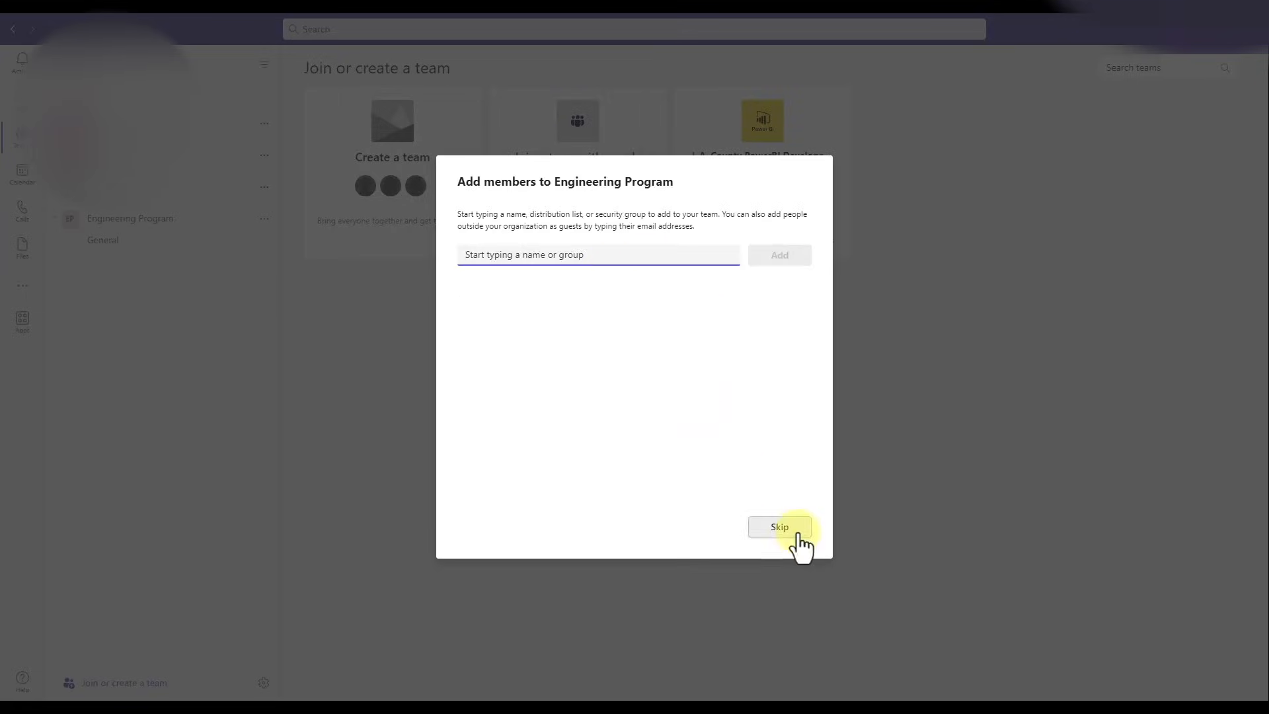
pyautogui.click(779, 528)
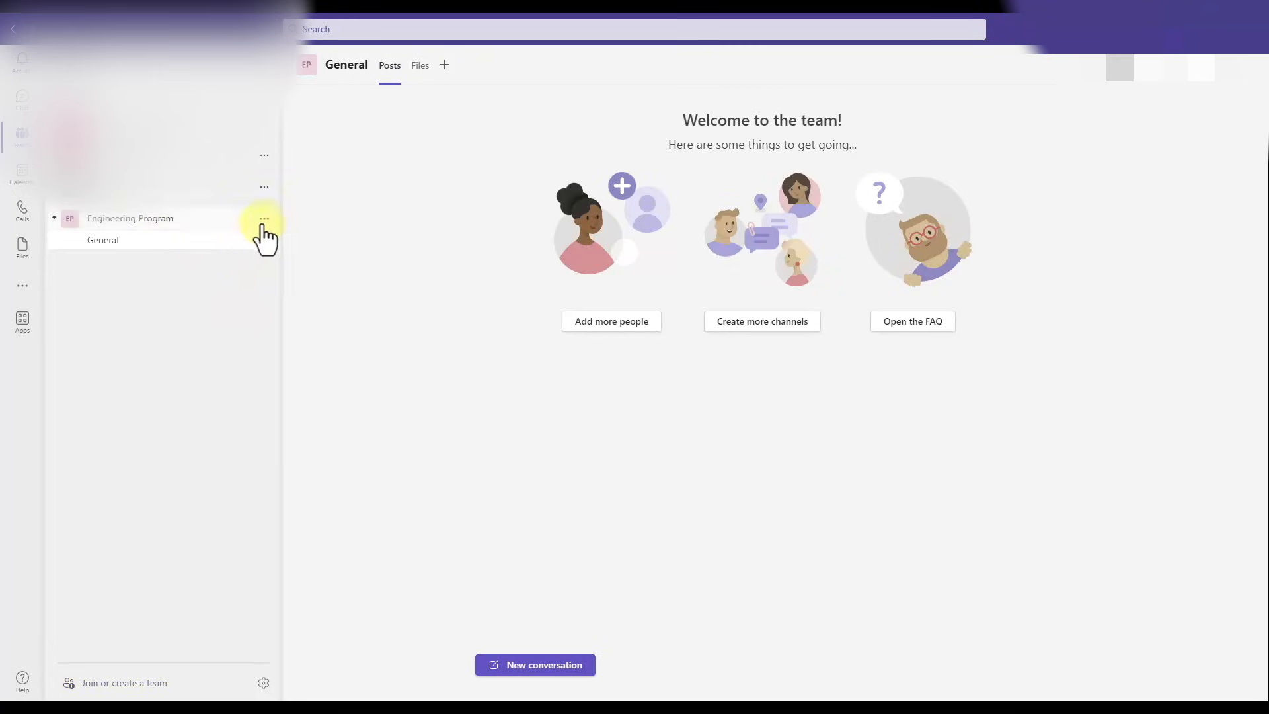
pyautogui.click(264, 218)
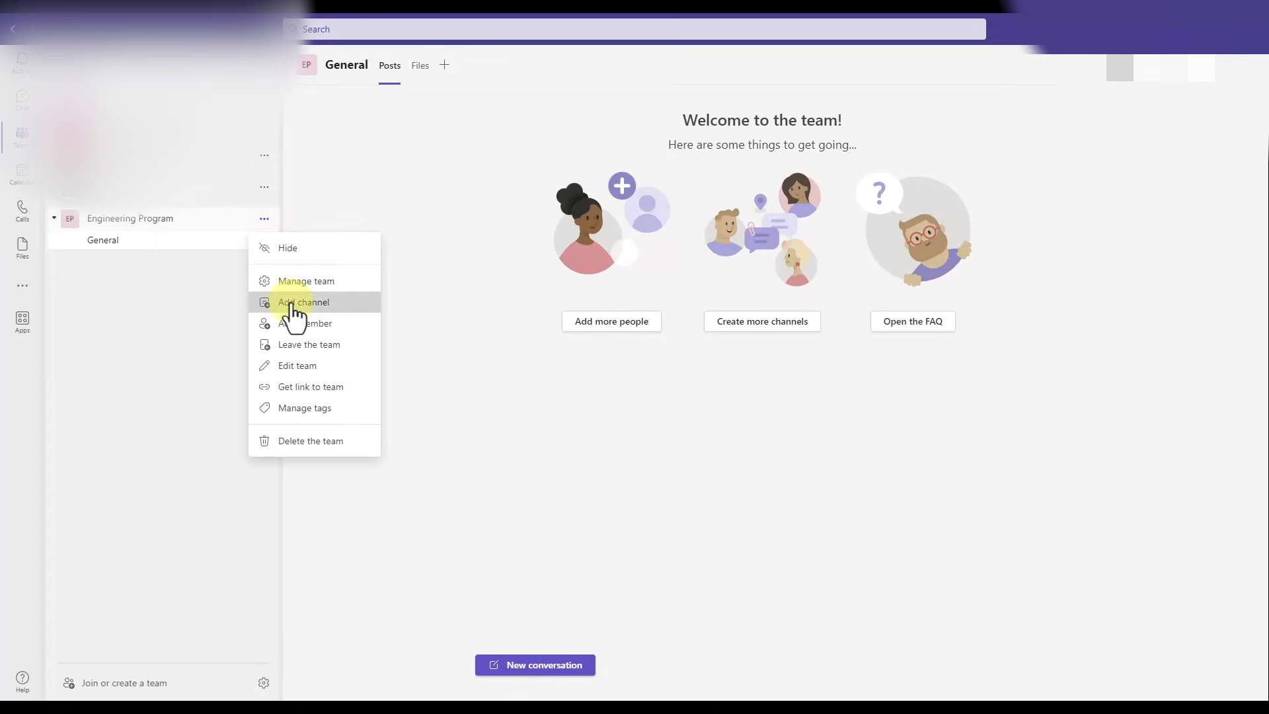
pyautogui.click(304, 301)
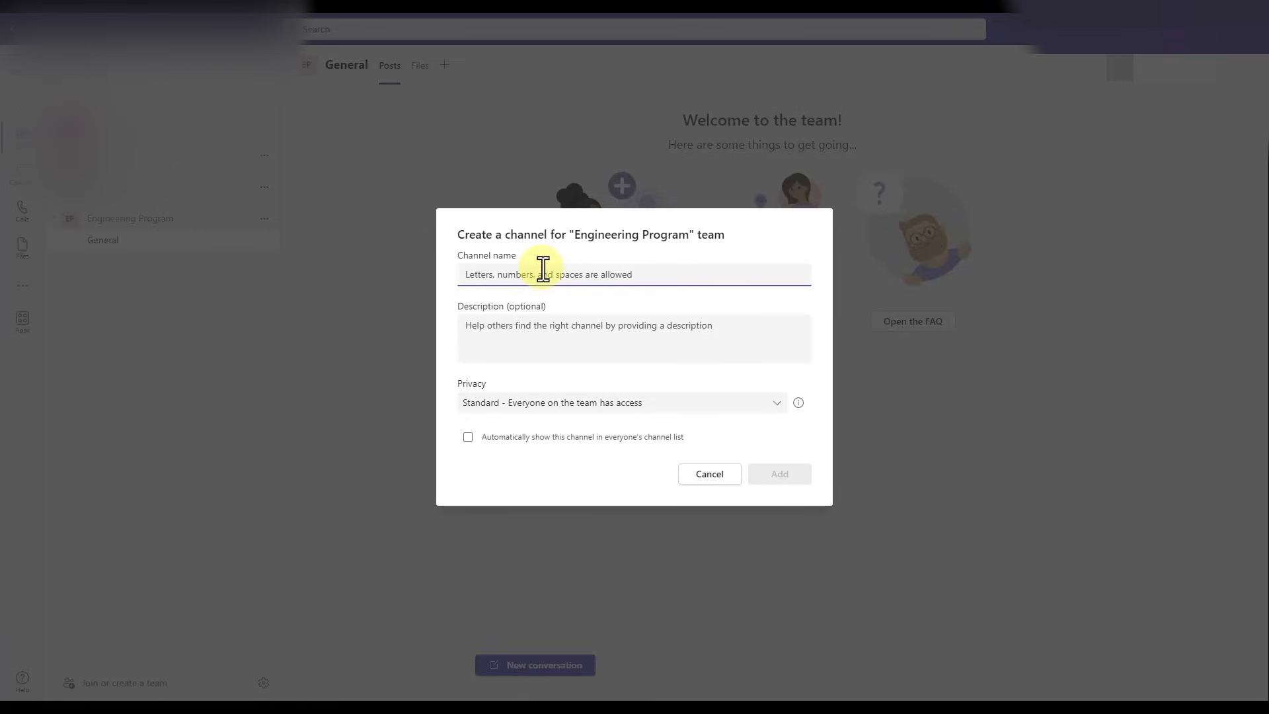
pyautogui.click(709, 474)
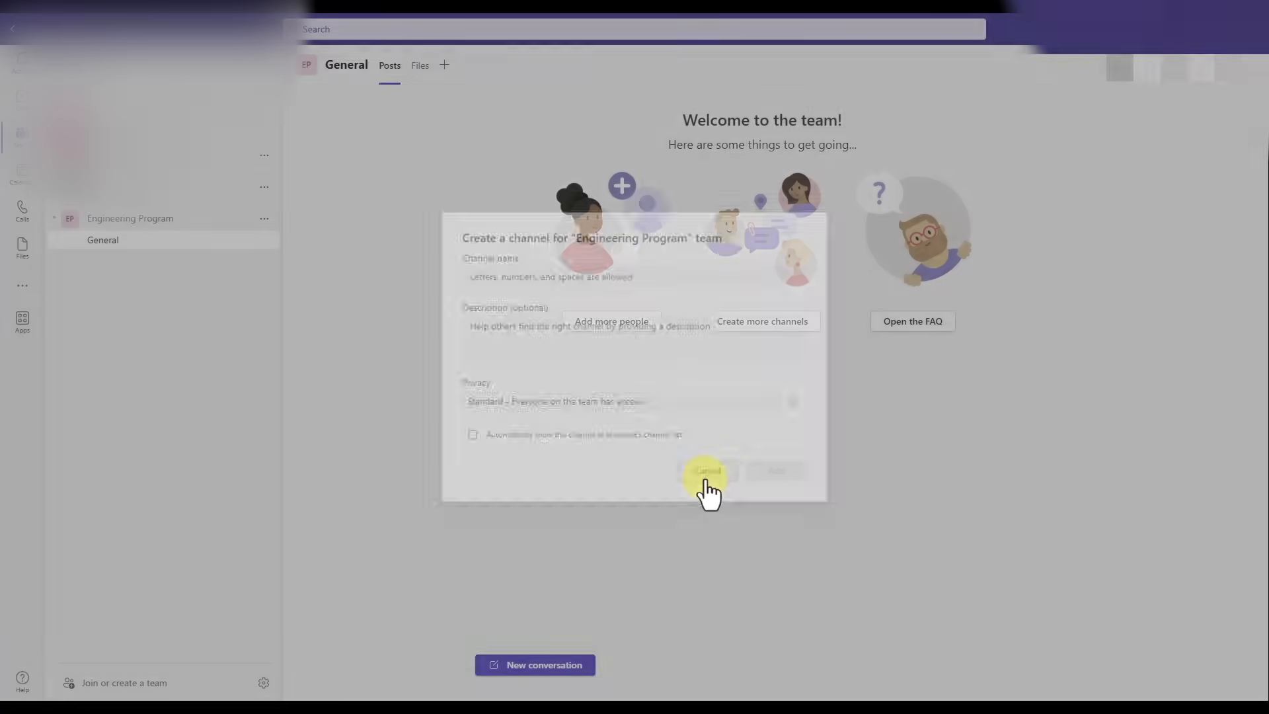
pyautogui.click(705, 471)
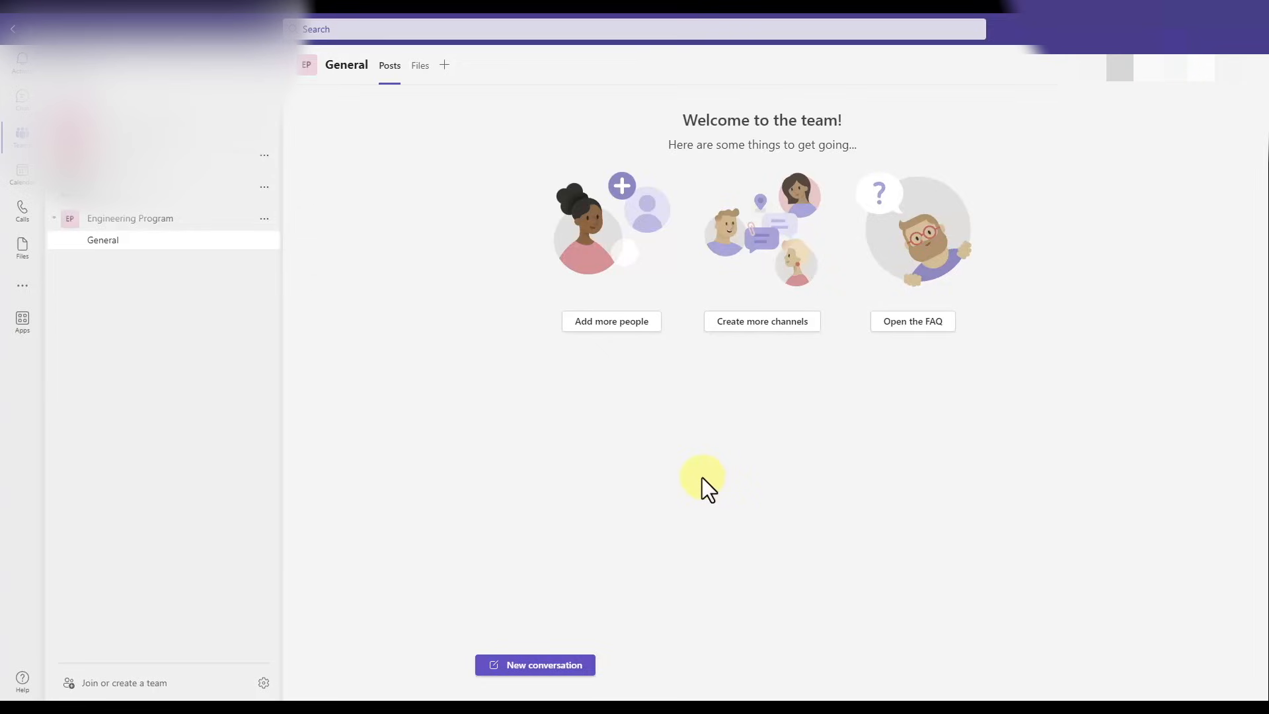
pyautogui.moveTo(122, 225)
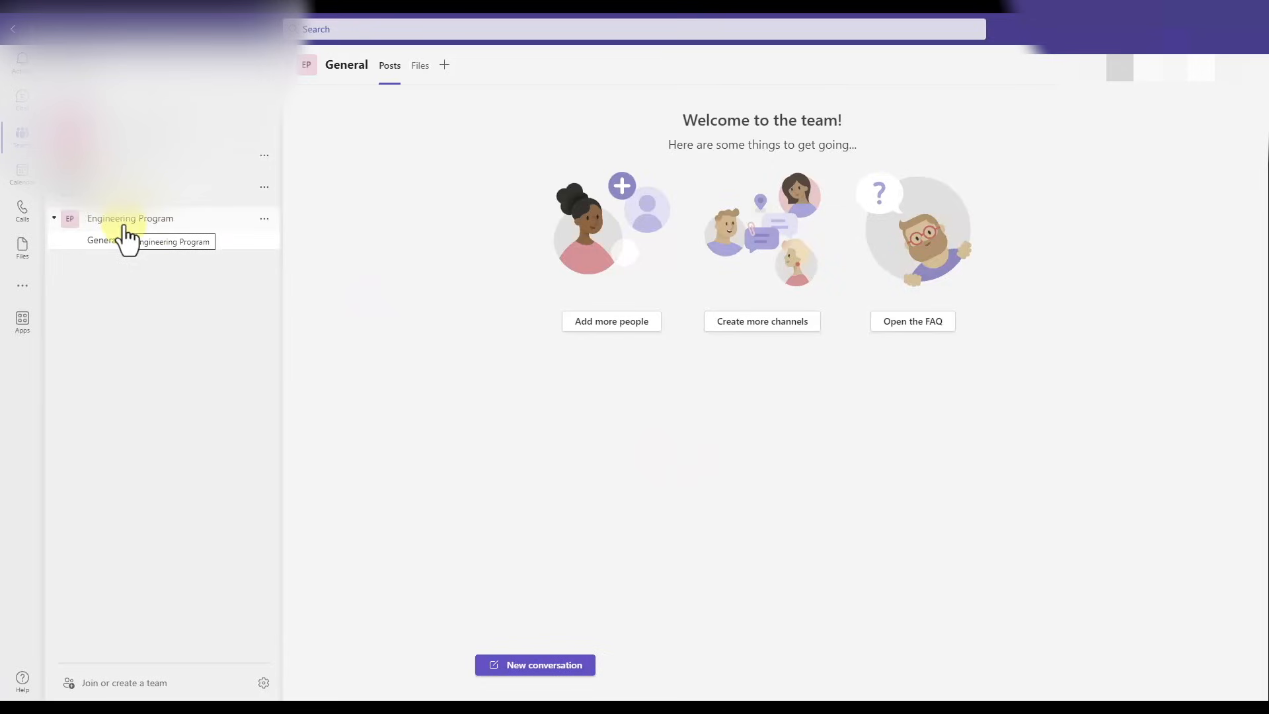
pyautogui.moveTo(201, 218)
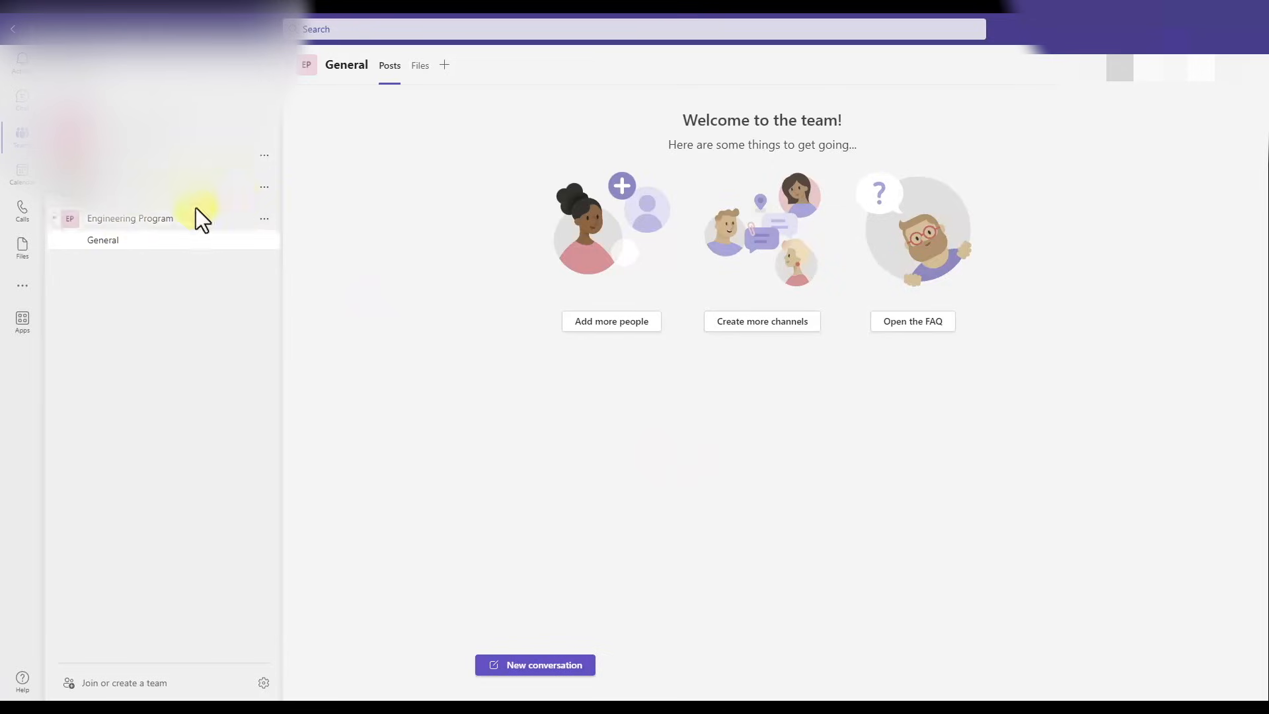
pyautogui.moveTo(104, 240)
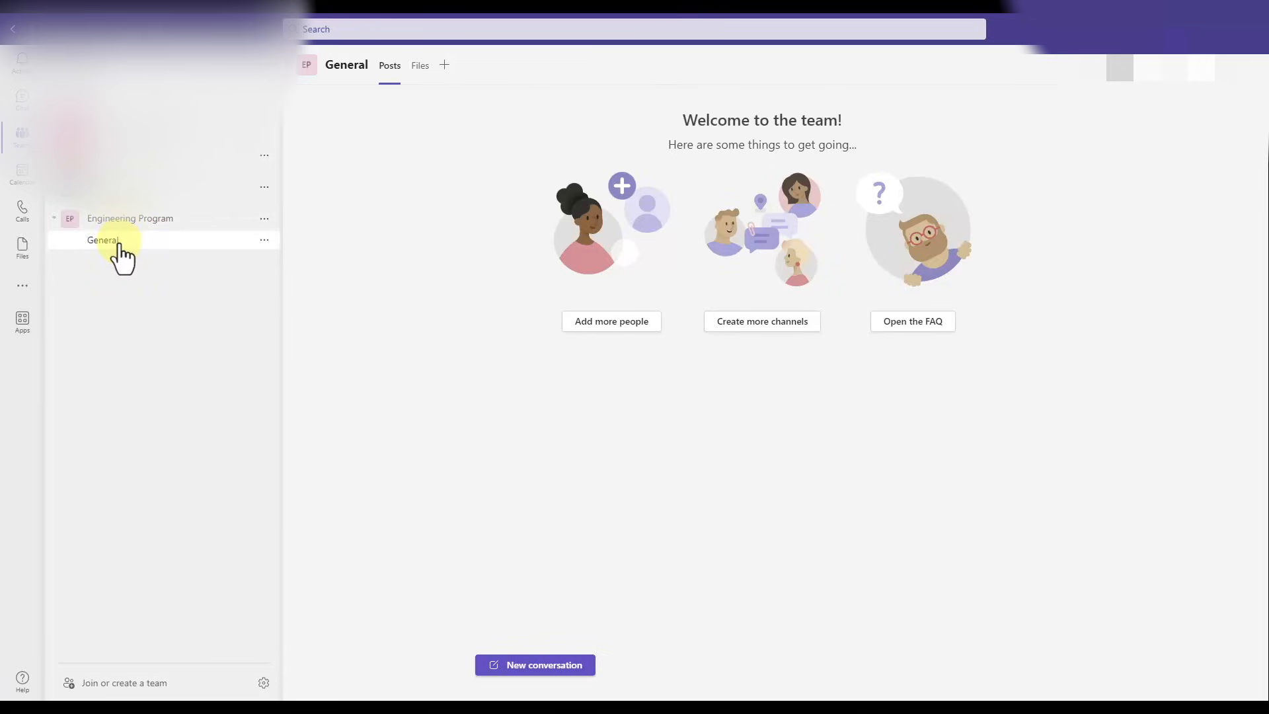
pyautogui.moveTo(103, 239)
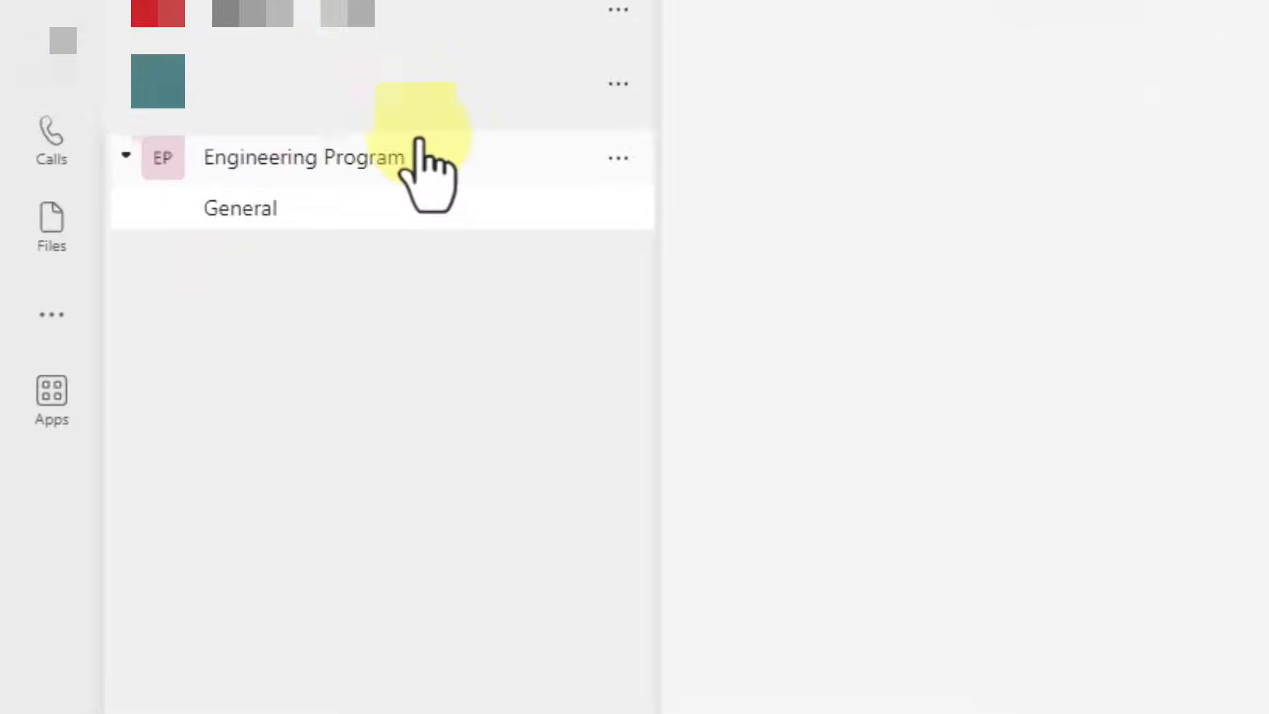
pyautogui.click(617, 157)
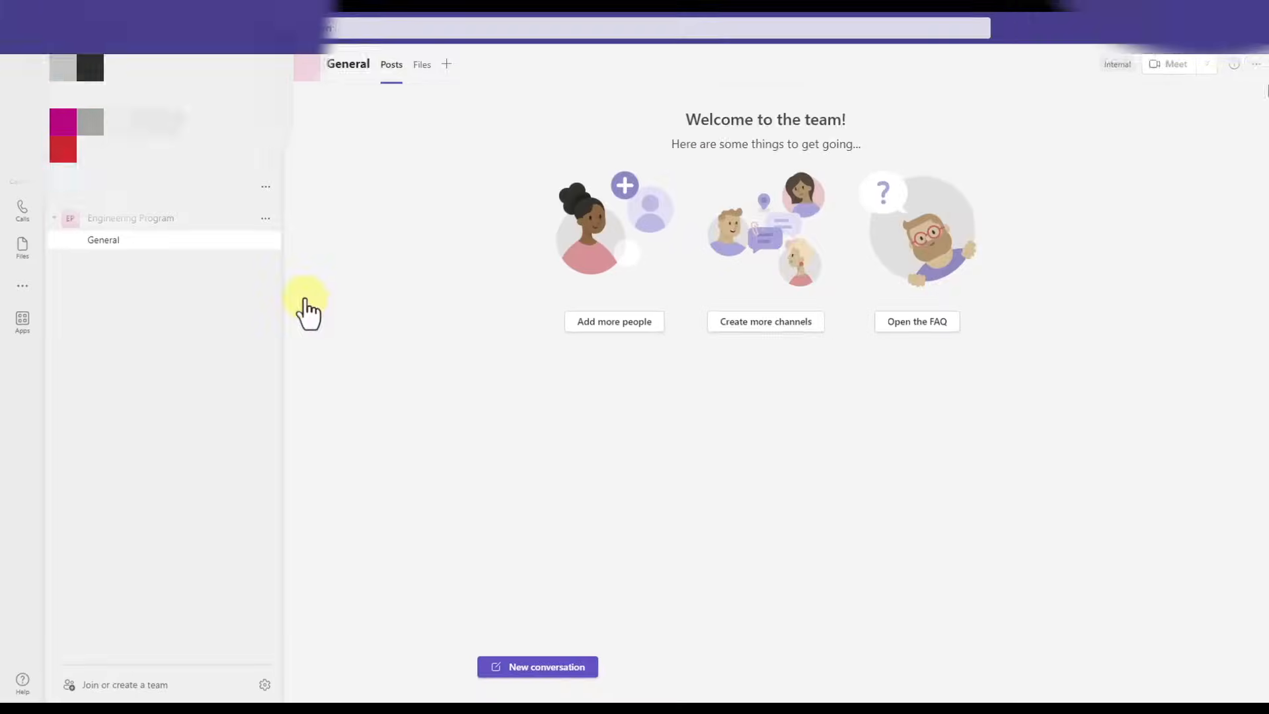
# Add a standard Project 1 channel described as an engineering project for a new electromechanical air-pressure device.
pyautogui.click(766, 322)
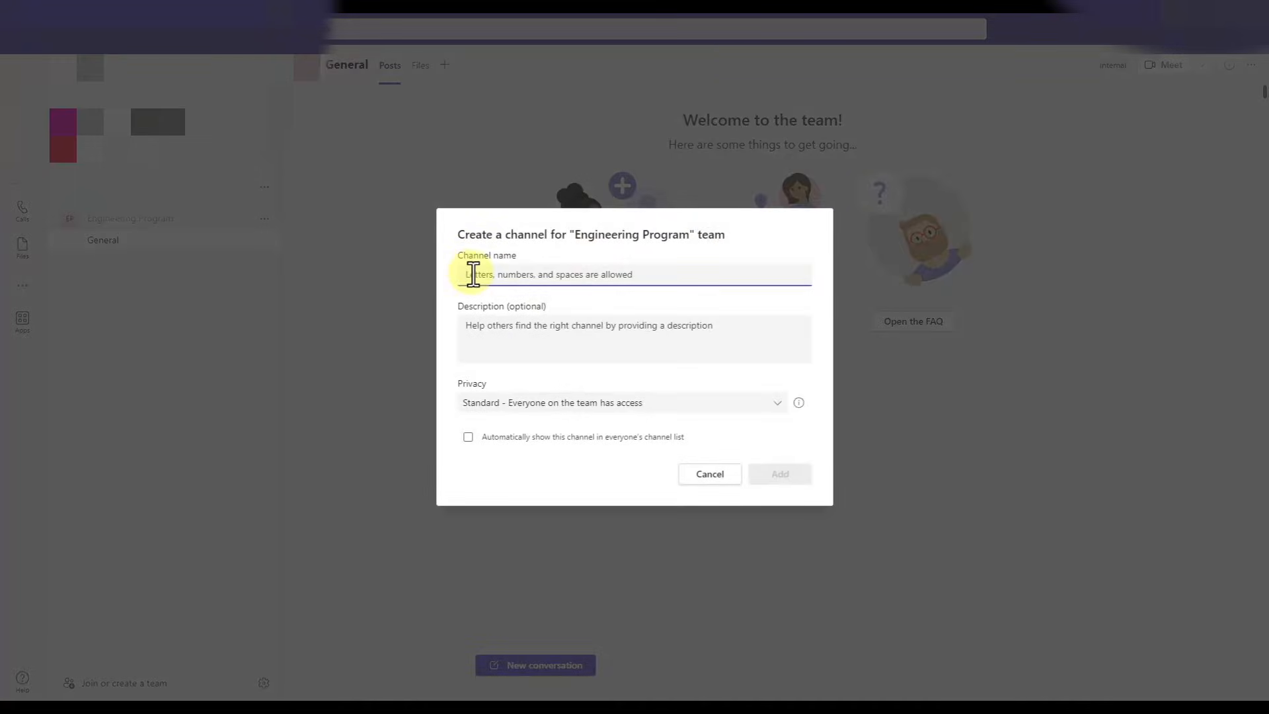
pyautogui.write('Project 1')
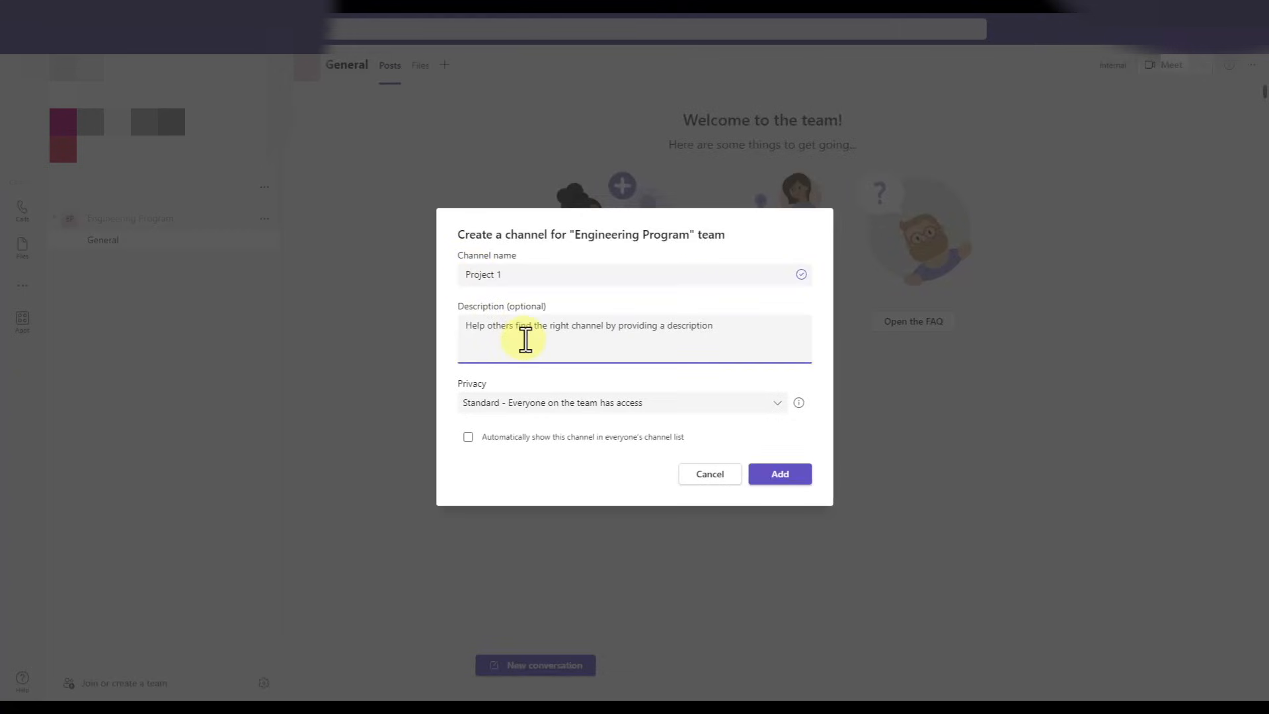
pyautogui.write('Enginering project to develop')
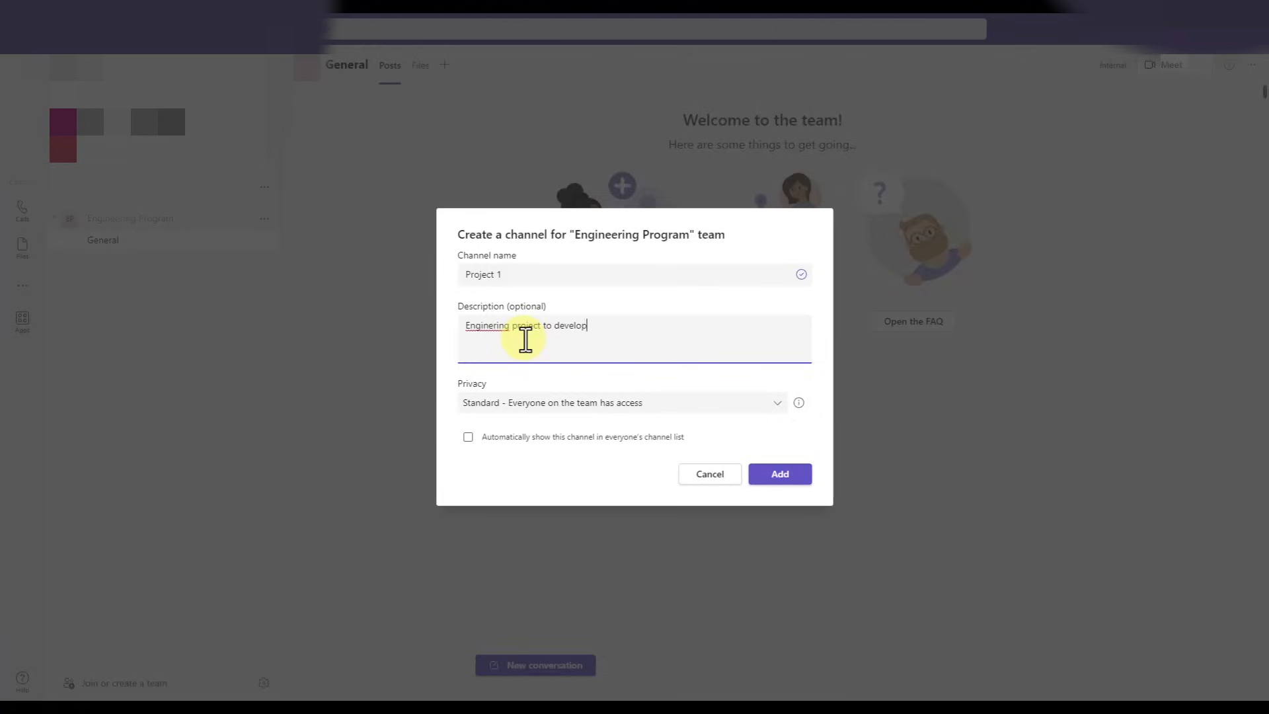
pyautogui.write('a new electromechanical device for dete')
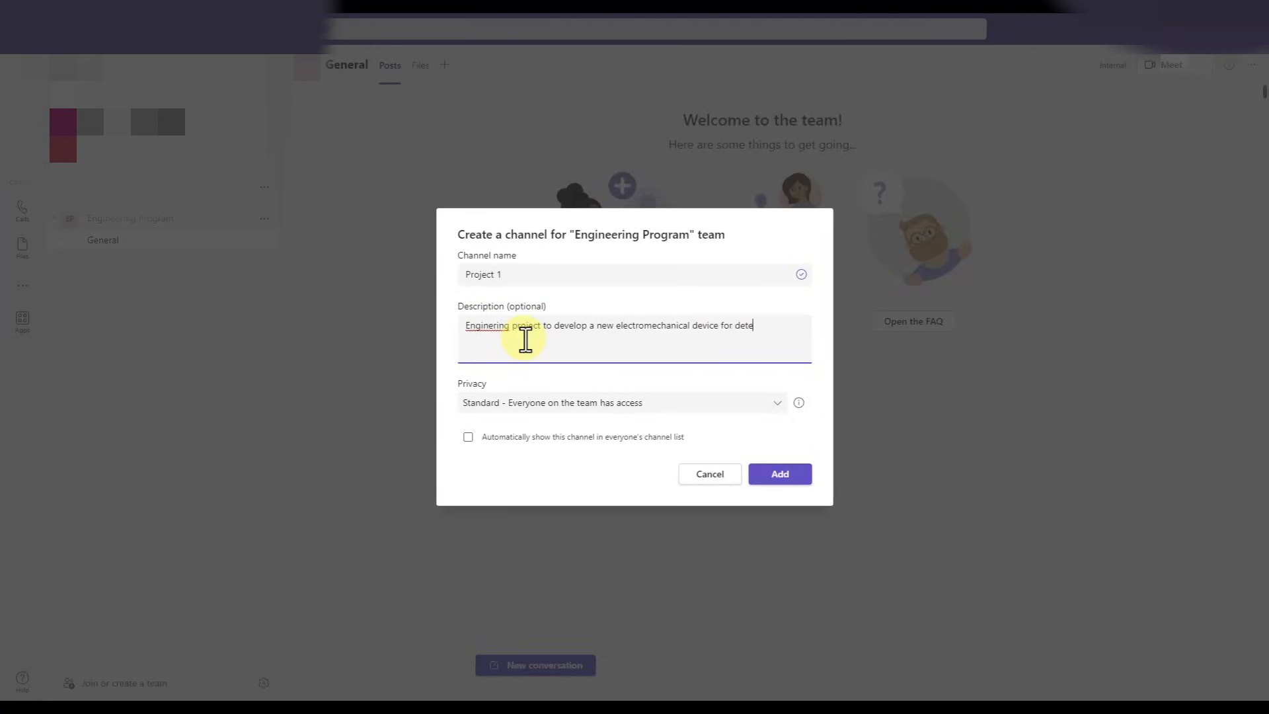
pyautogui.write('cting air pressure')
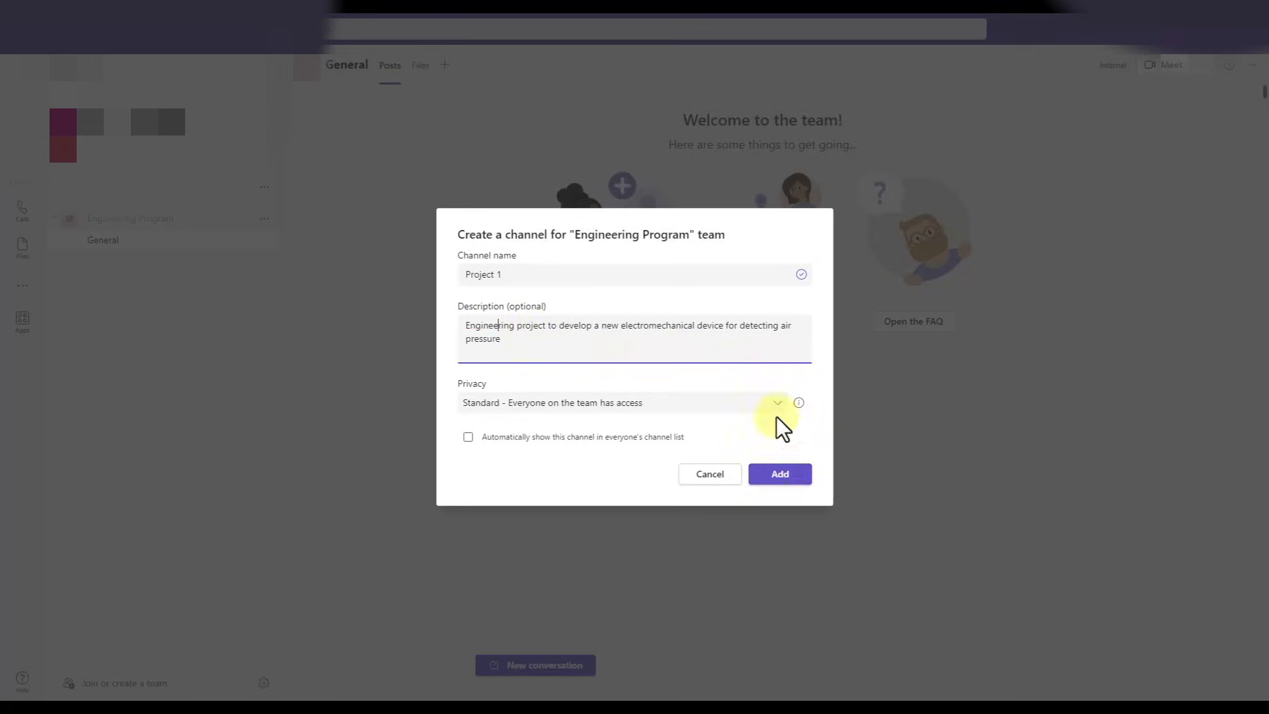
pyautogui.click(778, 474)
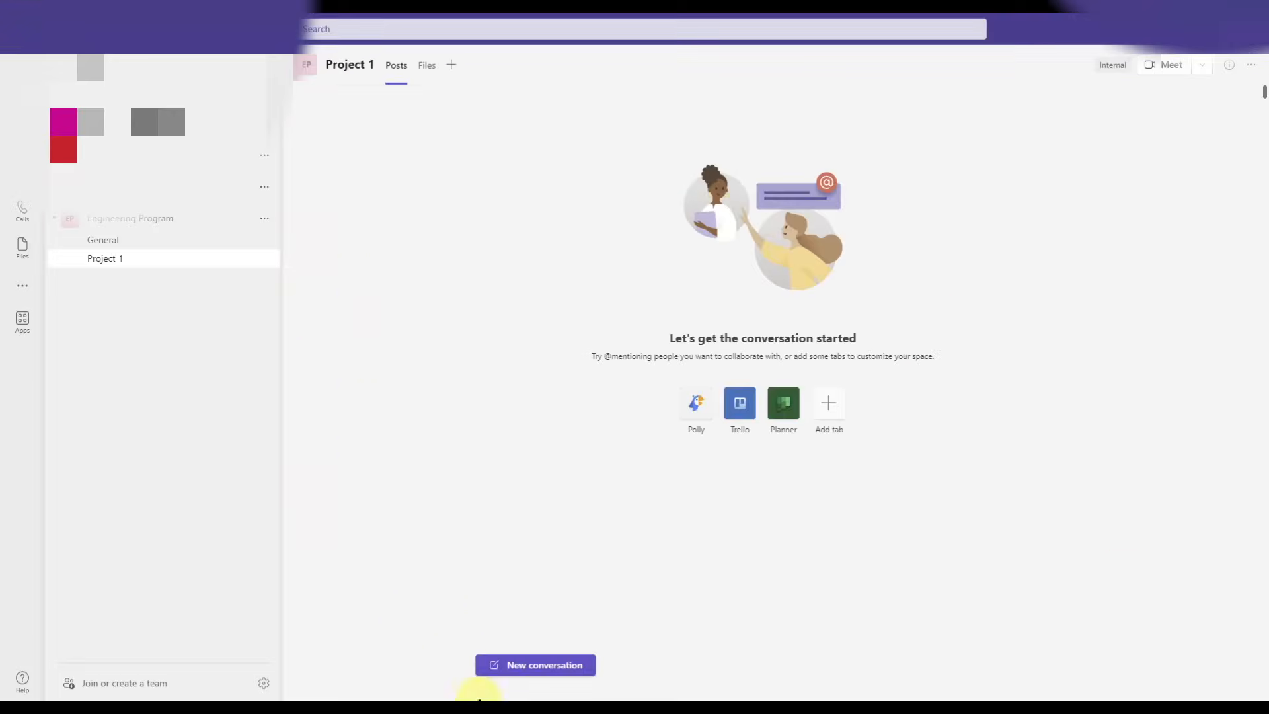
pyautogui.moveTo(477, 627)
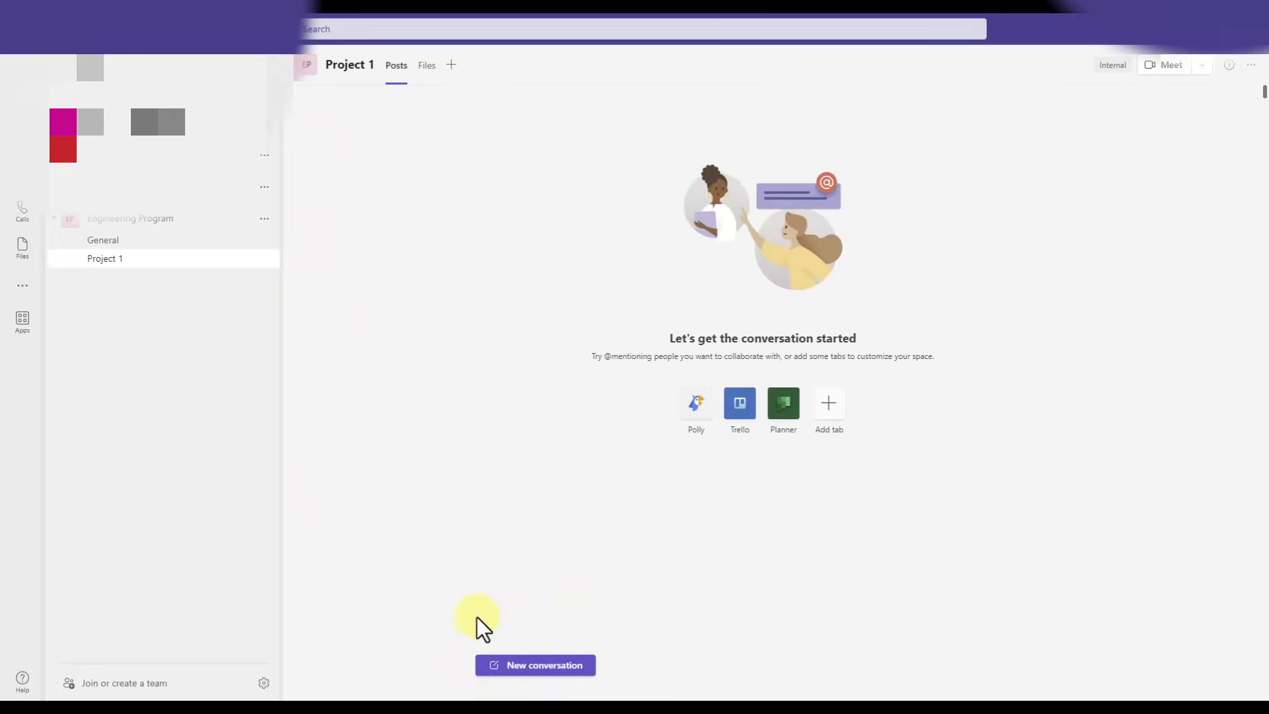
pyautogui.moveTo(674, 629)
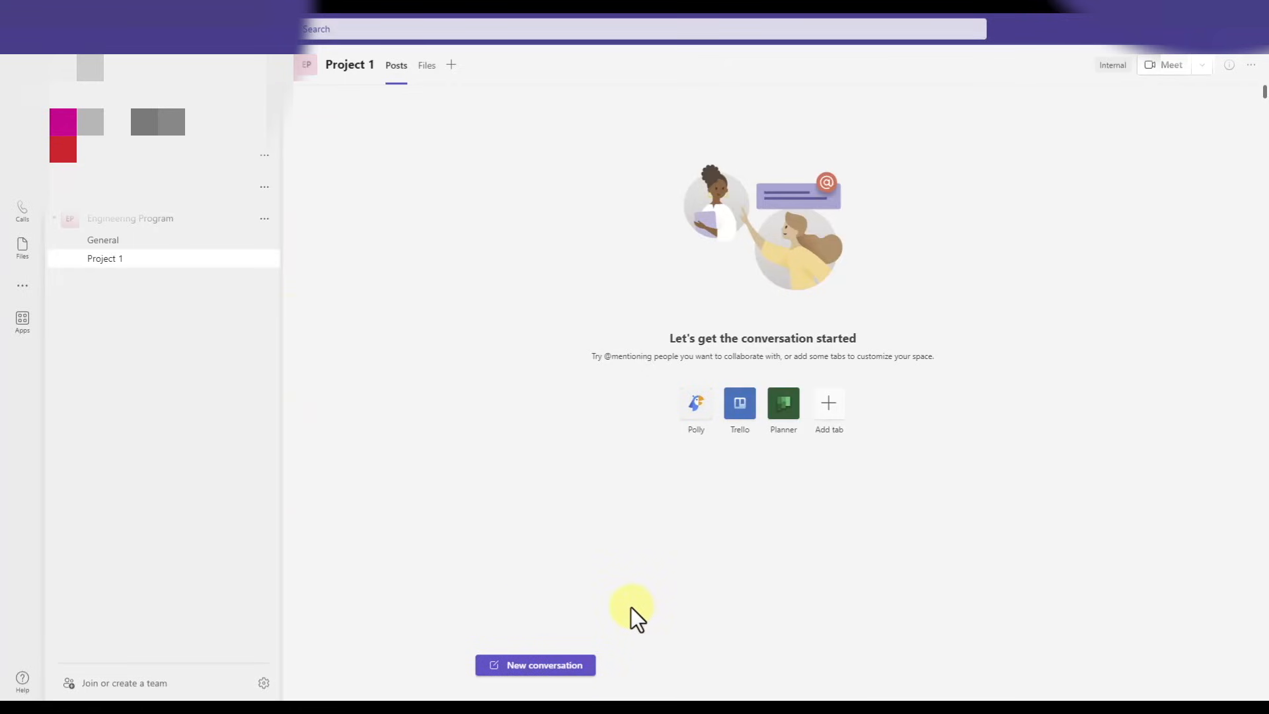
# Start an empty new conversation in the Project 1 channel's Posts tab.
pyautogui.click(534, 665)
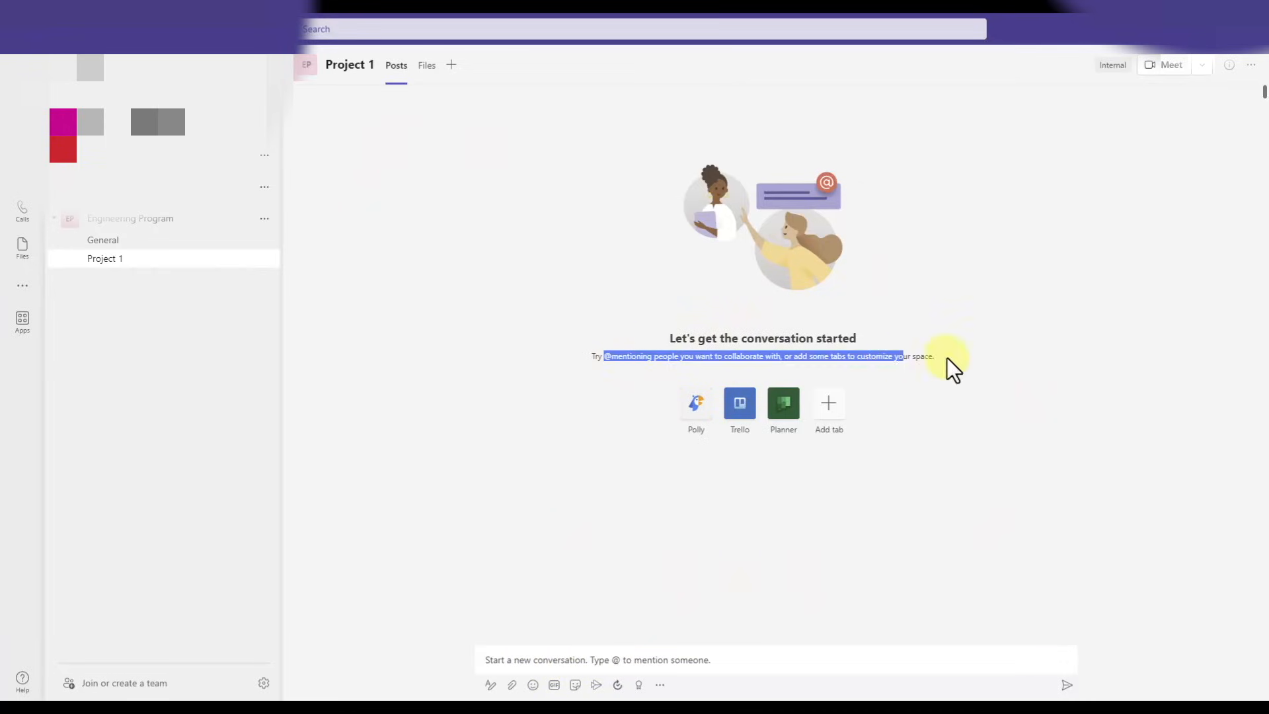
pyautogui.click(663, 659)
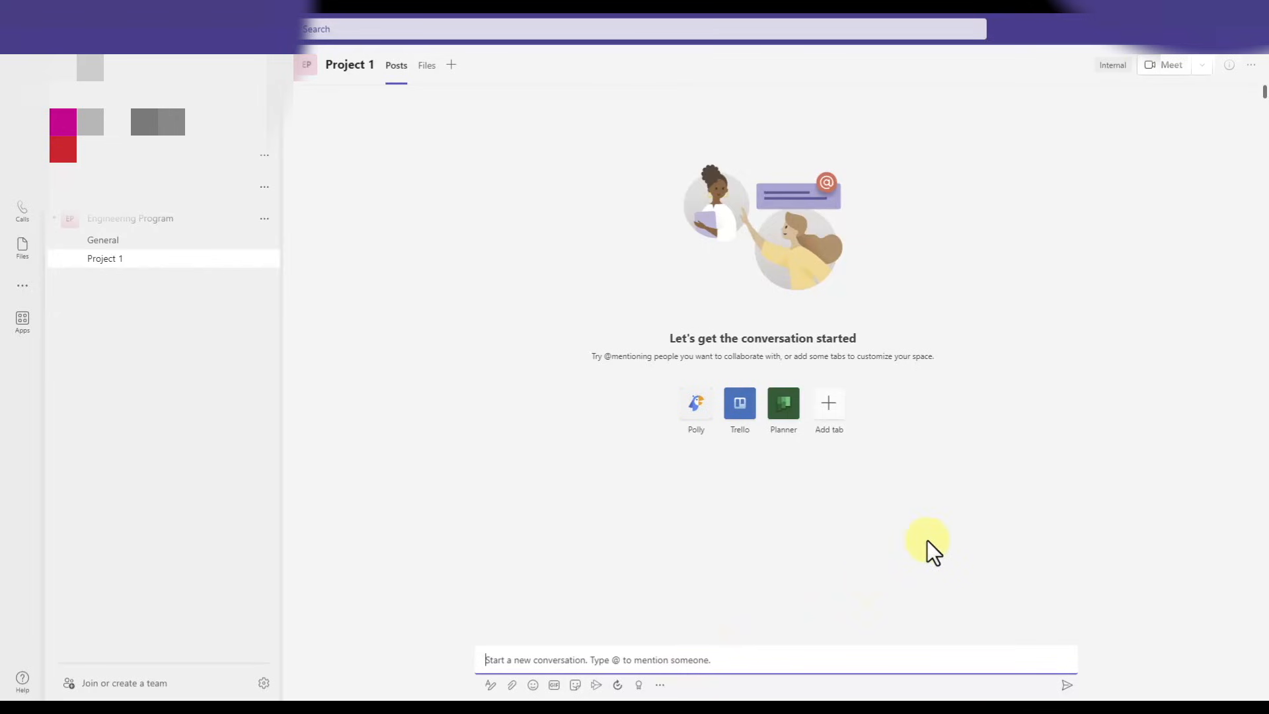
pyautogui.moveTo(977, 344)
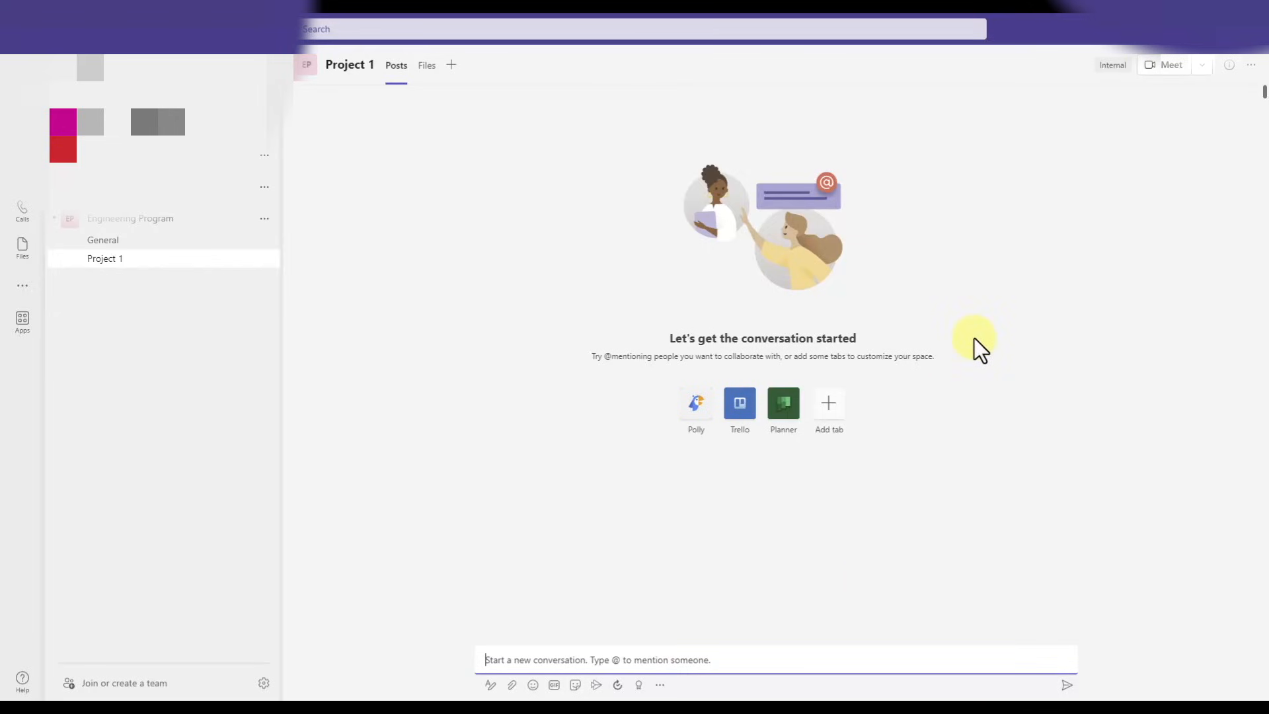
pyautogui.moveTo(503, 73)
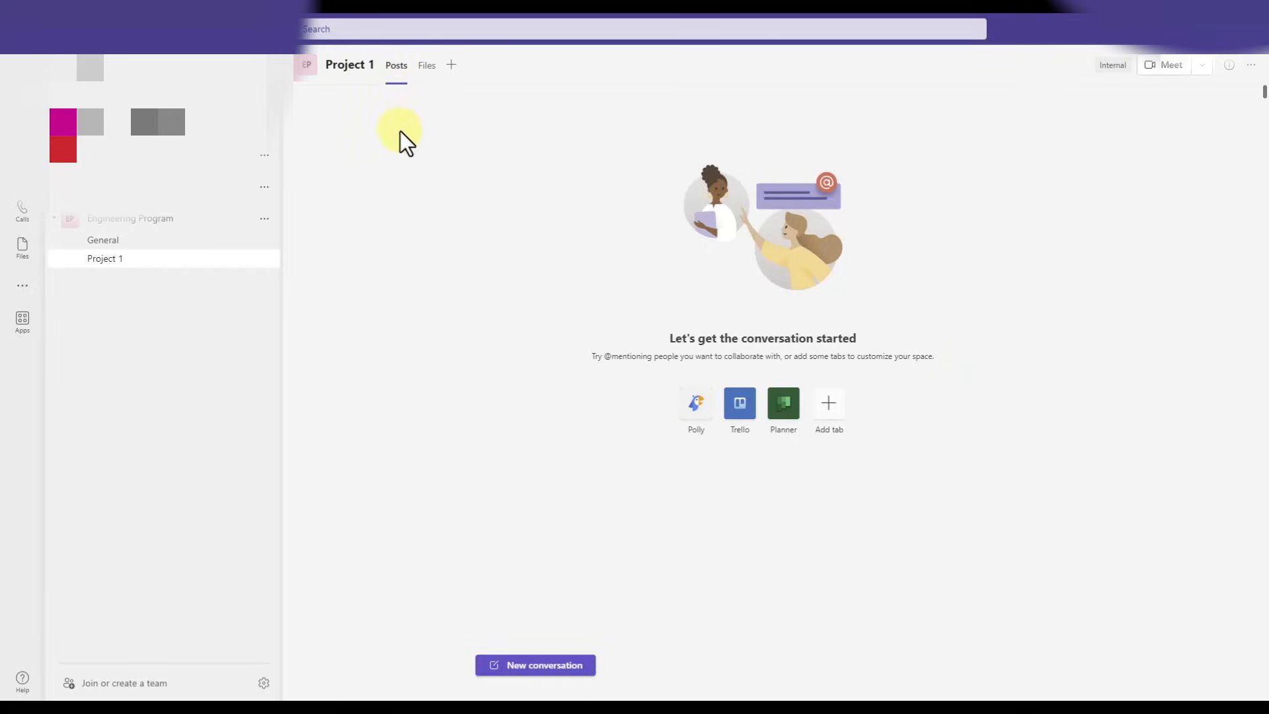
pyautogui.moveTo(969, 291)
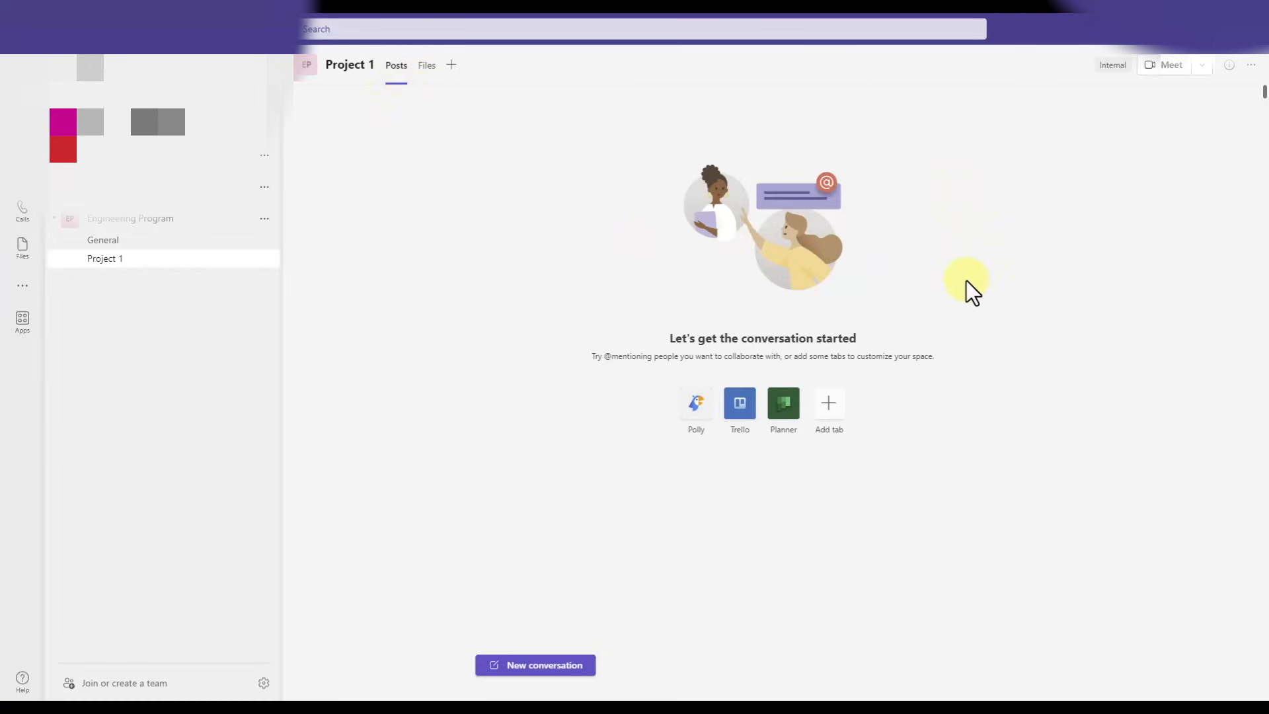
pyautogui.moveTo(503, 523)
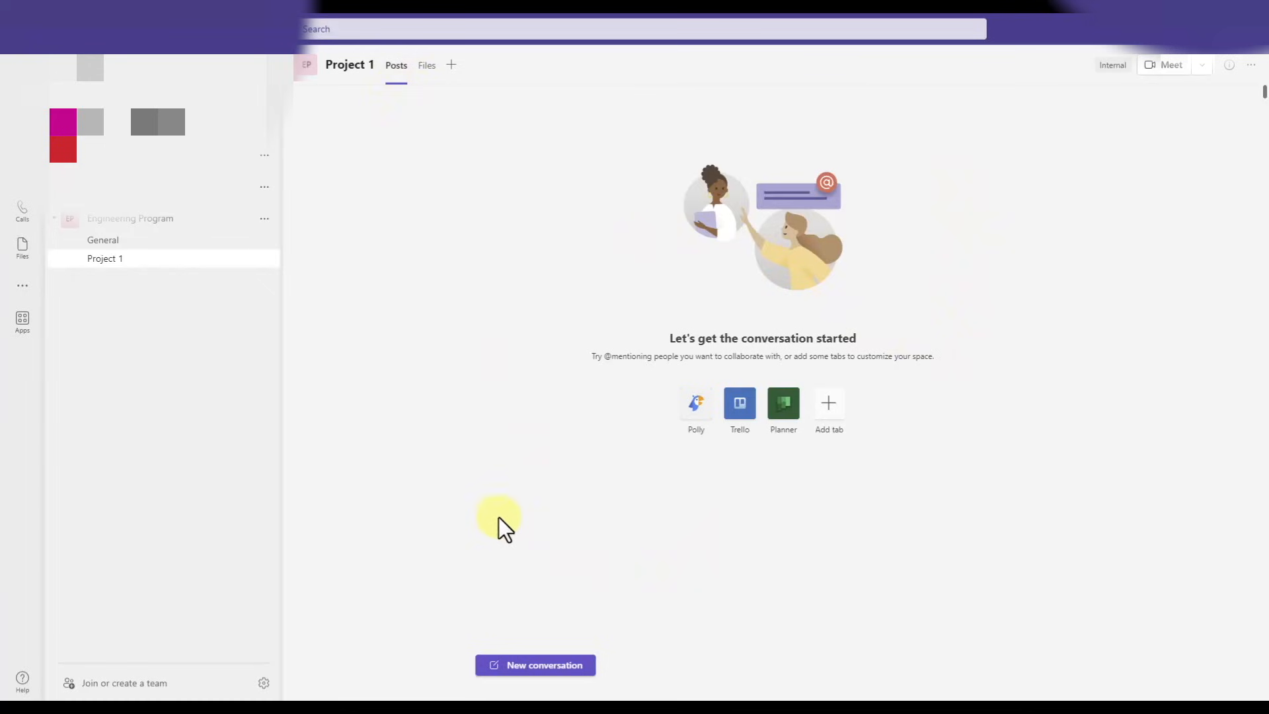
pyautogui.moveTo(702, 671)
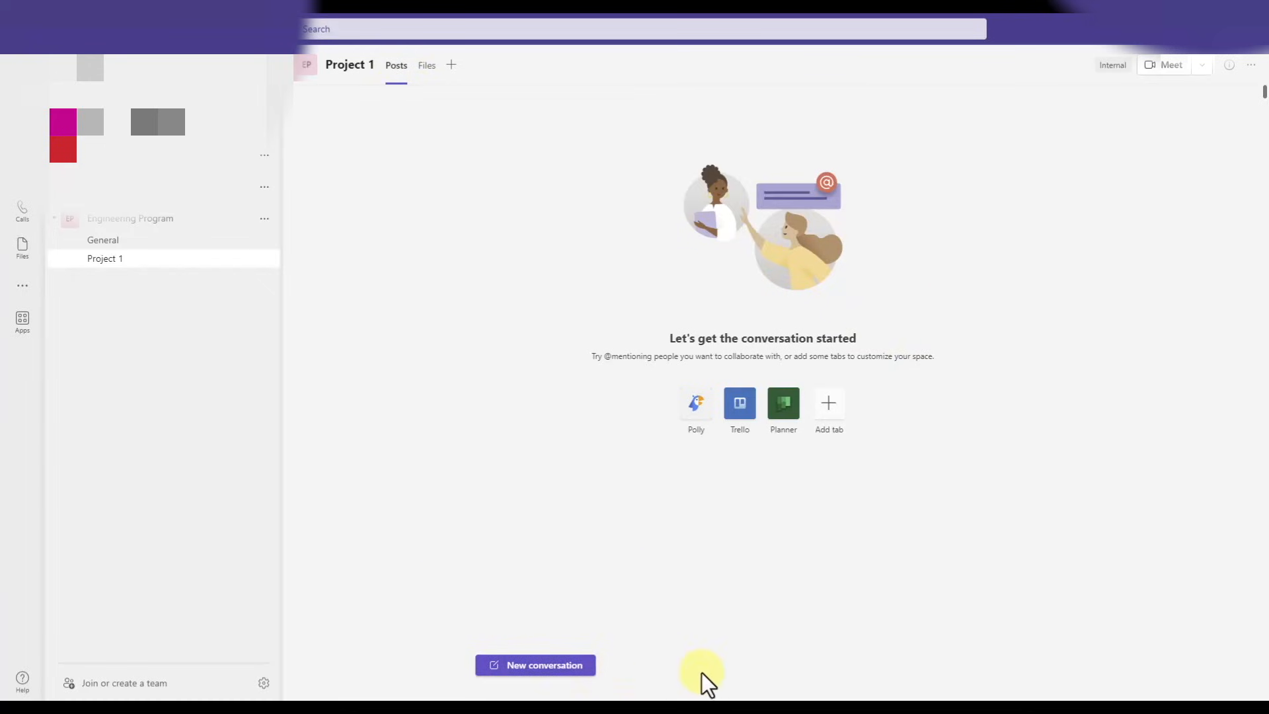
pyautogui.moveTo(845, 487)
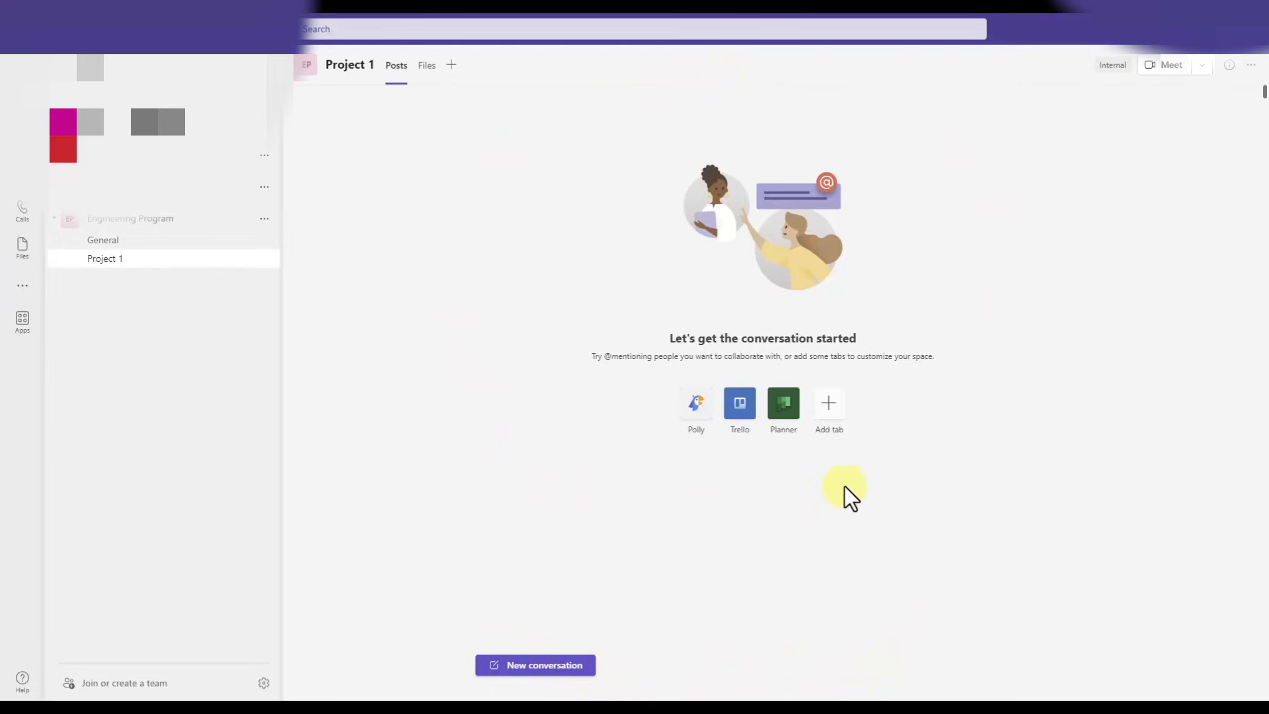
pyautogui.moveTo(631, 514)
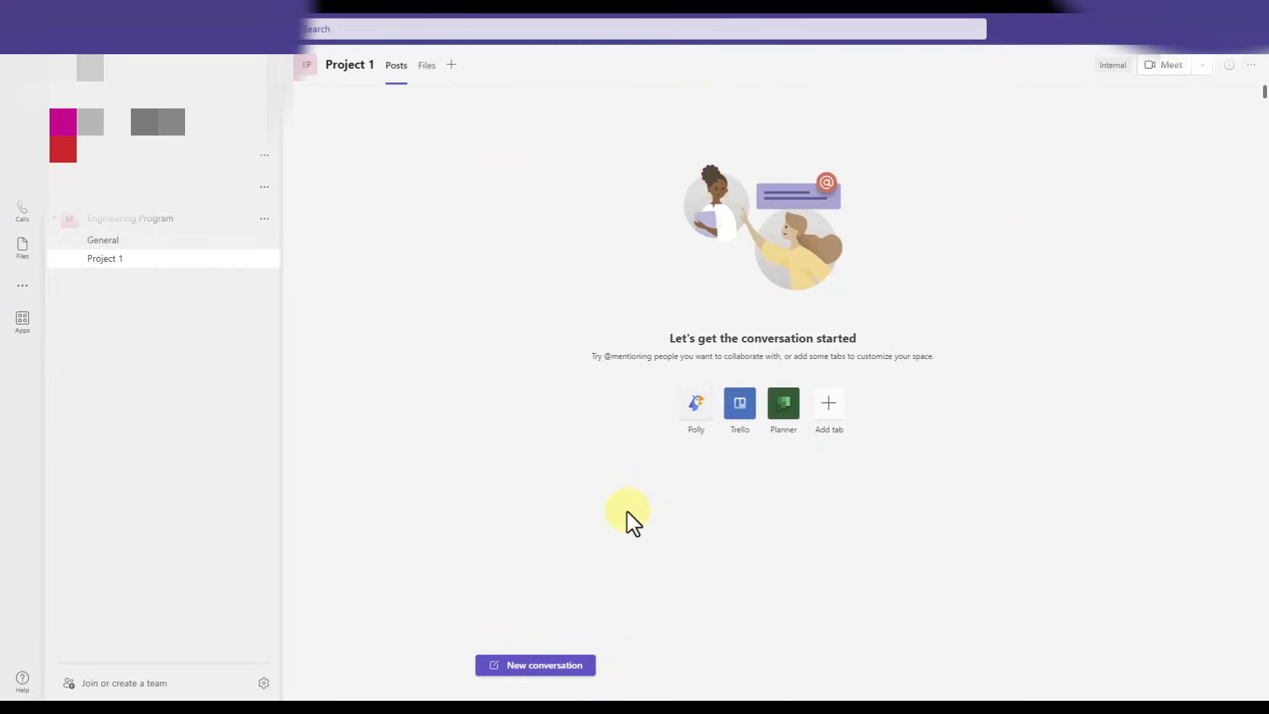
pyautogui.moveTo(629, 517)
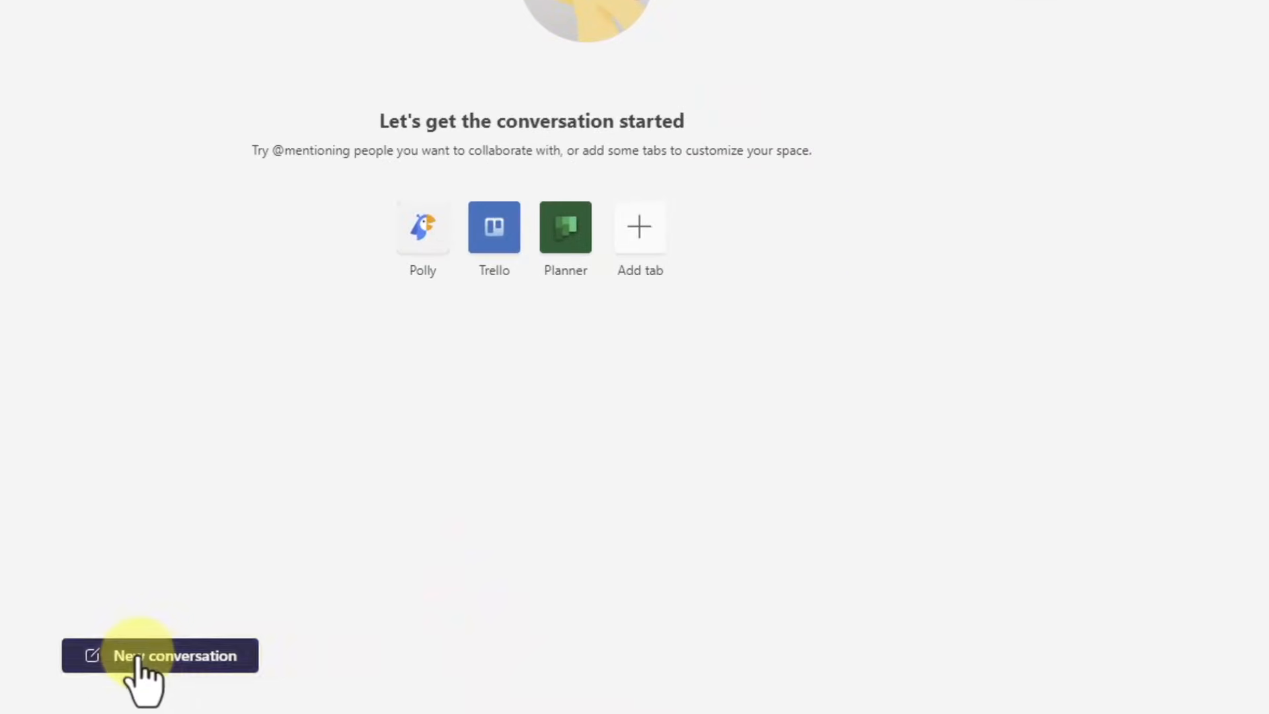
# Begin a welcome post and switch to the full formatting pane as a standard conversation.
pyautogui.click(160, 655)
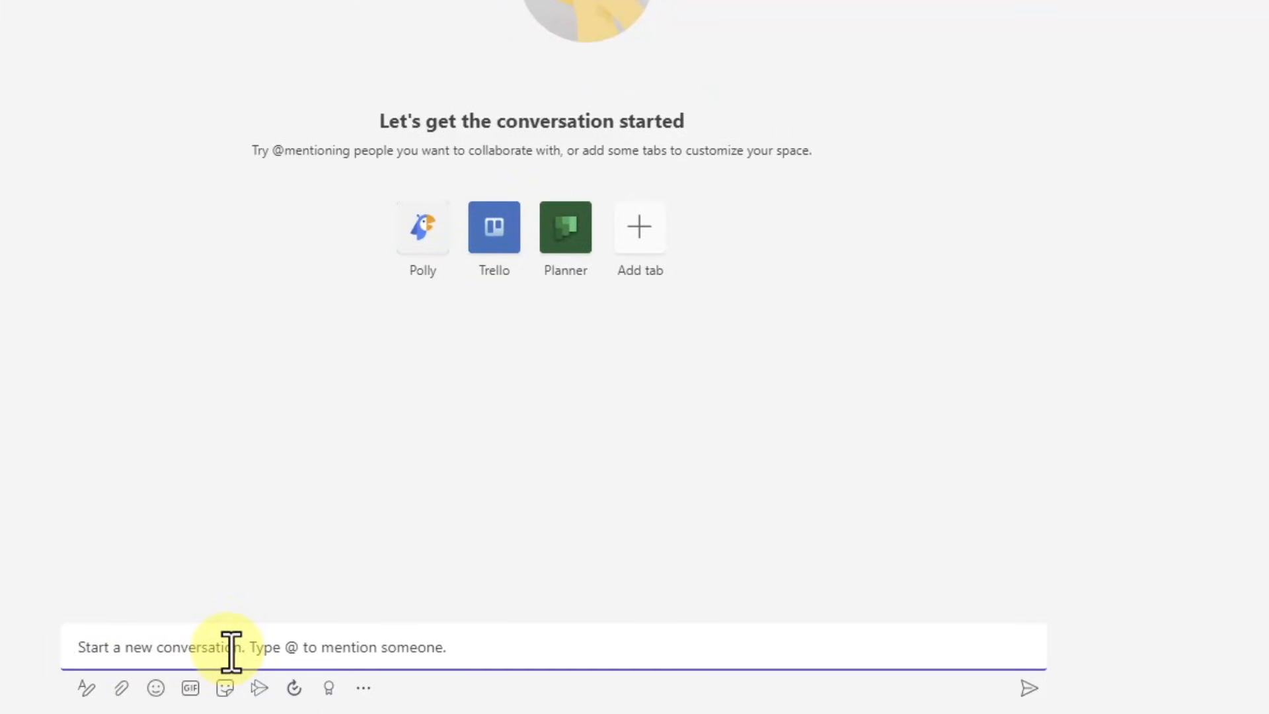
pyautogui.write('Welcome to our project!')
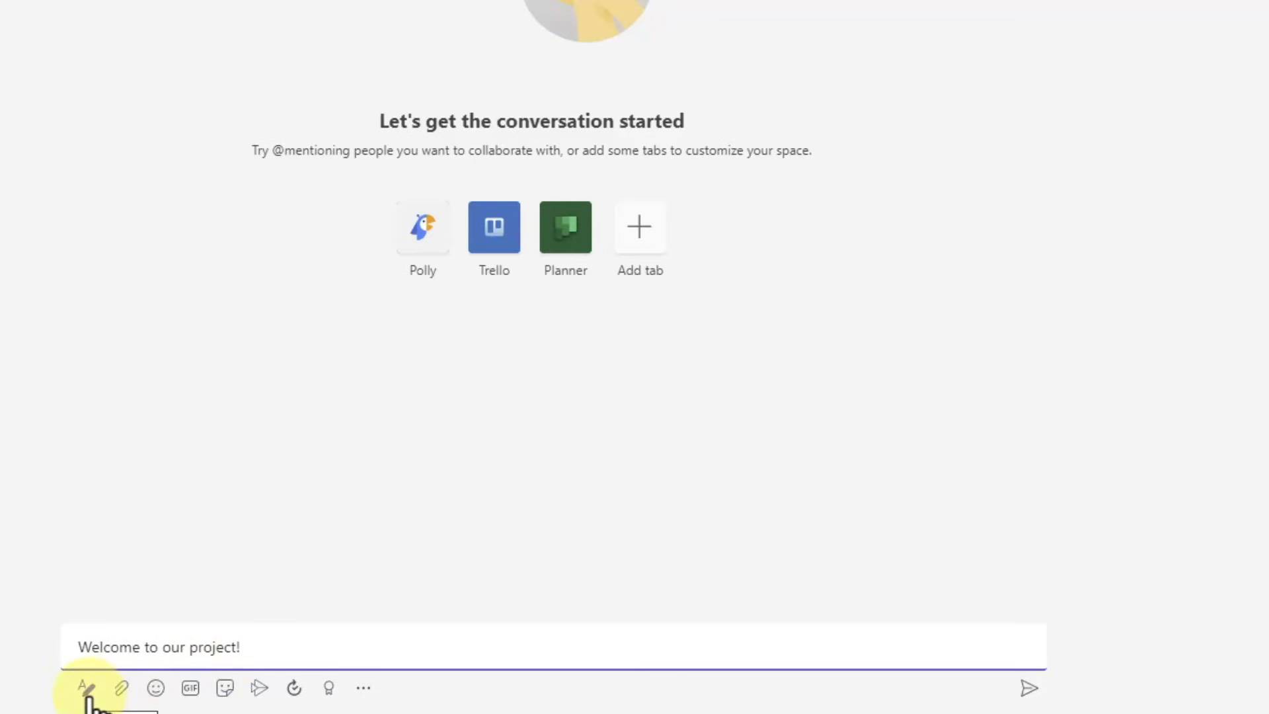
pyautogui.click(82, 688)
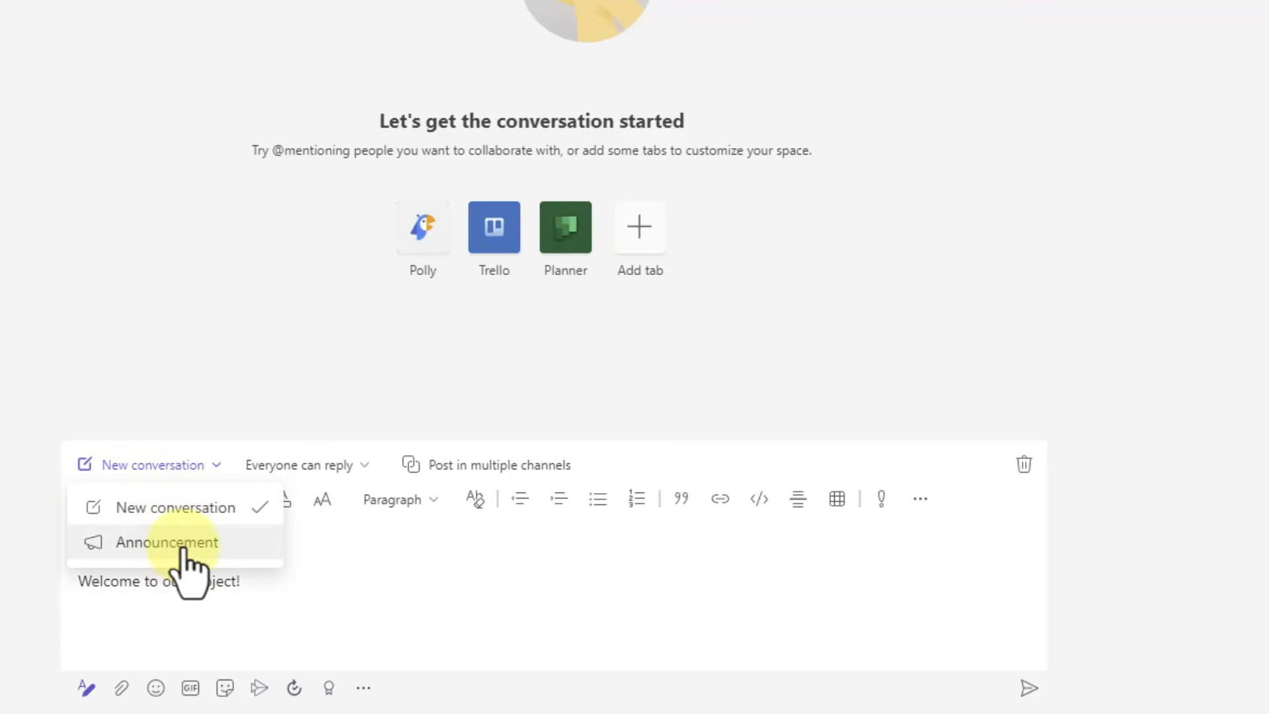
pyautogui.click(166, 542)
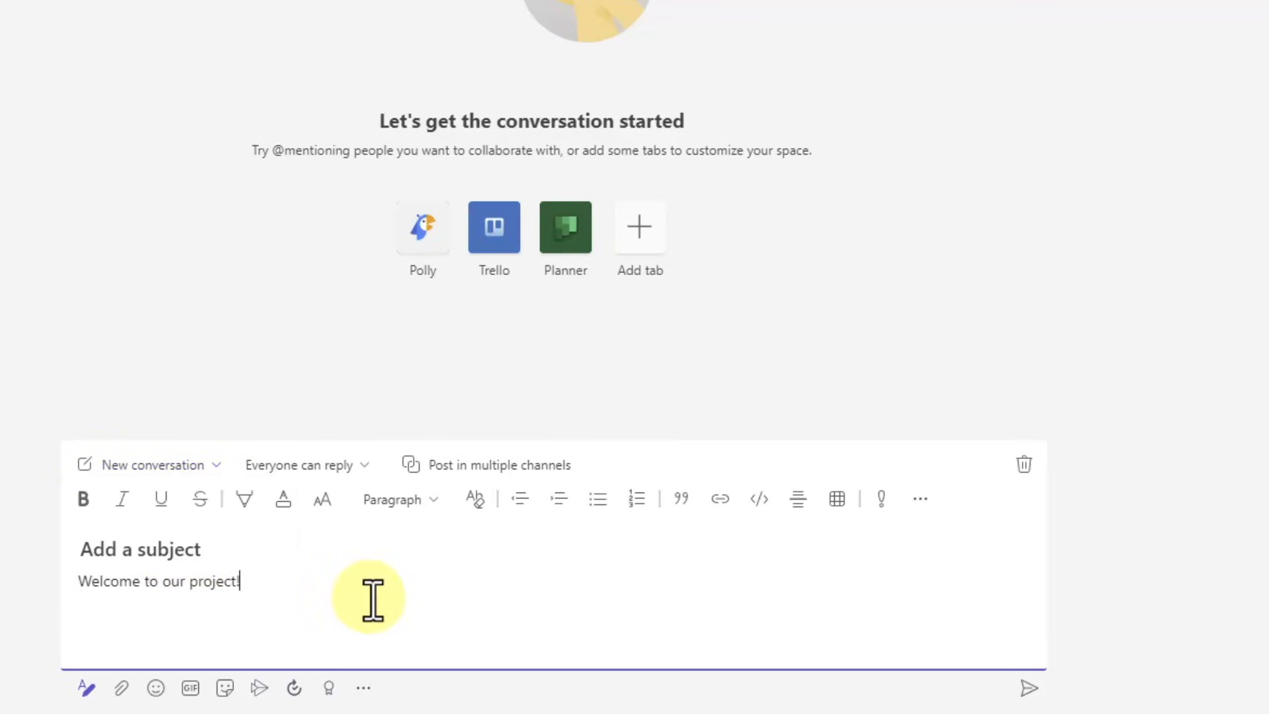
pyautogui.doubleClick(214, 582)
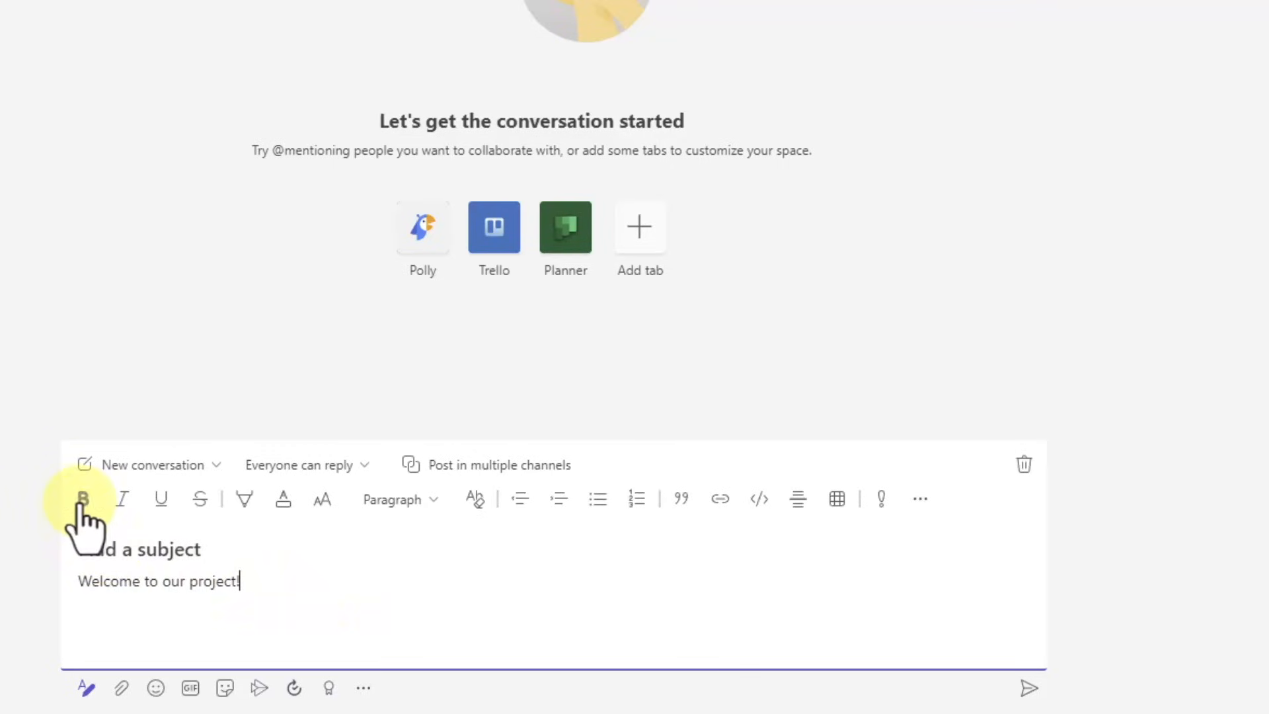
pyautogui.moveTo(920, 499)
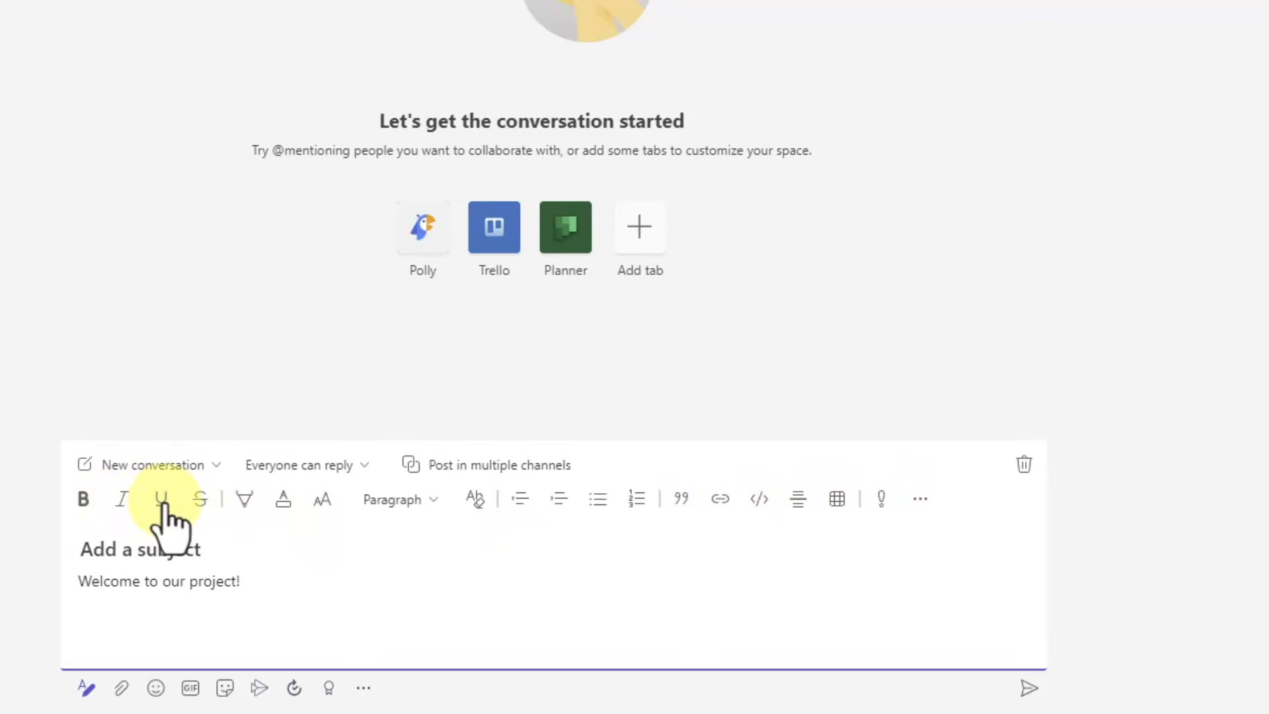
pyautogui.moveTo(283, 498)
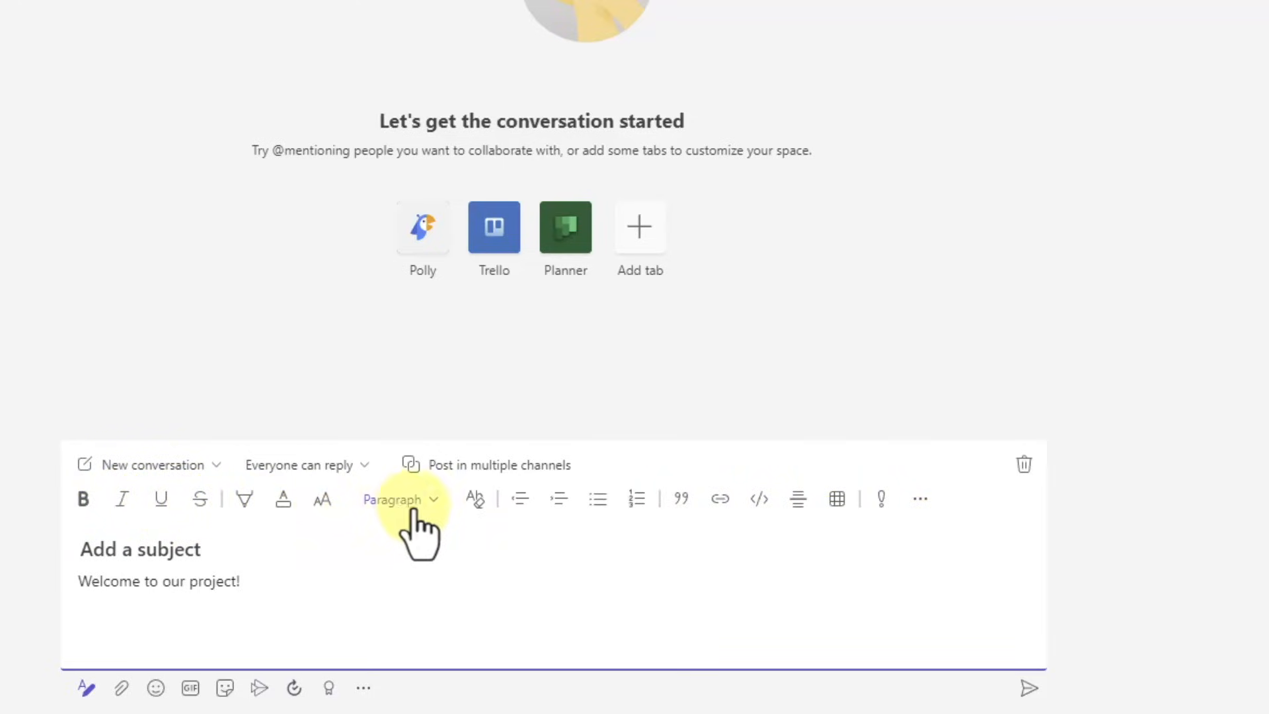
# Add the subject Vendor Update, mark the message important and send it to the channel.
pyautogui.click(401, 498)
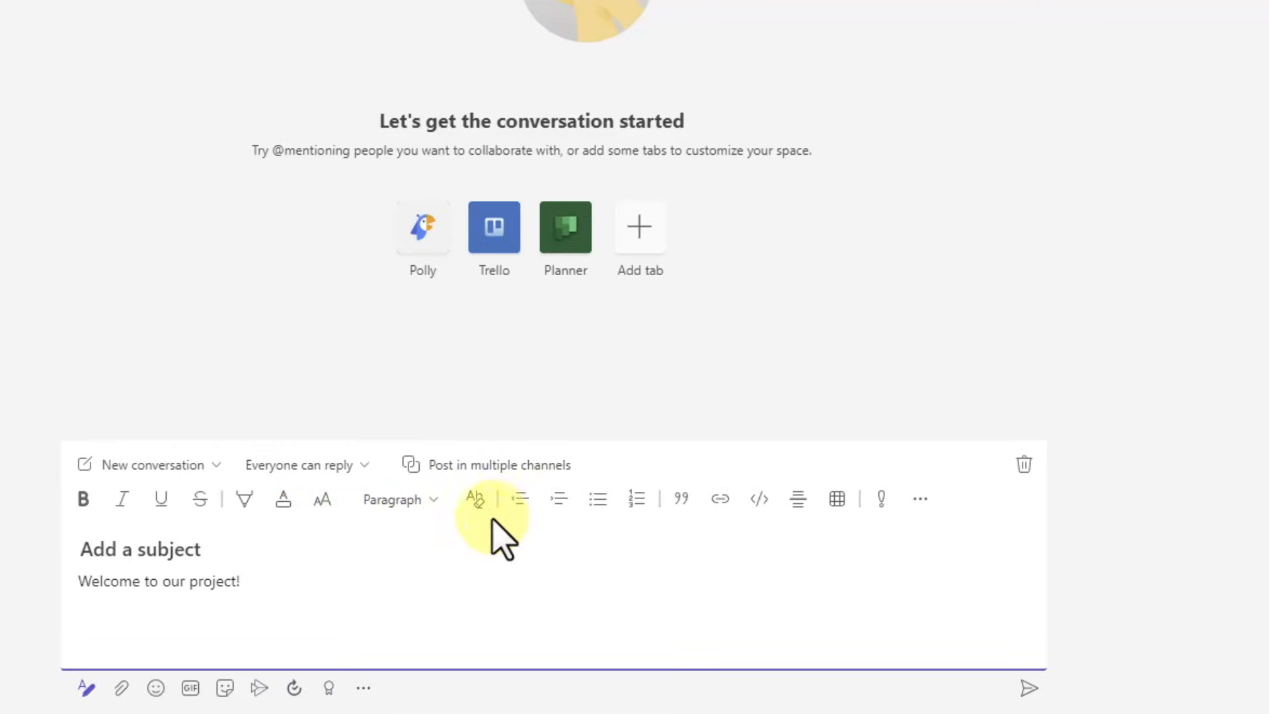
pyautogui.moveTo(1028, 688)
pyautogui.write('Vendor')
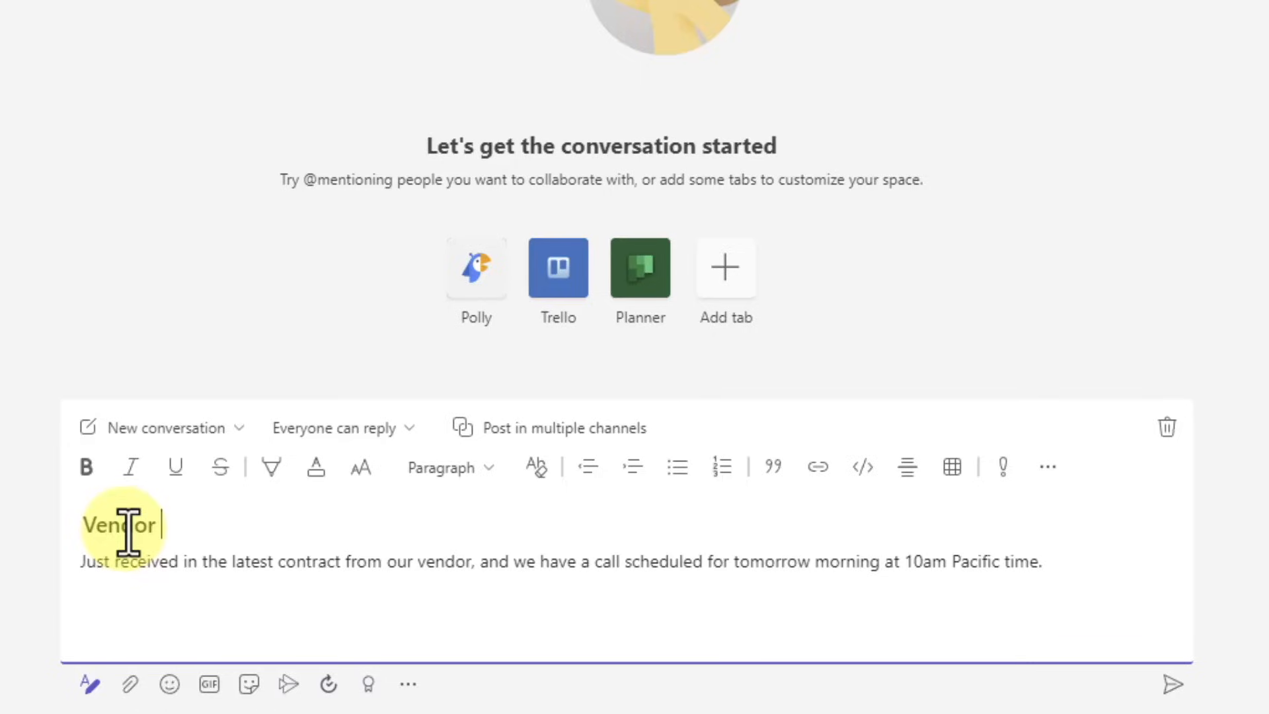
pyautogui.write('Update')
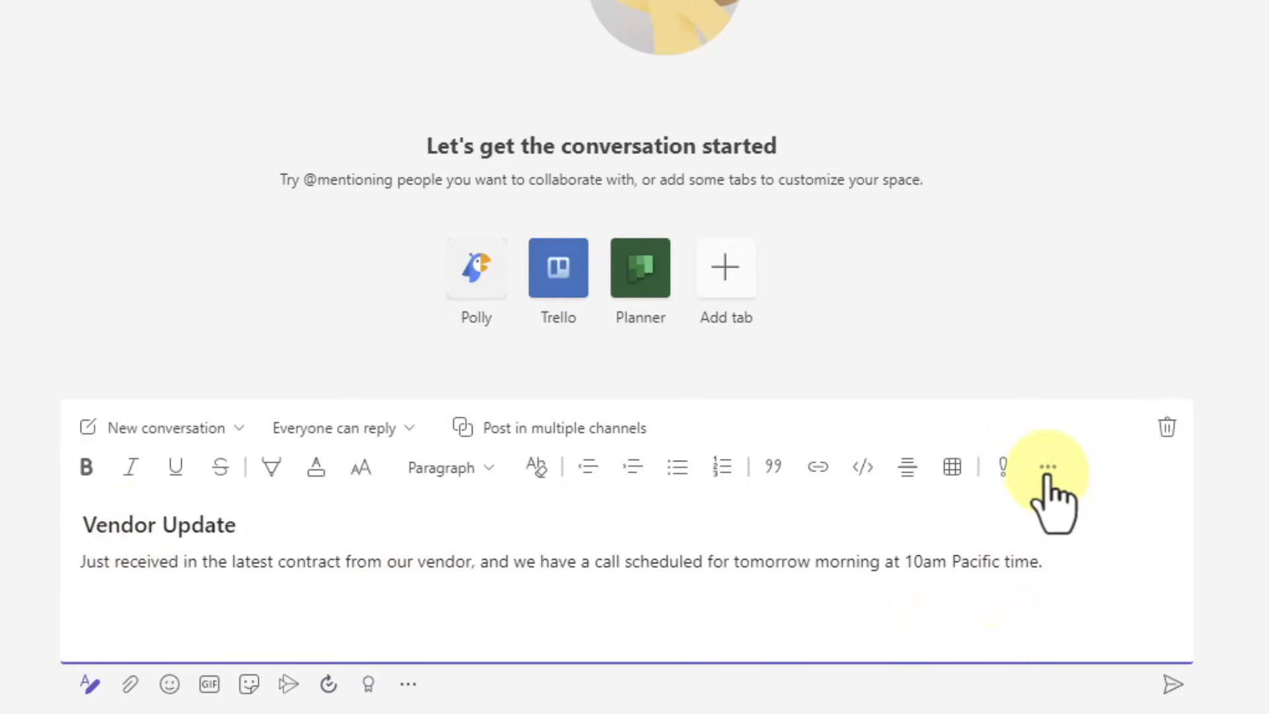
pyautogui.moveTo(1002, 467)
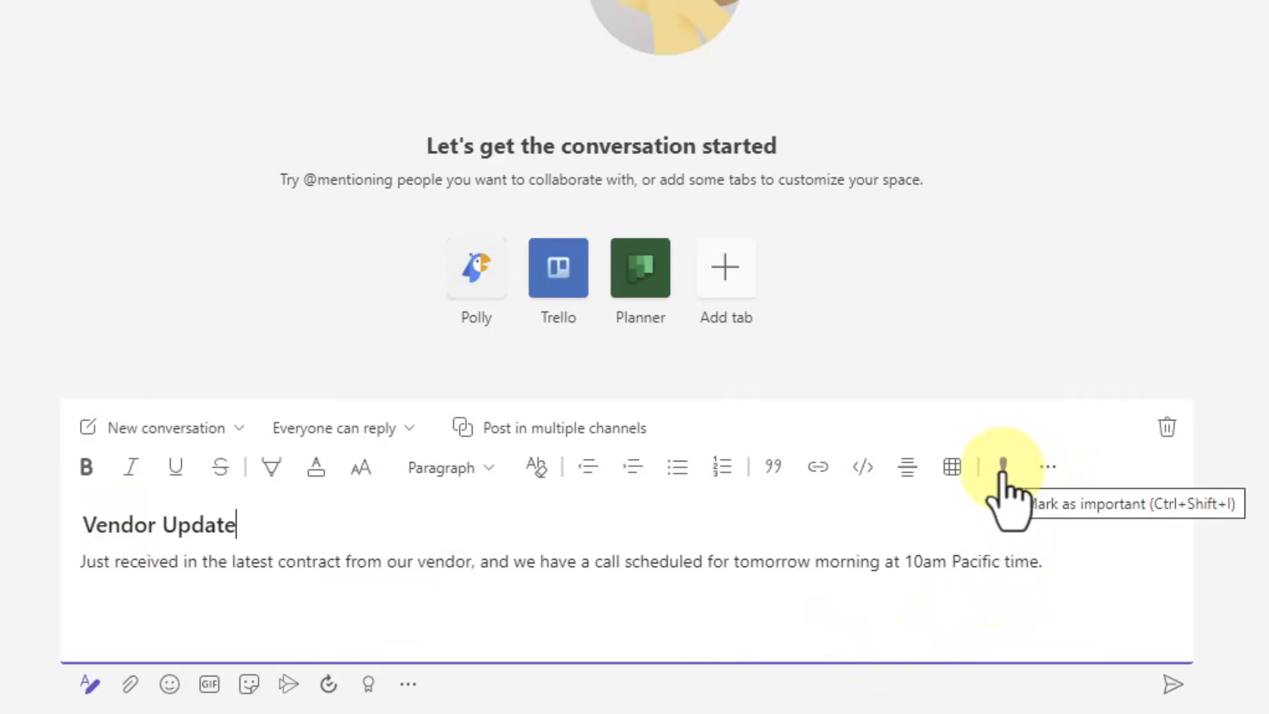
pyautogui.click(1006, 467)
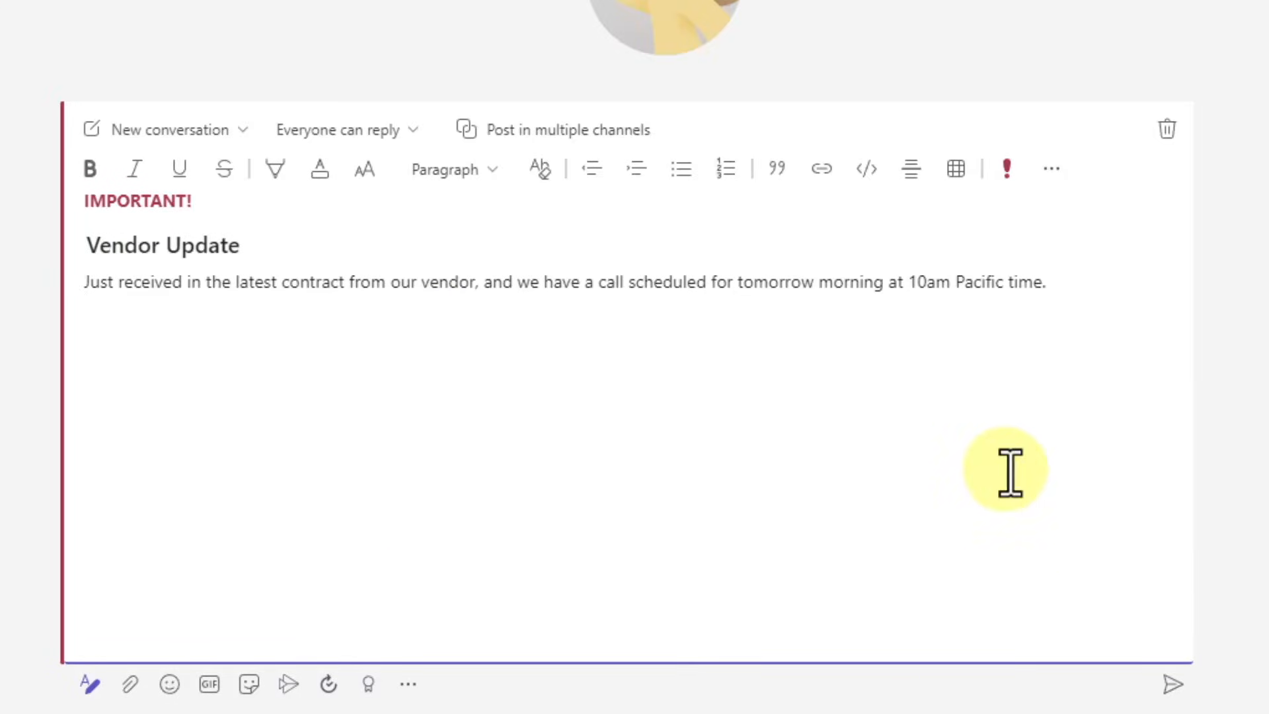
pyautogui.moveTo(792, 382)
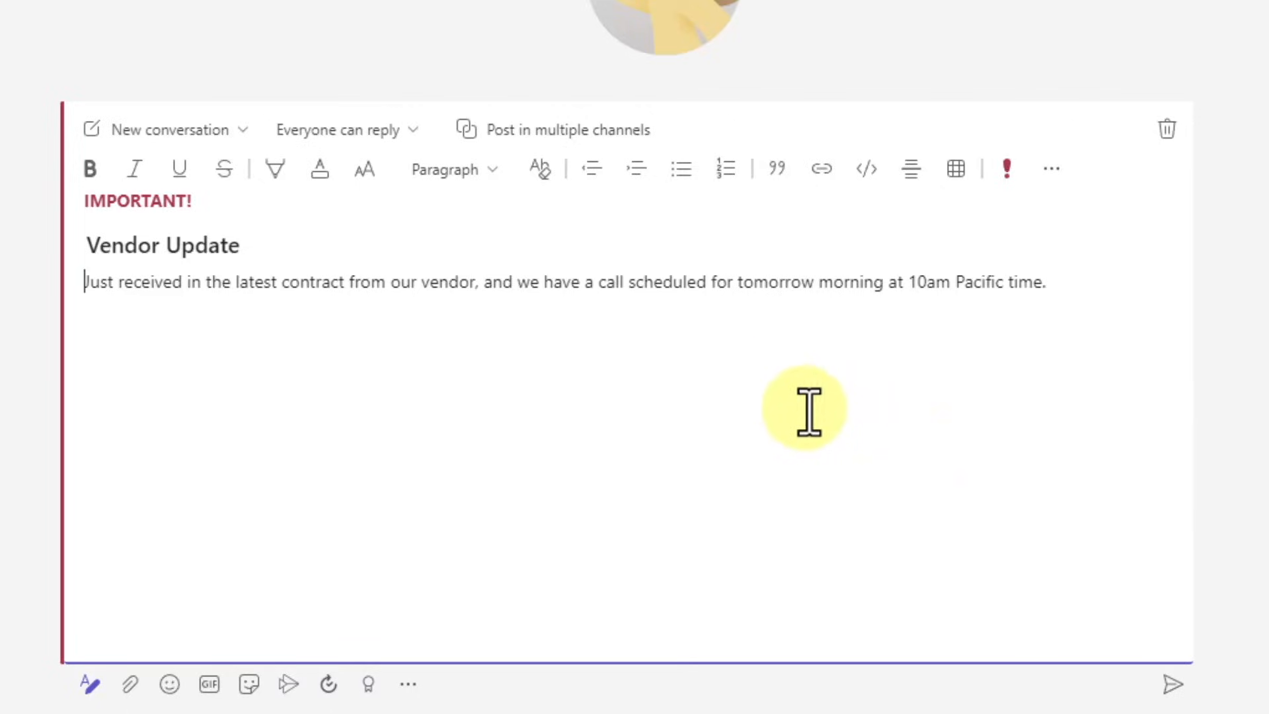
pyautogui.moveTo(1173, 683)
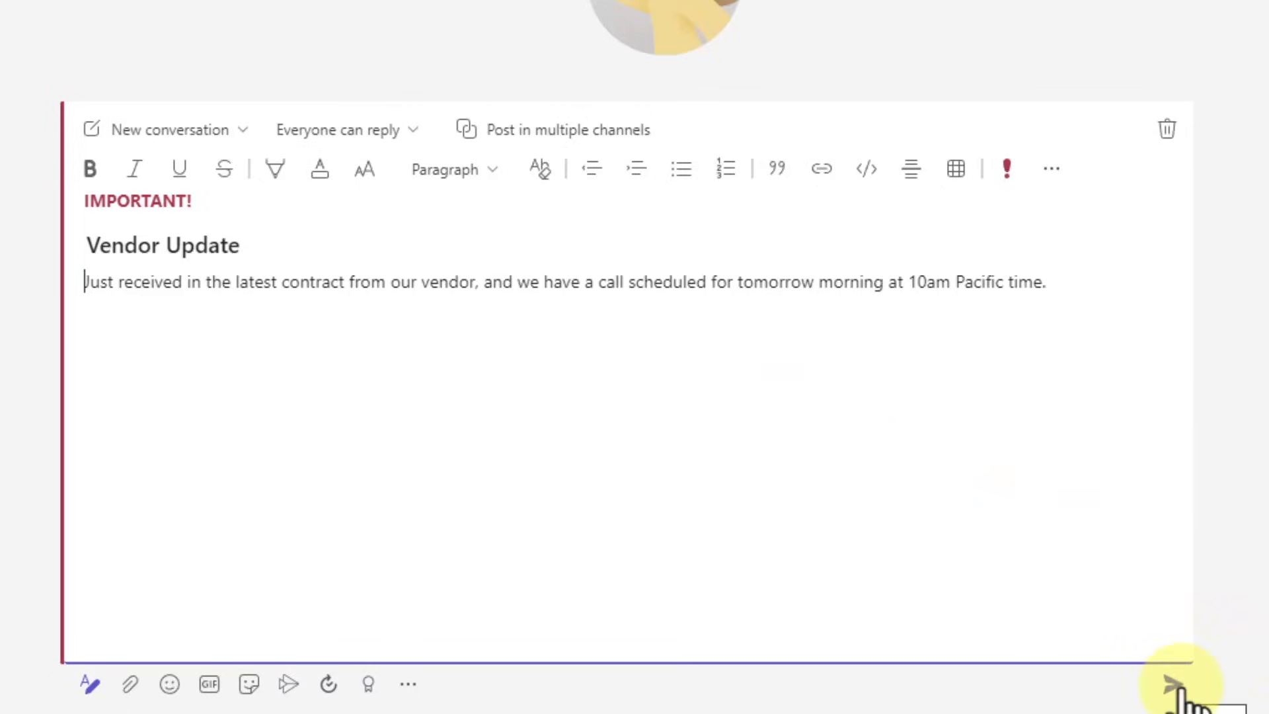
pyautogui.click(1181, 683)
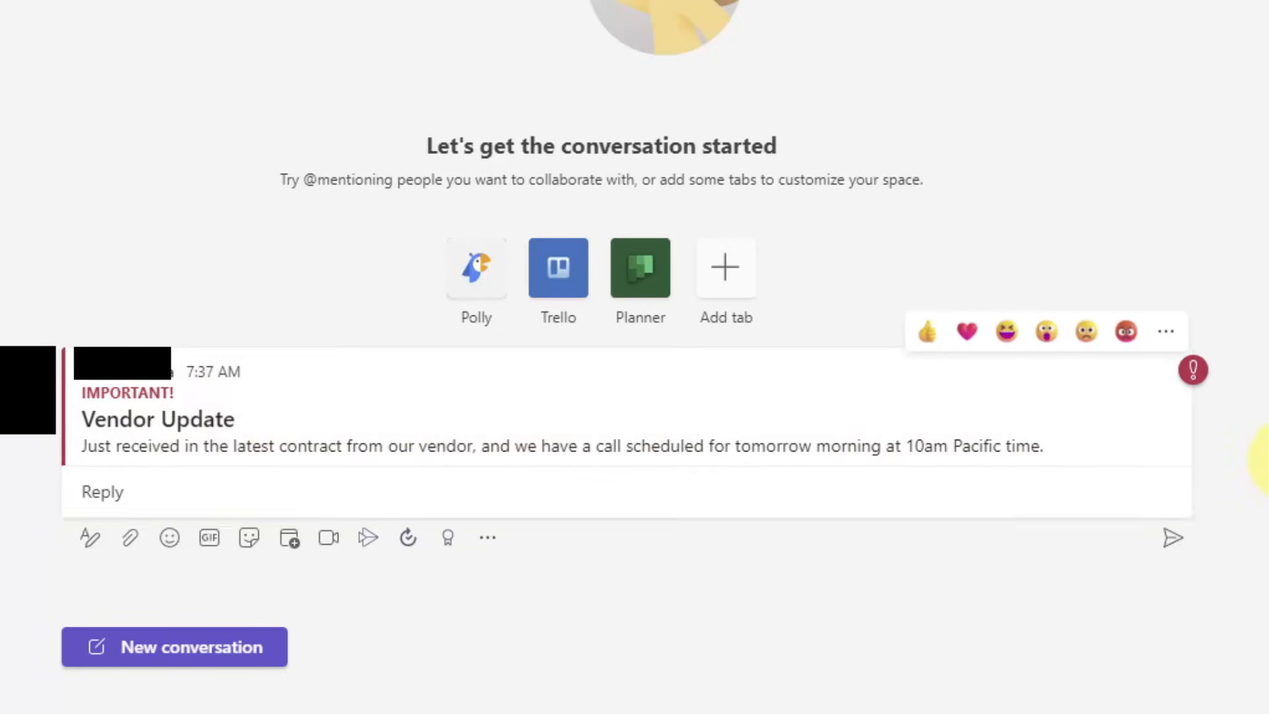
pyautogui.moveTo(1166, 445)
pyautogui.write('@')
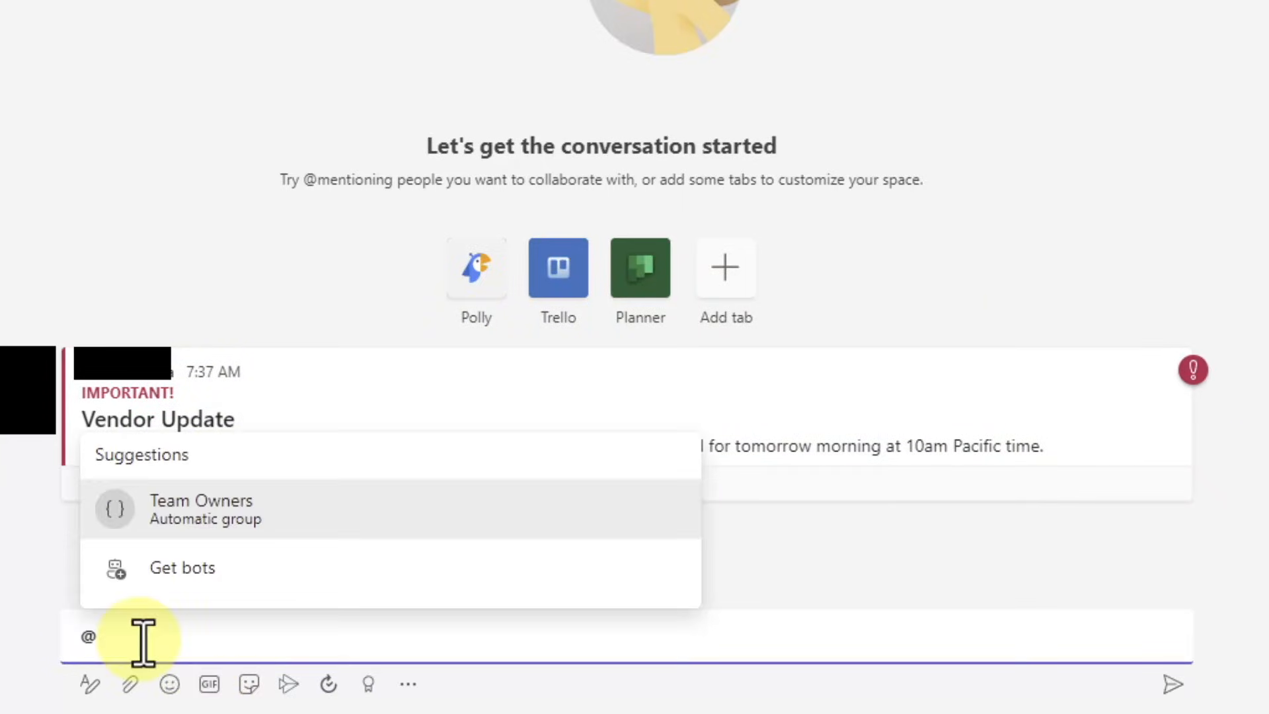
pyautogui.click(201, 507)
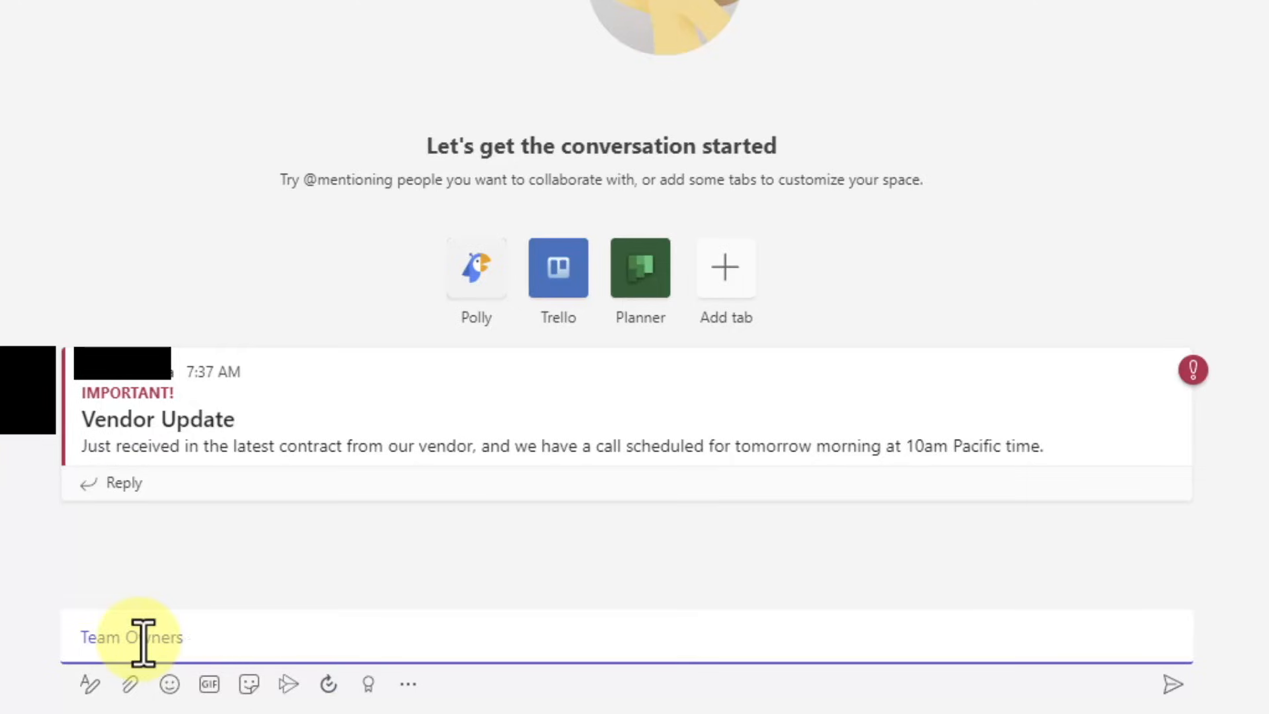
pyautogui.write('- Had a quick question about our design - what was the')
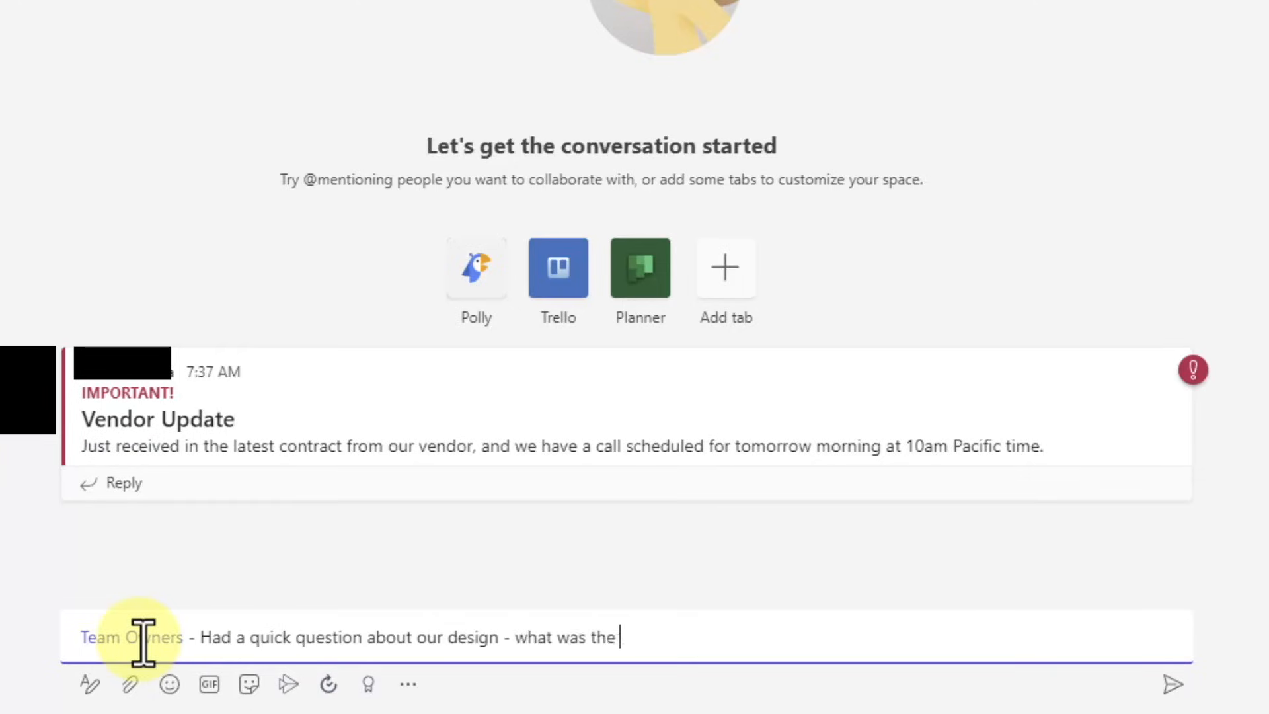
pyautogui.write('purpose behind Featur')
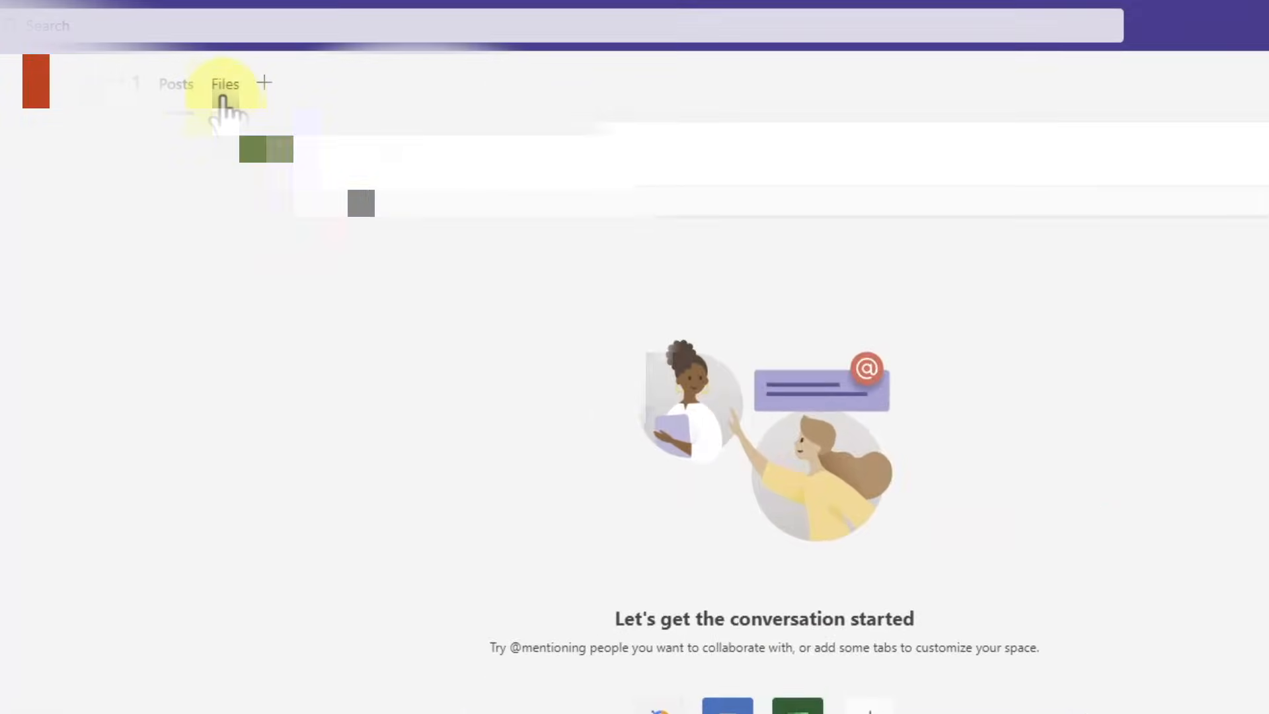
# In the channel Files, create numbered folders from 01 - Presentations through 10 - Project Documents.
pyautogui.click(224, 84)
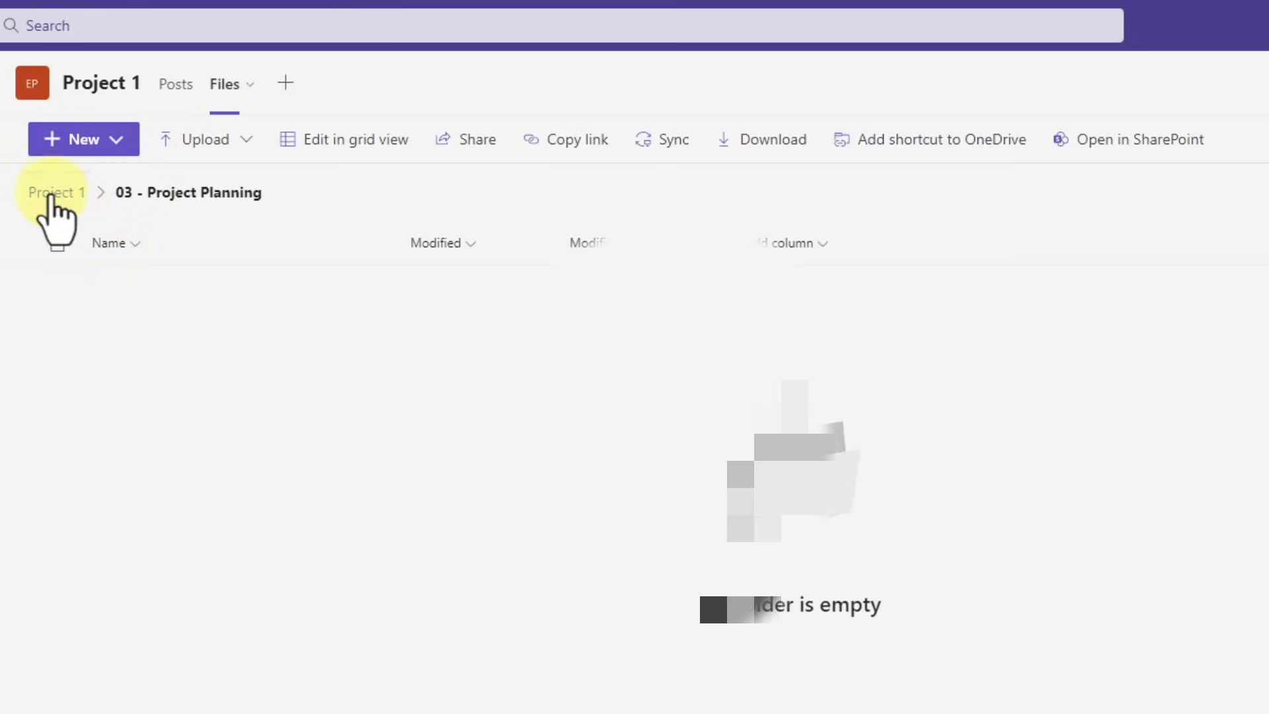
pyautogui.click(56, 192)
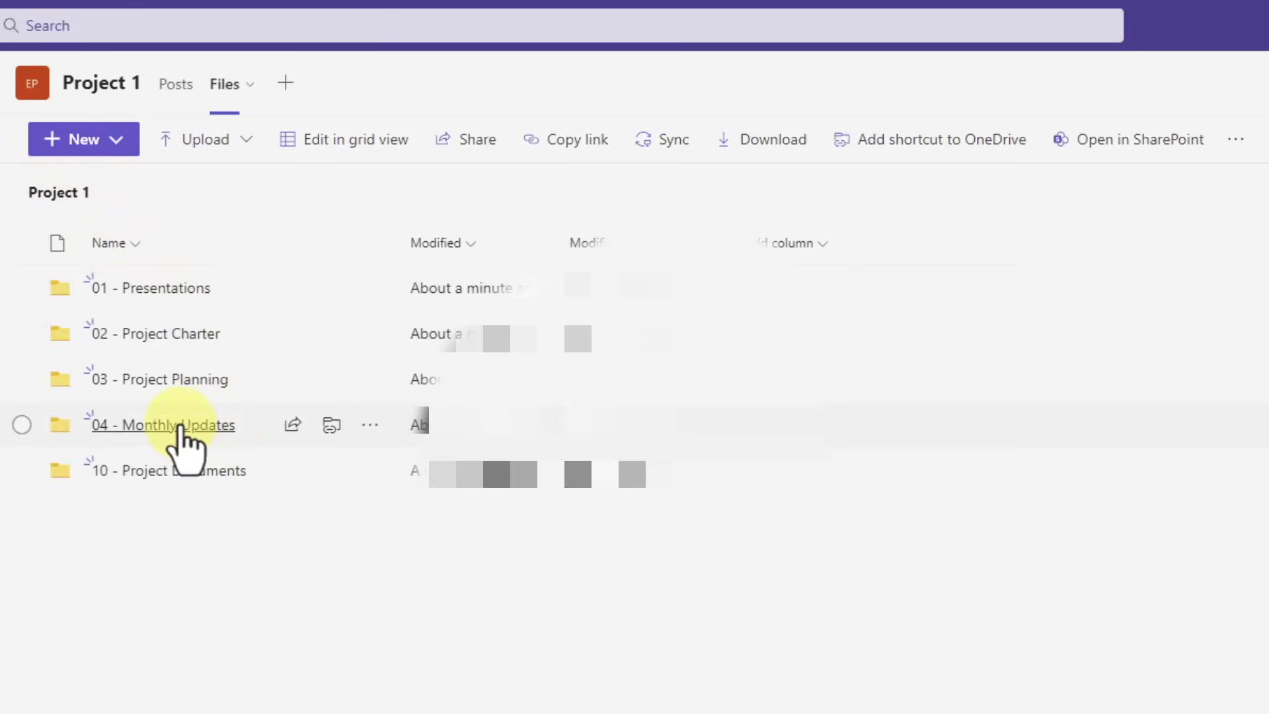
pyautogui.moveTo(126, 211)
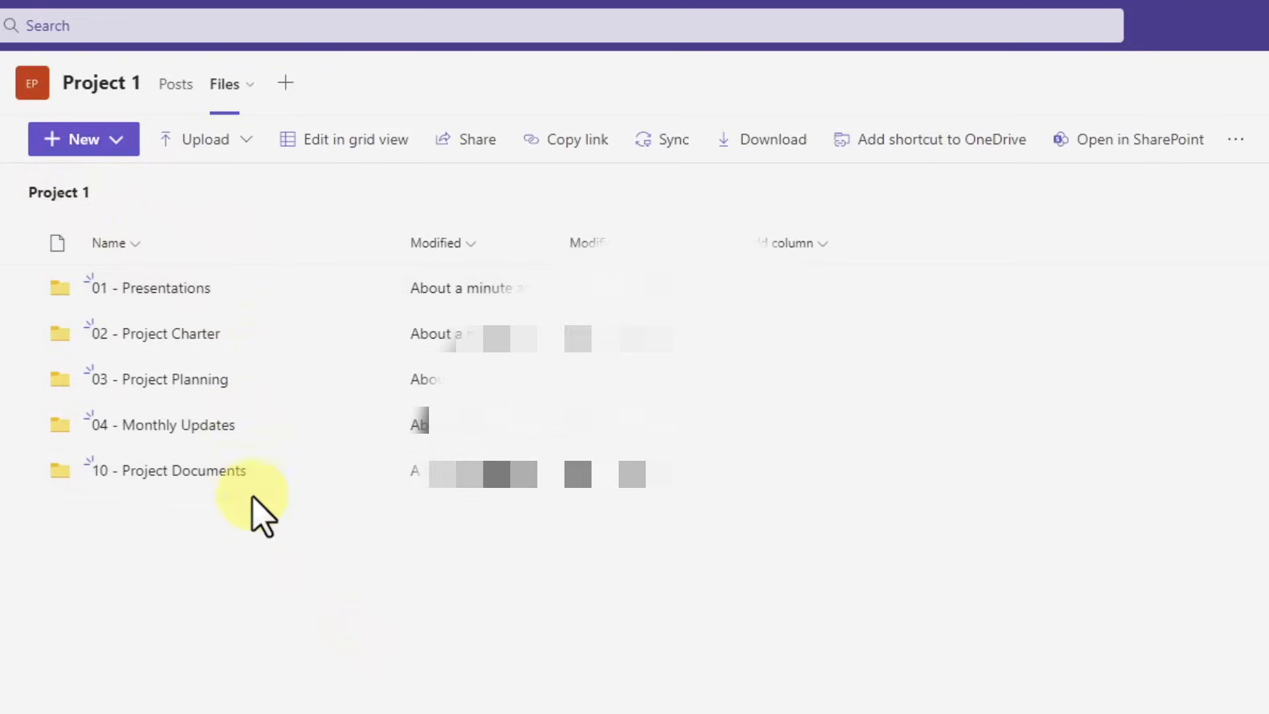
pyautogui.click(82, 139)
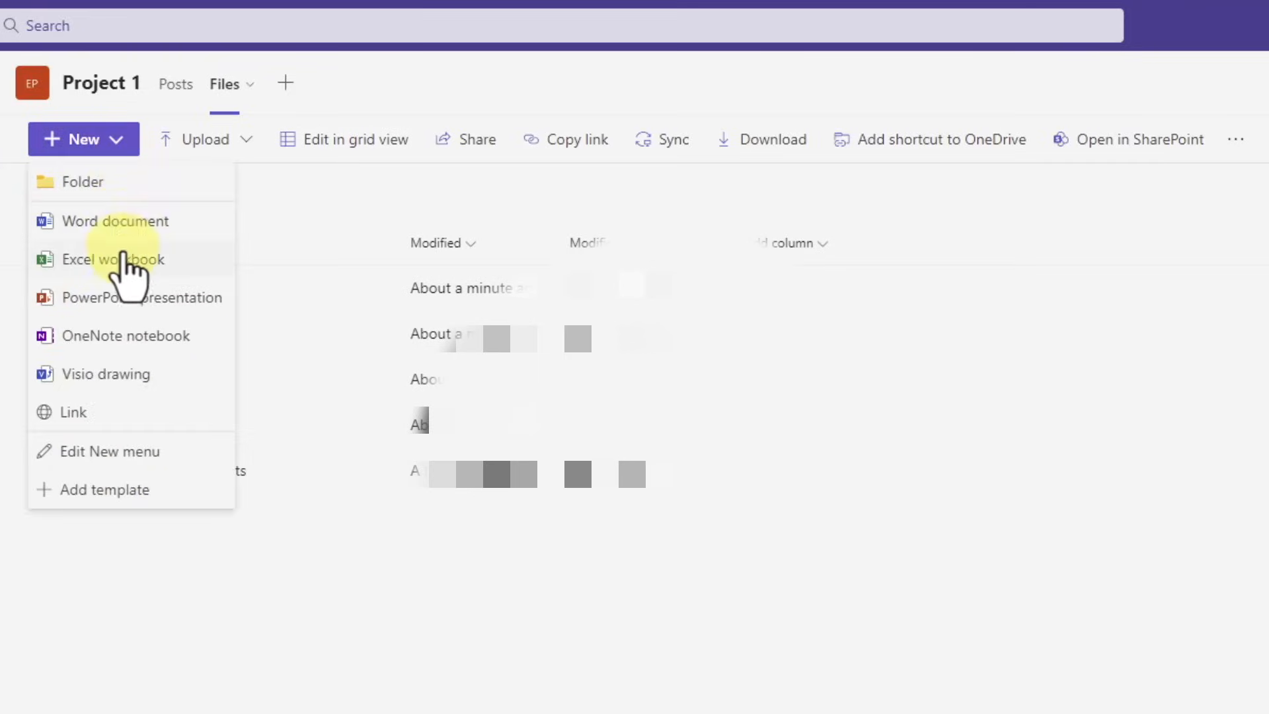
pyautogui.moveTo(178, 461)
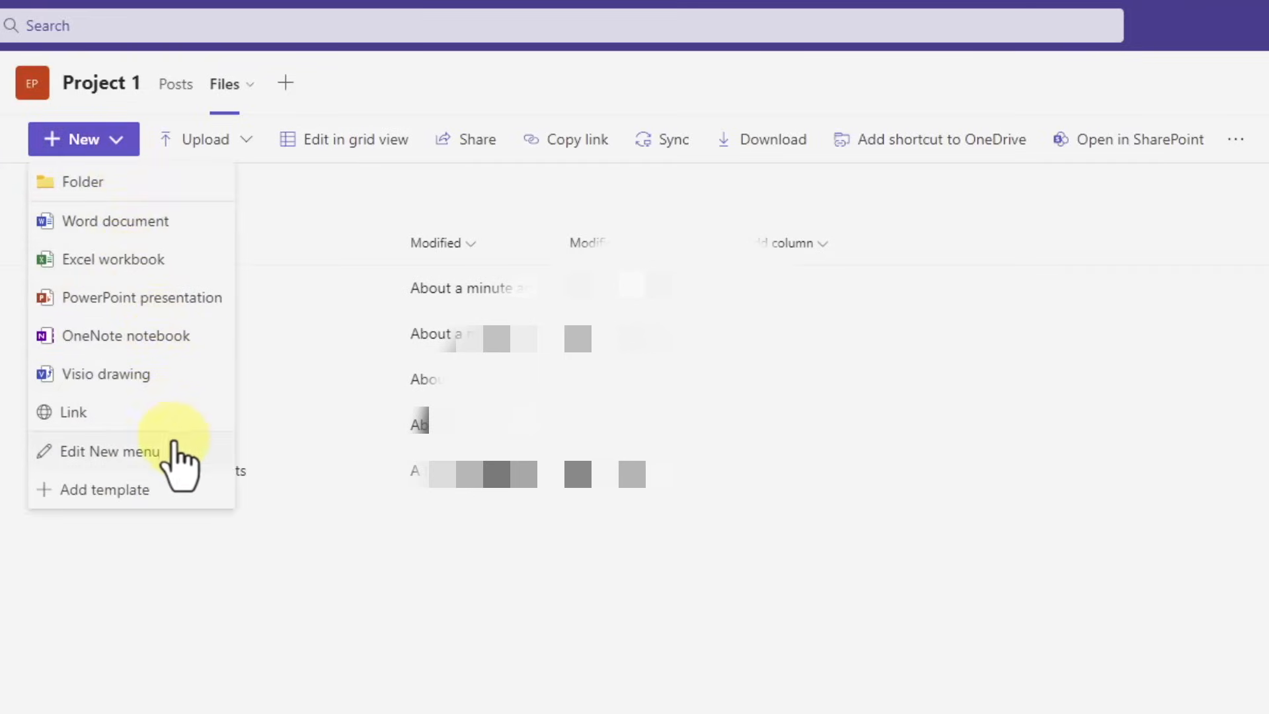
pyautogui.click(205, 139)
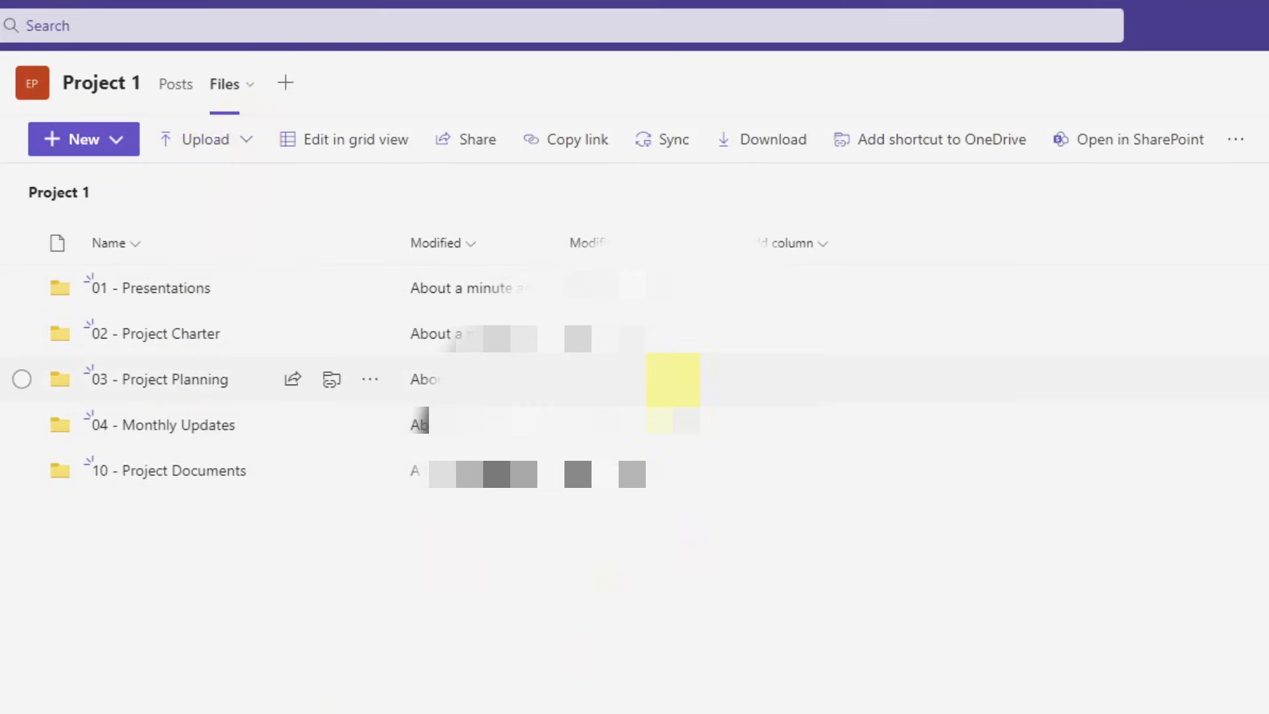
pyautogui.moveTo(354, 138)
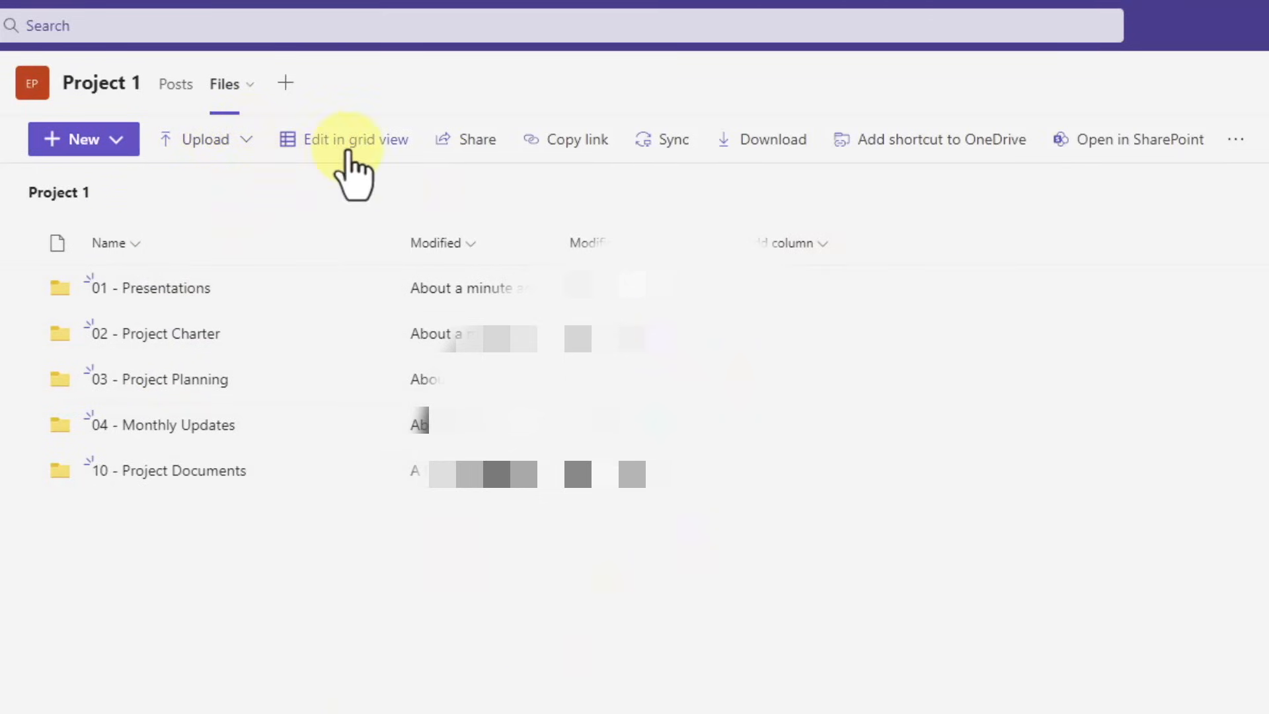
pyautogui.moveTo(1178, 170)
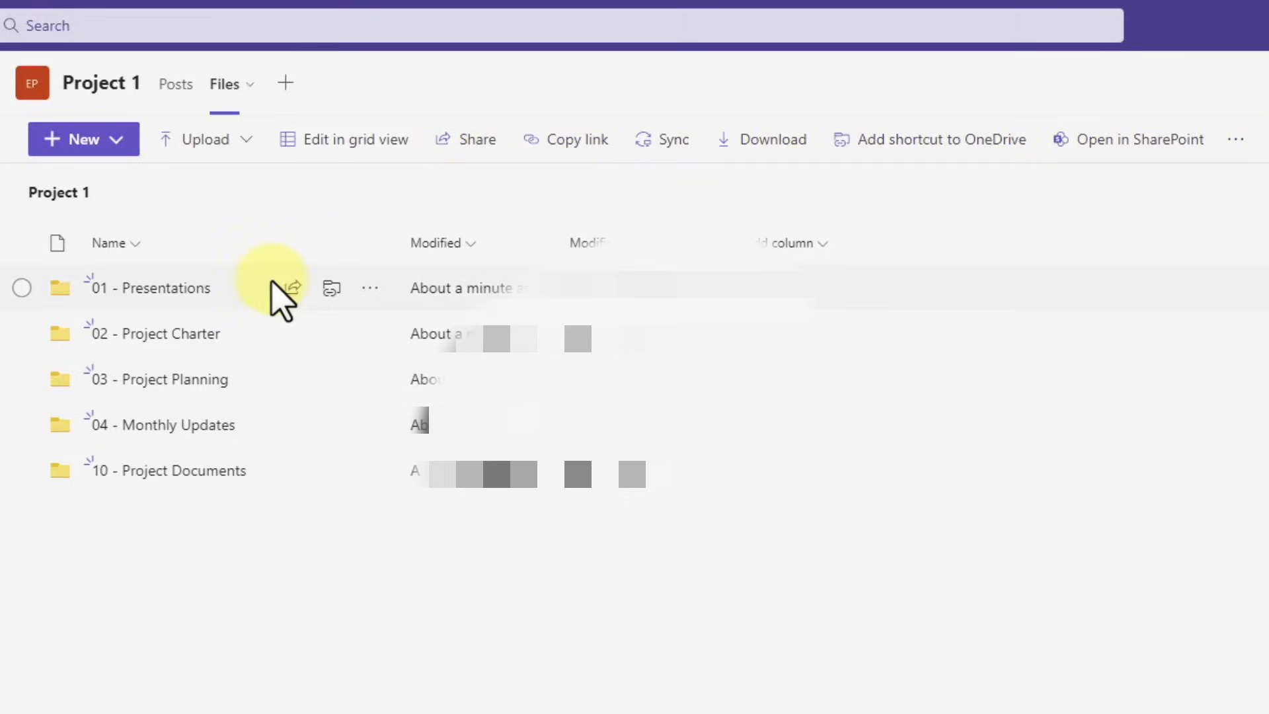
pyautogui.moveTo(239, 343)
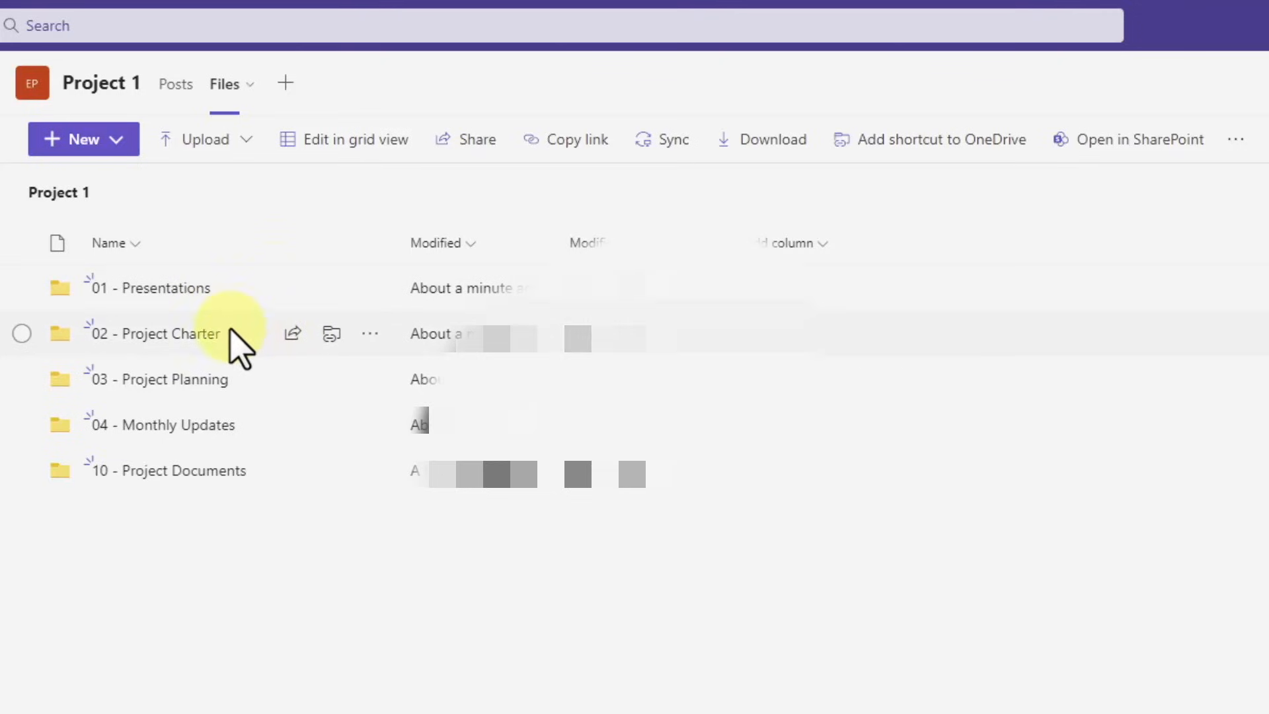
pyautogui.moveTo(274, 510)
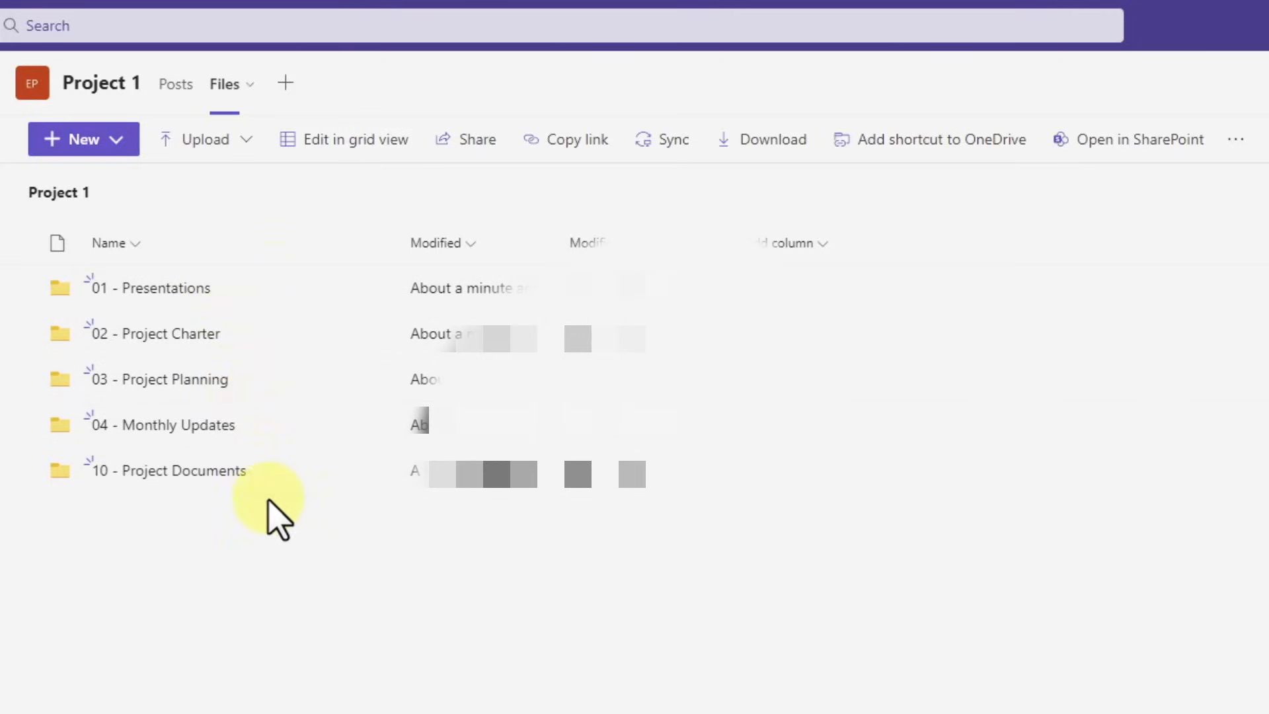
pyautogui.moveTo(324, 558)
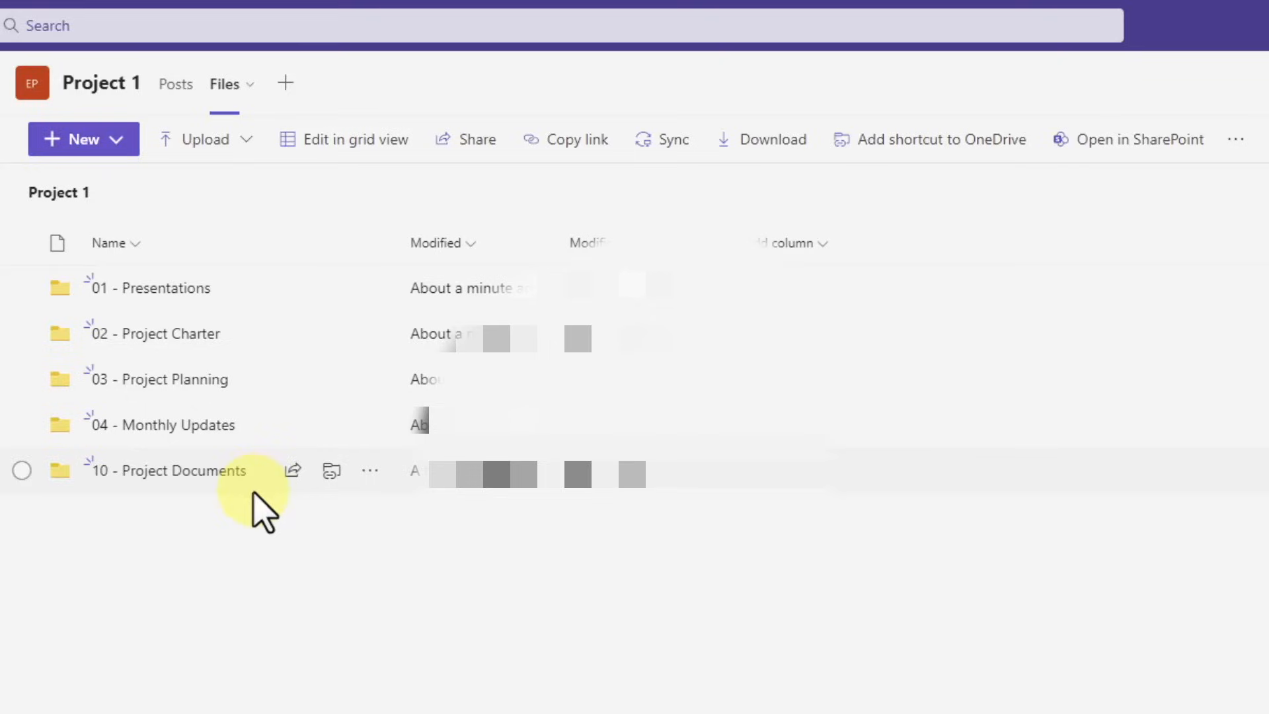
pyautogui.moveTo(243, 542)
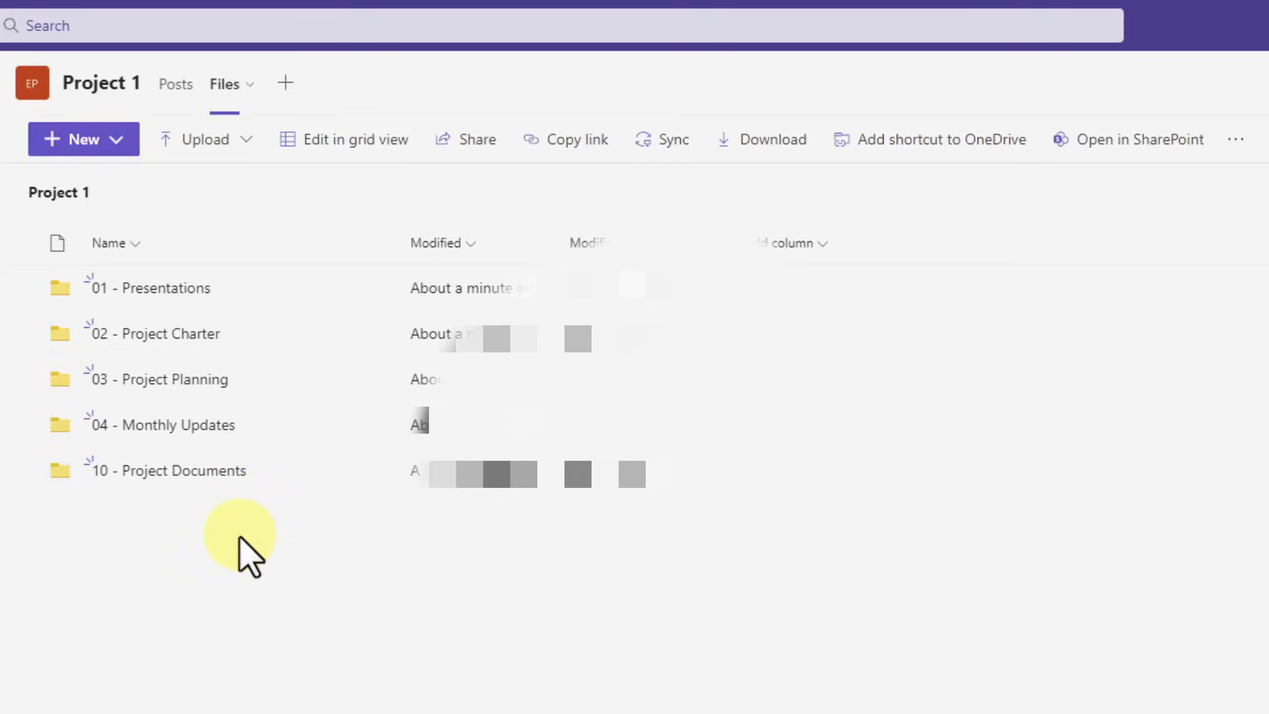
pyautogui.moveTo(236, 286)
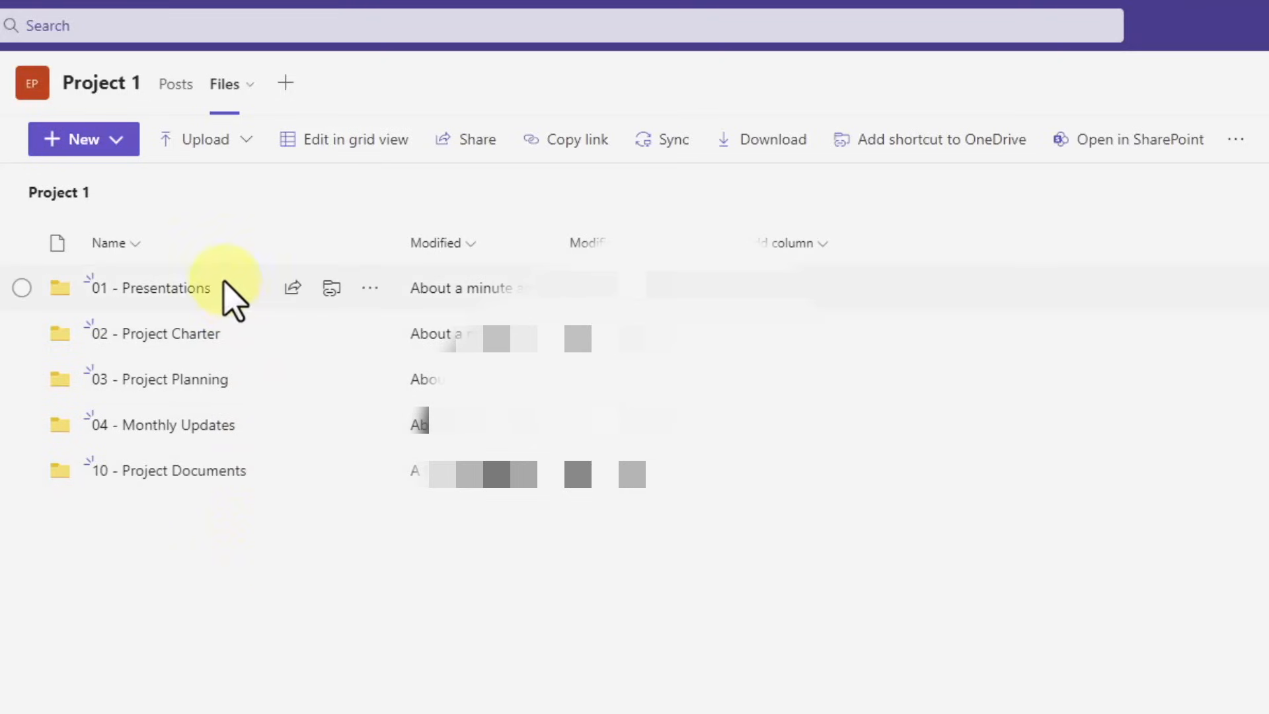
pyautogui.moveTo(369, 247)
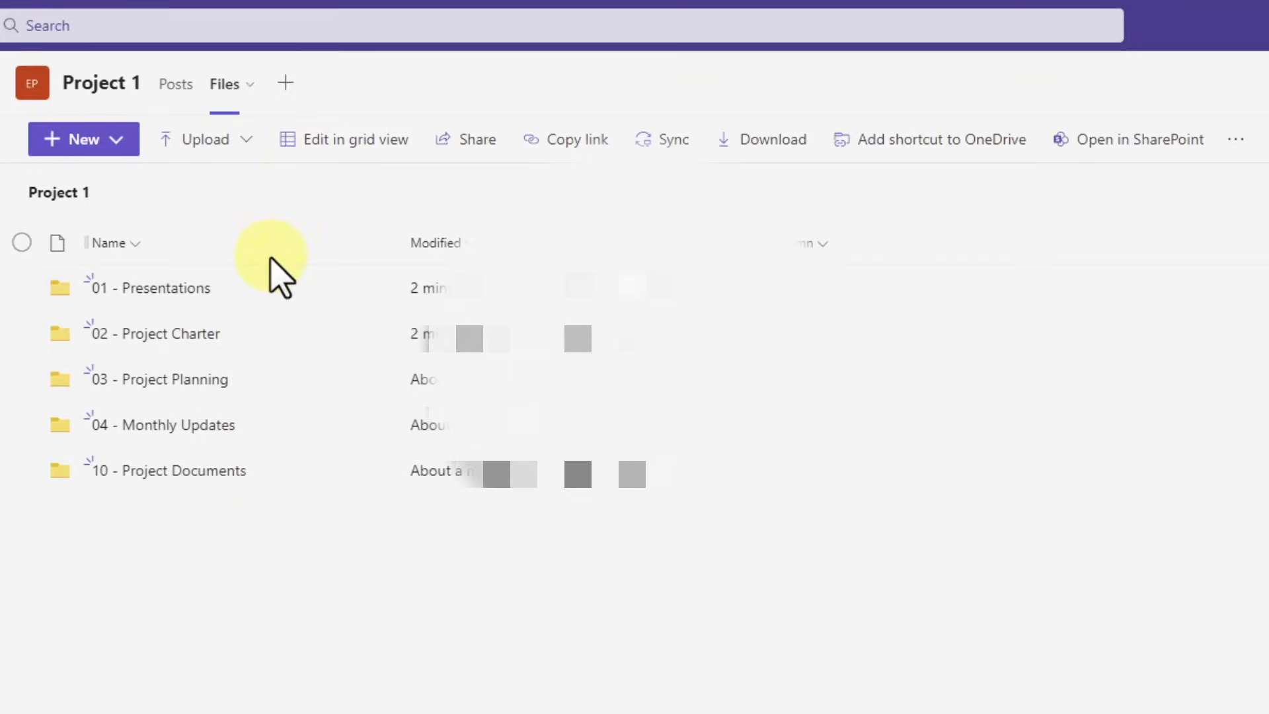
# Add a Wiki tab named Meeting Minutes to the Project 1 channel.
pyautogui.click(286, 82)
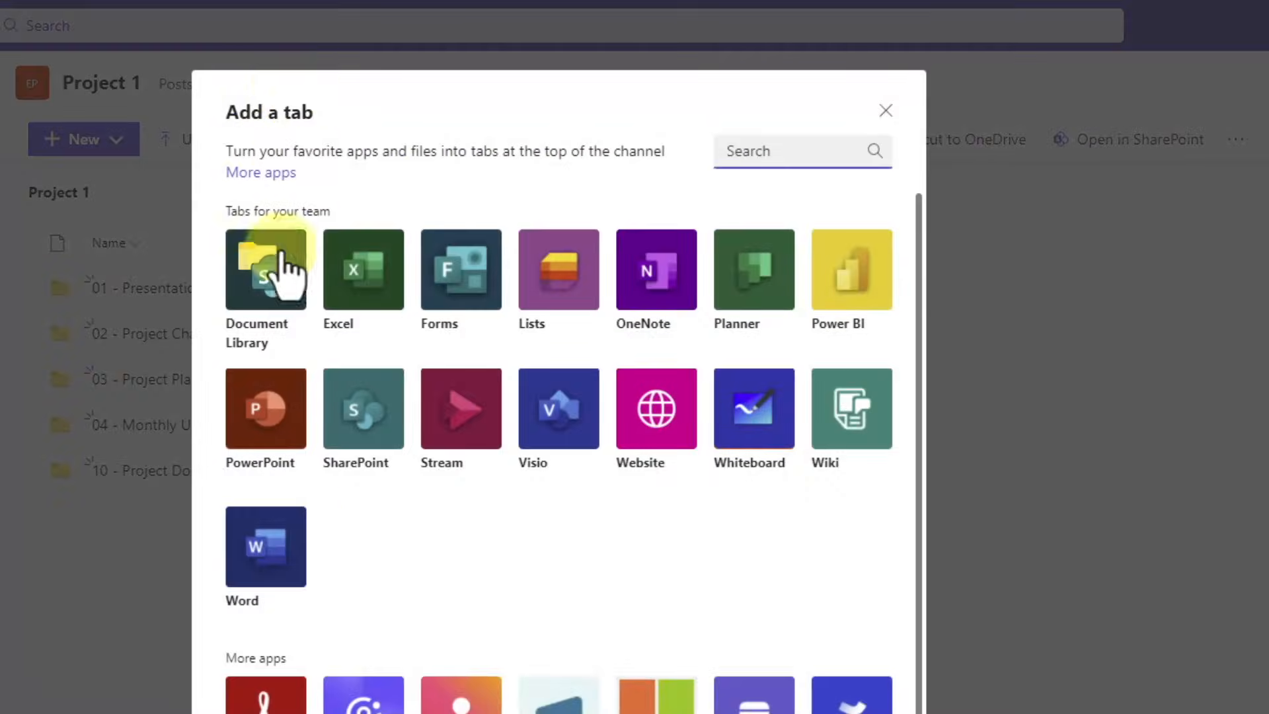
pyautogui.click(850, 409)
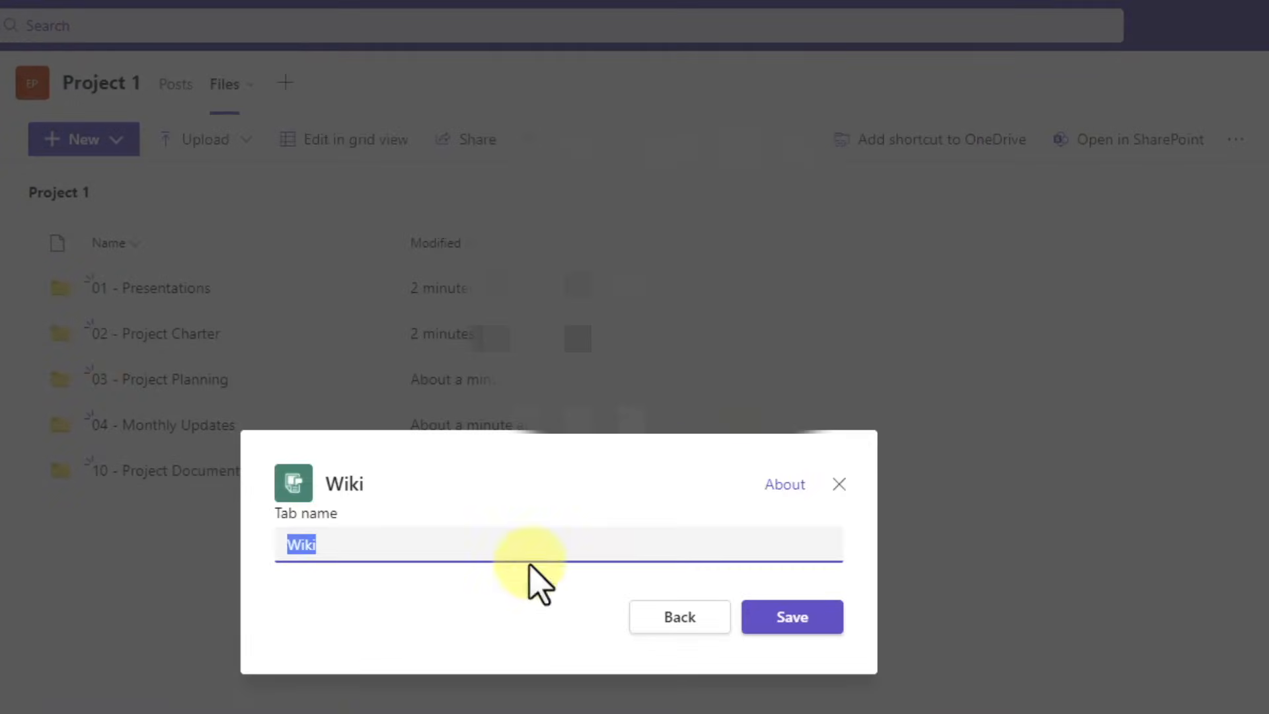
pyautogui.write('Mee')
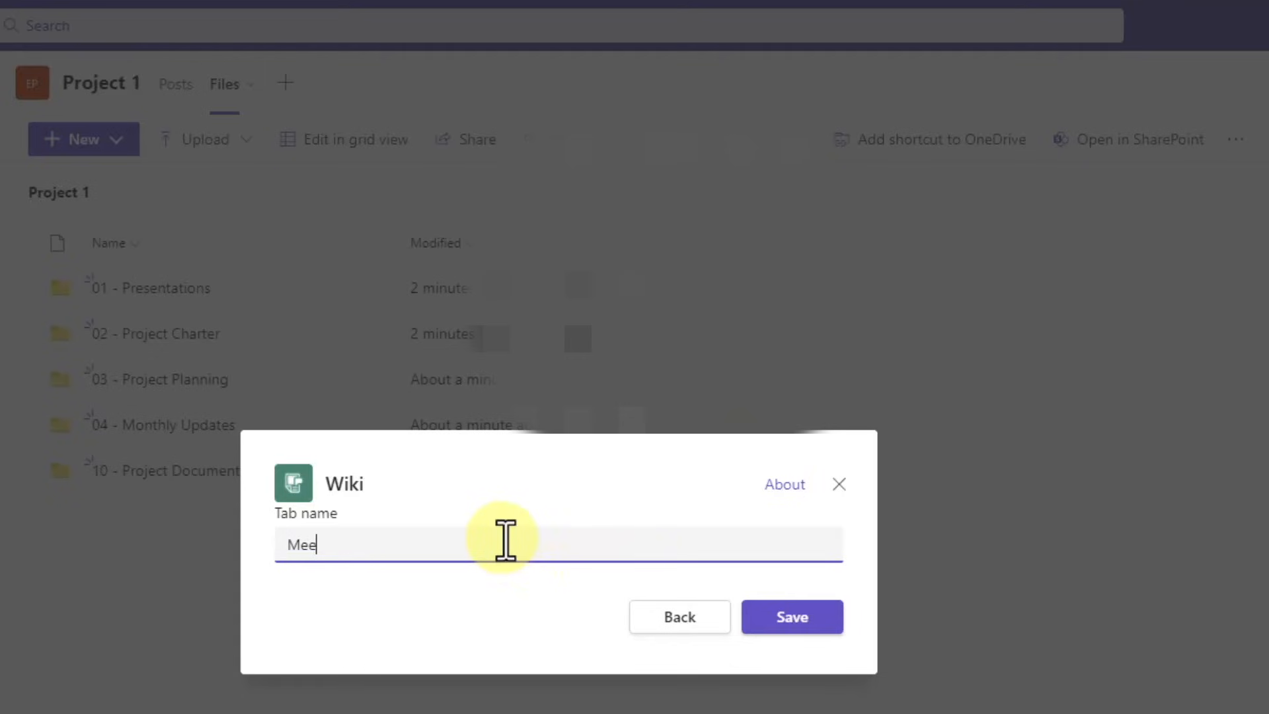
pyautogui.click(791, 617)
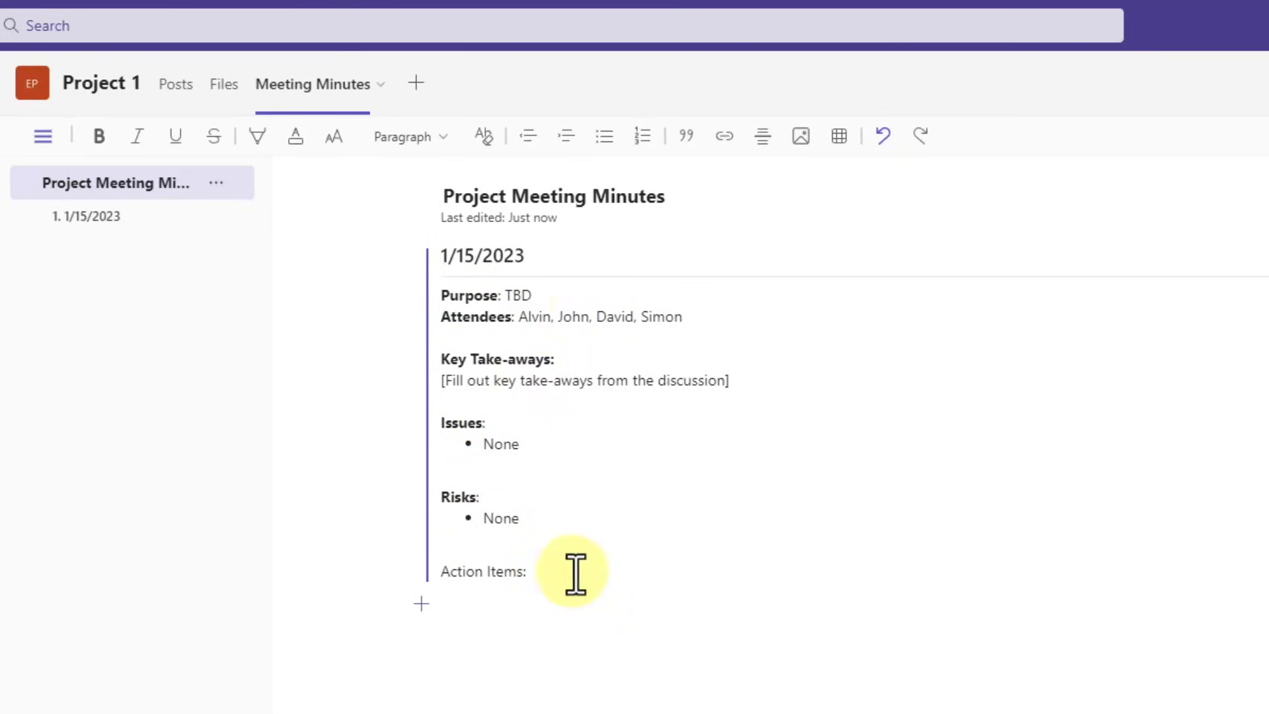
# Fill the minutes page with an Action Items table, attendee Alvin and a risks placeholder note.
pyautogui.click(838, 135)
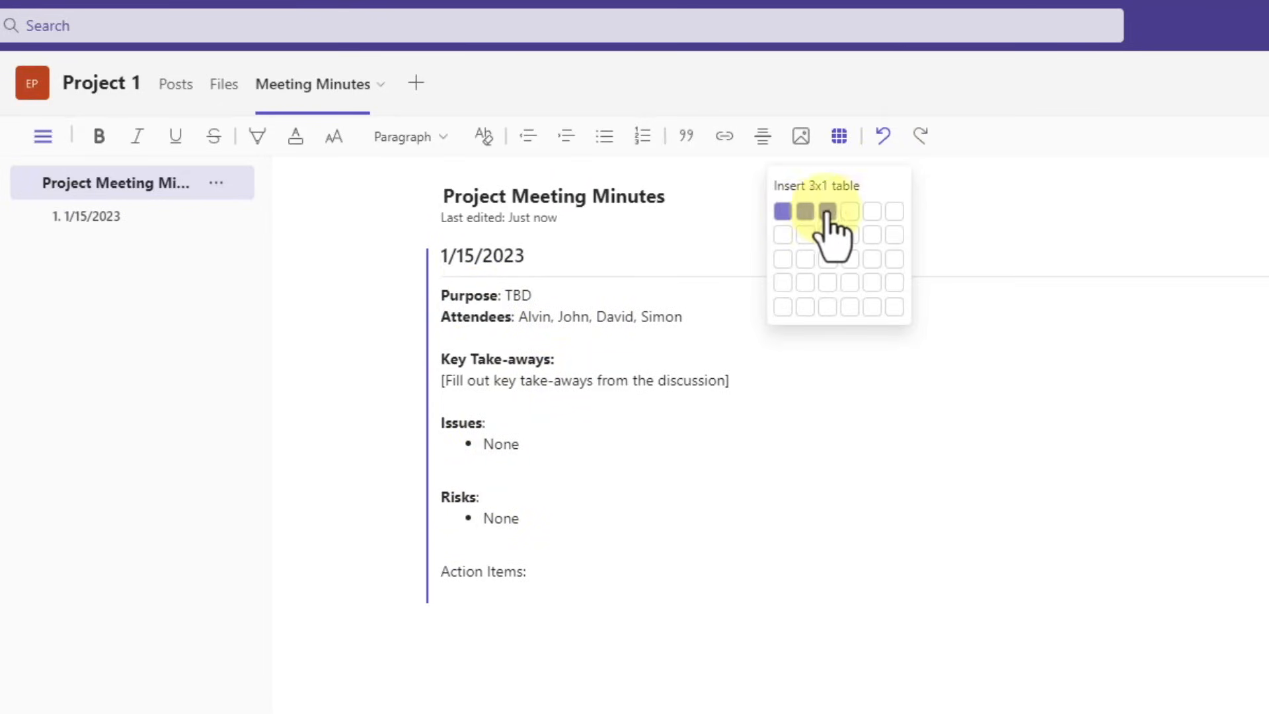
pyautogui.click(827, 212)
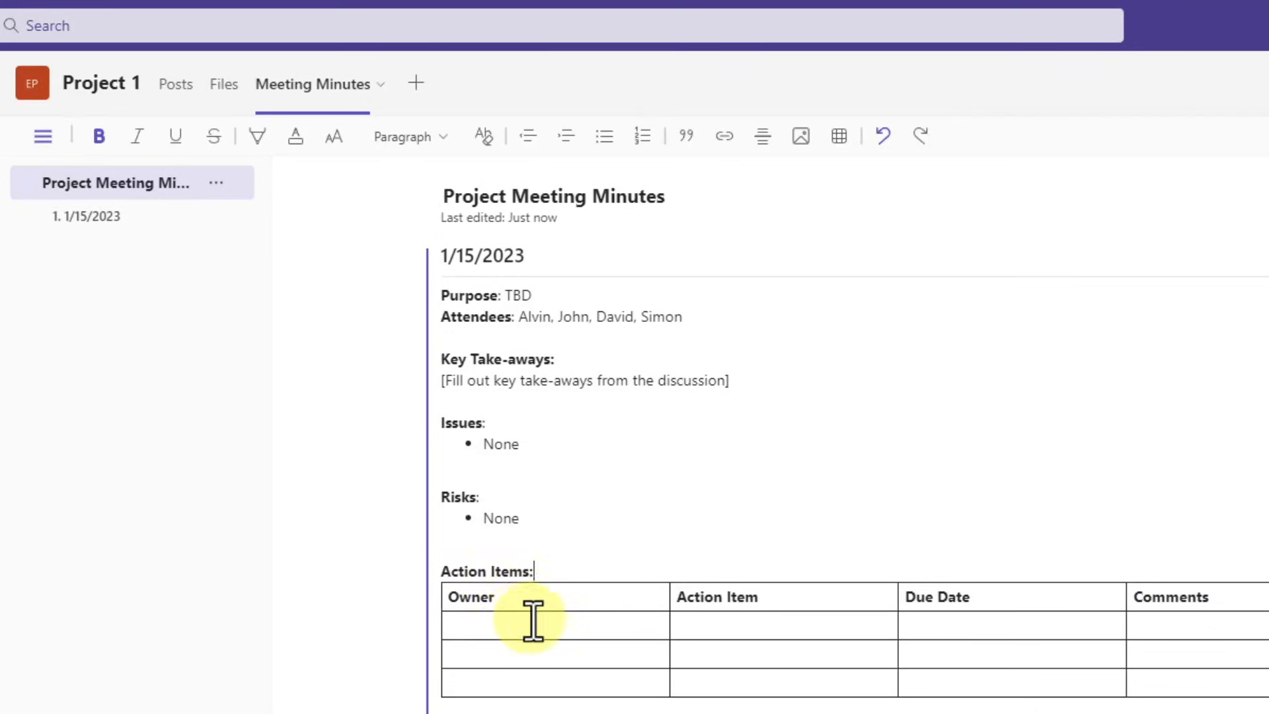
pyautogui.write('Alvin')
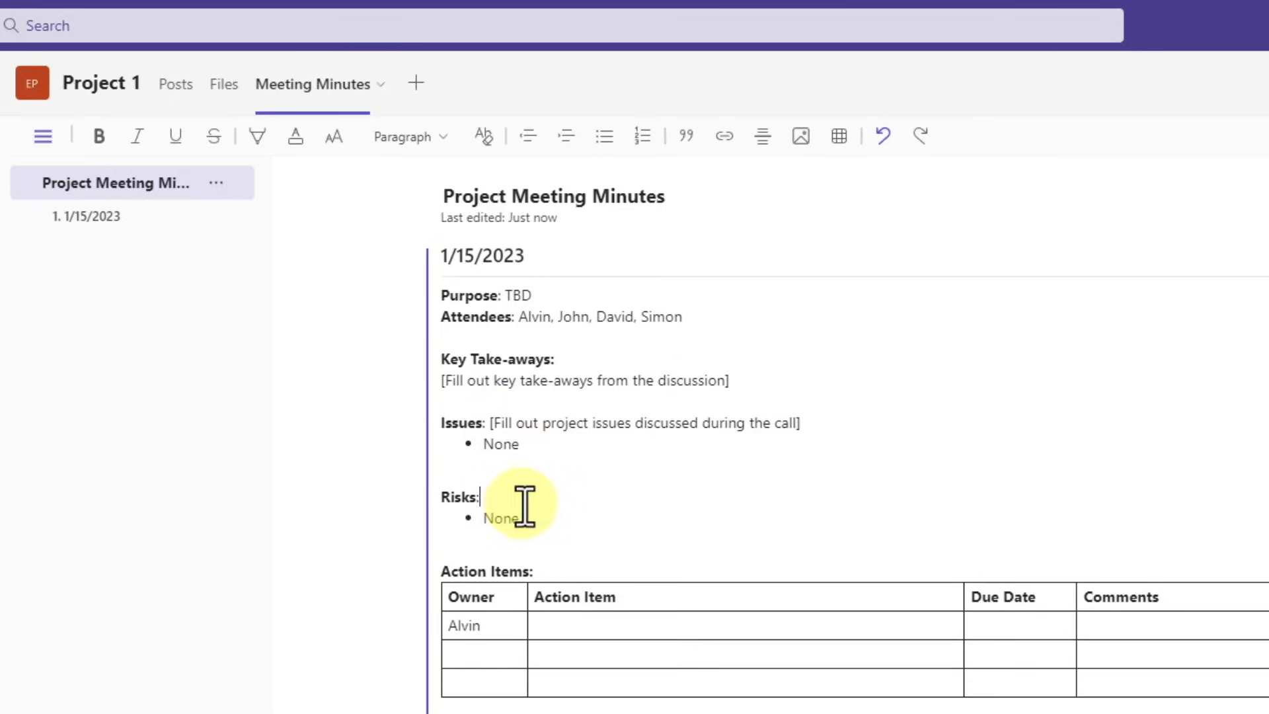
pyautogui.write('[Fill out any relevant risks discussed during the call]')
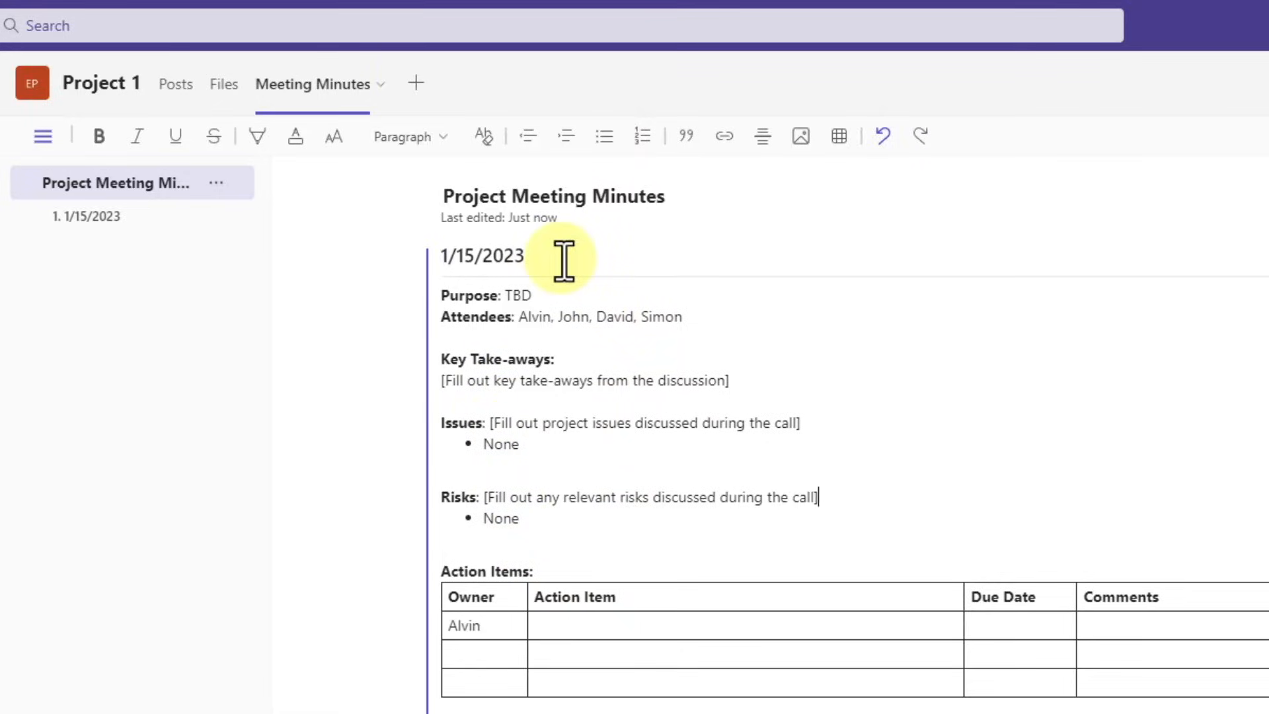
pyautogui.click(415, 82)
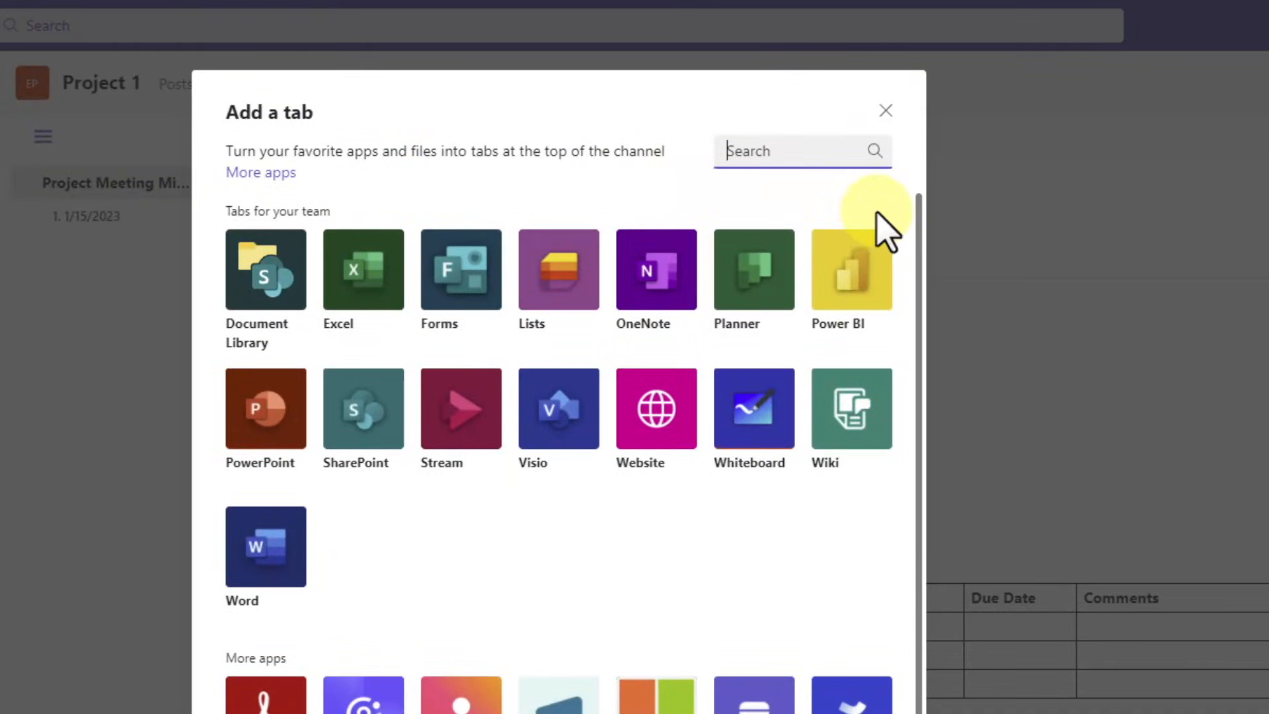
pyautogui.write('project')
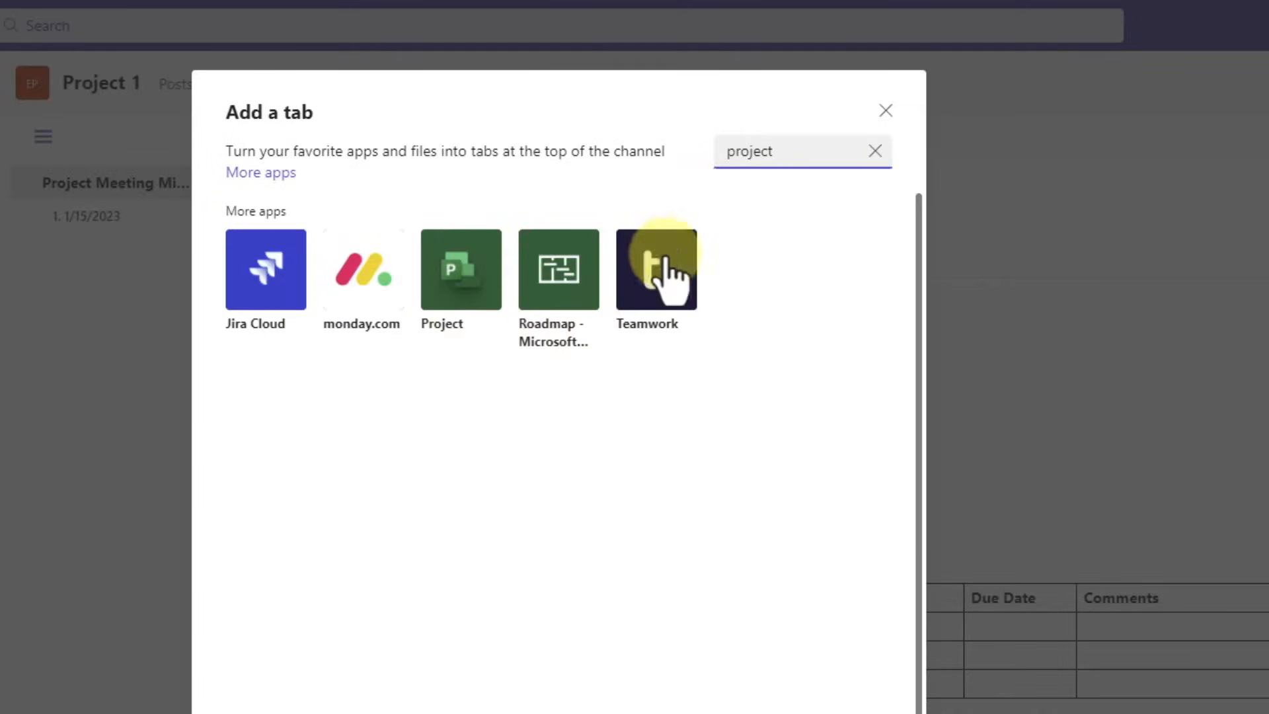
pyautogui.write('asan')
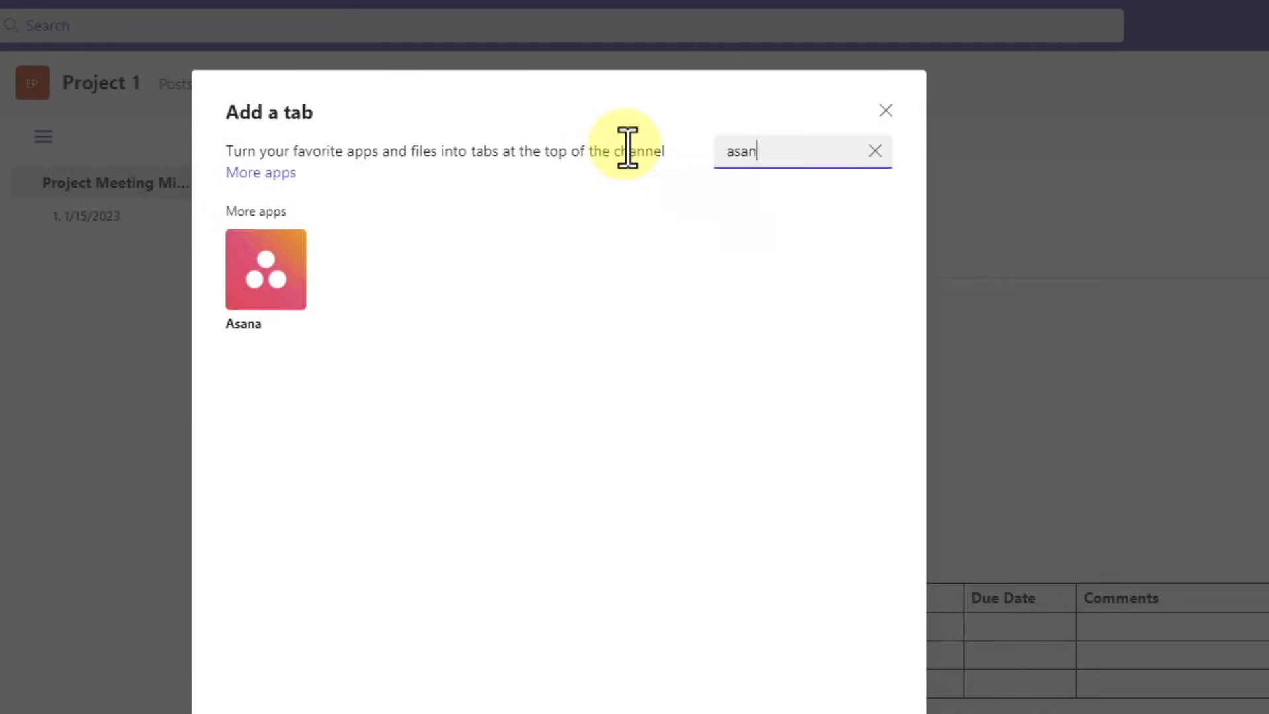
pyautogui.write('tre')
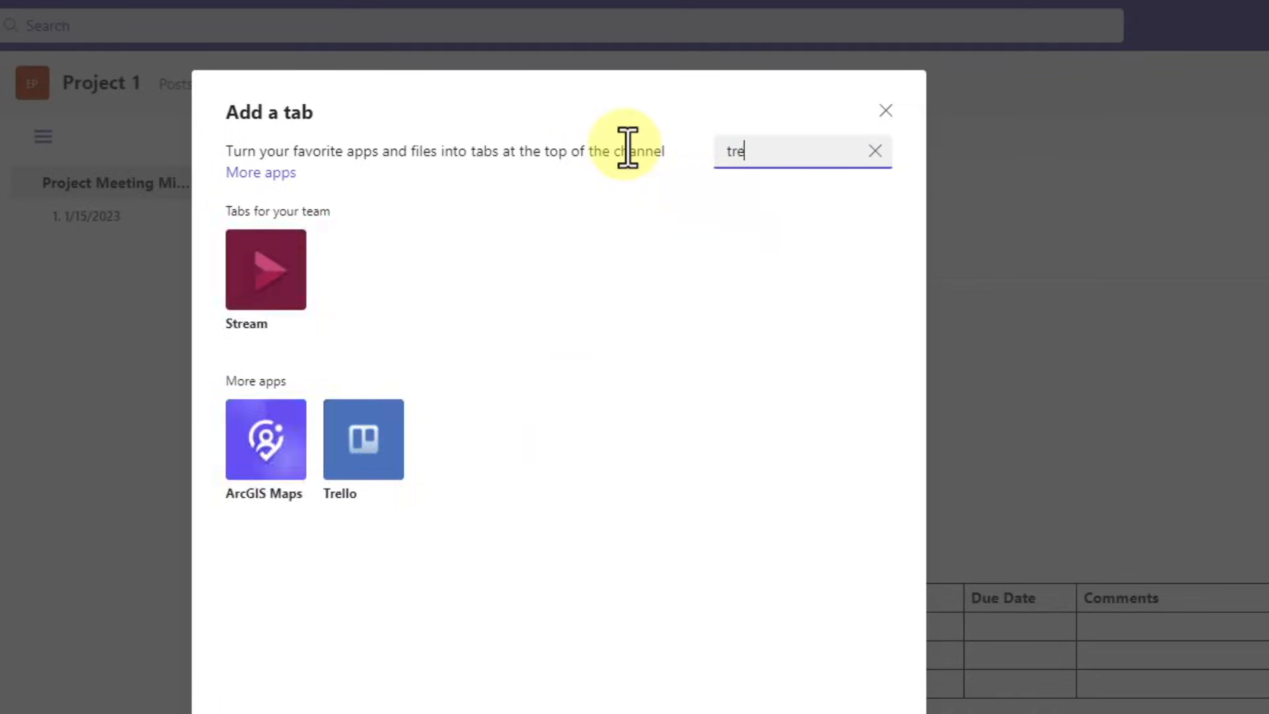
pyautogui.click(874, 151)
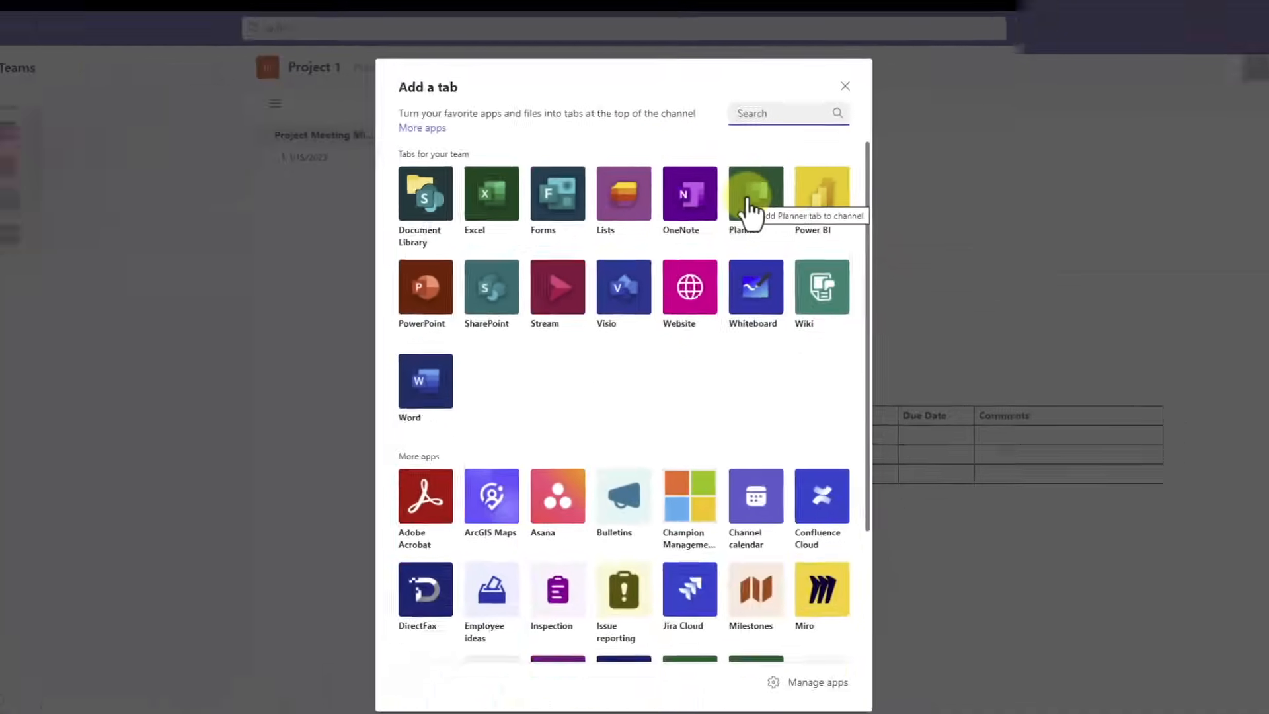
# Add a Planner tab creating a new plan named Project Plan and save it.
pyautogui.click(755, 195)
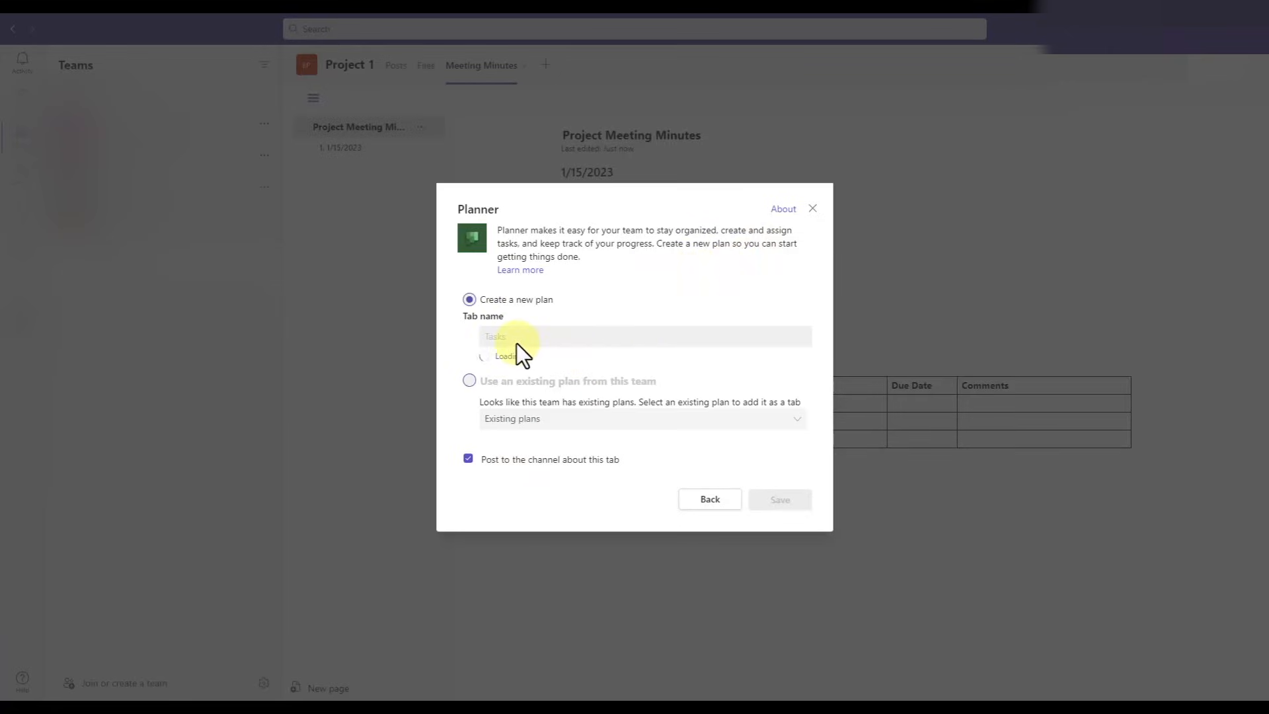
pyautogui.click(642, 336)
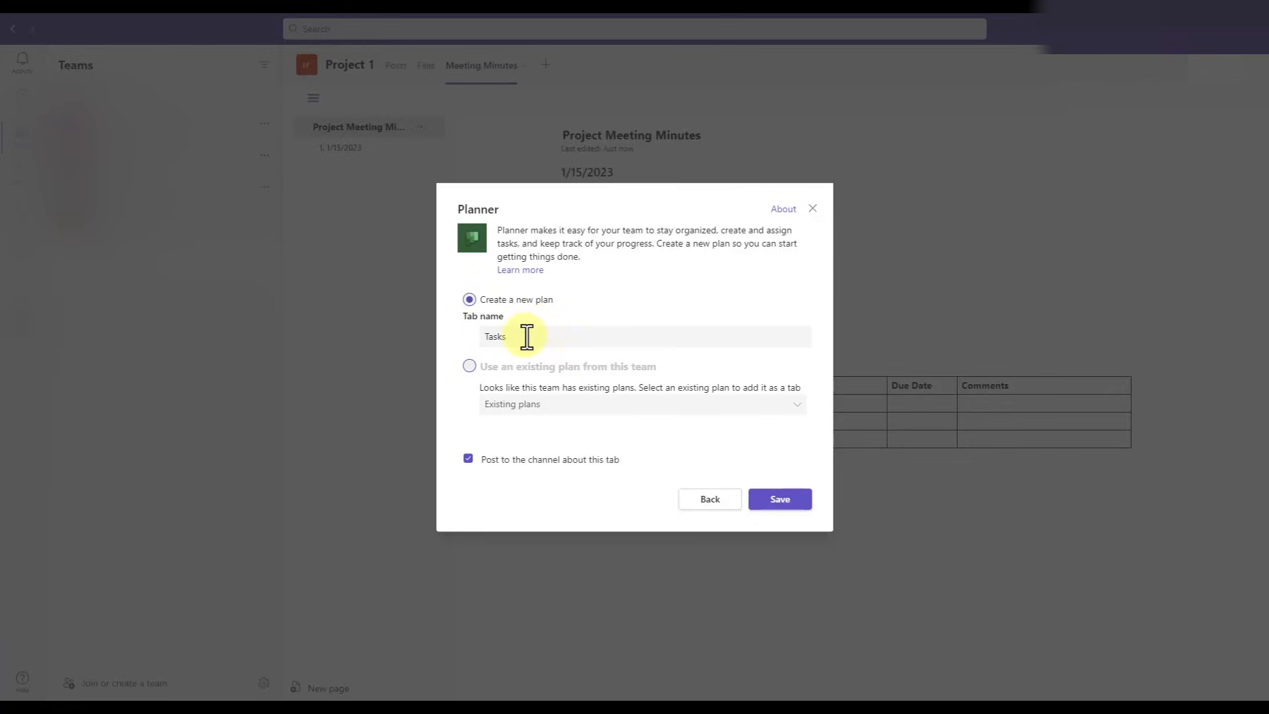
pyautogui.write('P')
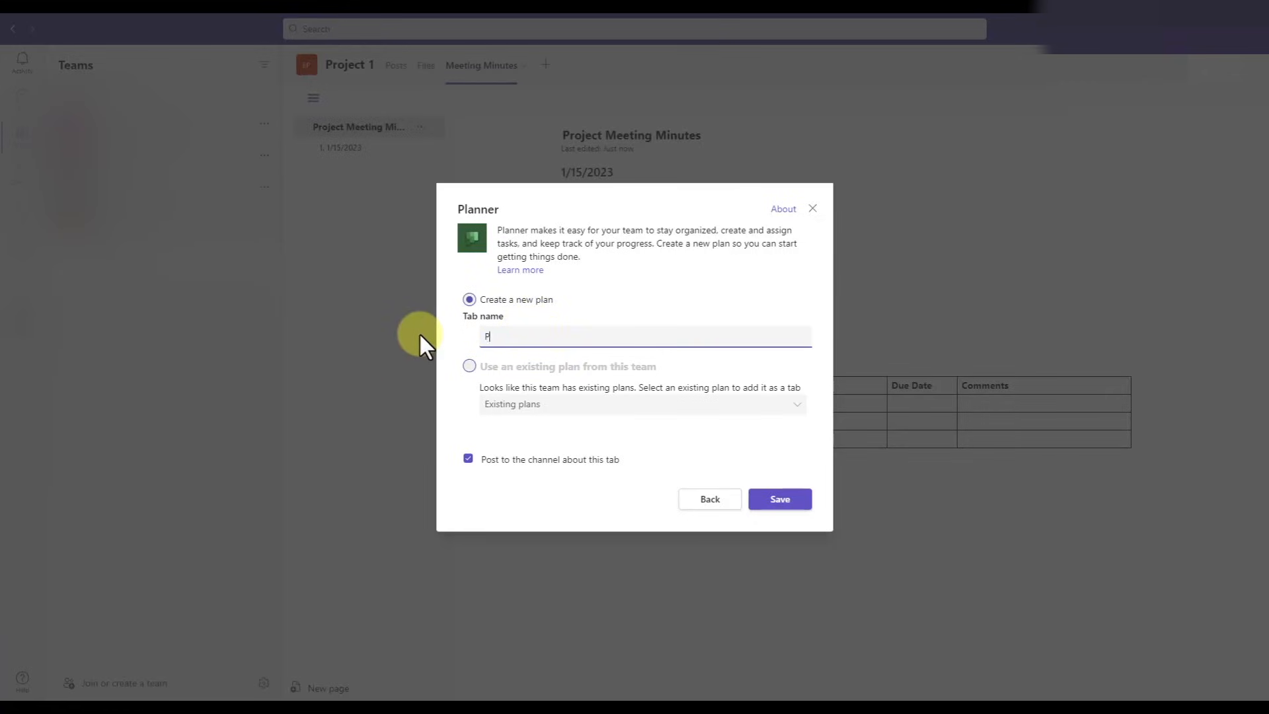
pyautogui.write('roject Plam')
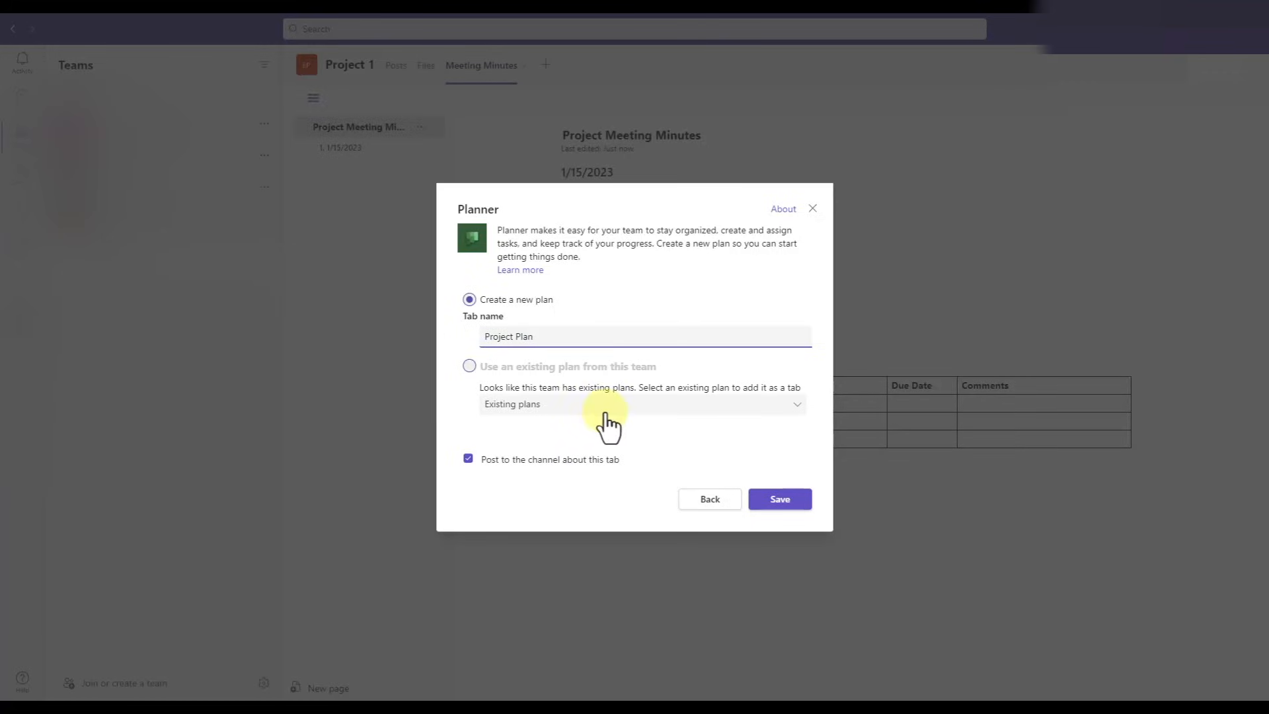
pyautogui.click(778, 498)
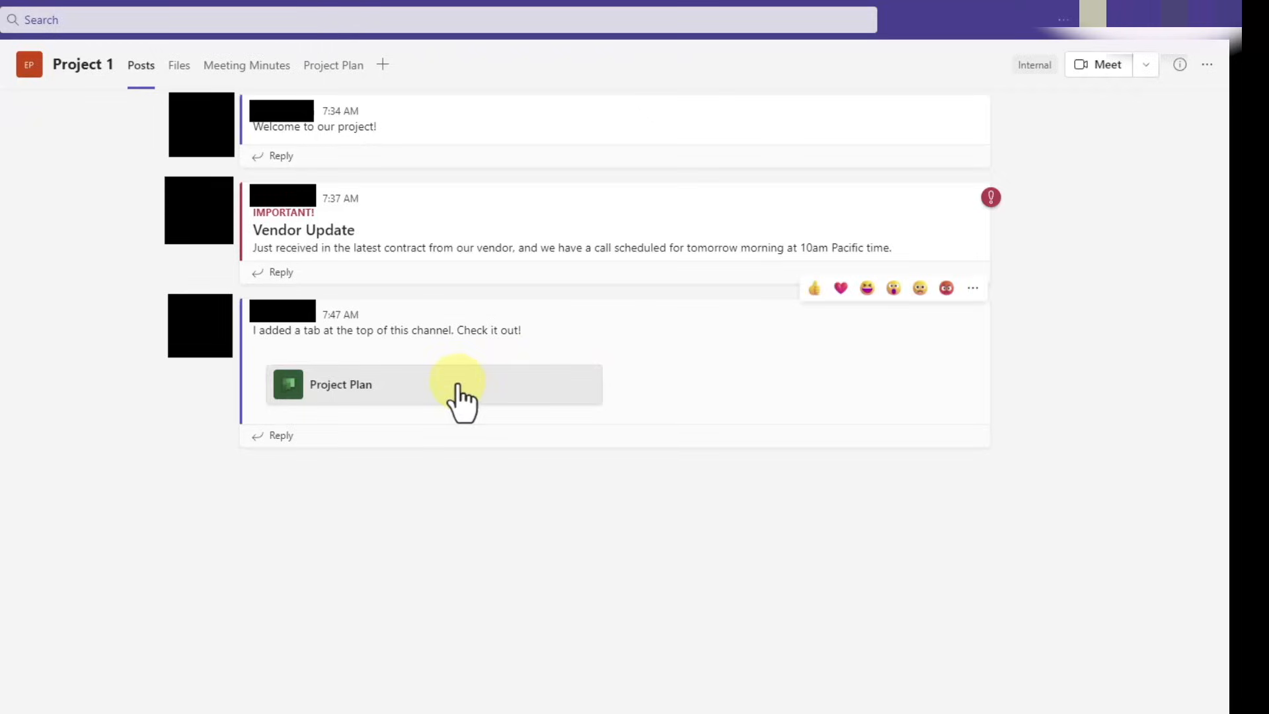
# Open the Project Plan board showing its empty To do bucket and task entry form.
pyautogui.click(435, 385)
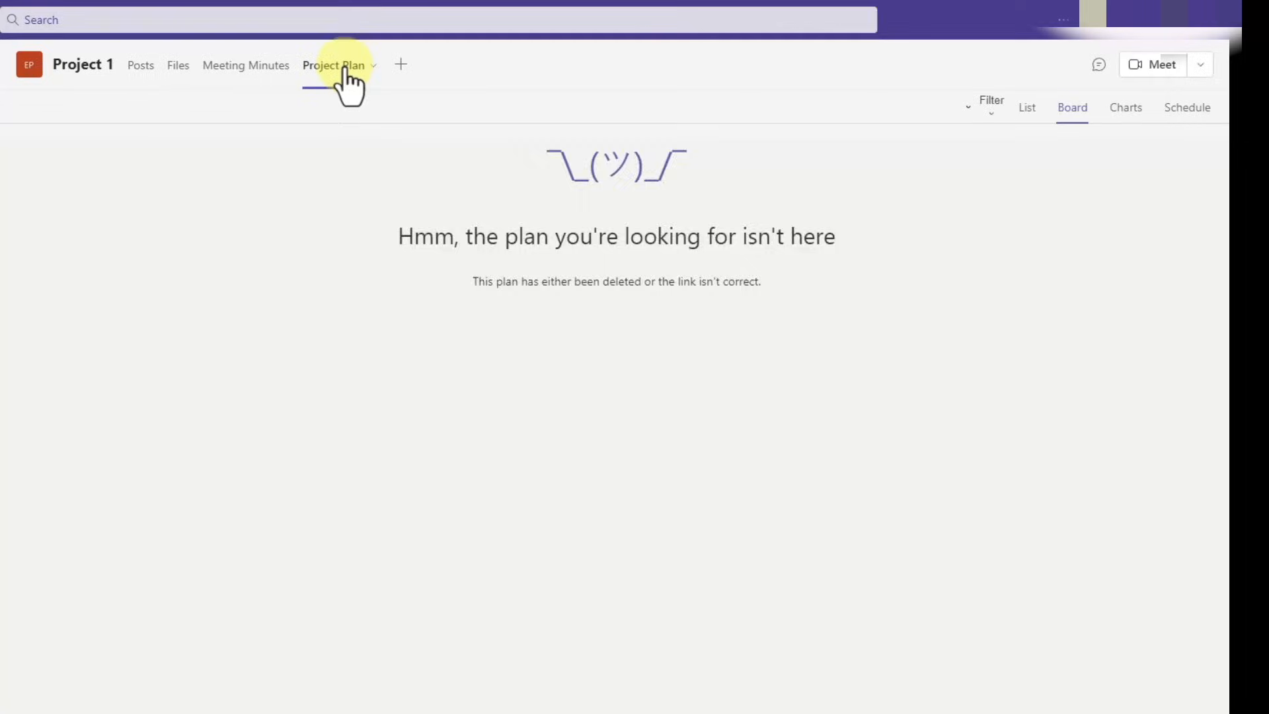
pyautogui.click(333, 64)
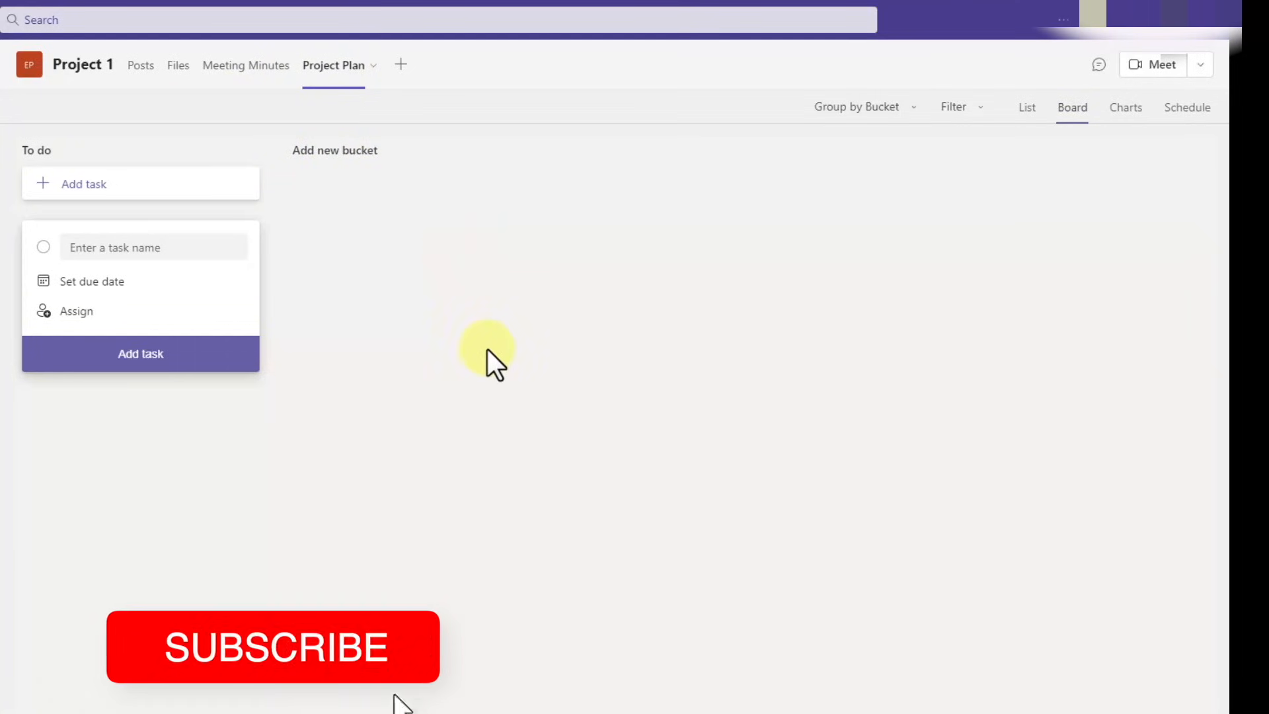
pyautogui.click(274, 646)
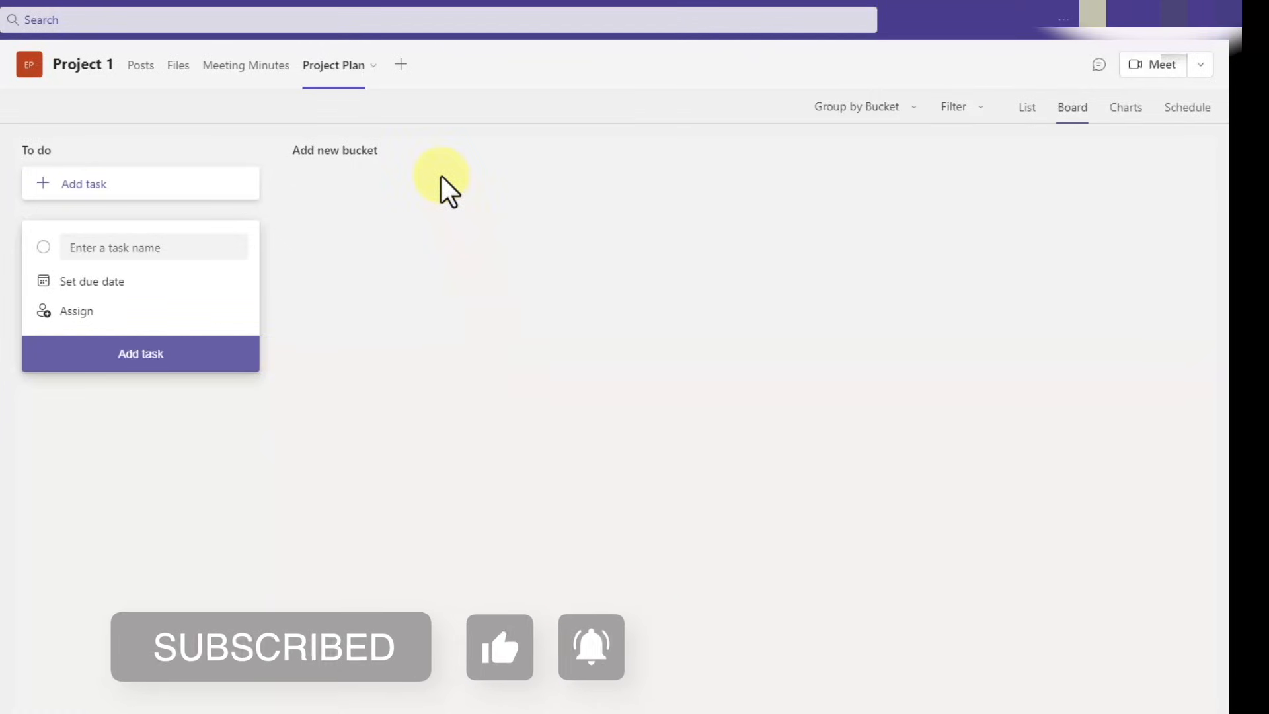
pyautogui.moveTo(358, 347)
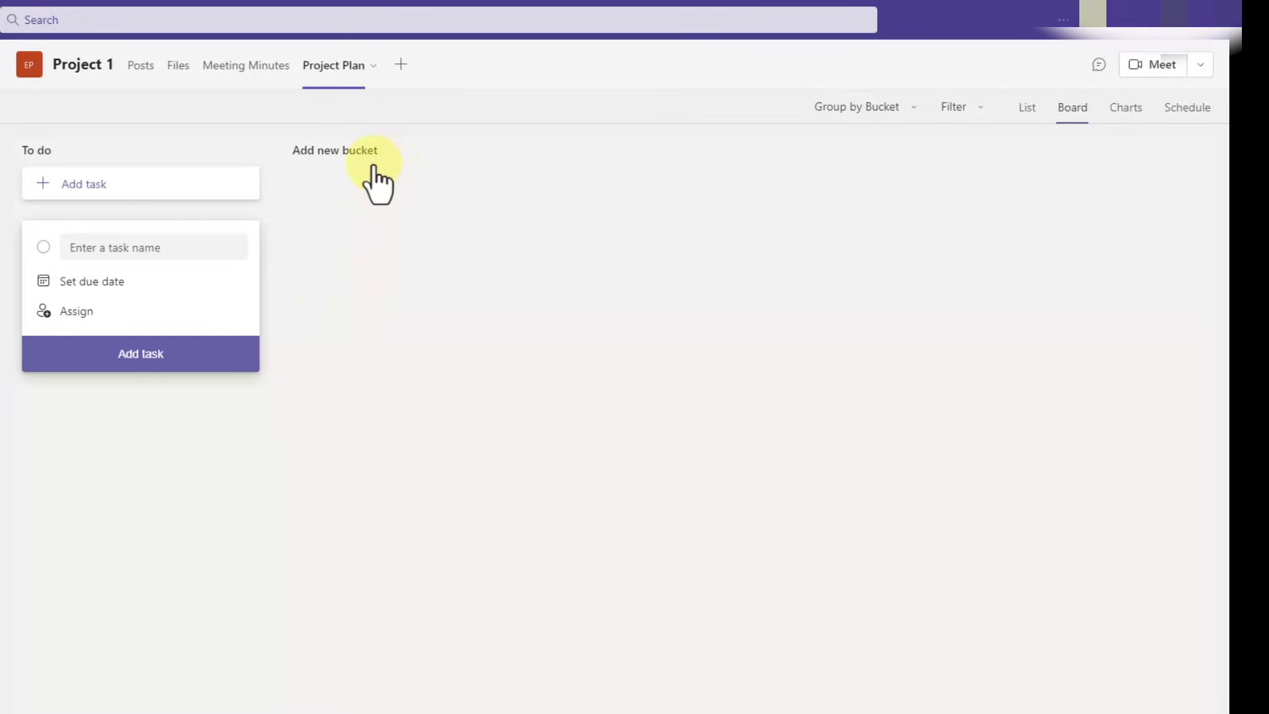
pyautogui.moveTo(354, 170)
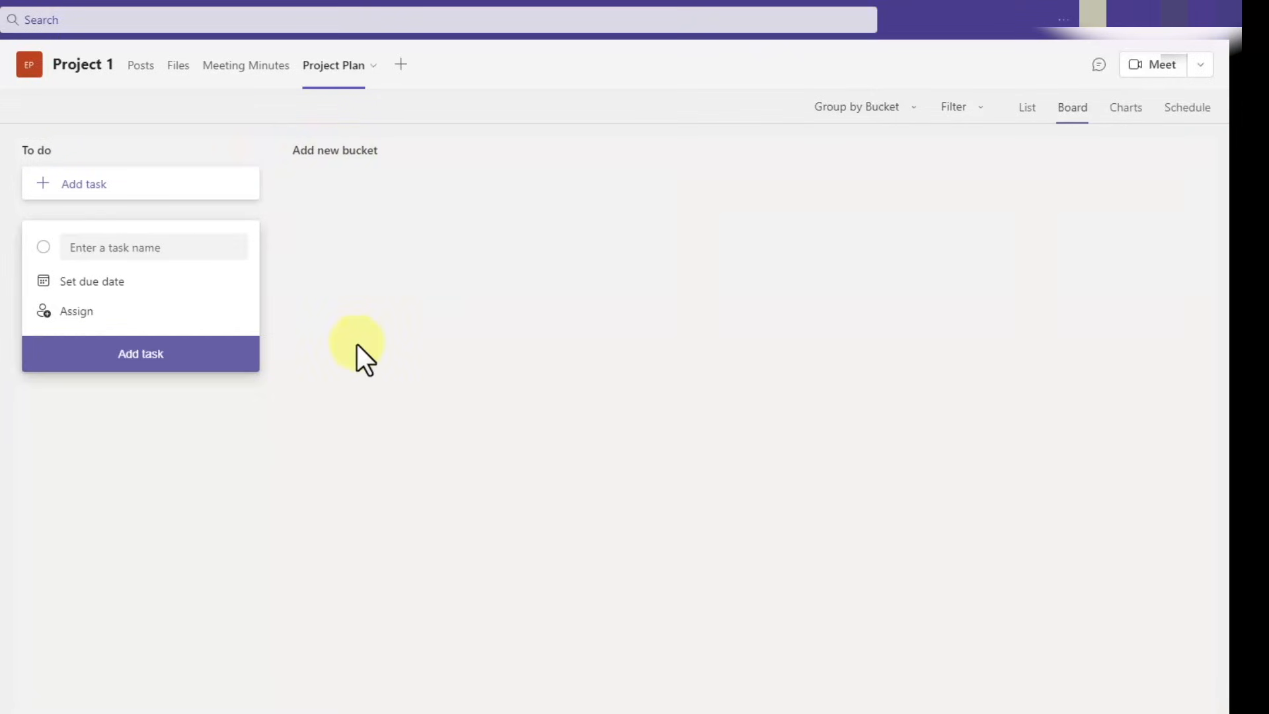
pyautogui.moveTo(328, 320)
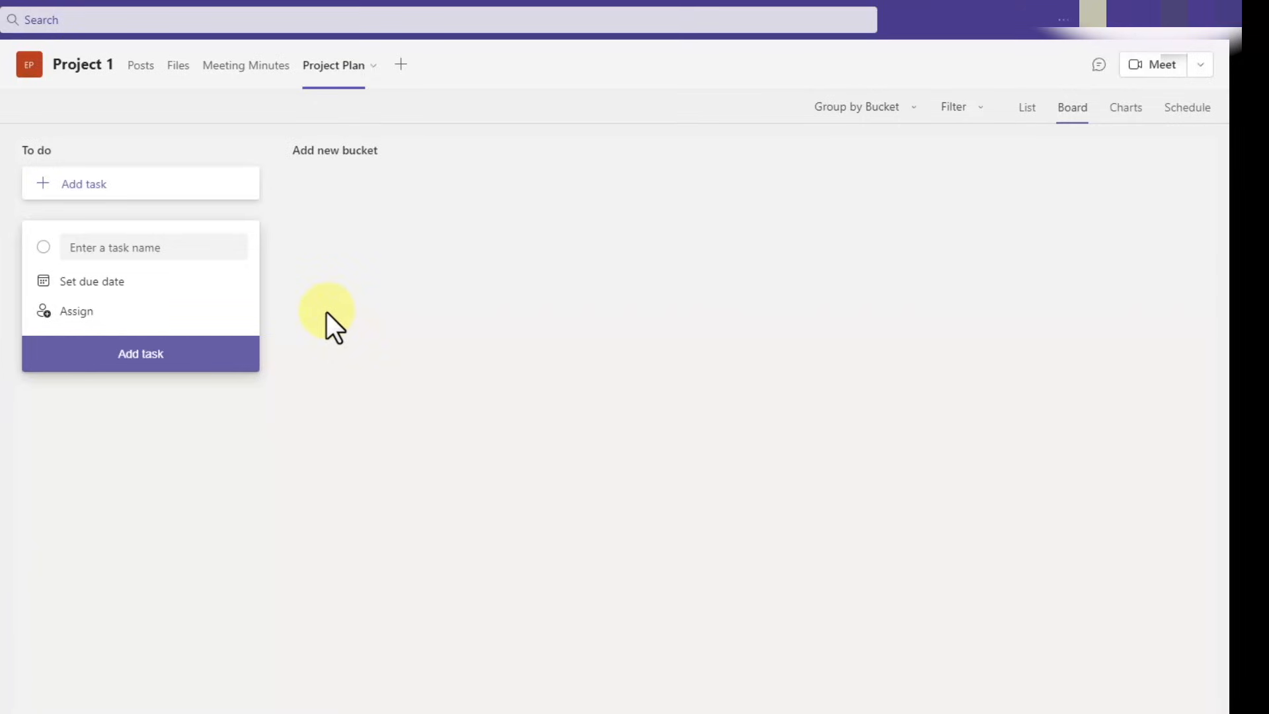
# Name the buckets Ideation, Design & Development and Verification & Validation.
pyautogui.write('Ideat')
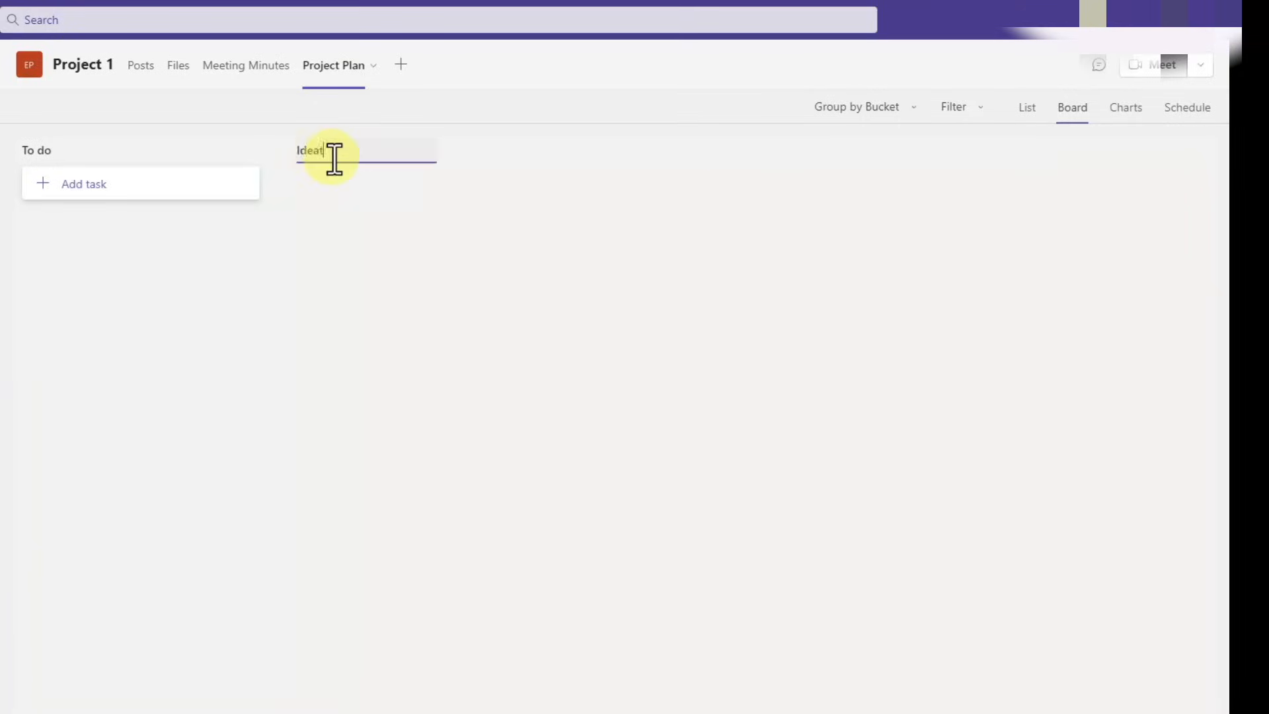
pyautogui.write('Design & De')
pyautogui.write('Product')
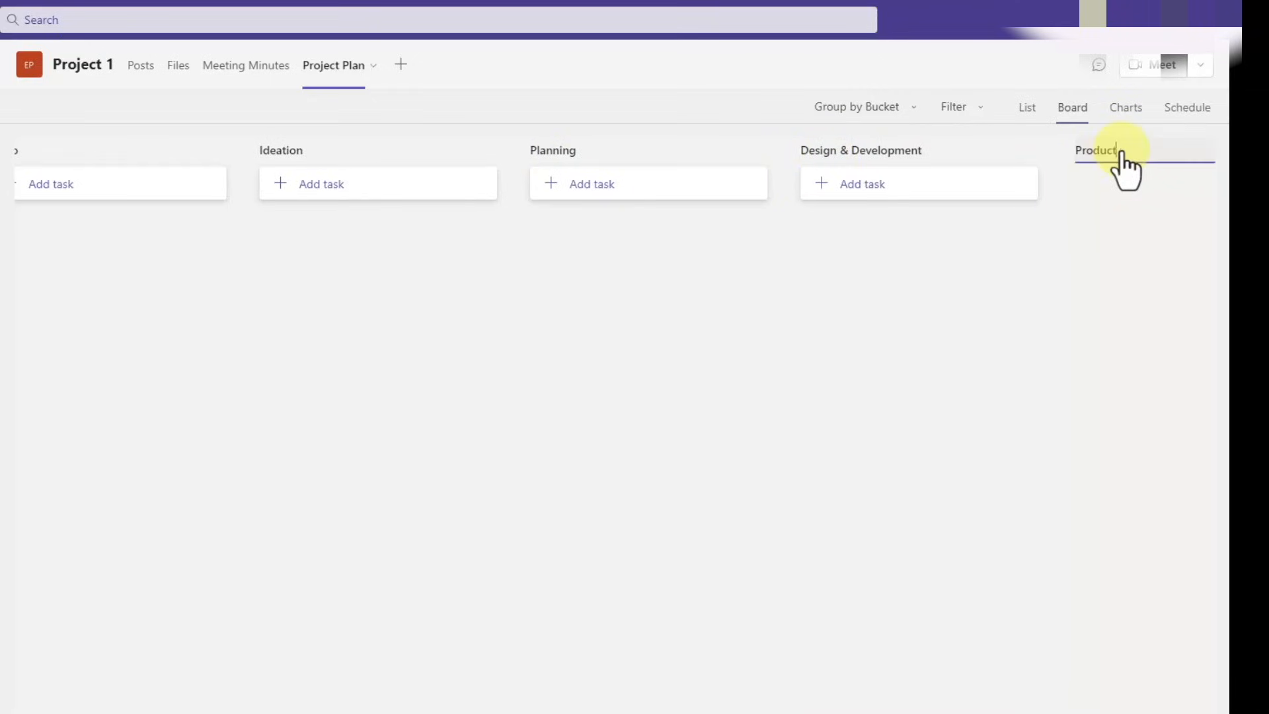
pyautogui.write('Verification & Validation')
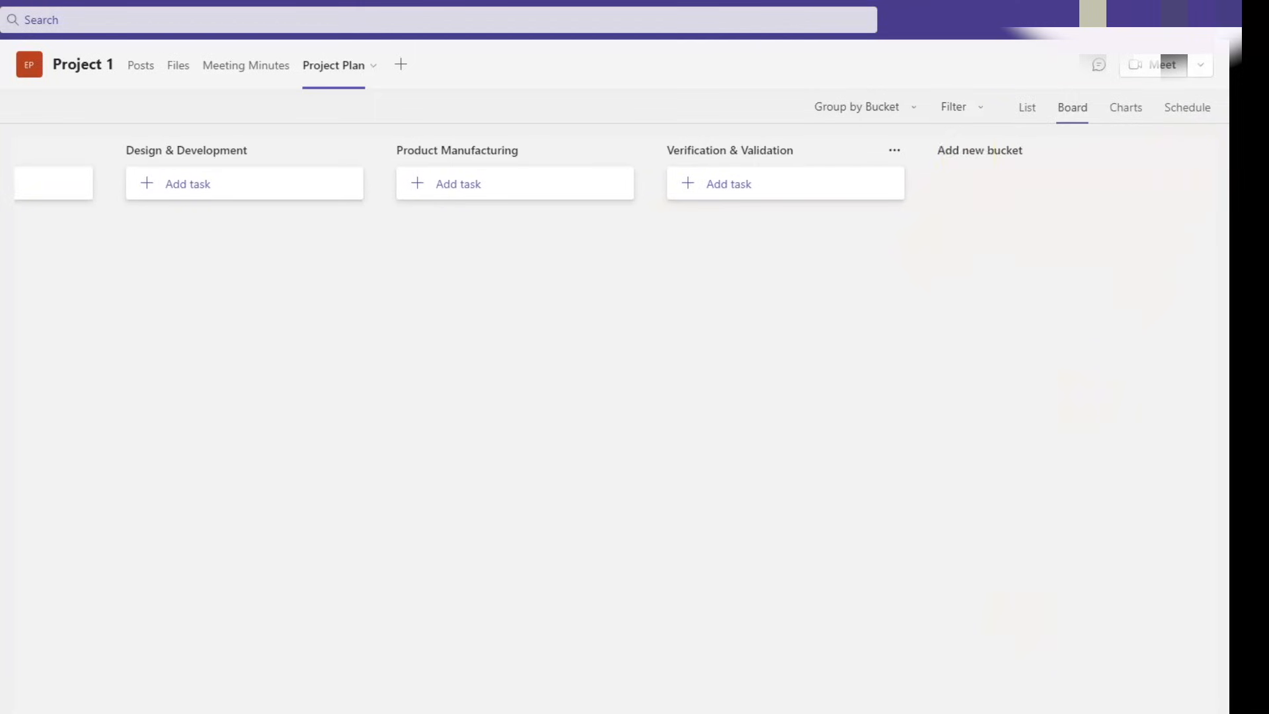
# Check the list view, return to the board and confirm deleting the To do bucket.
pyautogui.click(1025, 107)
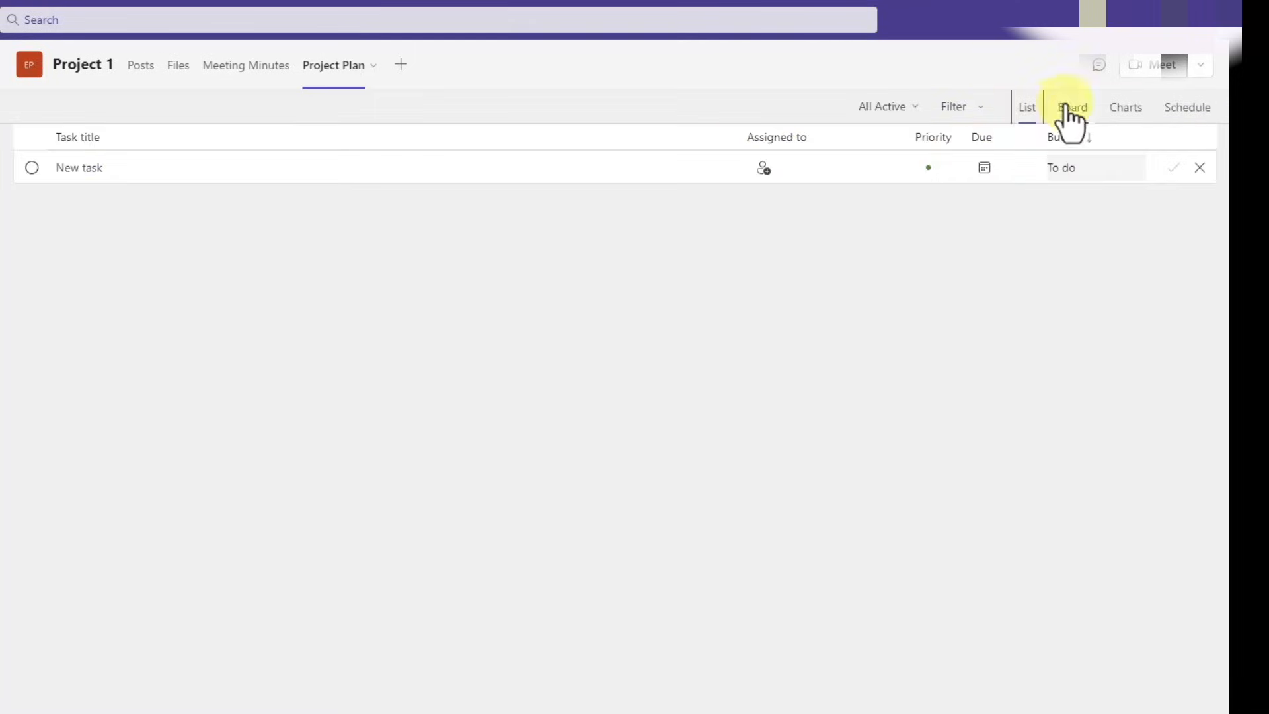
pyautogui.click(1072, 107)
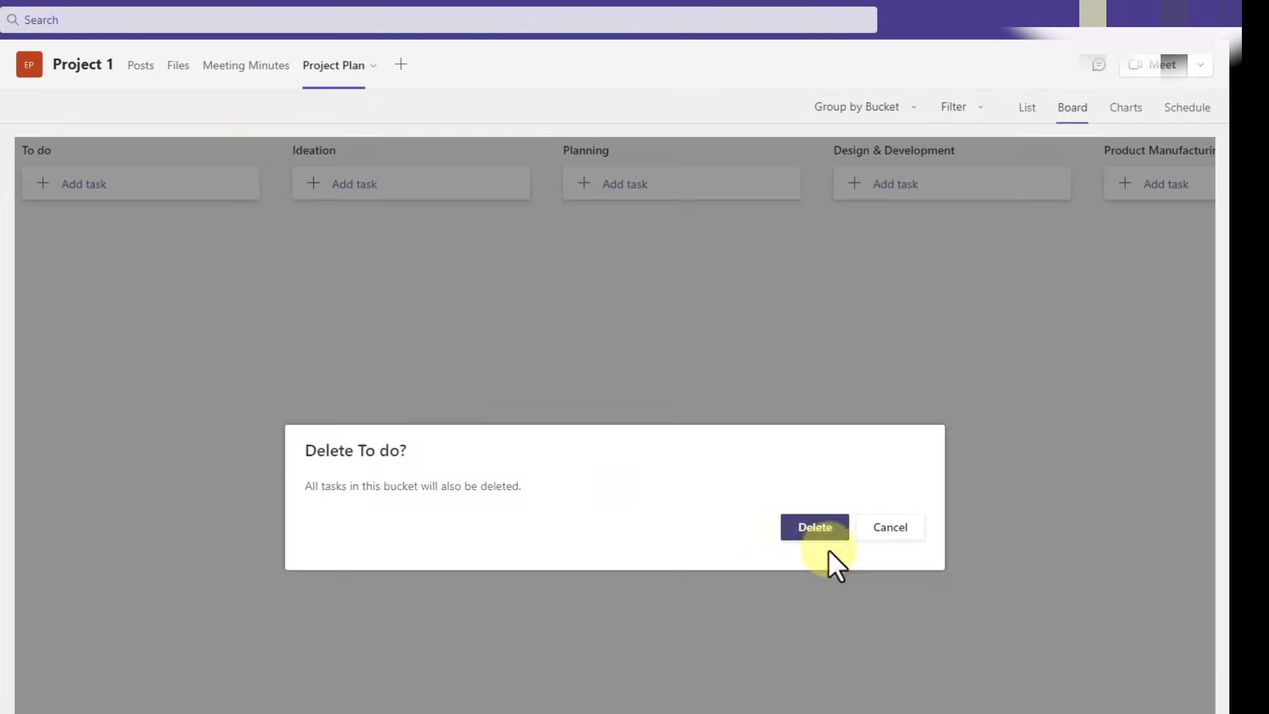
pyautogui.click(813, 527)
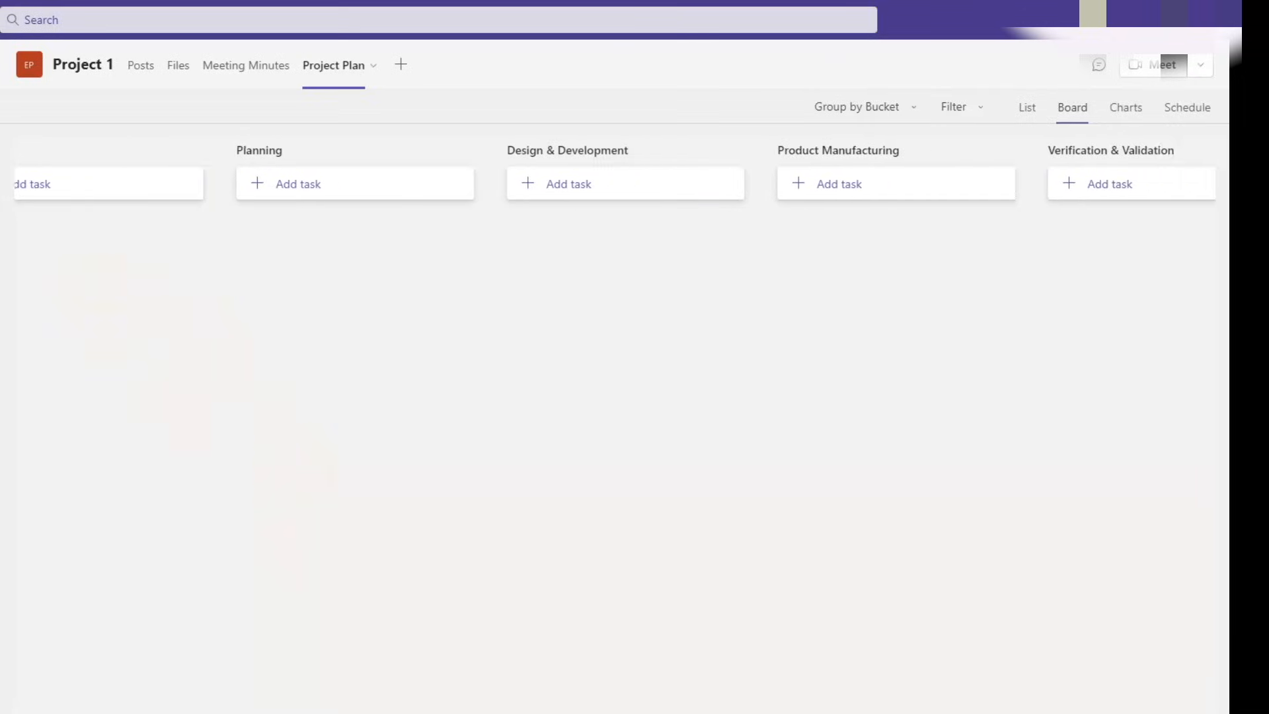
pyautogui.hscroll(3)
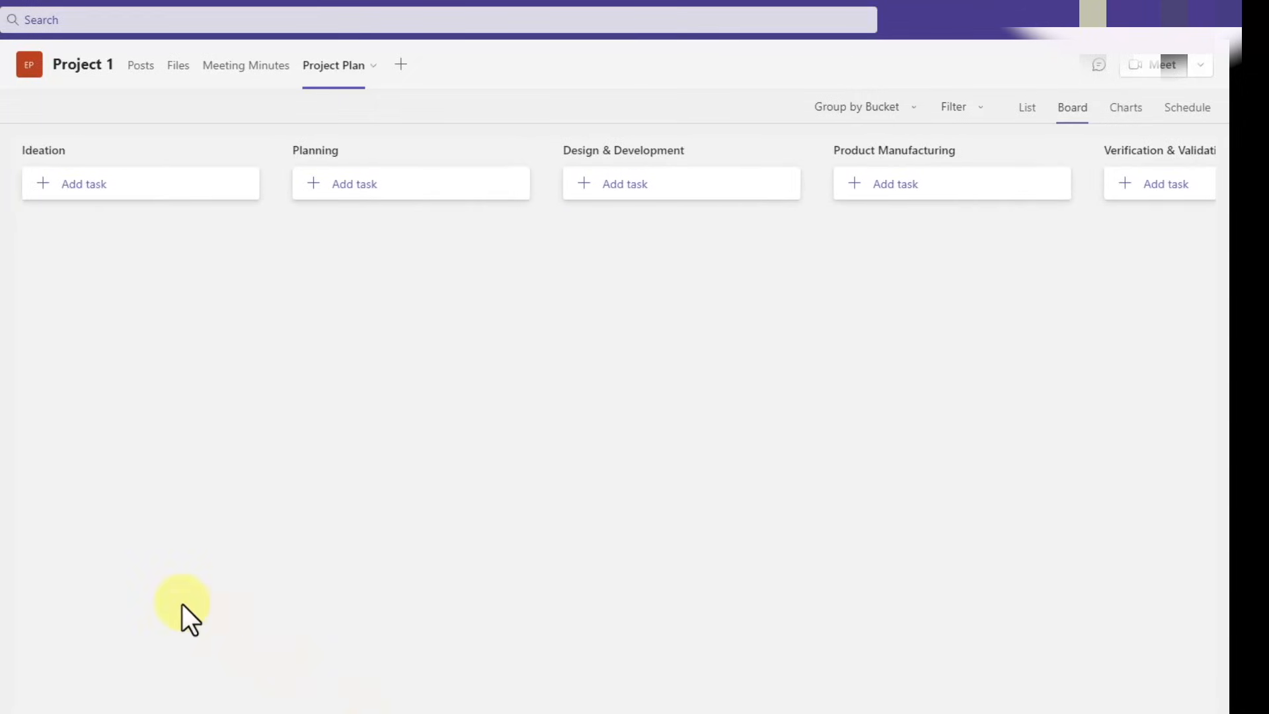
pyautogui.moveTo(212, 603)
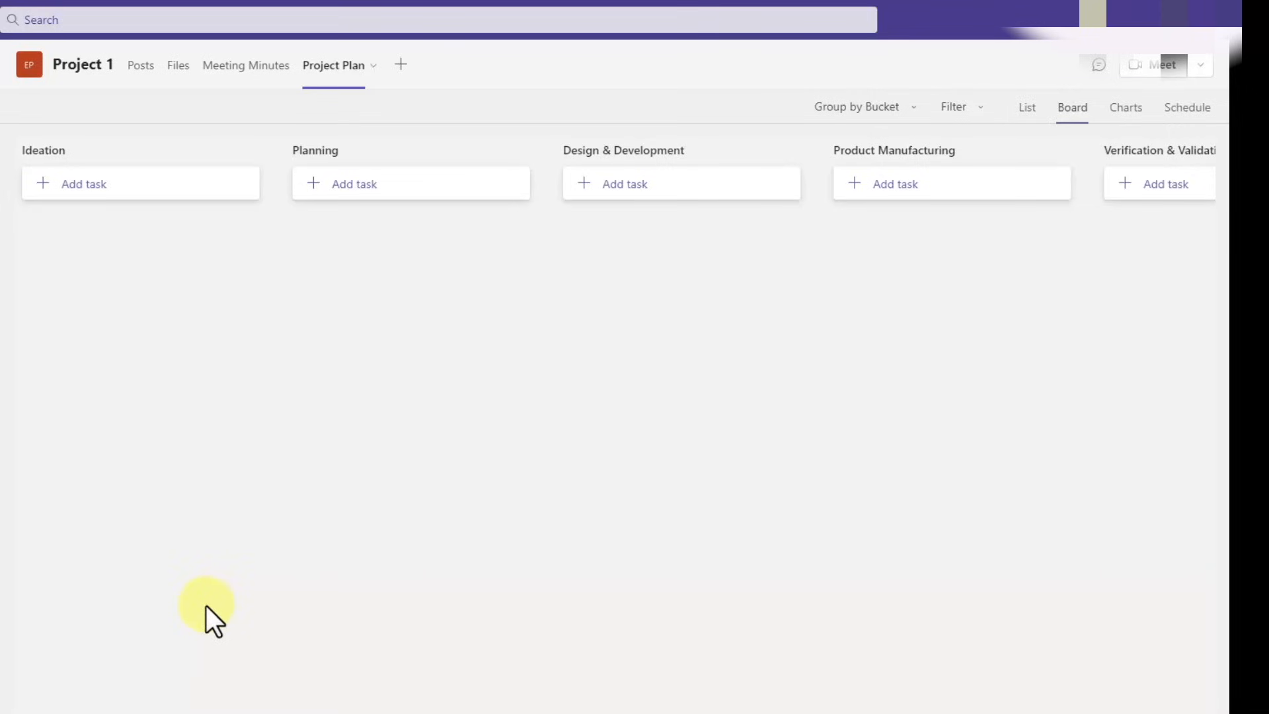
pyautogui.moveTo(179, 493)
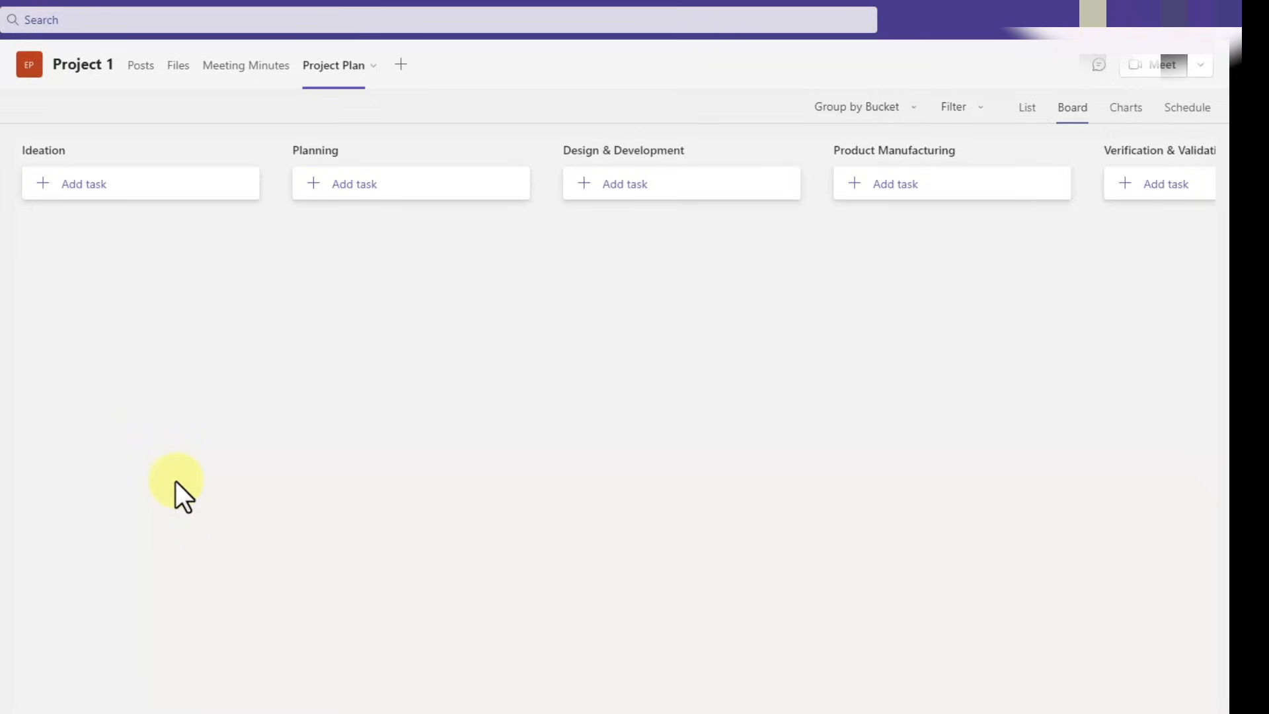
pyautogui.moveTo(267, 279)
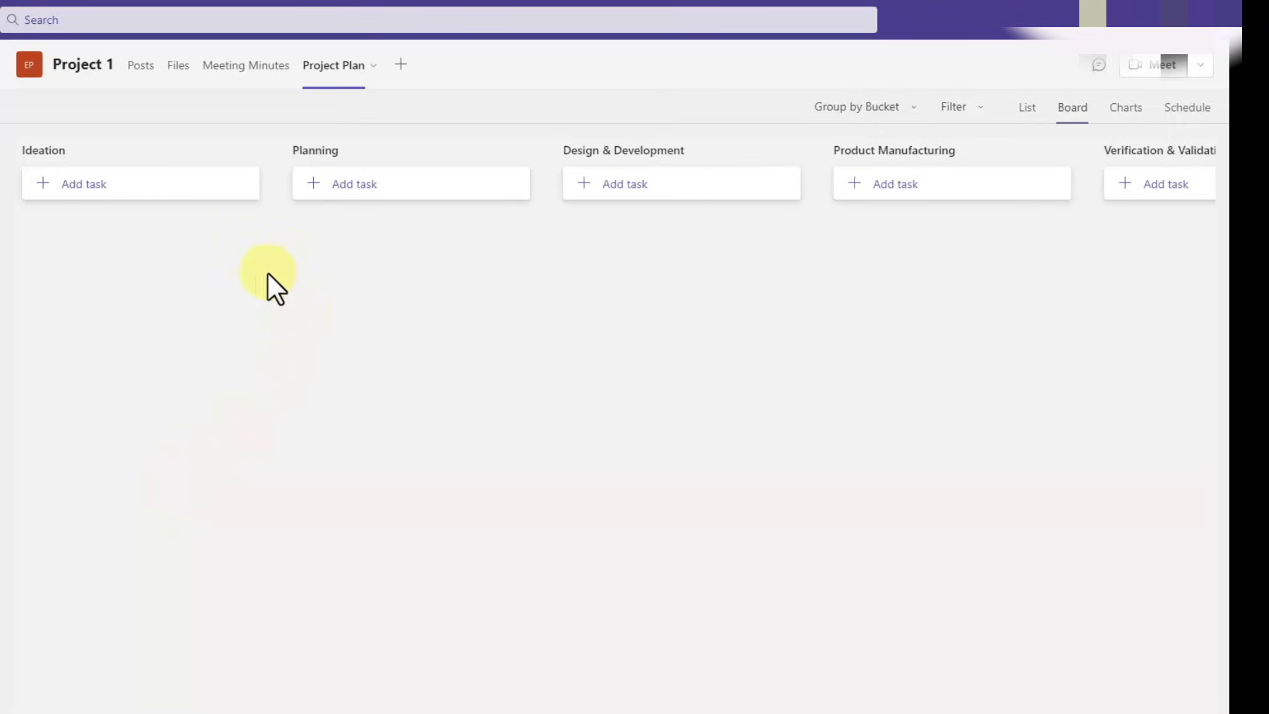
# Start a new task named Create Business Case in the Ideation bucket.
pyautogui.click(248, 150)
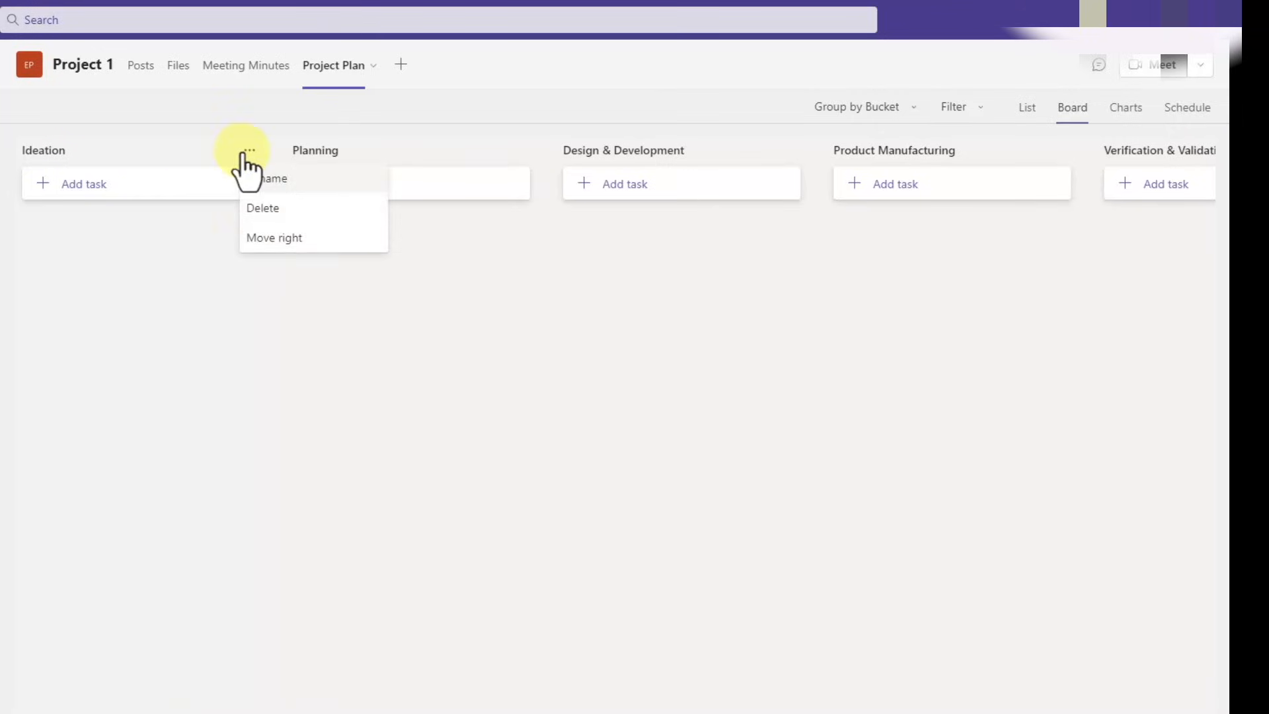
pyautogui.click(83, 184)
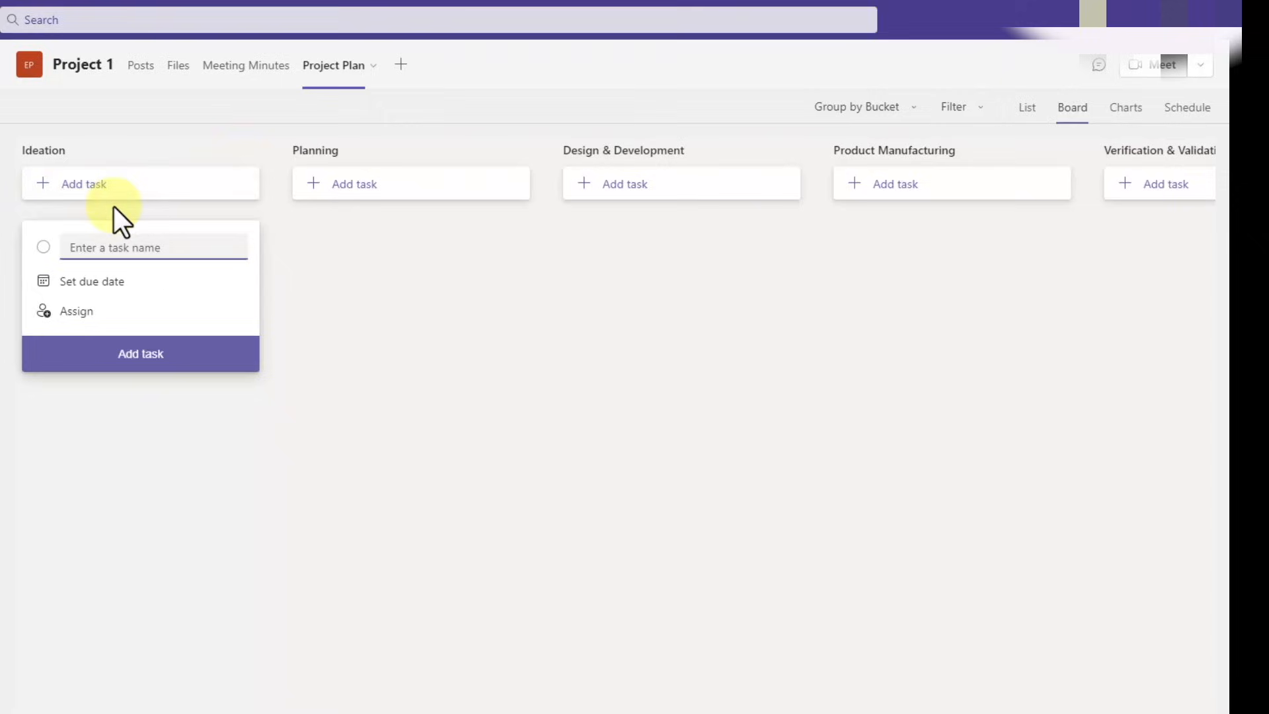
pyautogui.write('Create Business Case')
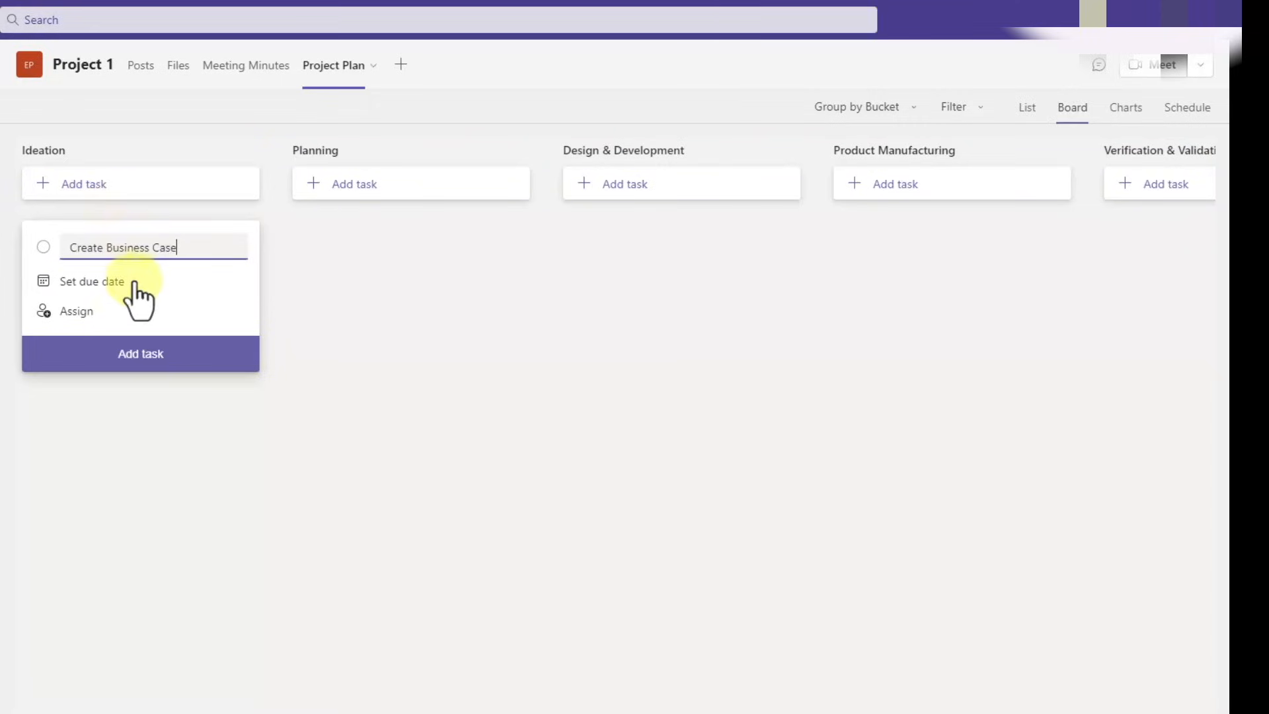
# Set its due date to February 13, 2023 and add the task to Ideation.
pyautogui.click(91, 280)
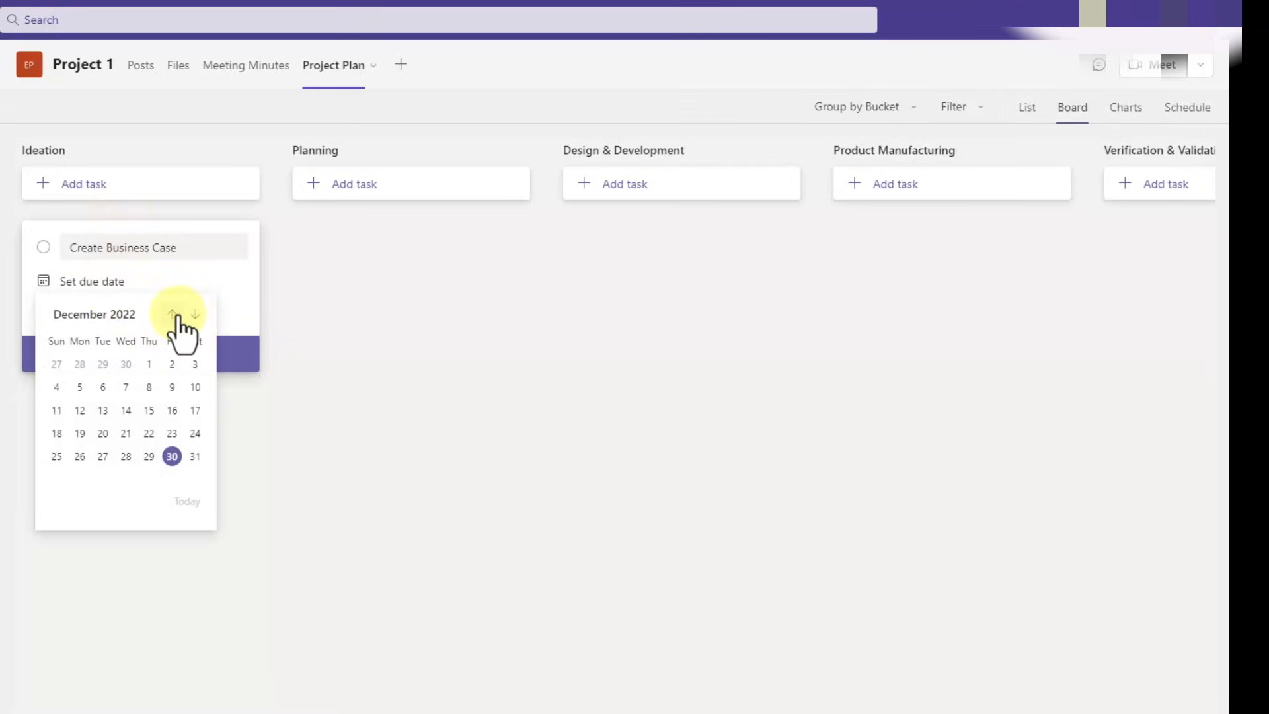
pyautogui.click(194, 315)
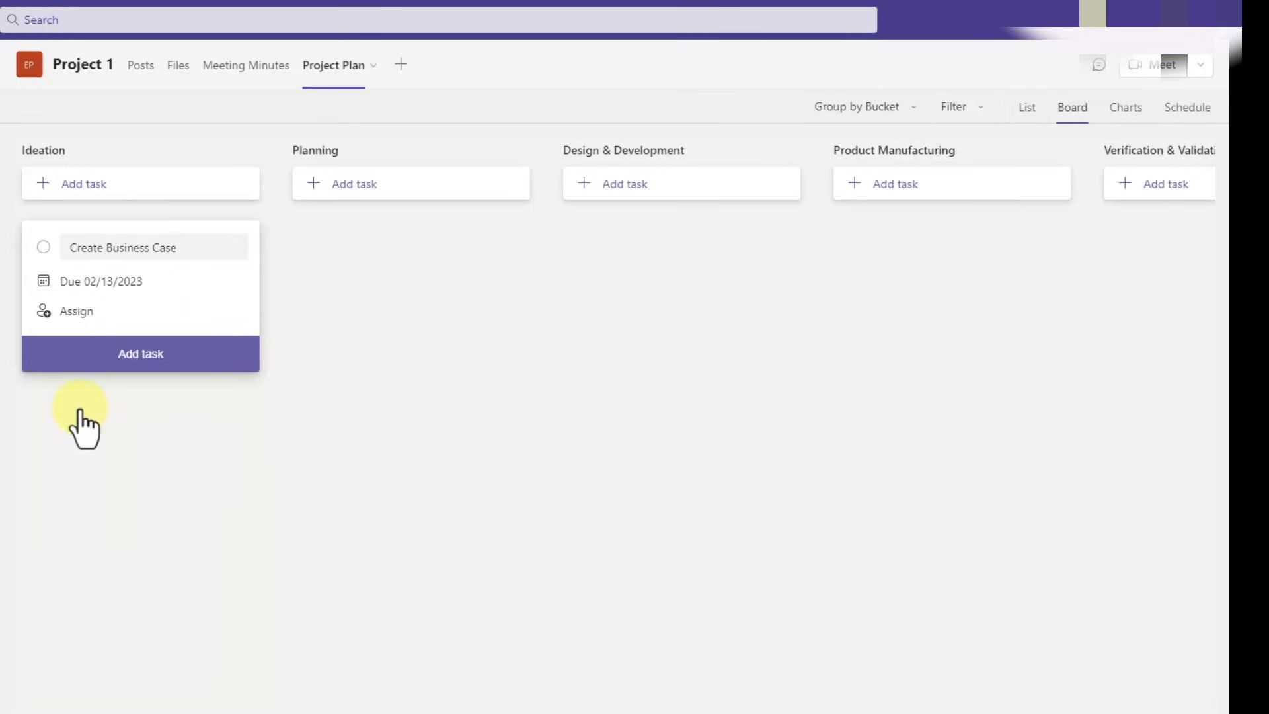
pyautogui.click(140, 355)
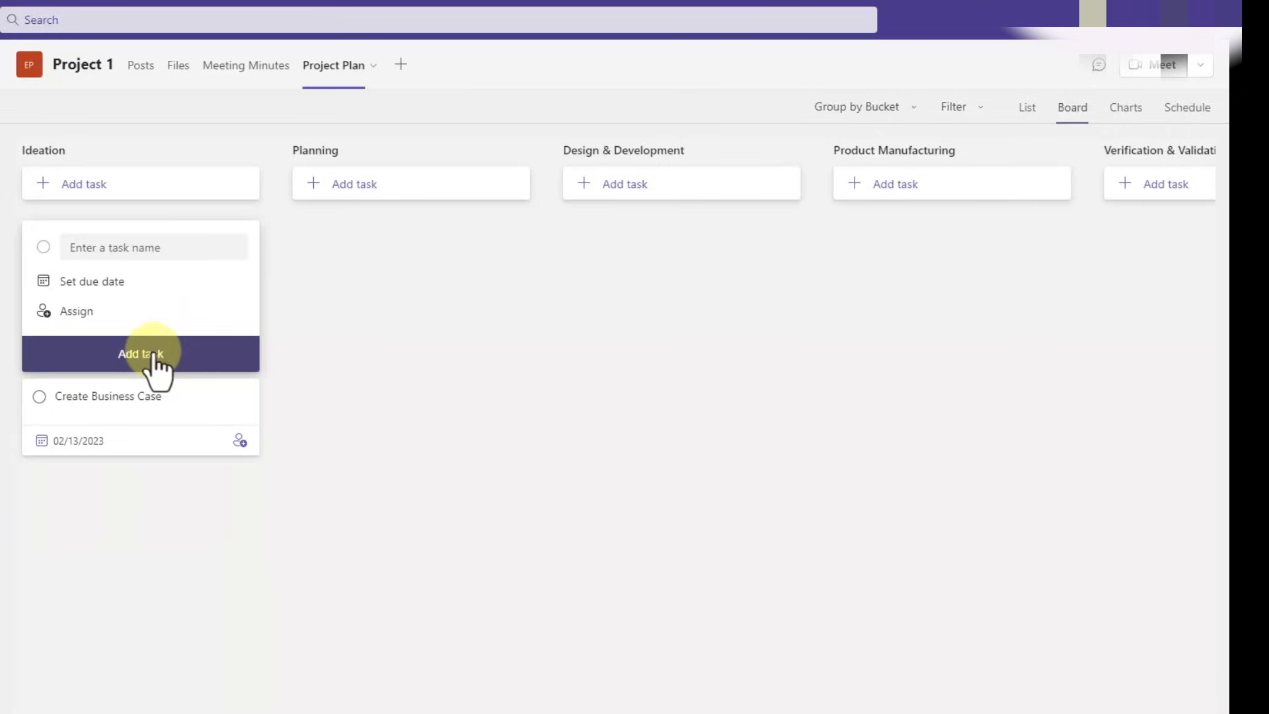
pyautogui.click(140, 354)
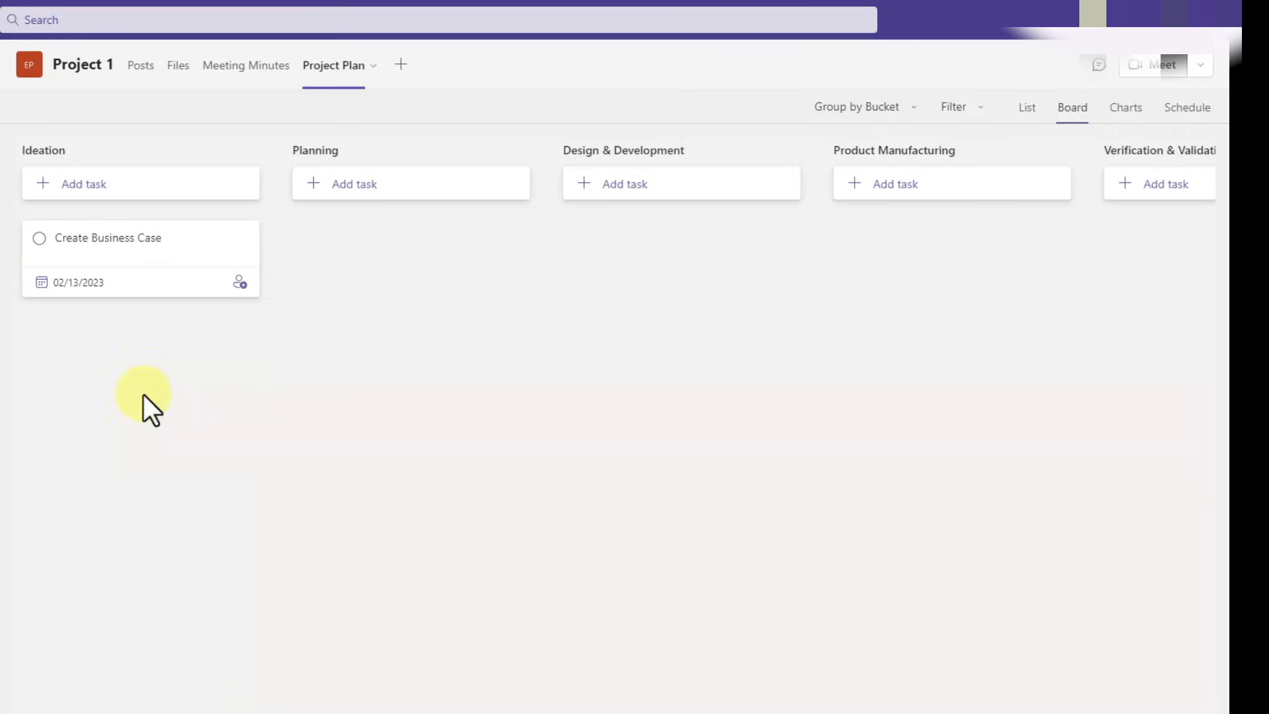
# Open Create Business Case details and tag it with the blue PMO label.
pyautogui.click(107, 237)
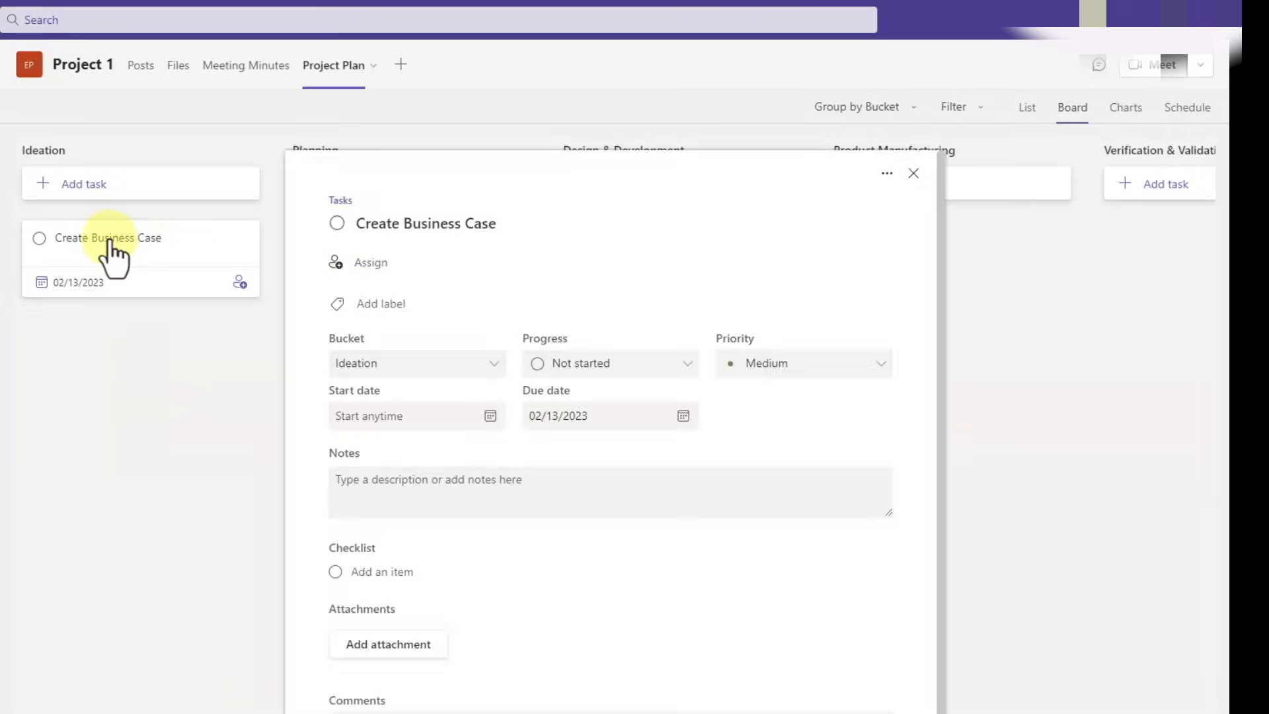
pyautogui.click(381, 304)
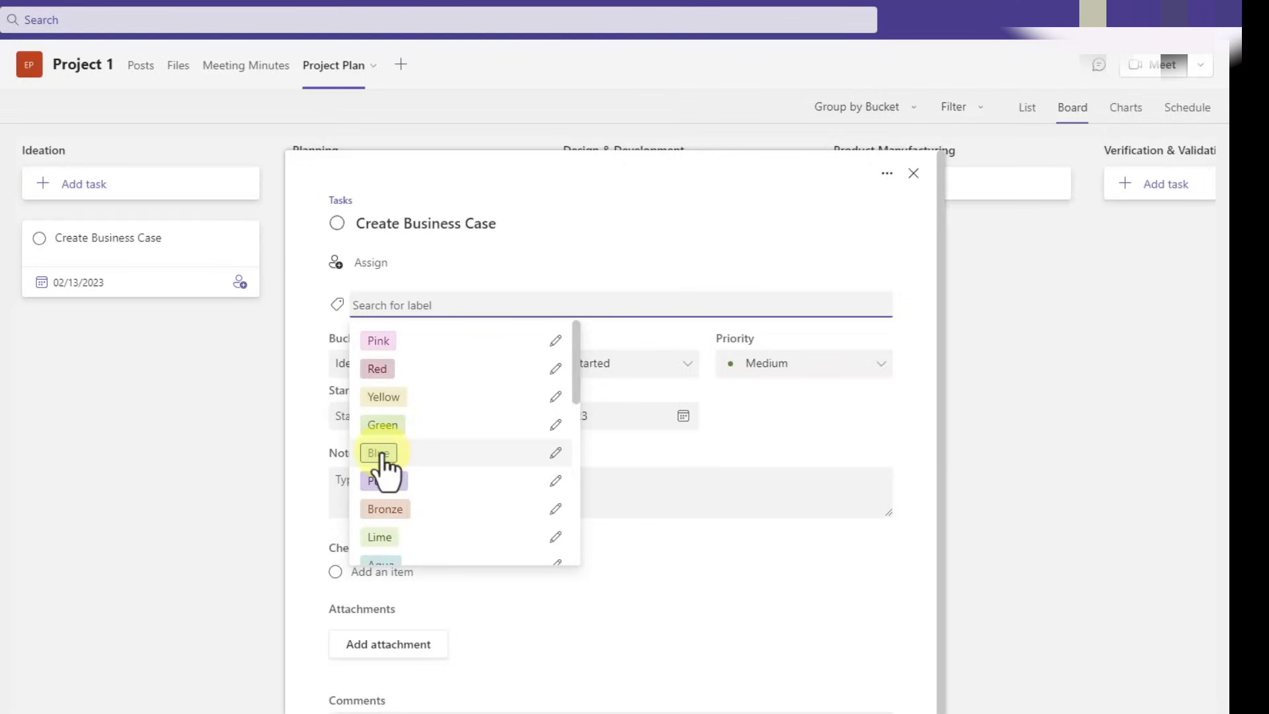
pyautogui.click(556, 452)
pyautogui.write('PMO')
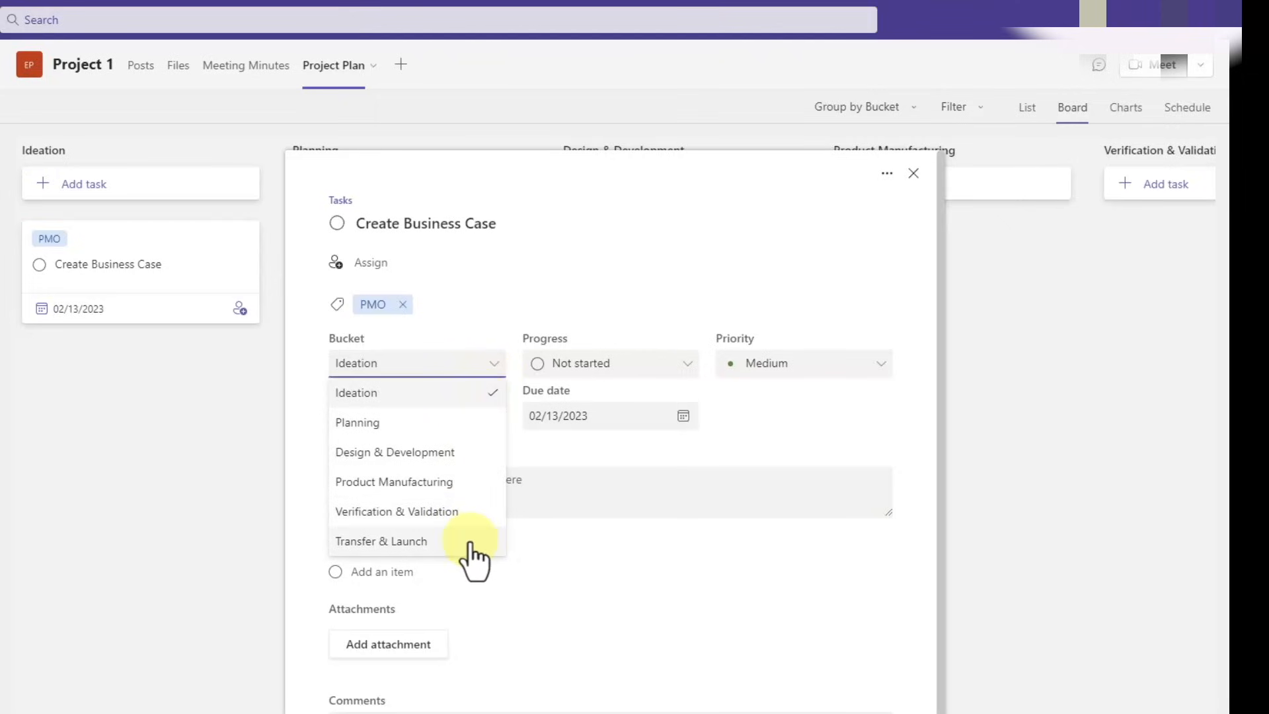
pyautogui.moveTo(469, 412)
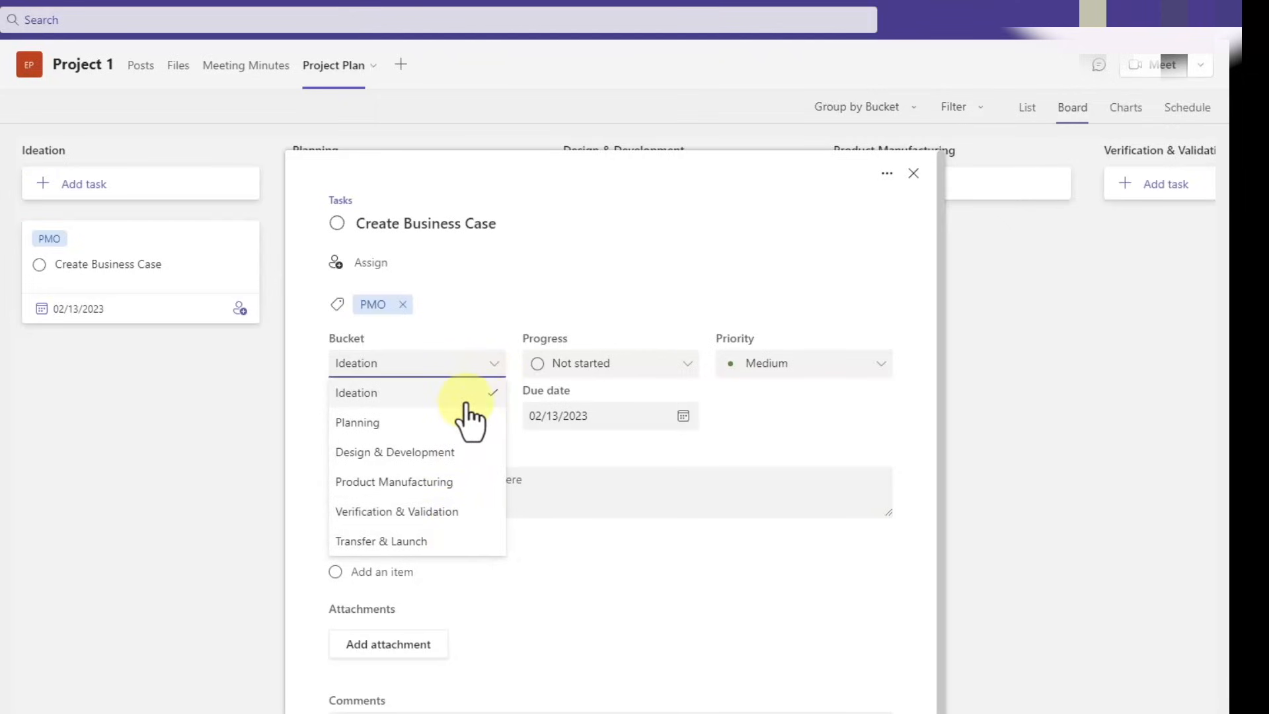
pyautogui.moveTo(458, 463)
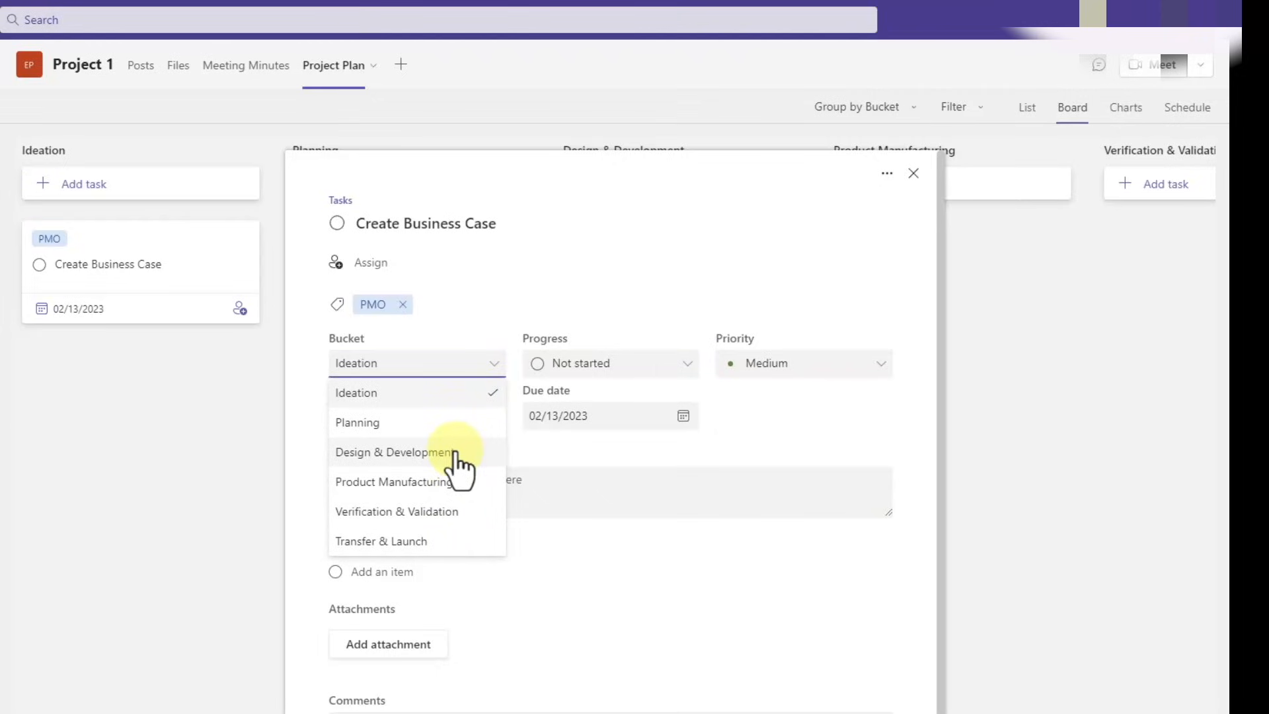
pyautogui.click(393, 452)
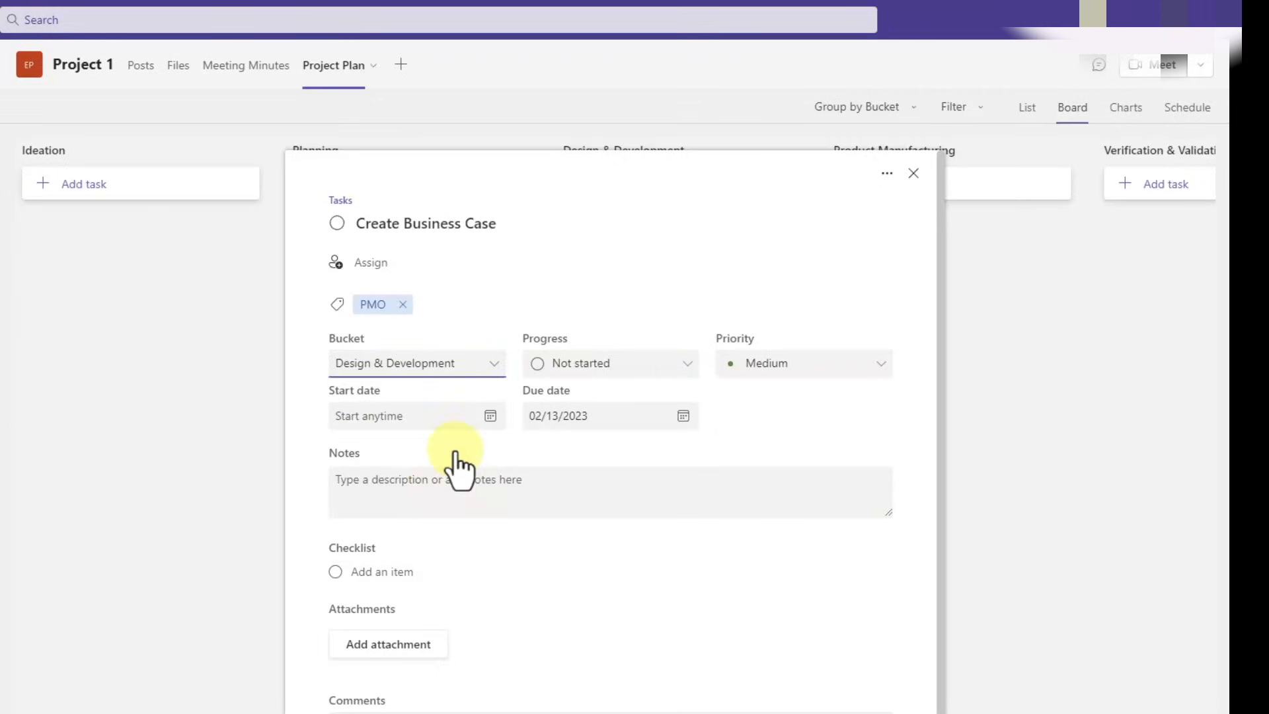
pyautogui.click(914, 172)
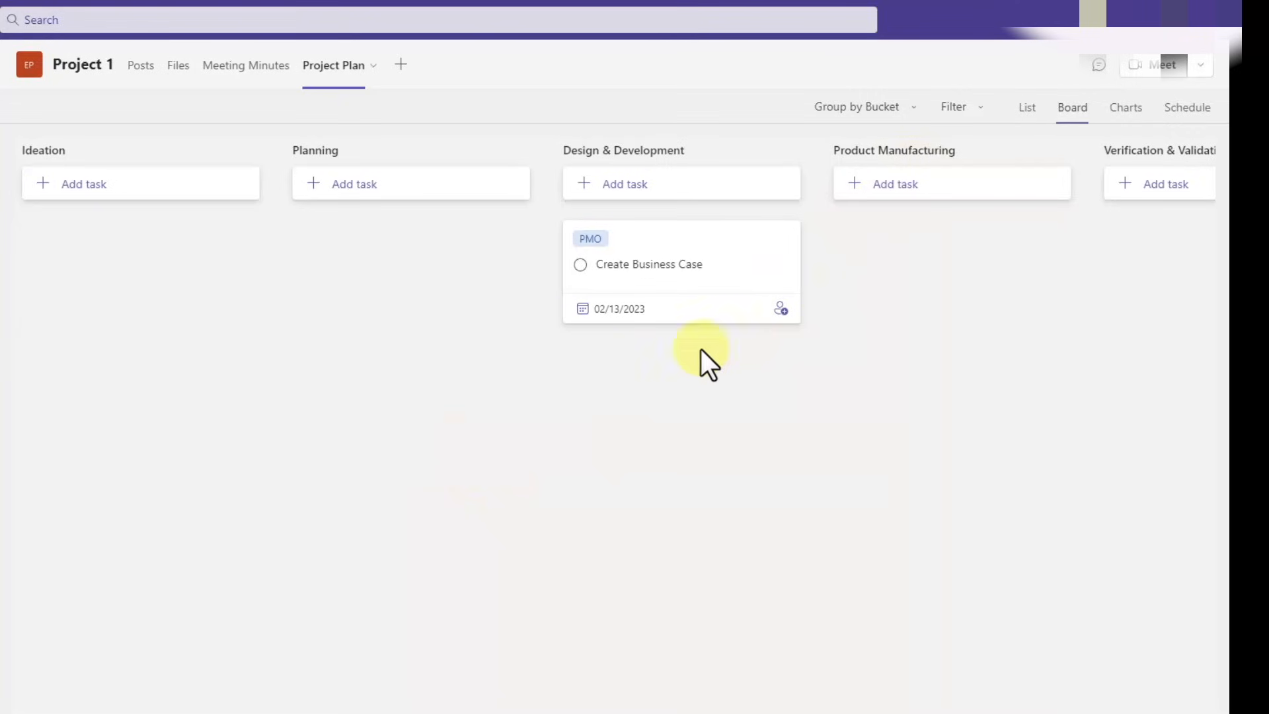
pyautogui.moveTo(663, 275)
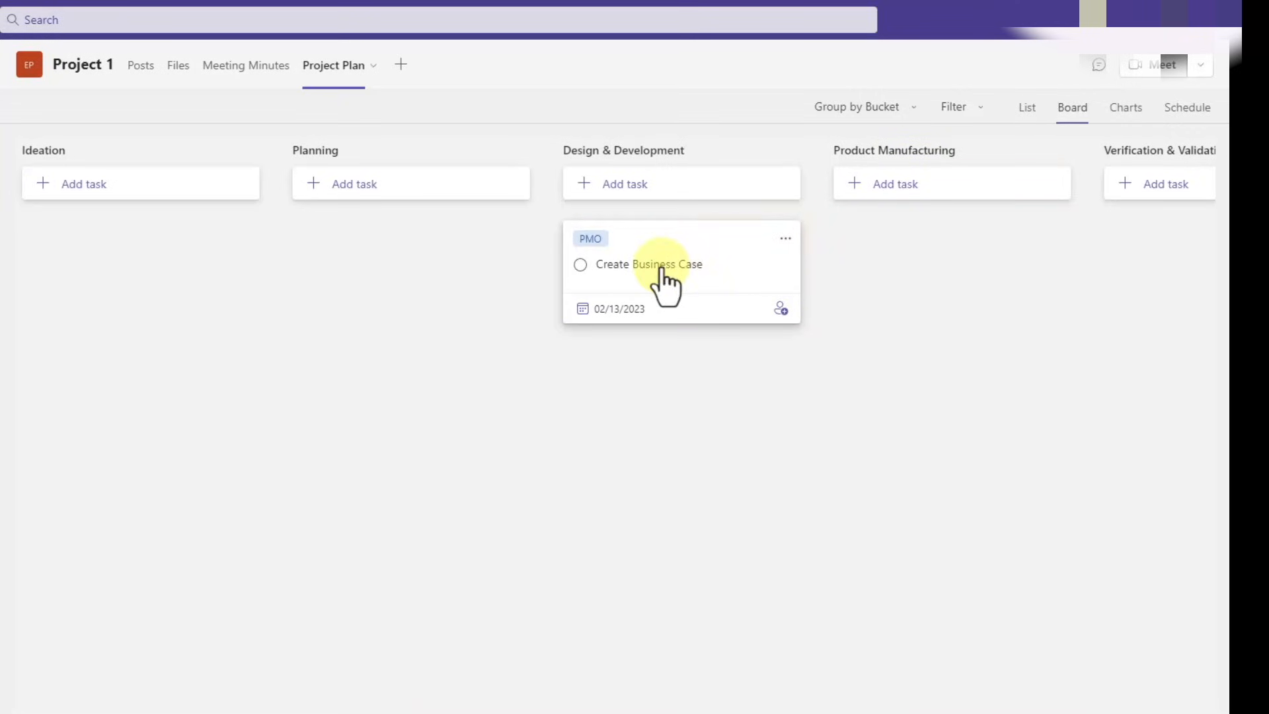
pyautogui.click(648, 265)
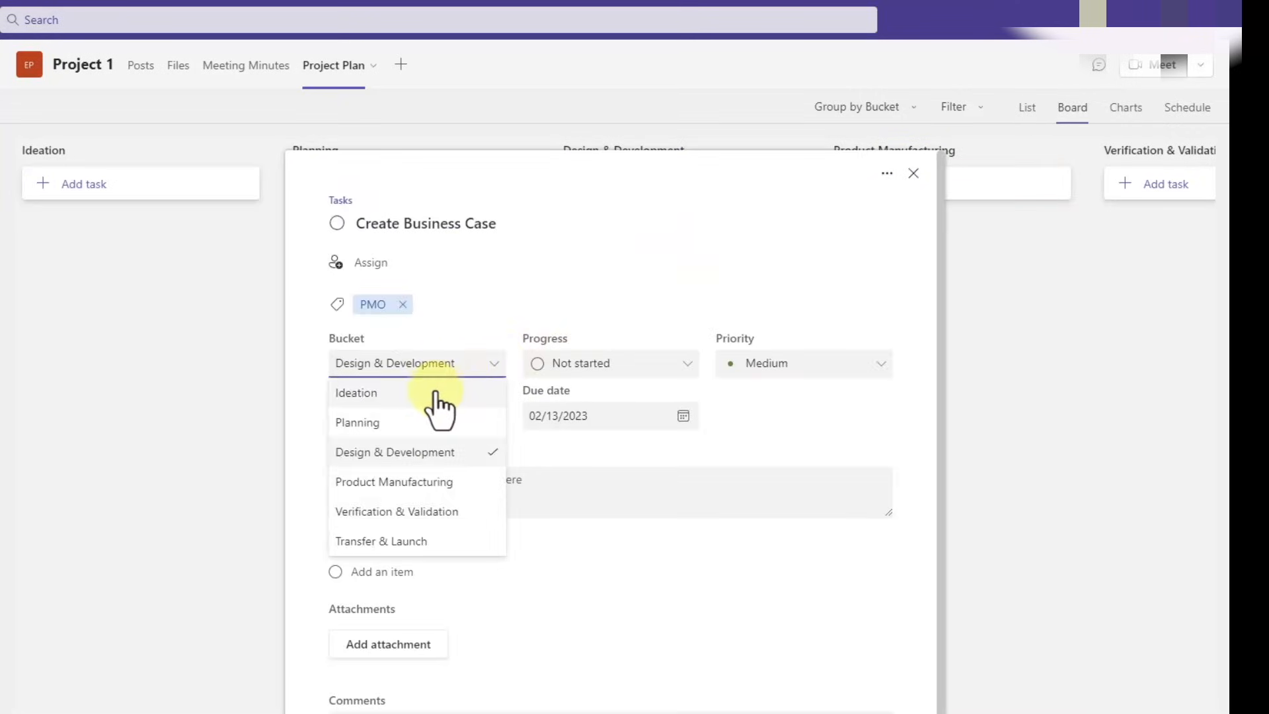
pyautogui.click(355, 393)
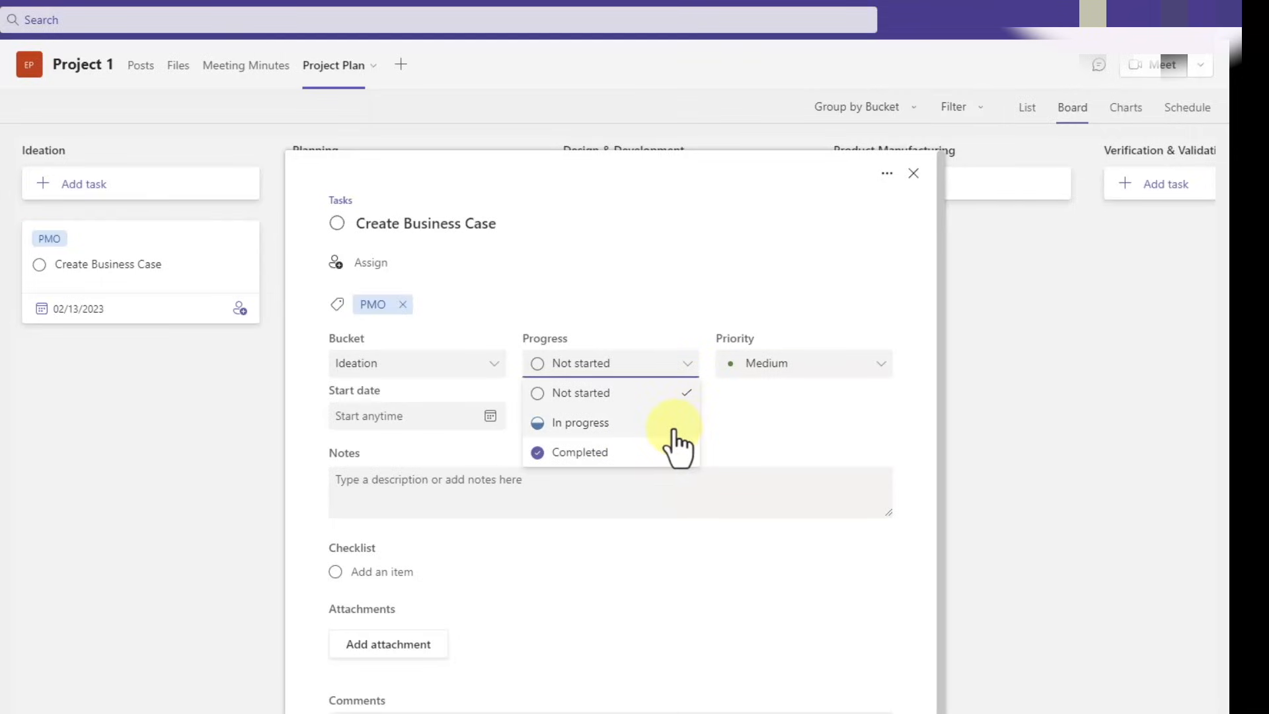
# Mark Create Business Case as In progress and review its priority choices, keeping Medium.
pyautogui.click(579, 422)
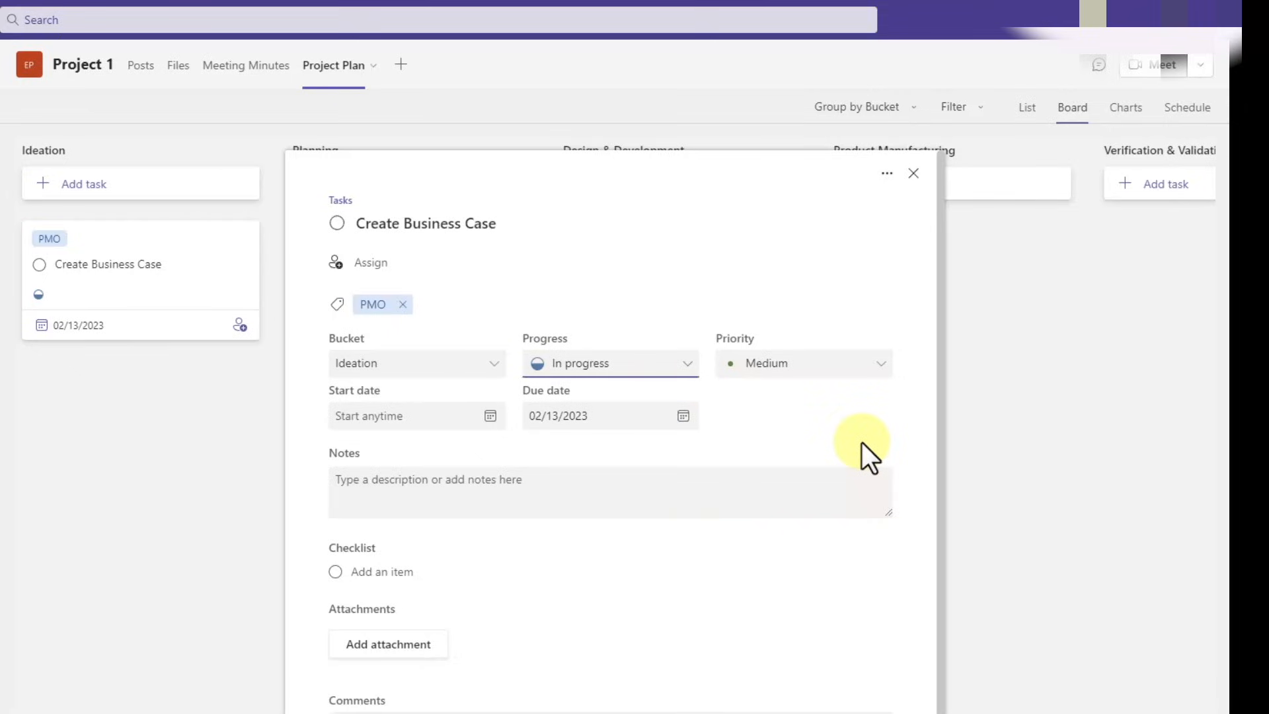
pyautogui.click(803, 362)
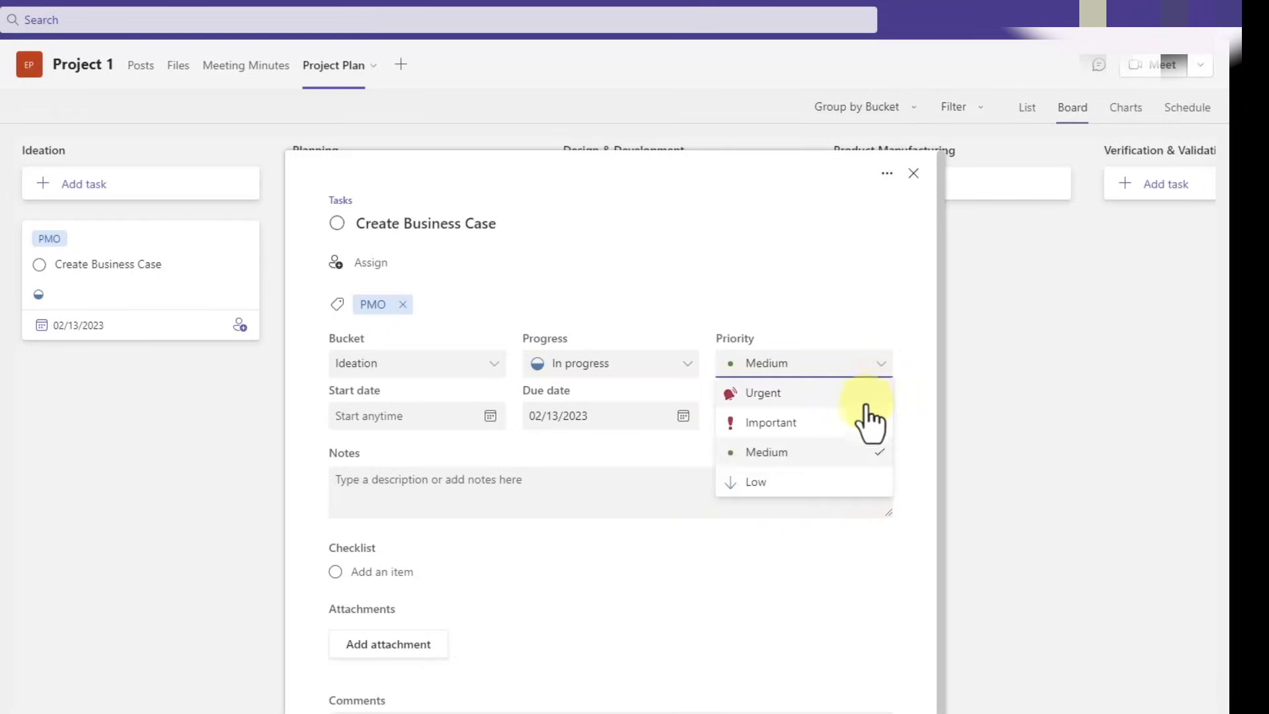
pyautogui.moveTo(889, 493)
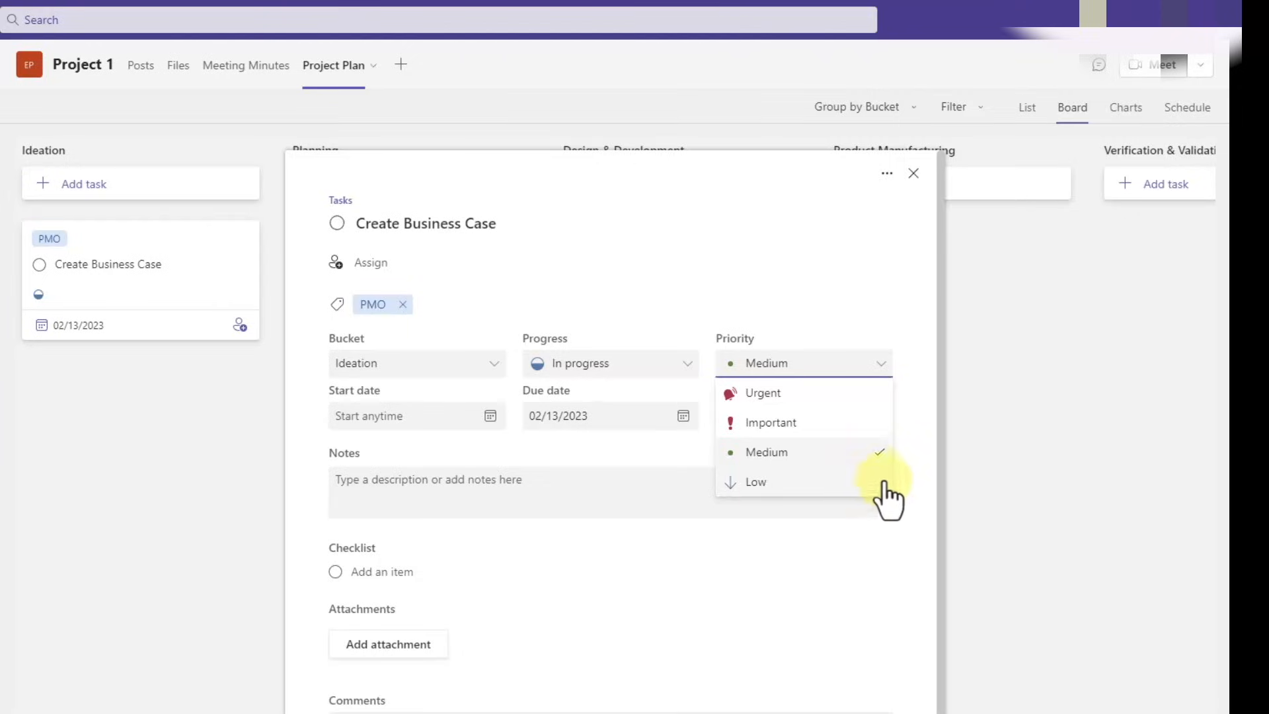
pyautogui.moveTo(858, 437)
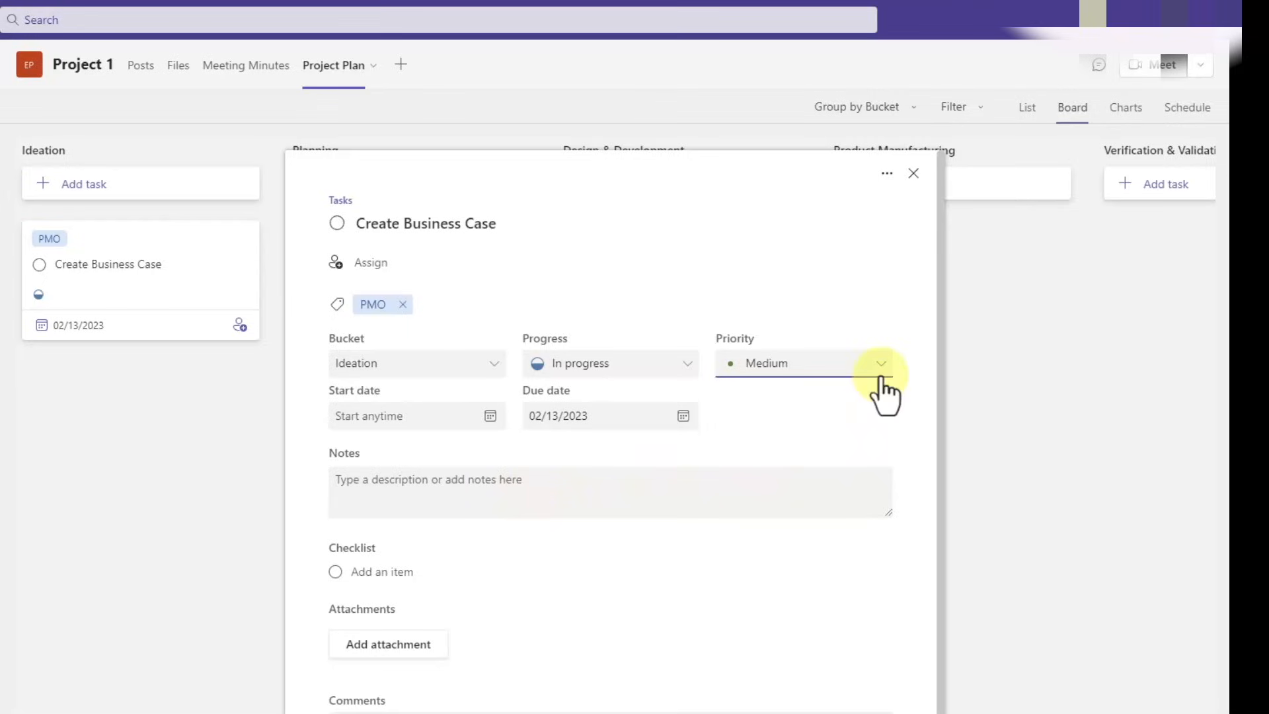
pyautogui.moveTo(692, 438)
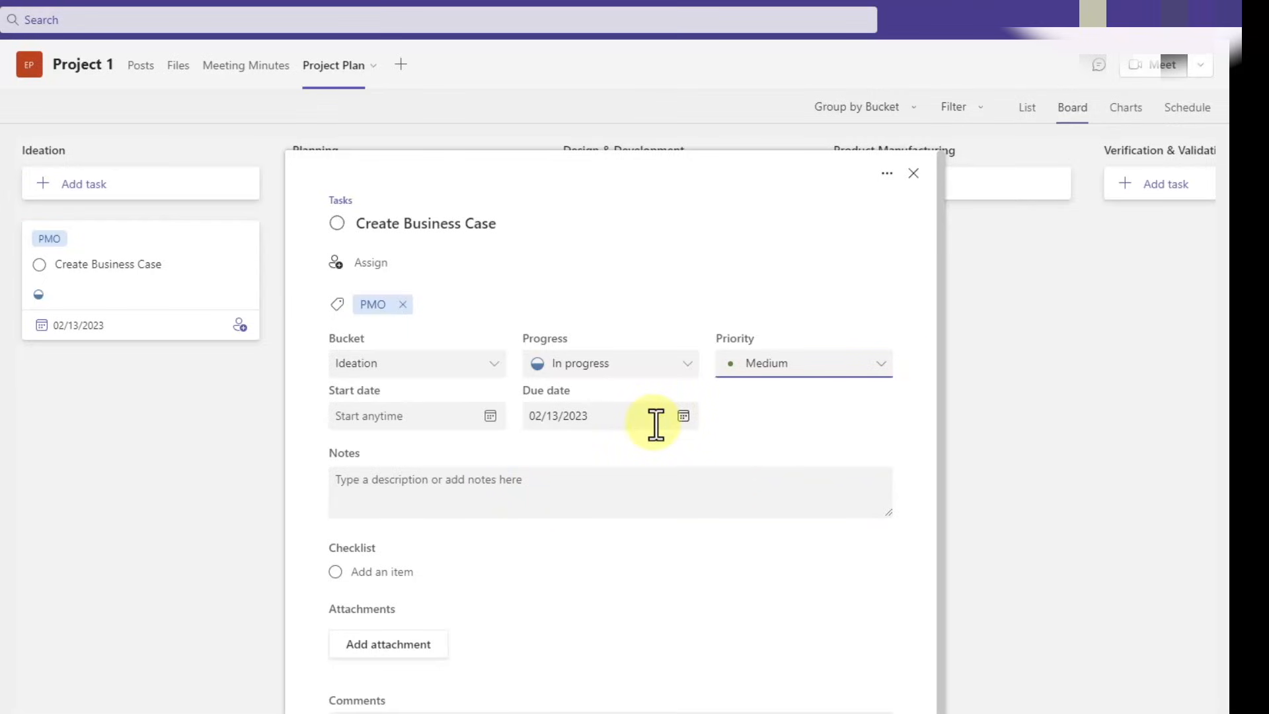
# Set the task's start date to January 15, 2023.
pyautogui.click(567, 415)
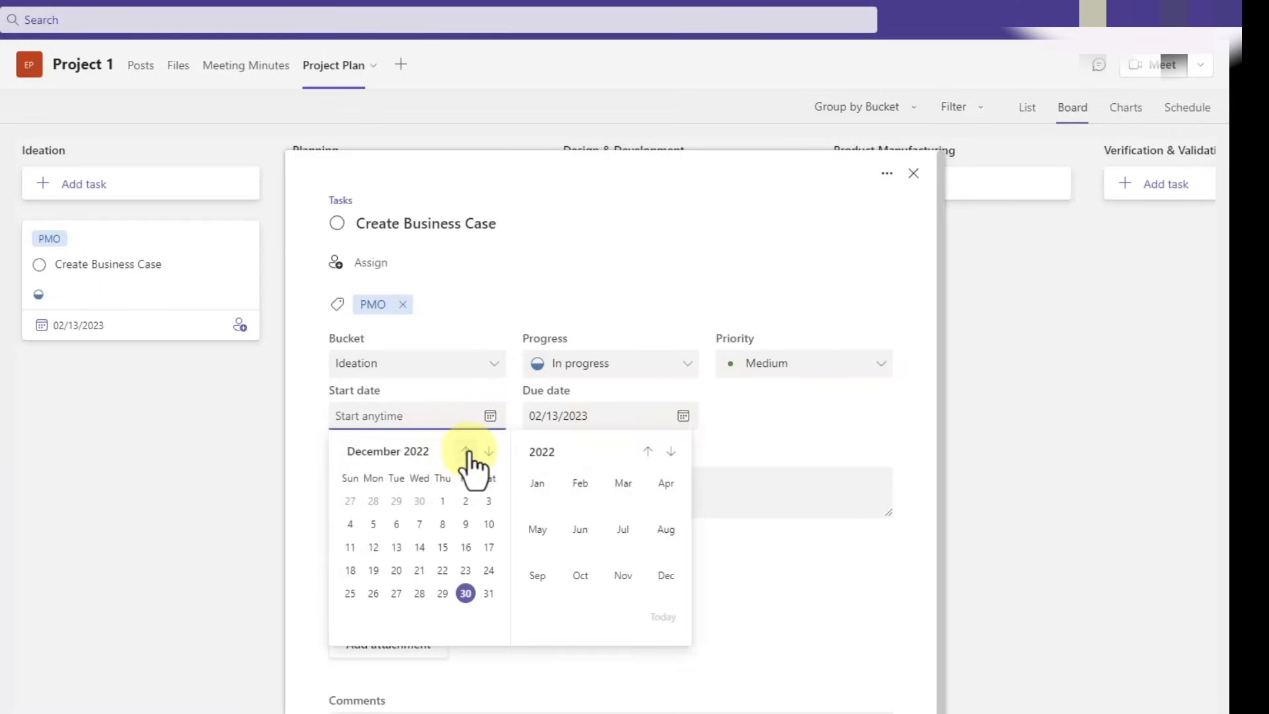
pyautogui.click(487, 451)
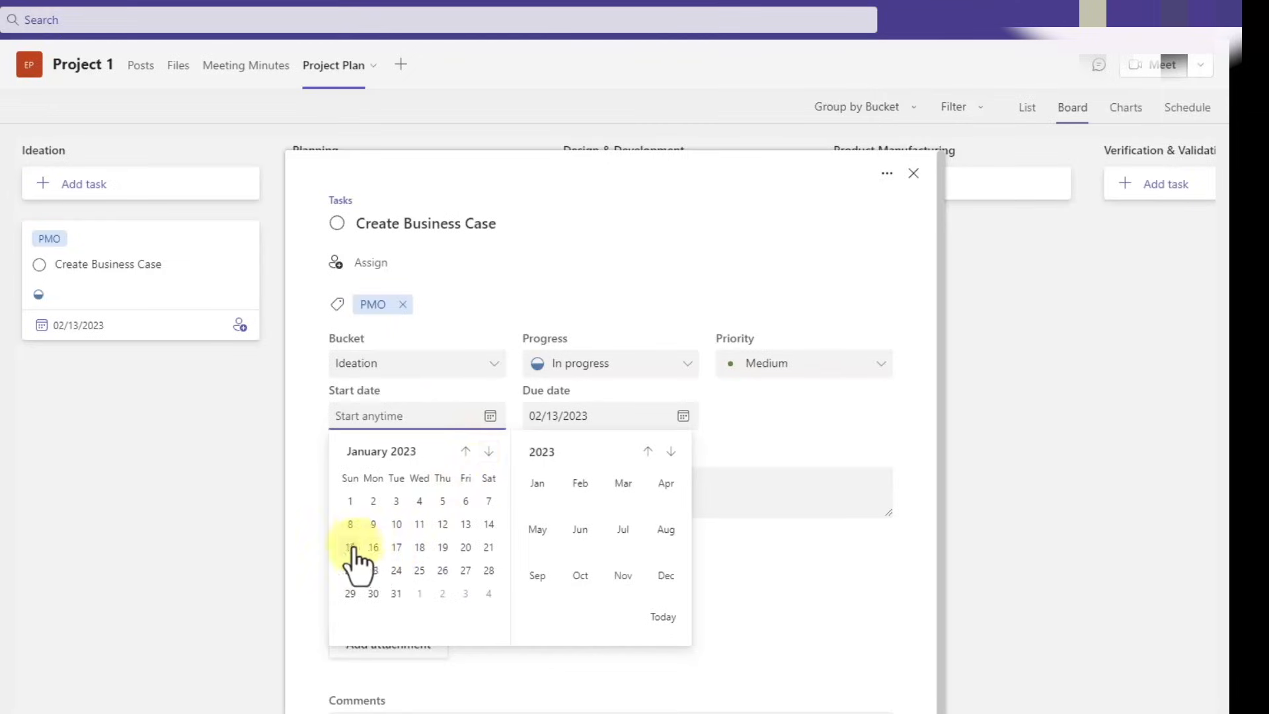
pyautogui.click(349, 547)
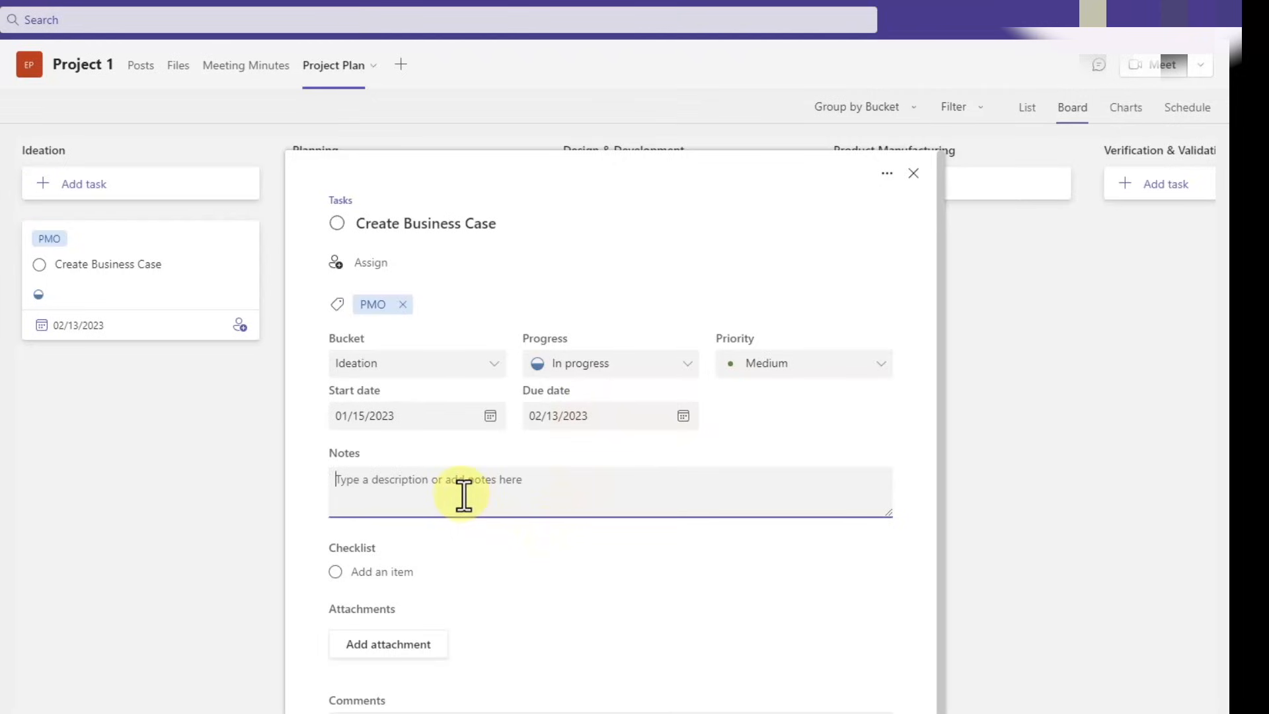
# Write numbered note headings for Purpose, Deliverable and Definition of Done.
pyautogui.write('1. Purpose')
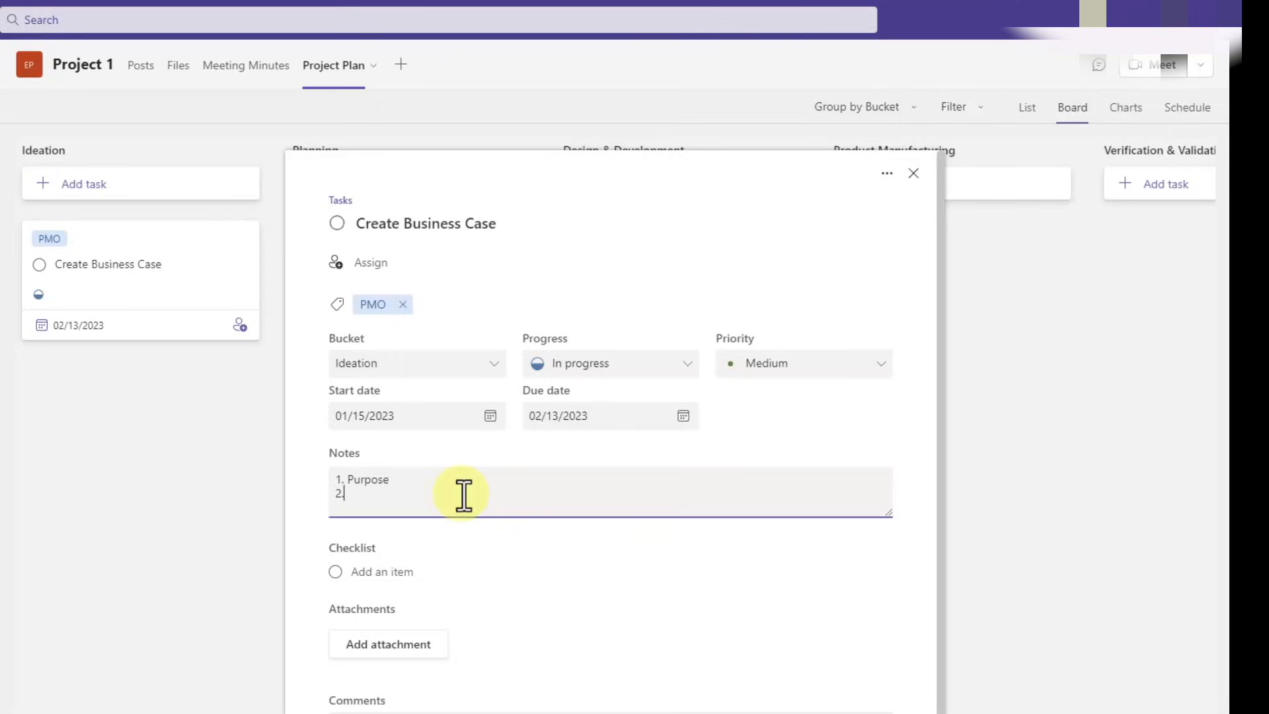
pyautogui.write('Deliverable')
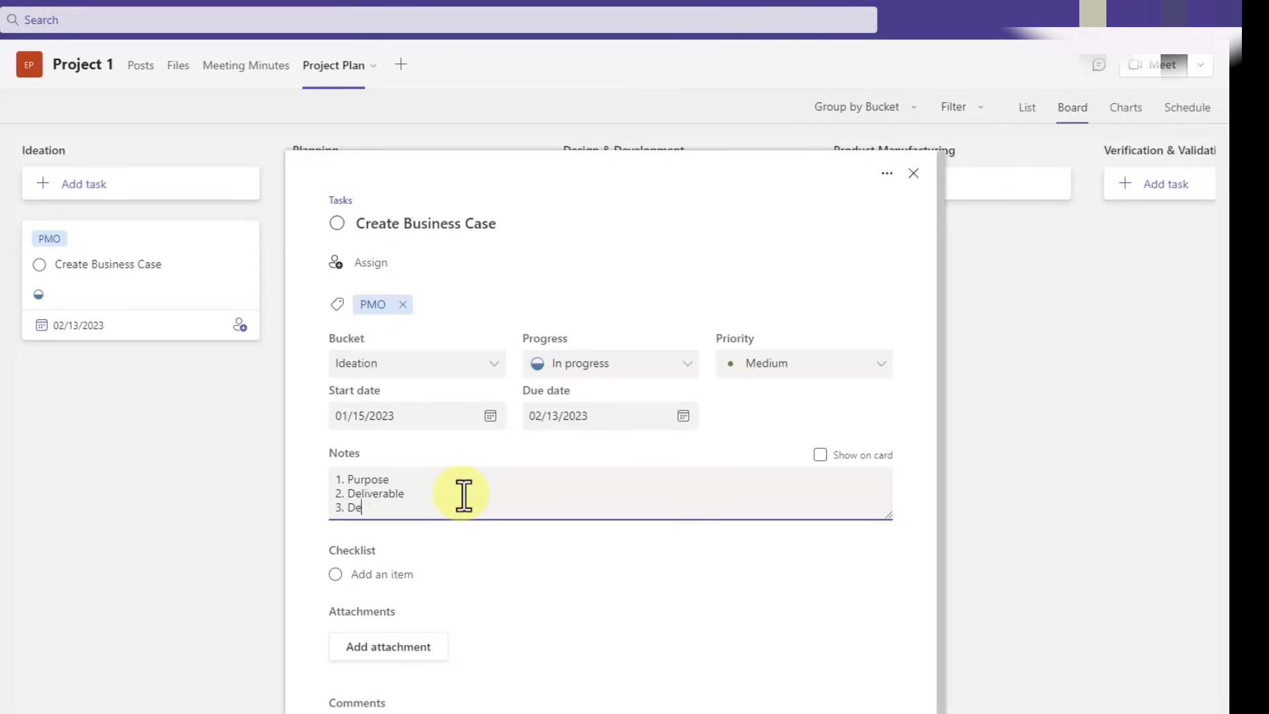
pyautogui.write('finition of Done')
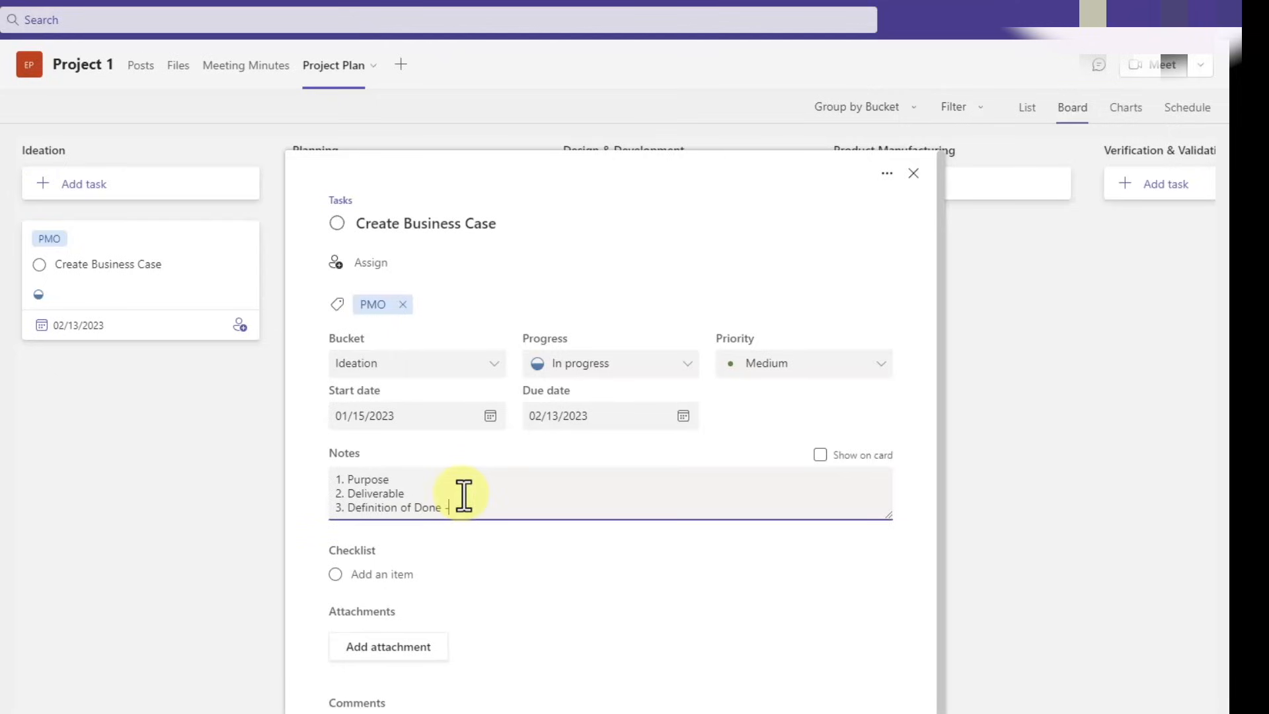
pyautogui.write('-')
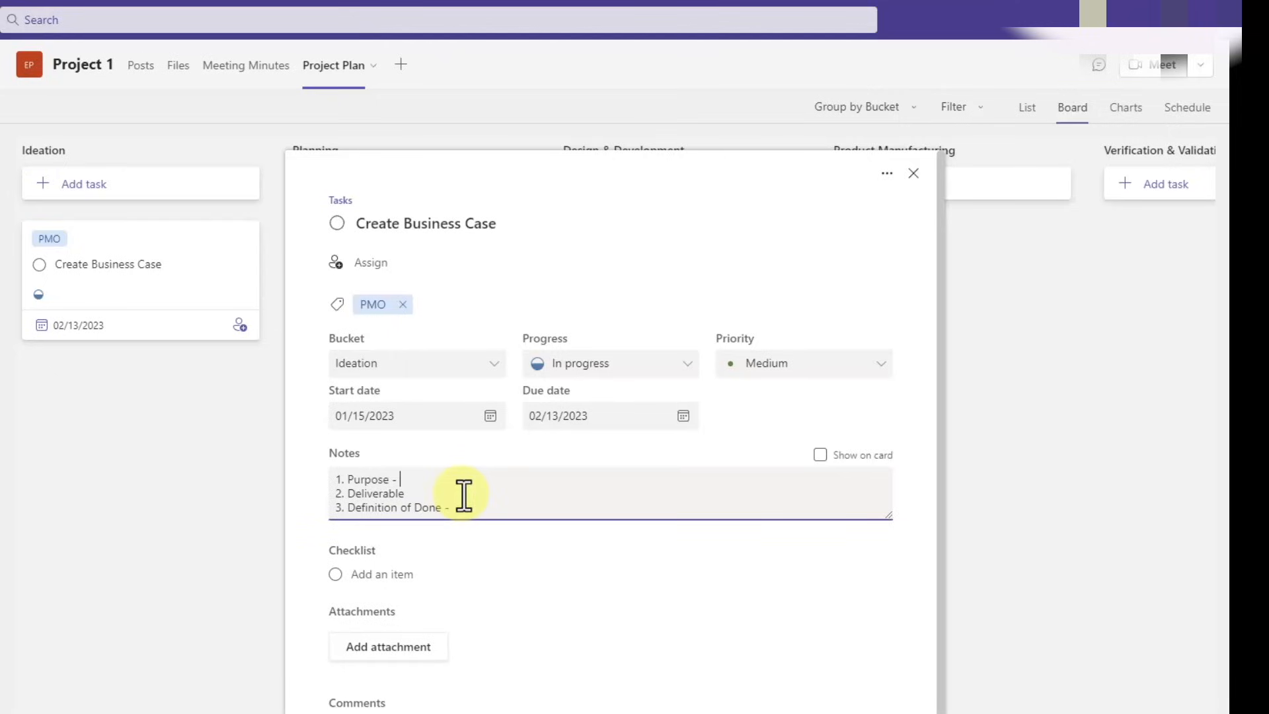
# Fill in the notes: define business opportunity for the project, Business Case (.ppt), approved business case.
pyautogui.write('Define bu')
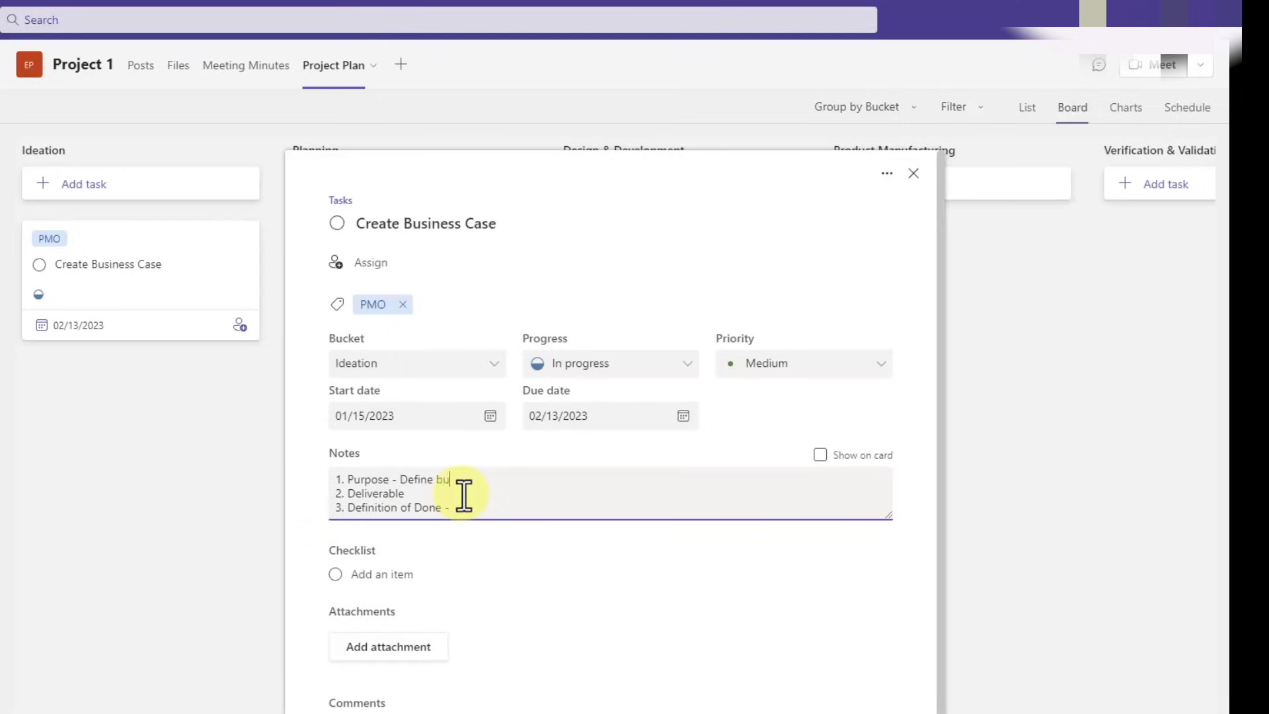
pyautogui.write('siness opportunity')
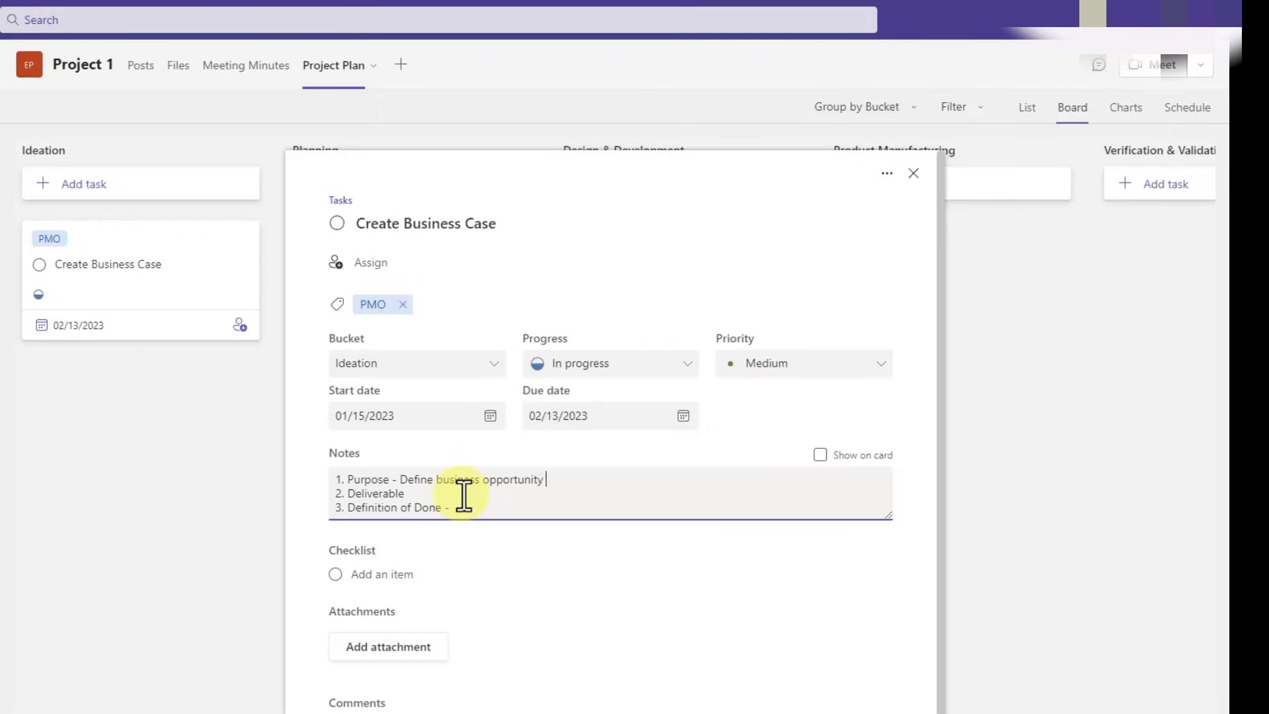
pyautogui.write('for the project')
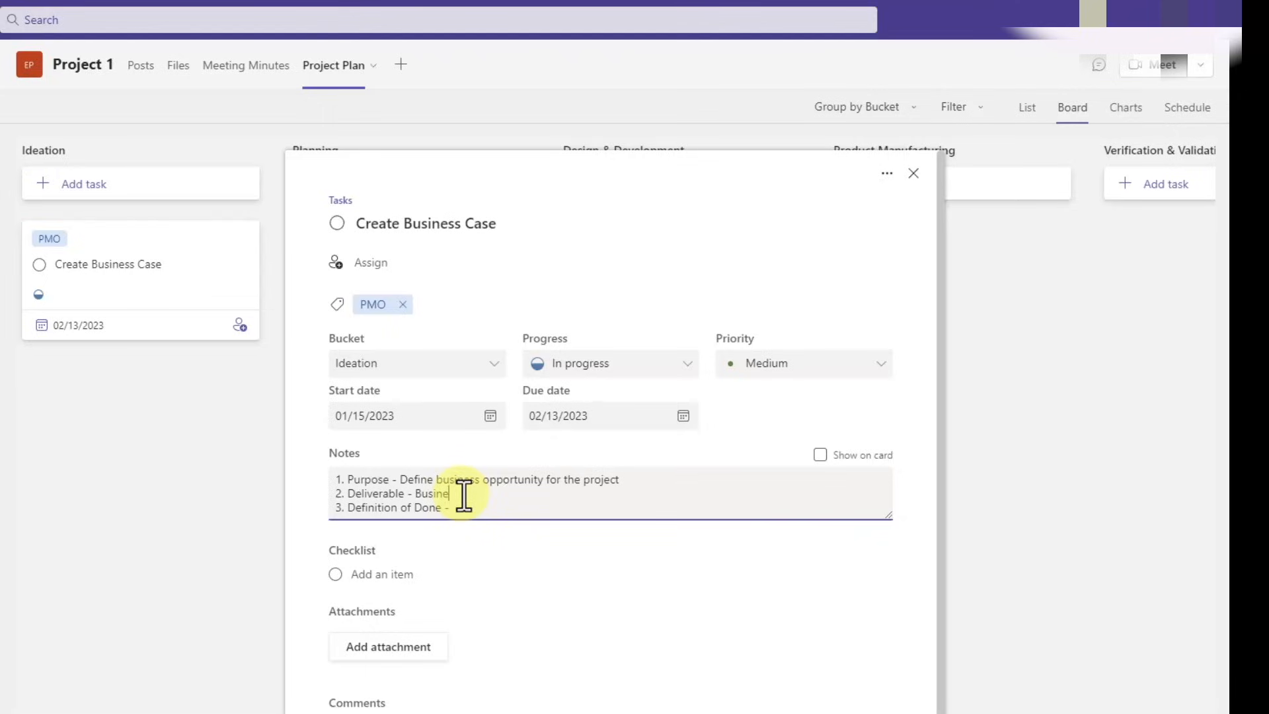
pyautogui.write('Case (.ppt')
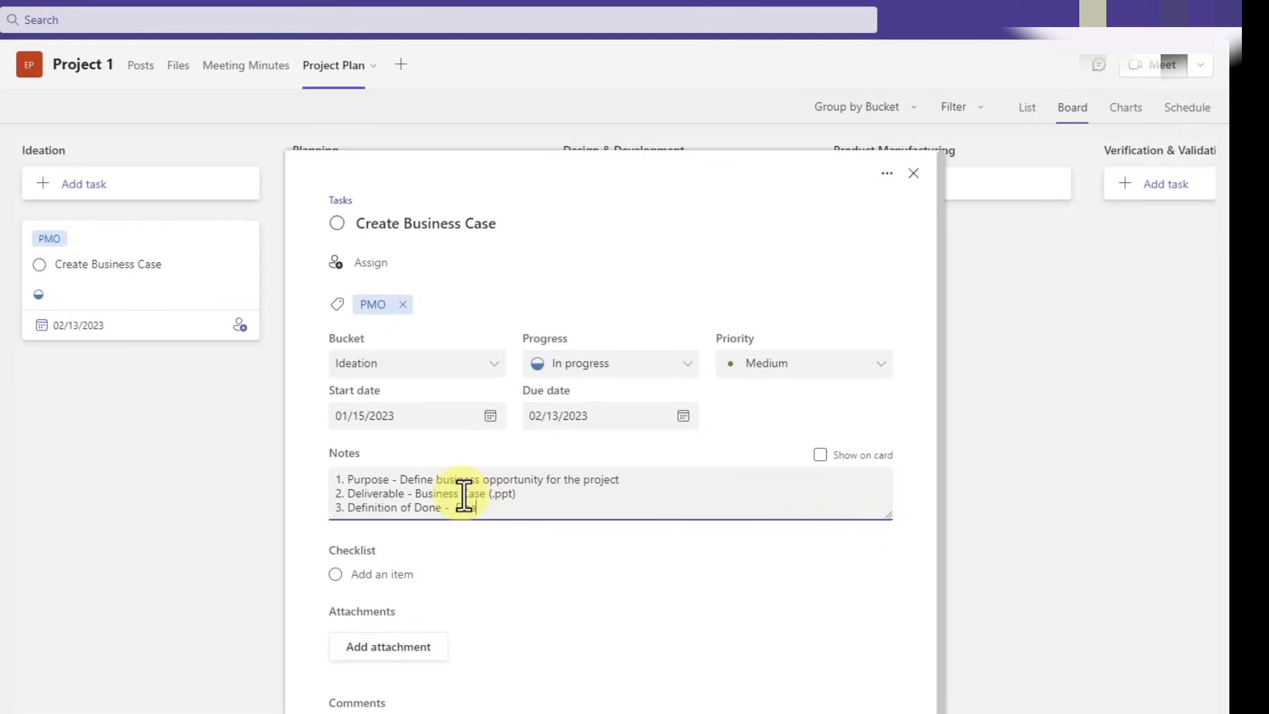
pyautogui.write('approved business case by Leadership')
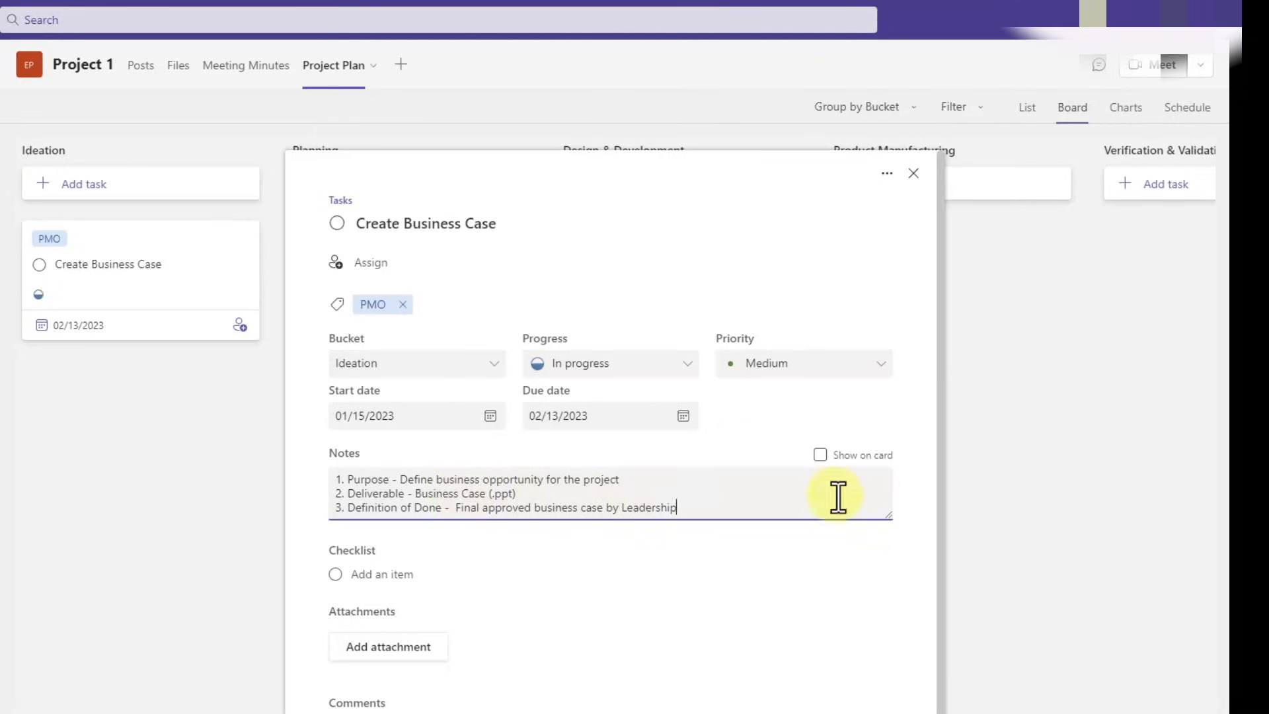
pyautogui.scroll(-3)
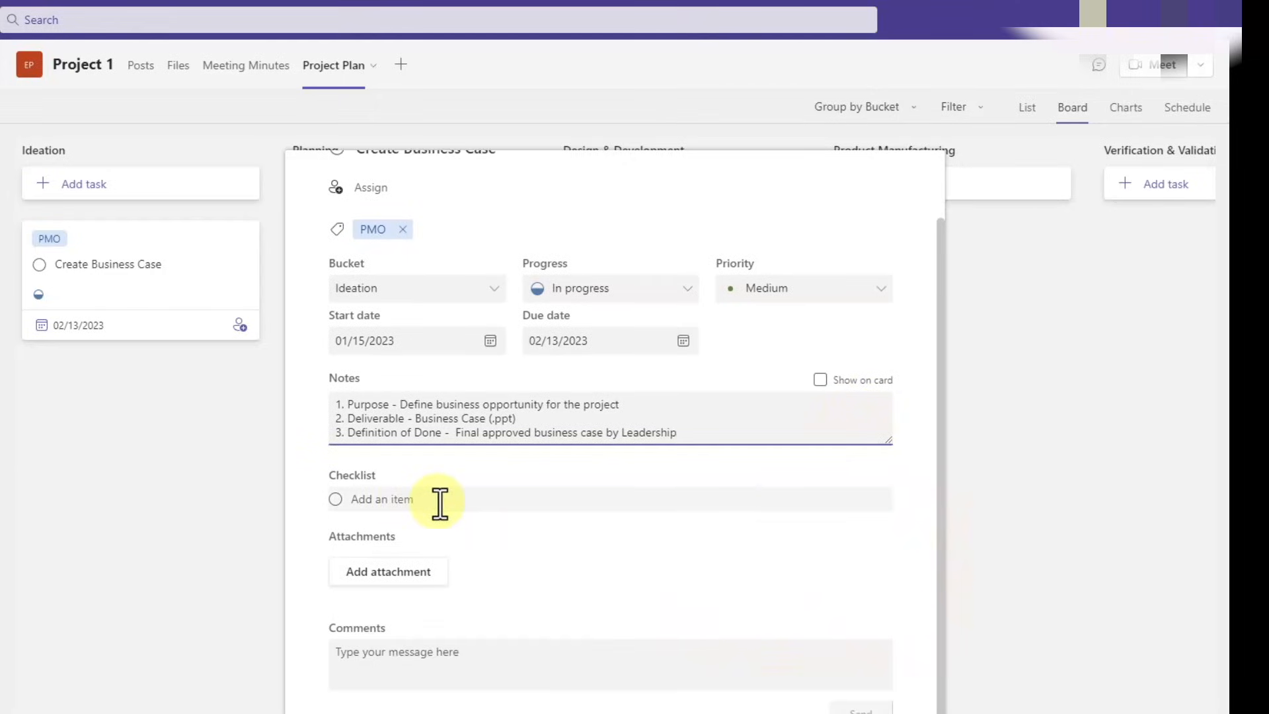
# Add four checklist items: discuss opportunity with Product Management, research market background, write the Business Case, obtain feedback & approval.
pyautogui.write('Discuss')
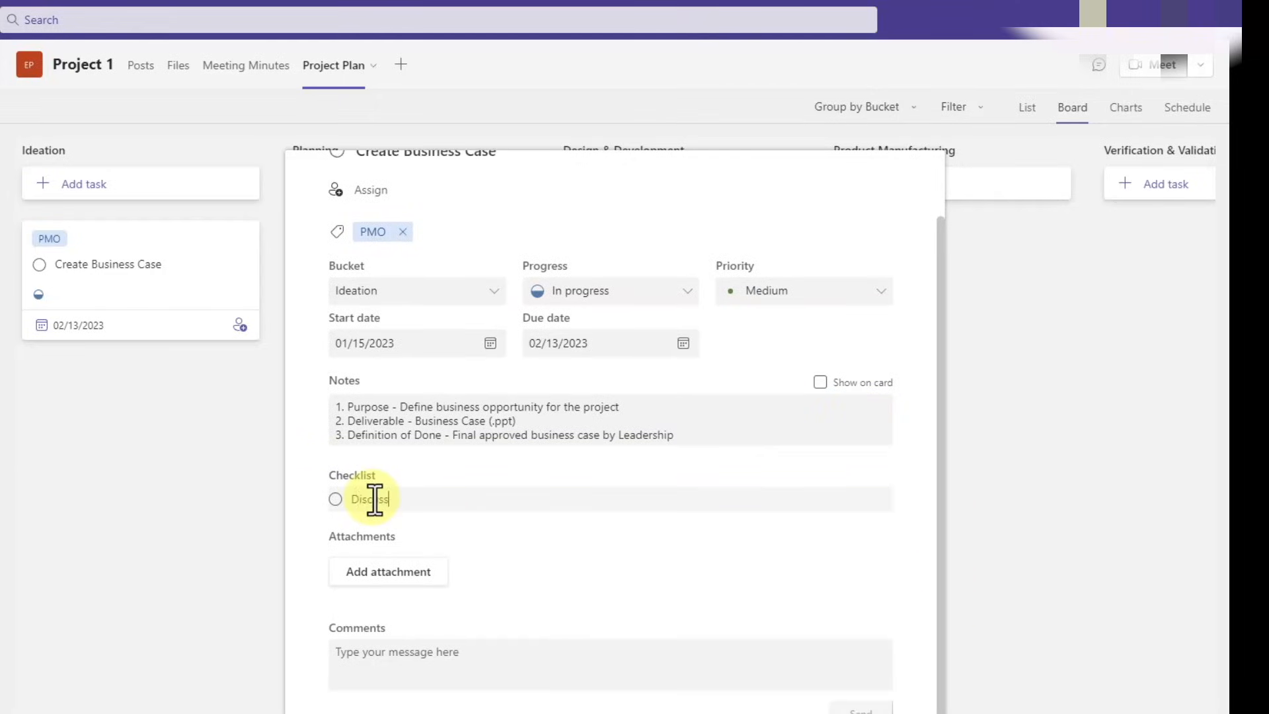
pyautogui.write('the opportunity with')
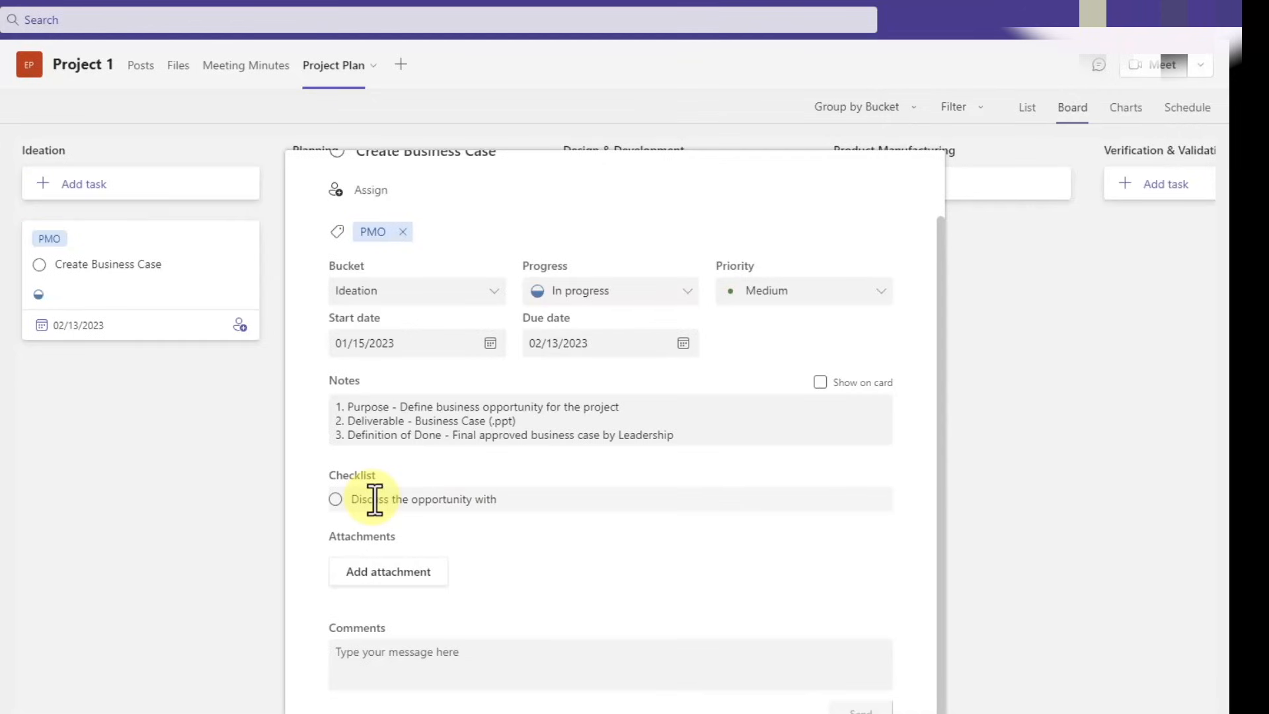
pyautogui.write('Product Management')
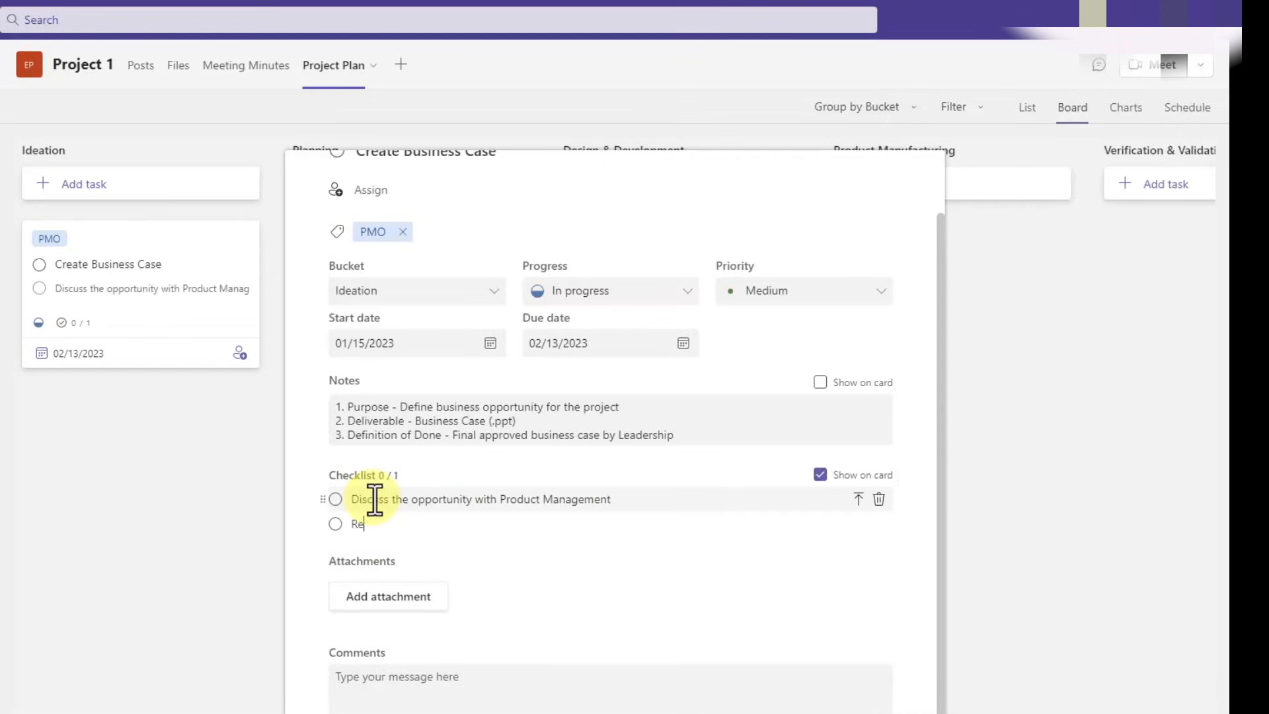
pyautogui.write('Research the market background')
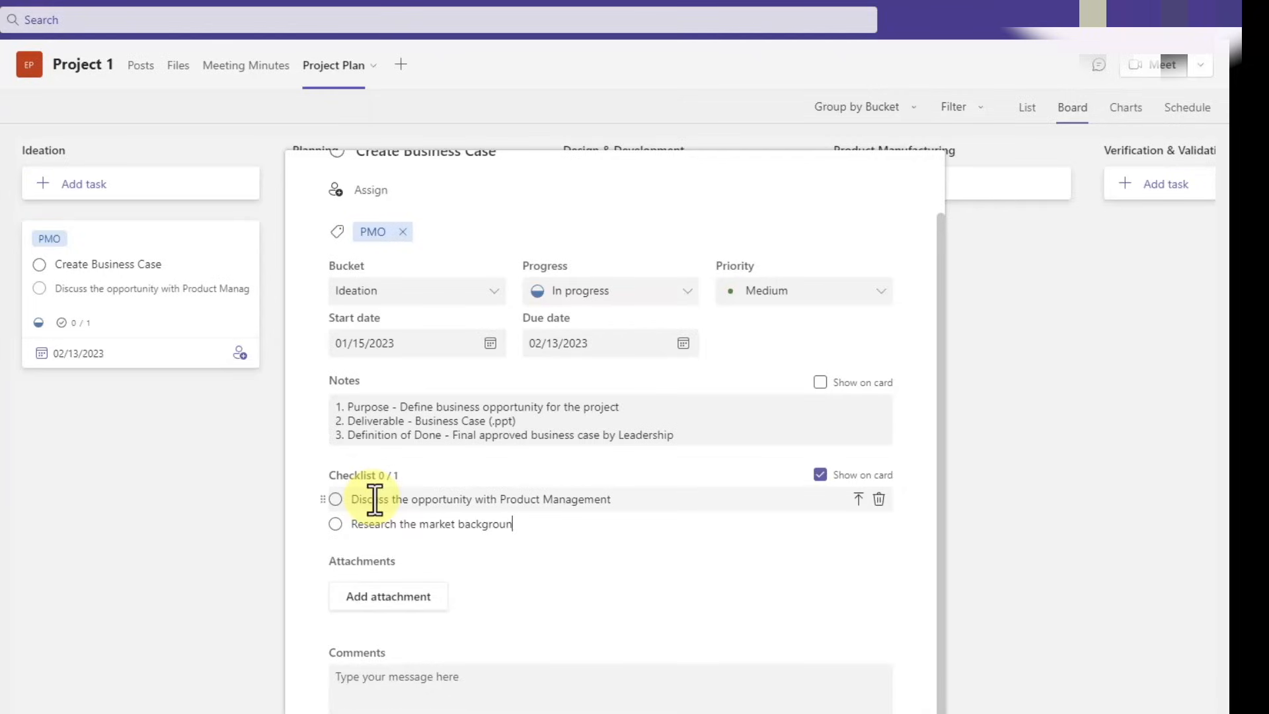
pyautogui.write('Write the Business Ca')
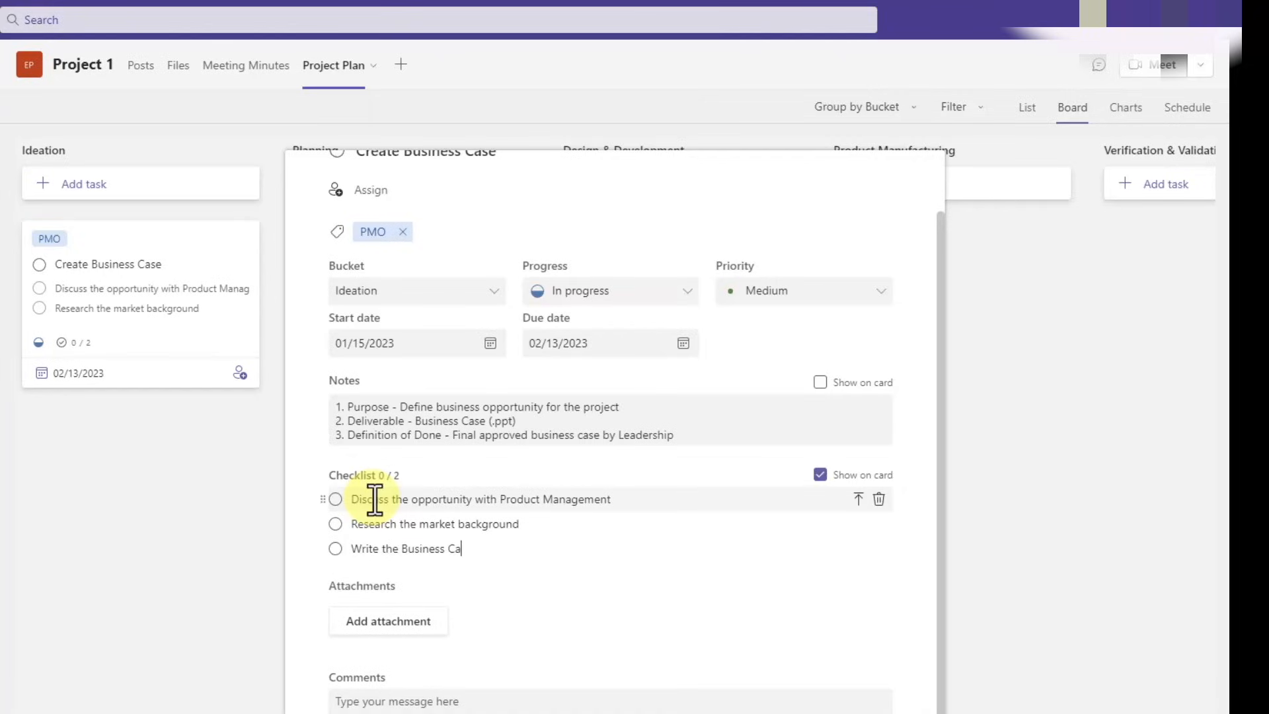
pyautogui.write('Obtain feedback & approval from Engineering leadership')
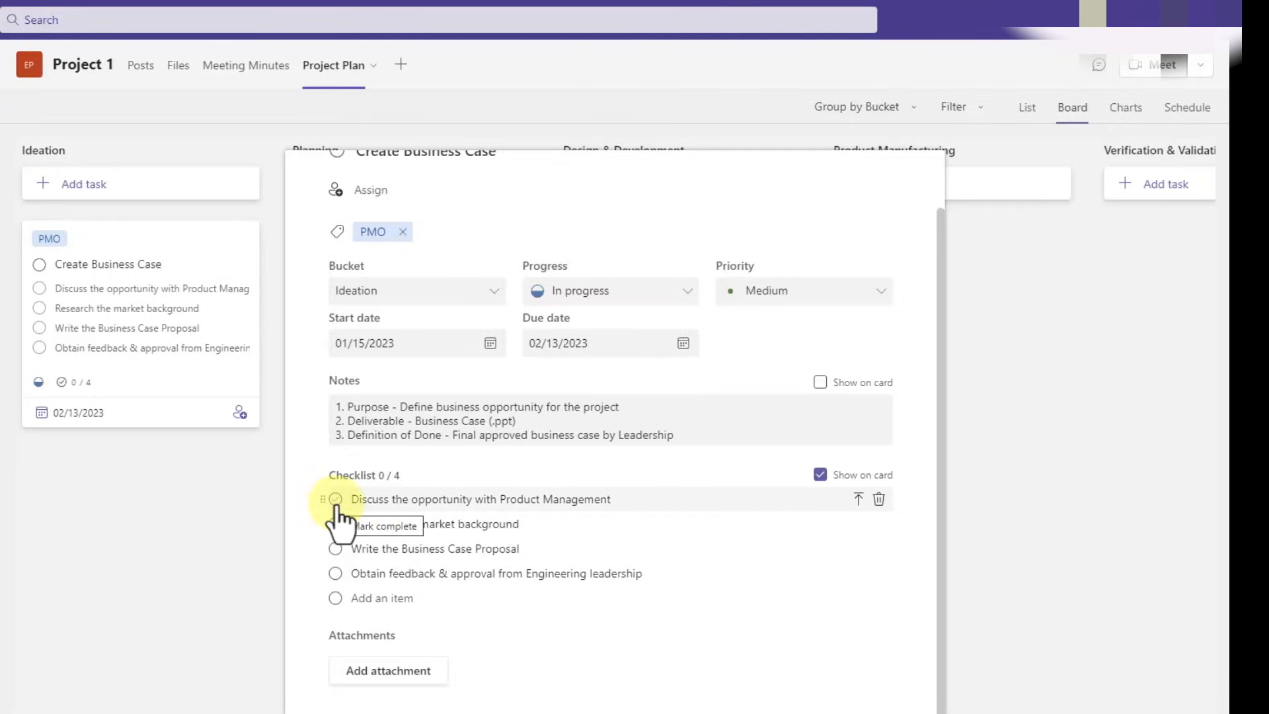
# Mark Discuss the opportunity with Product Management as done on the checklist.
pyautogui.click(334, 498)
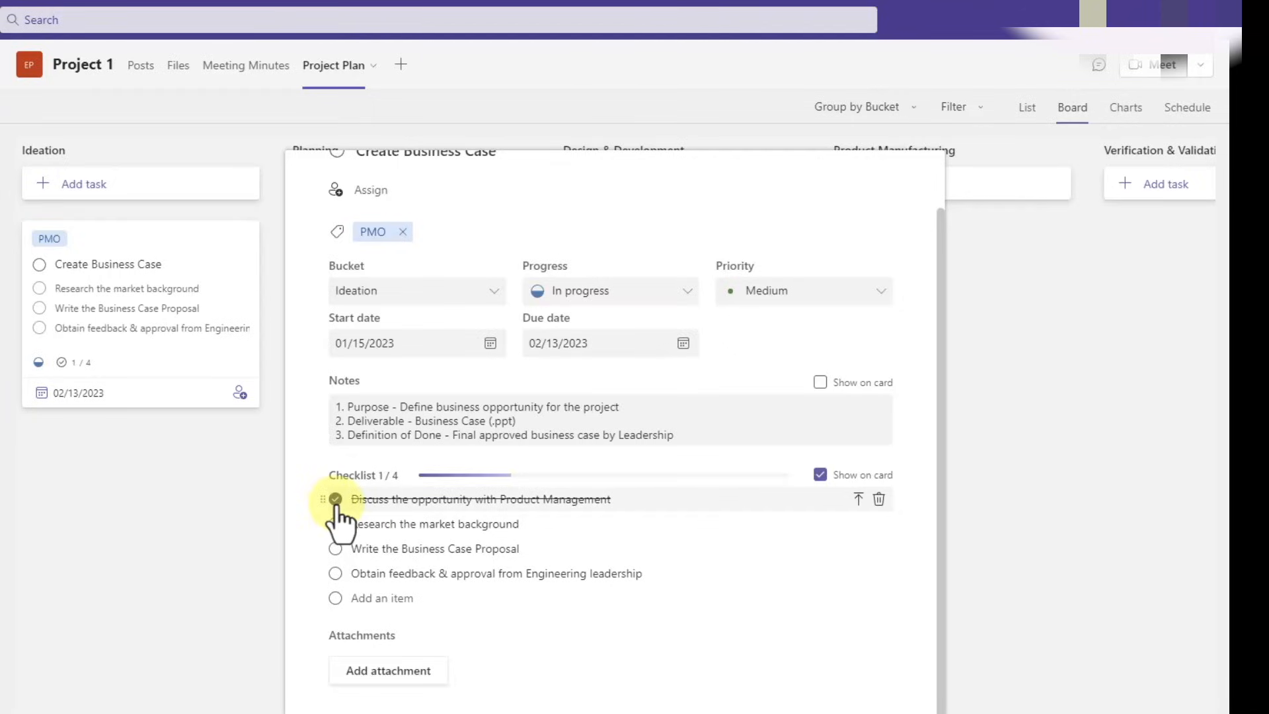
pyautogui.click(334, 498)
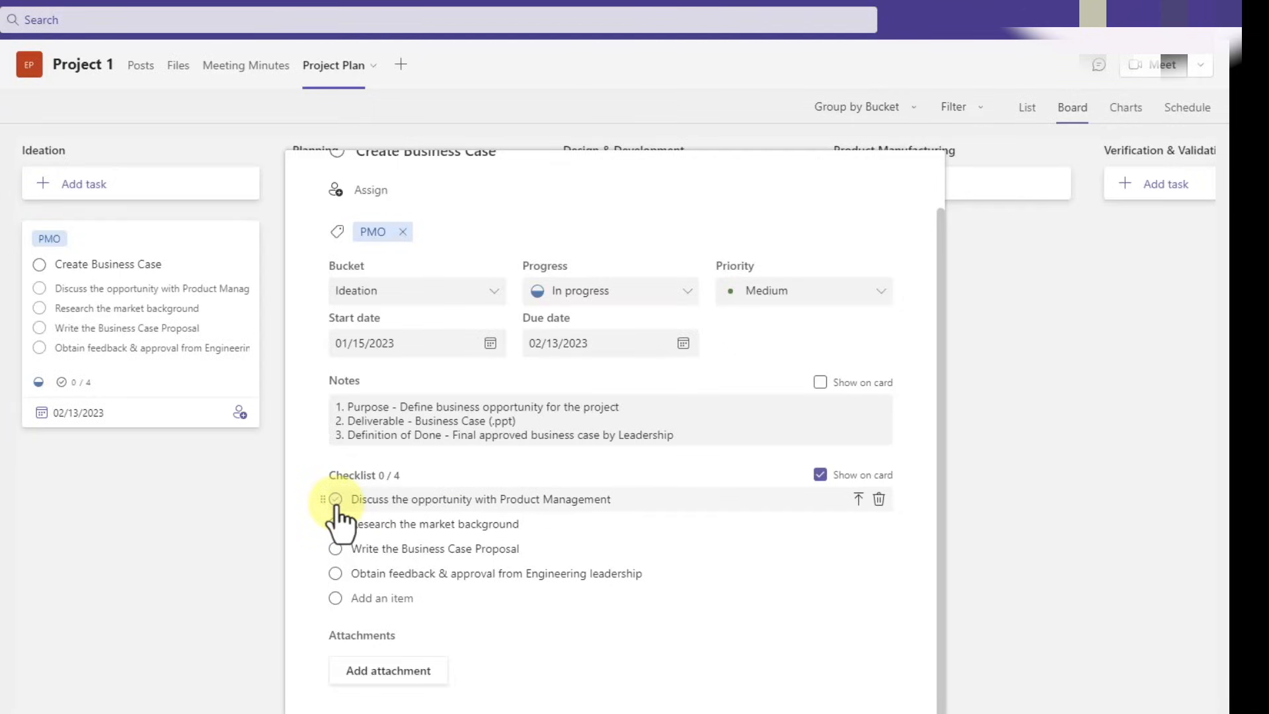
pyautogui.click(335, 498)
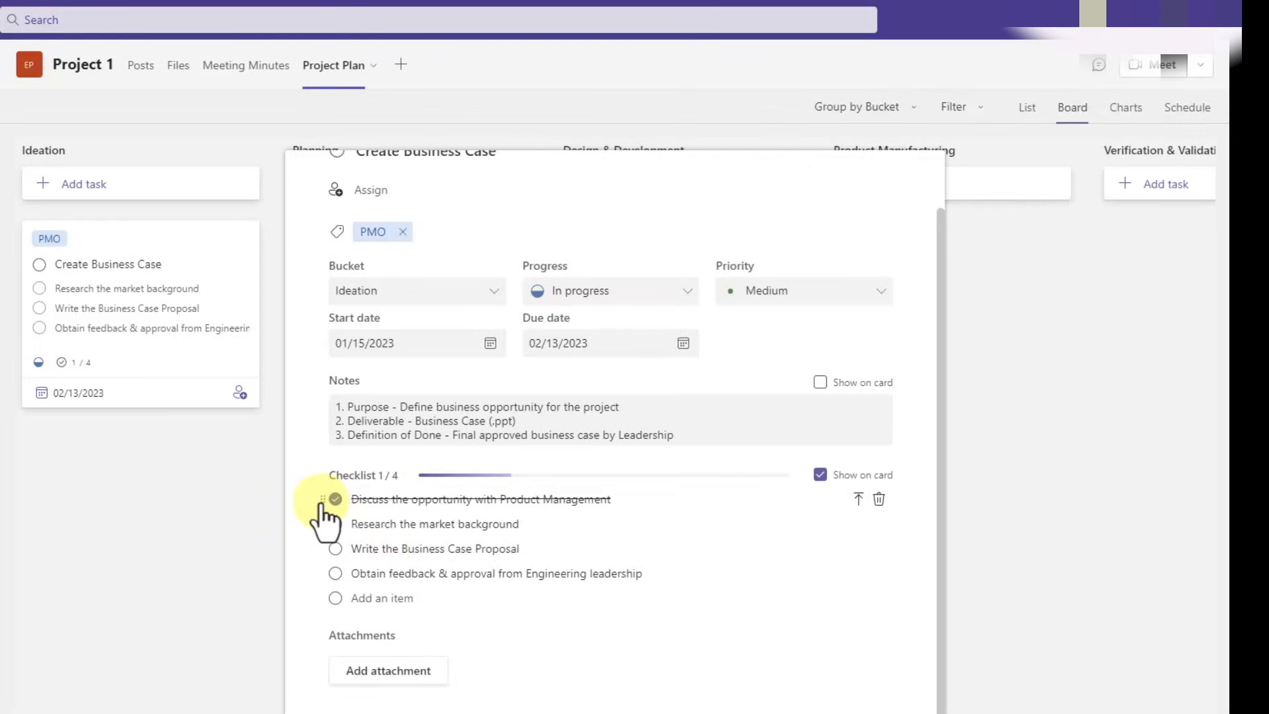
# Reorder and restore the checklist steps, adjust the card preview setting and close the task details.
pyautogui.click(335, 500)
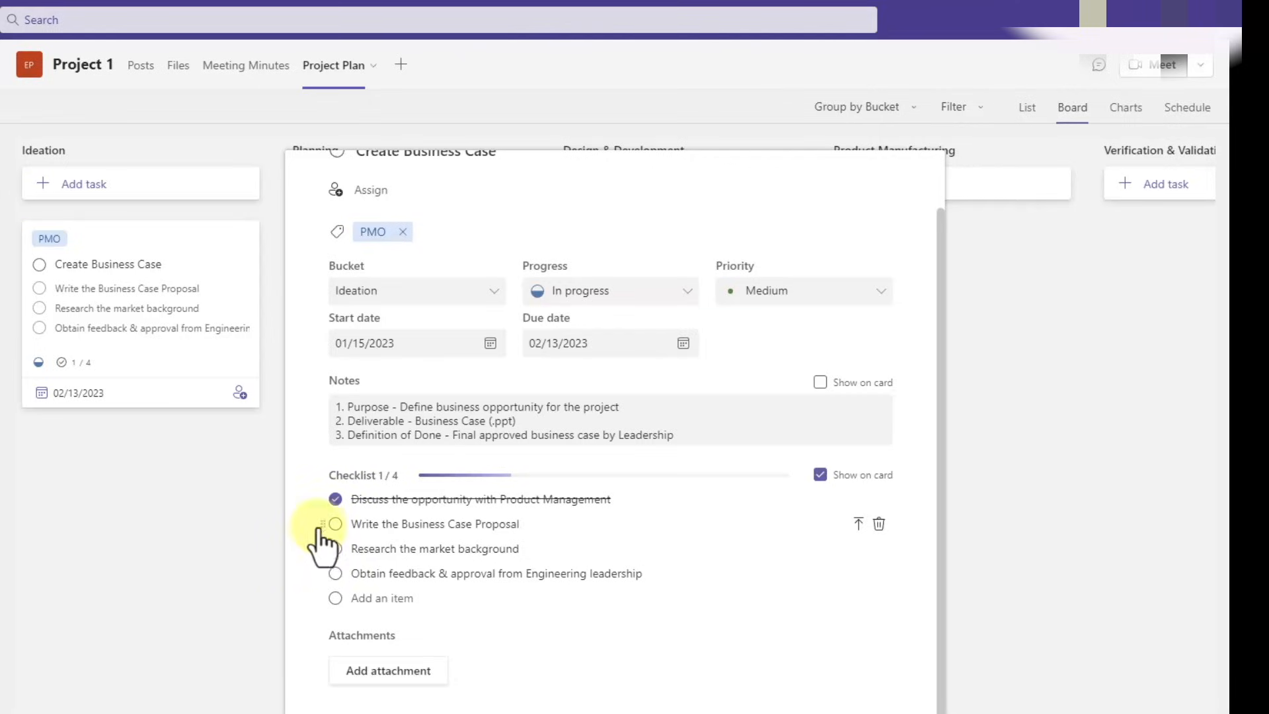
pyautogui.moveTo(334, 524); pyautogui.dragTo(335, 557)
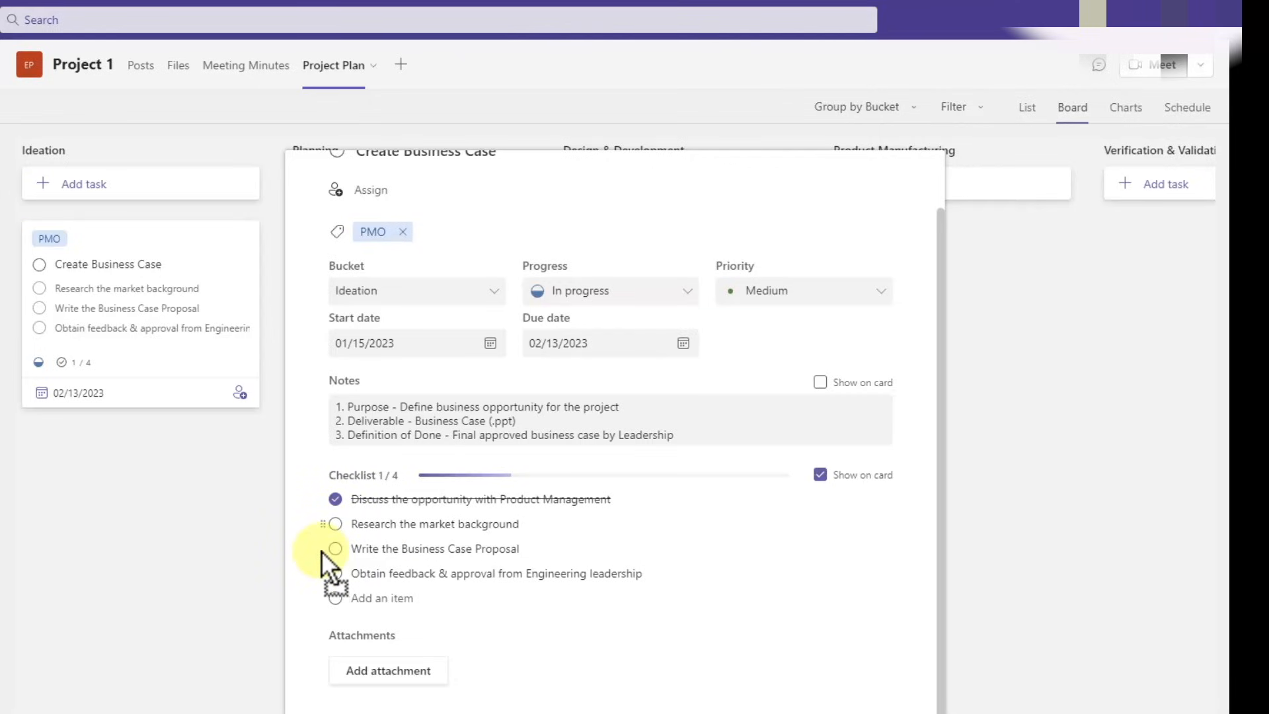
pyautogui.click(819, 548)
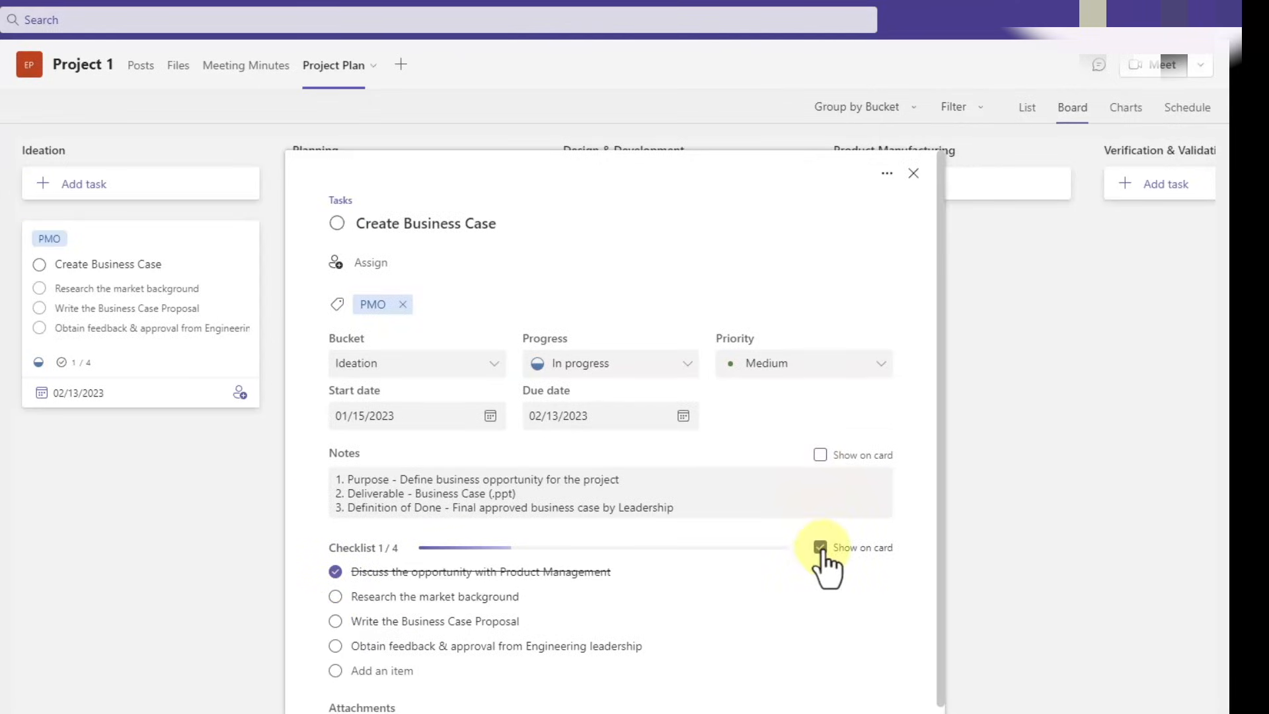
pyautogui.click(819, 547)
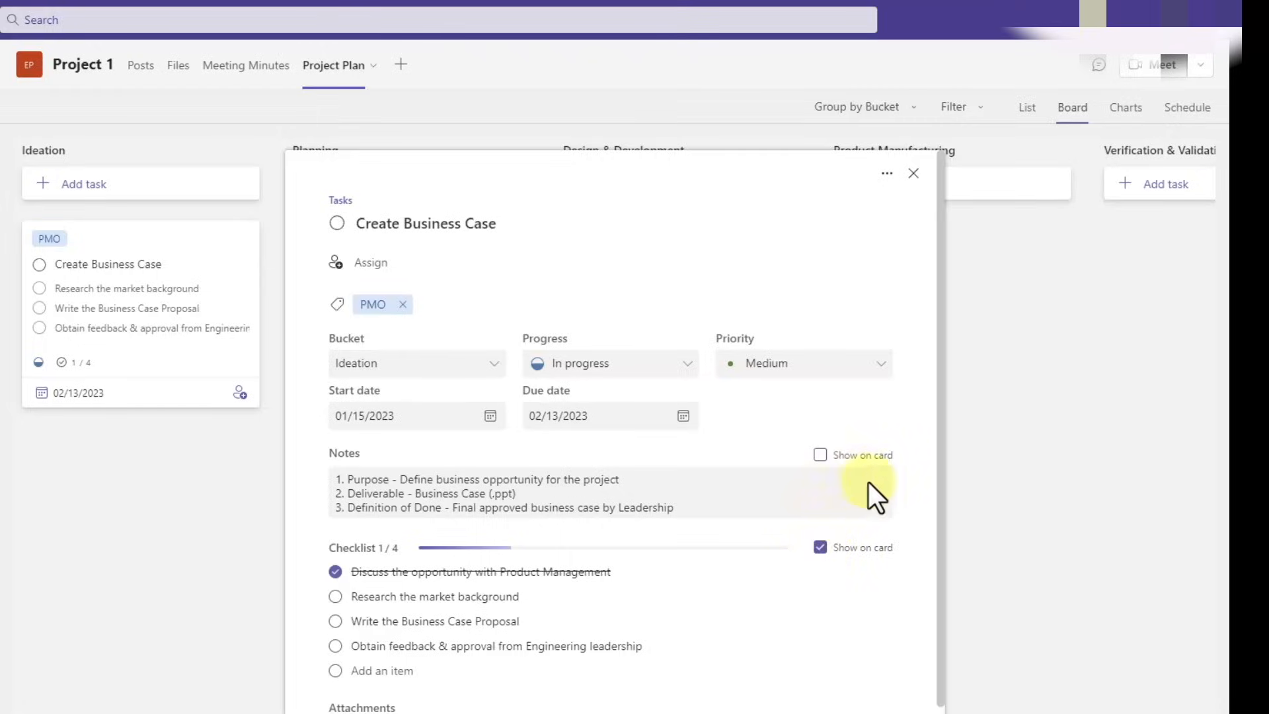
pyautogui.click(914, 172)
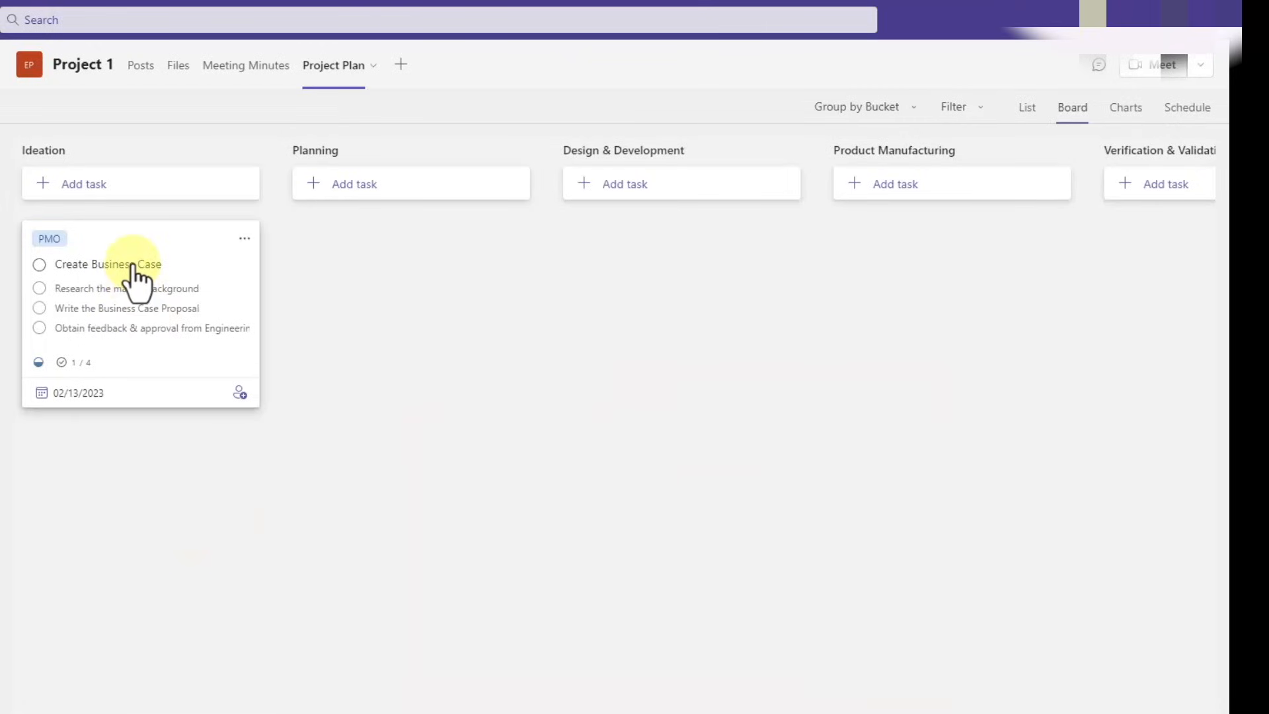
pyautogui.moveTo(327, 444)
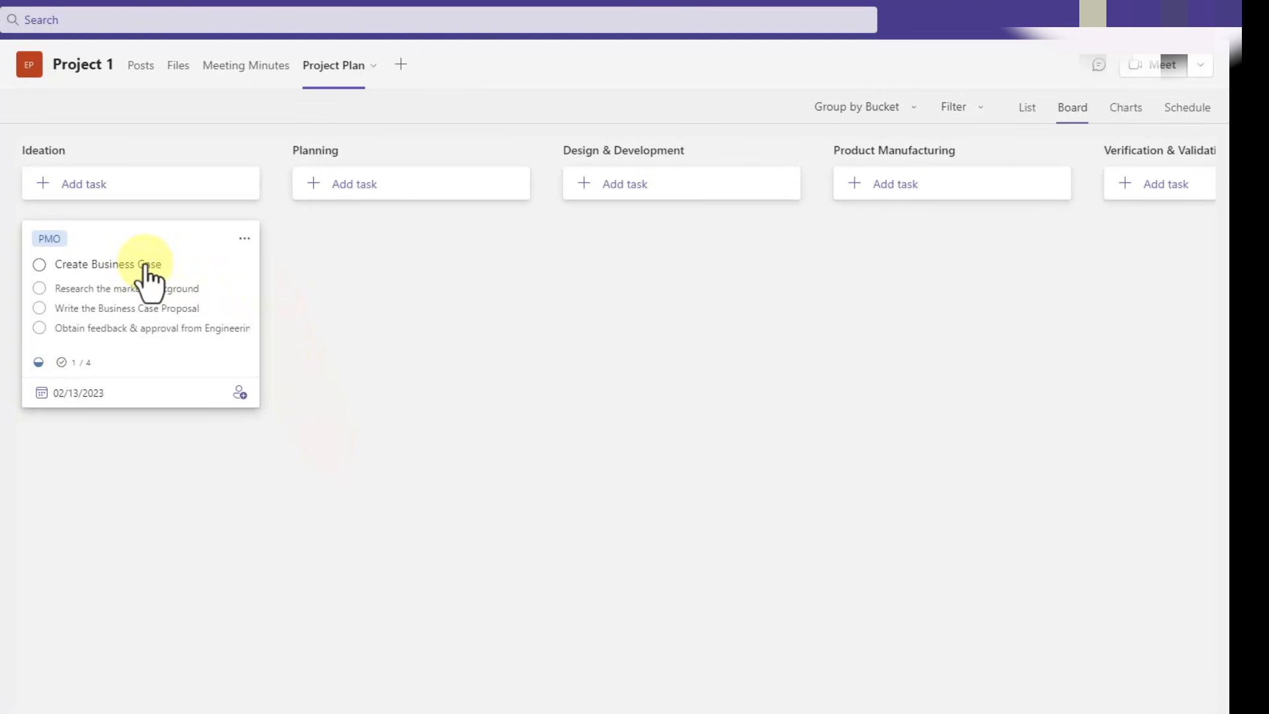
# Reopen Create Business Case and toggle the Notes preview on then off so the card shows neither.
pyautogui.click(107, 265)
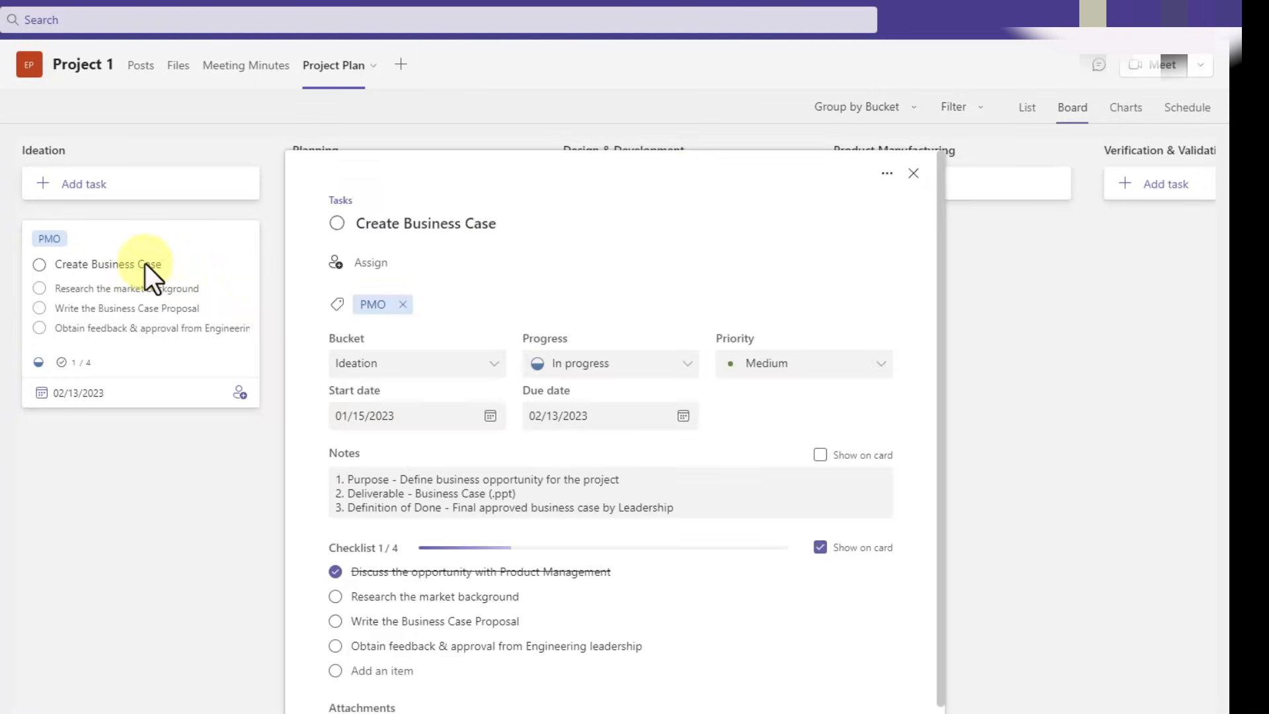
pyautogui.click(819, 453)
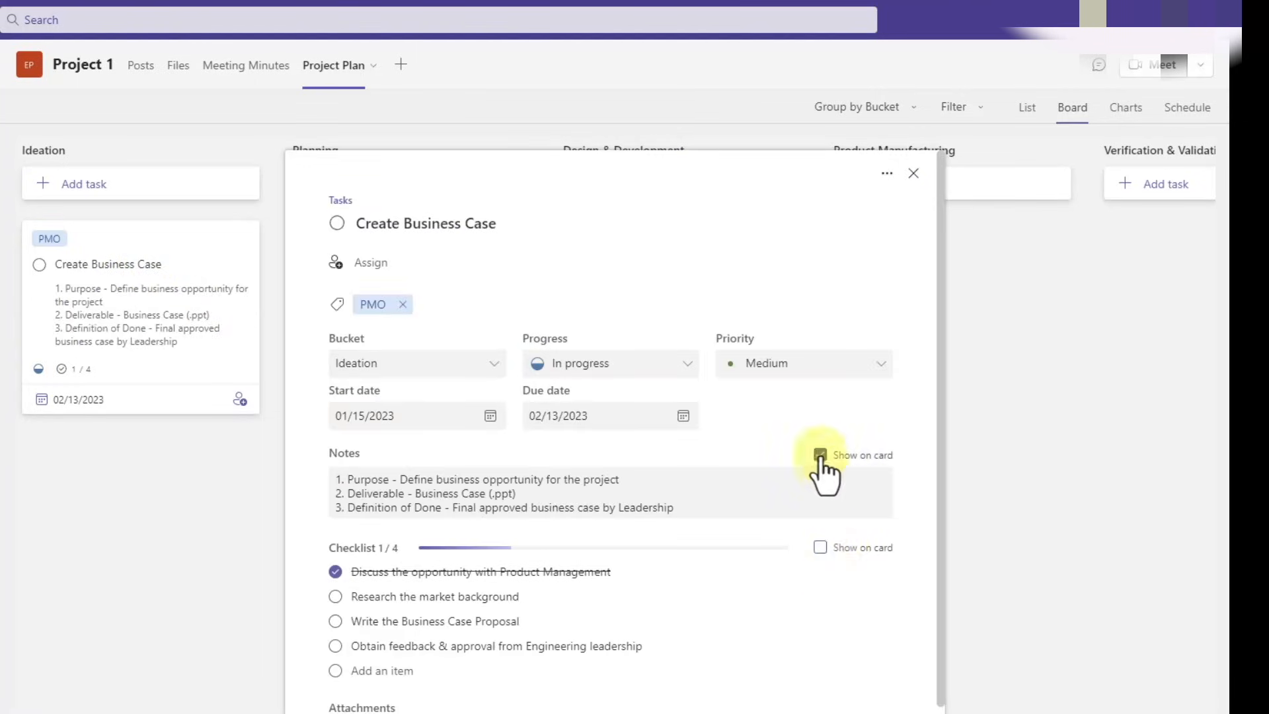
pyautogui.click(820, 547)
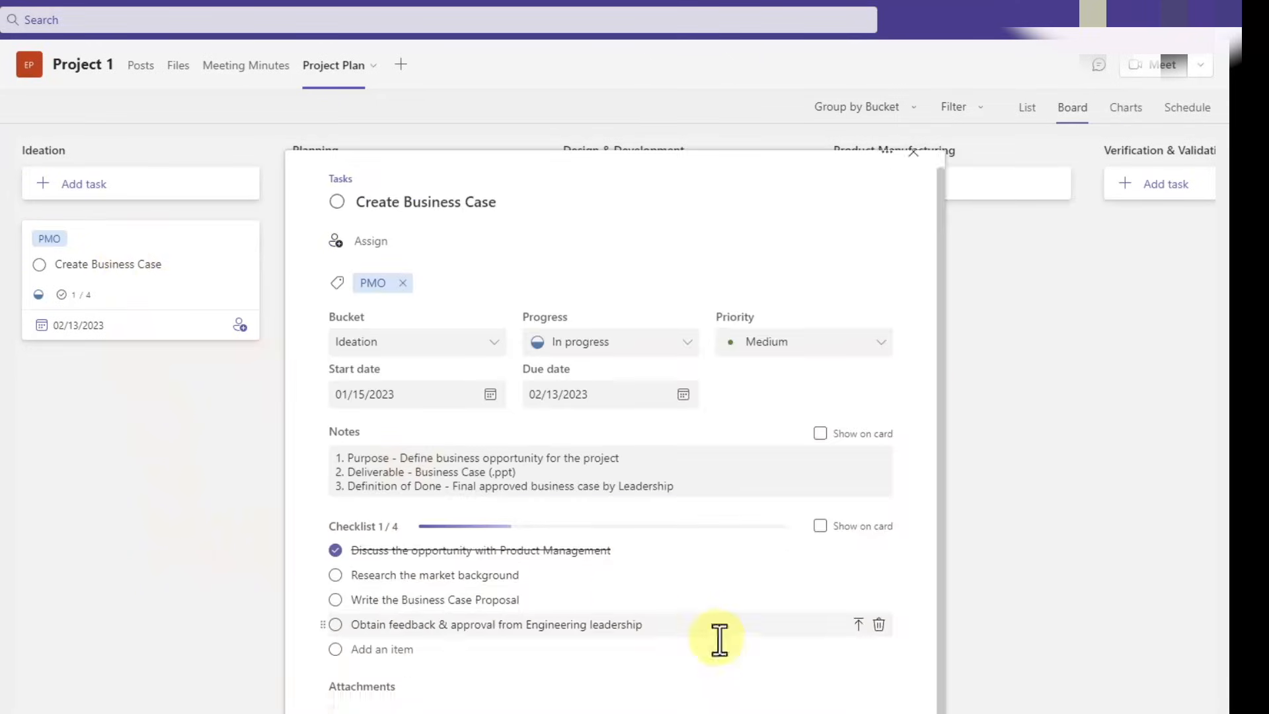
# Write a comment giving a status update on the Project's Business case.
pyautogui.scroll(-3)
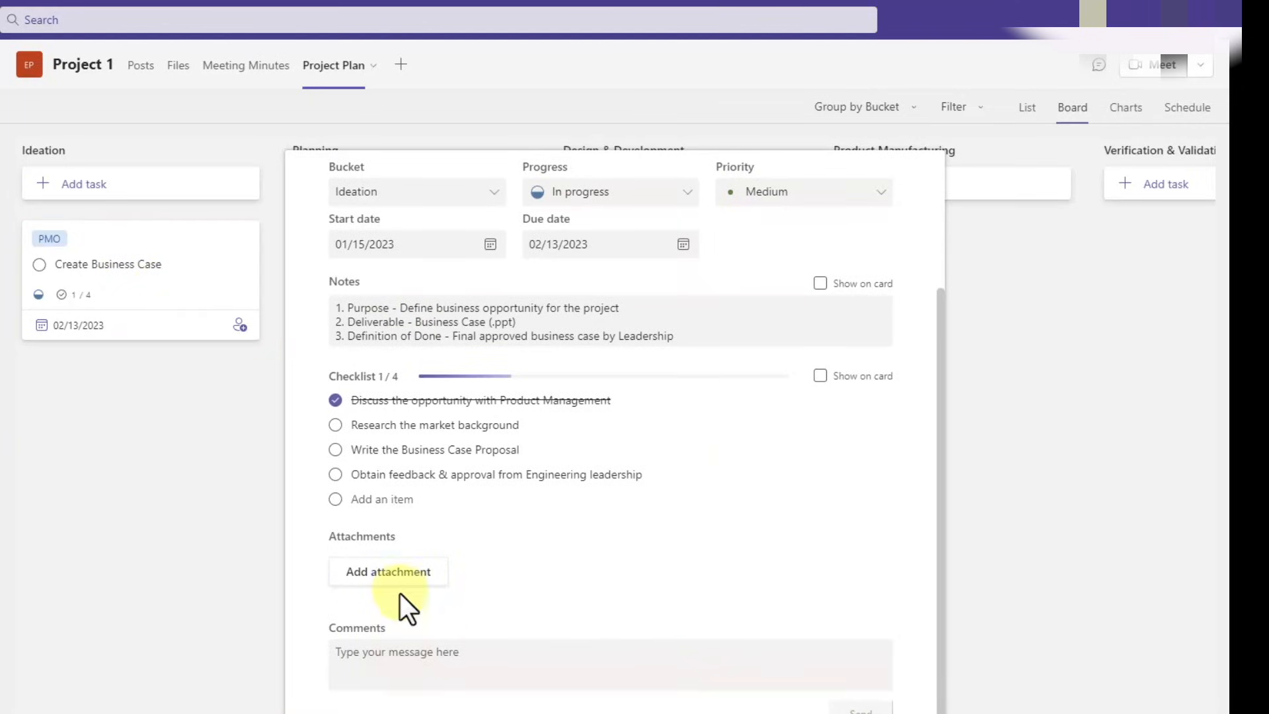
pyautogui.click(388, 571)
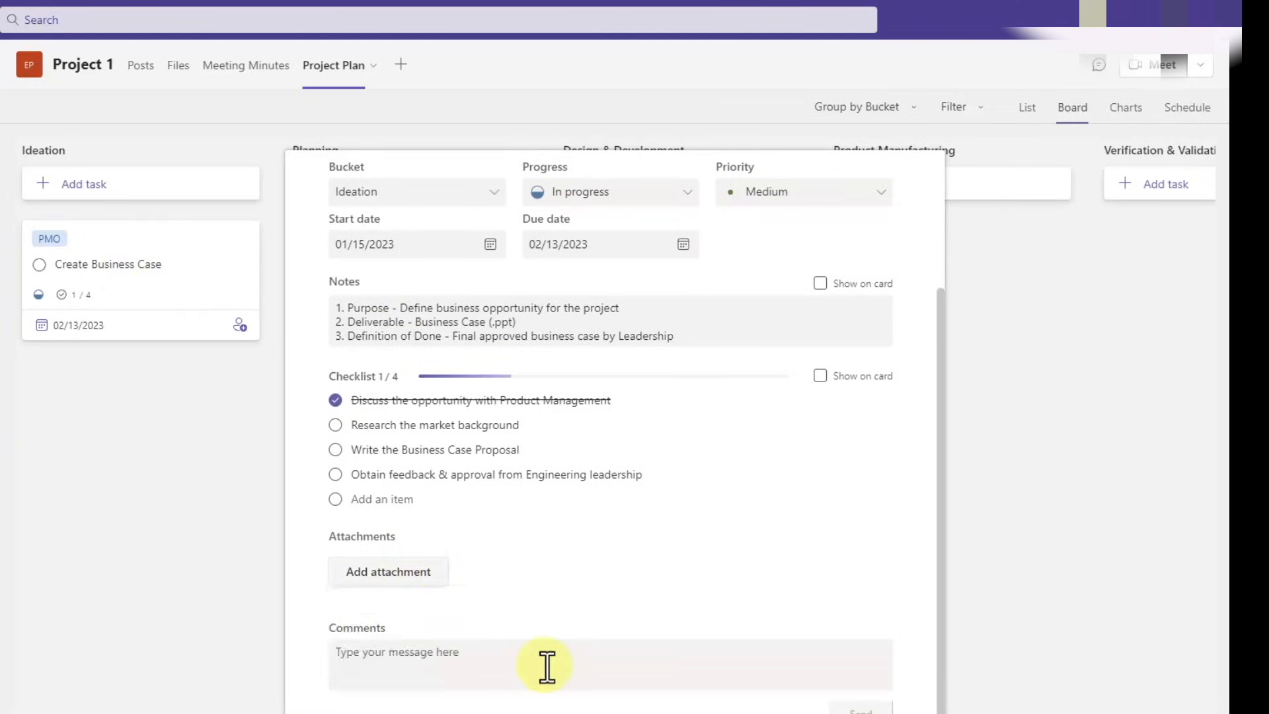
pyautogui.click(545, 664)
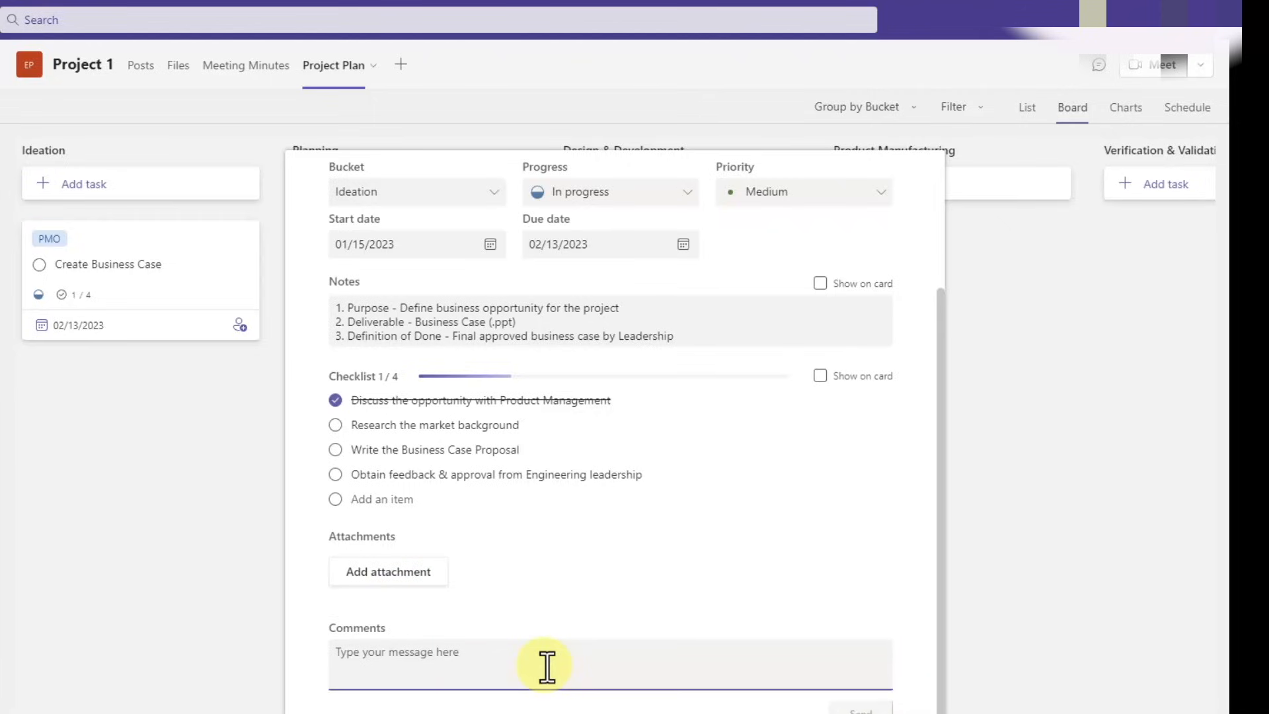
pyautogui.click(405, 664)
pyautogui.write('Status upda')
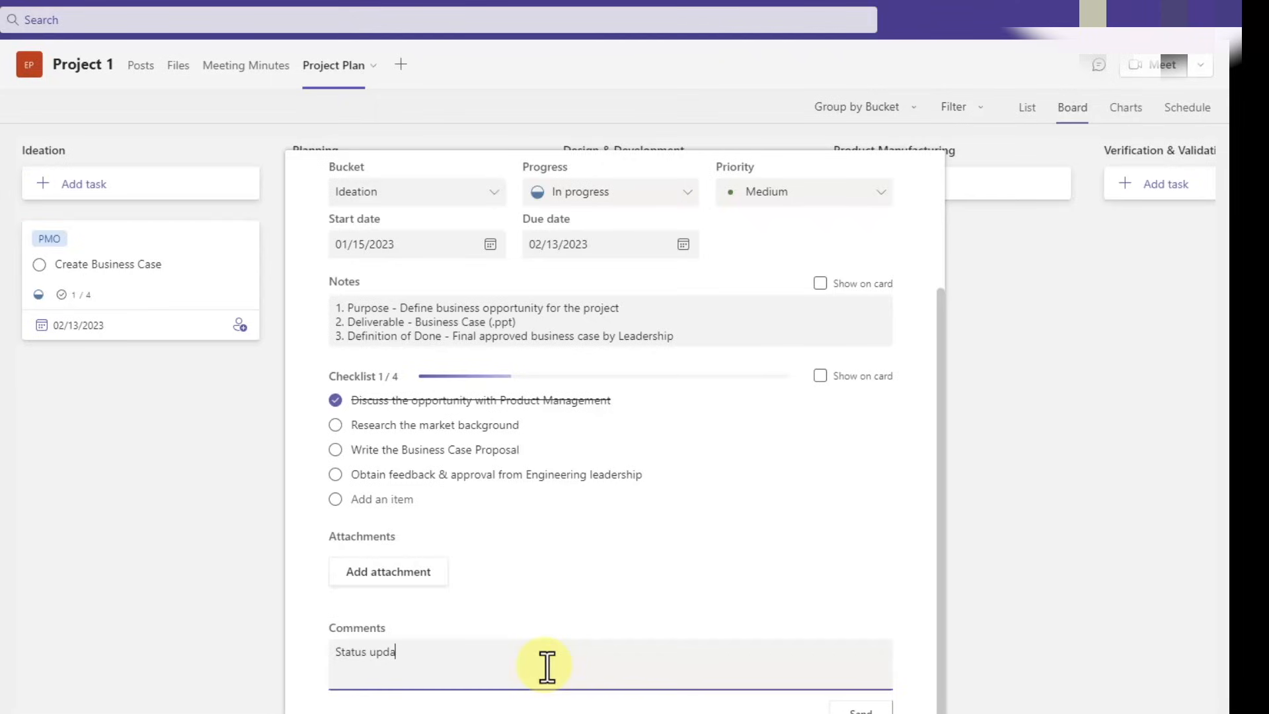
pyautogui.write('te on the Project')
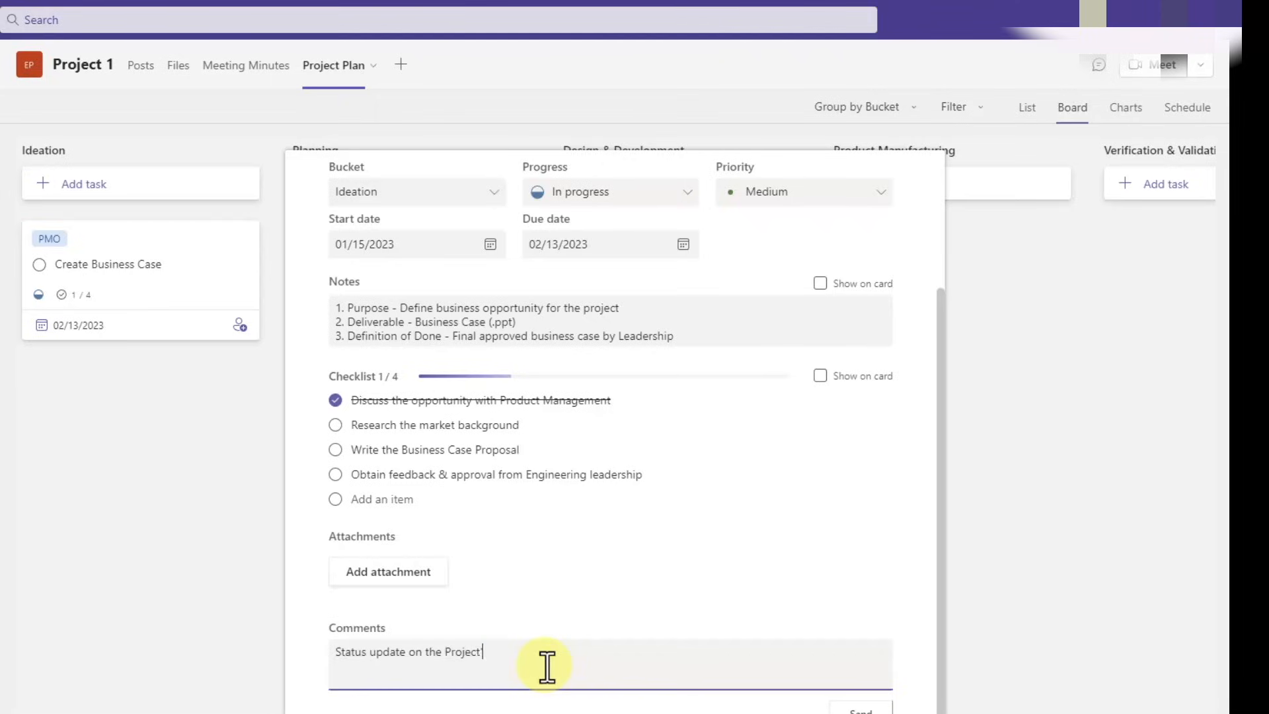
pyautogui.write("'s Business case")
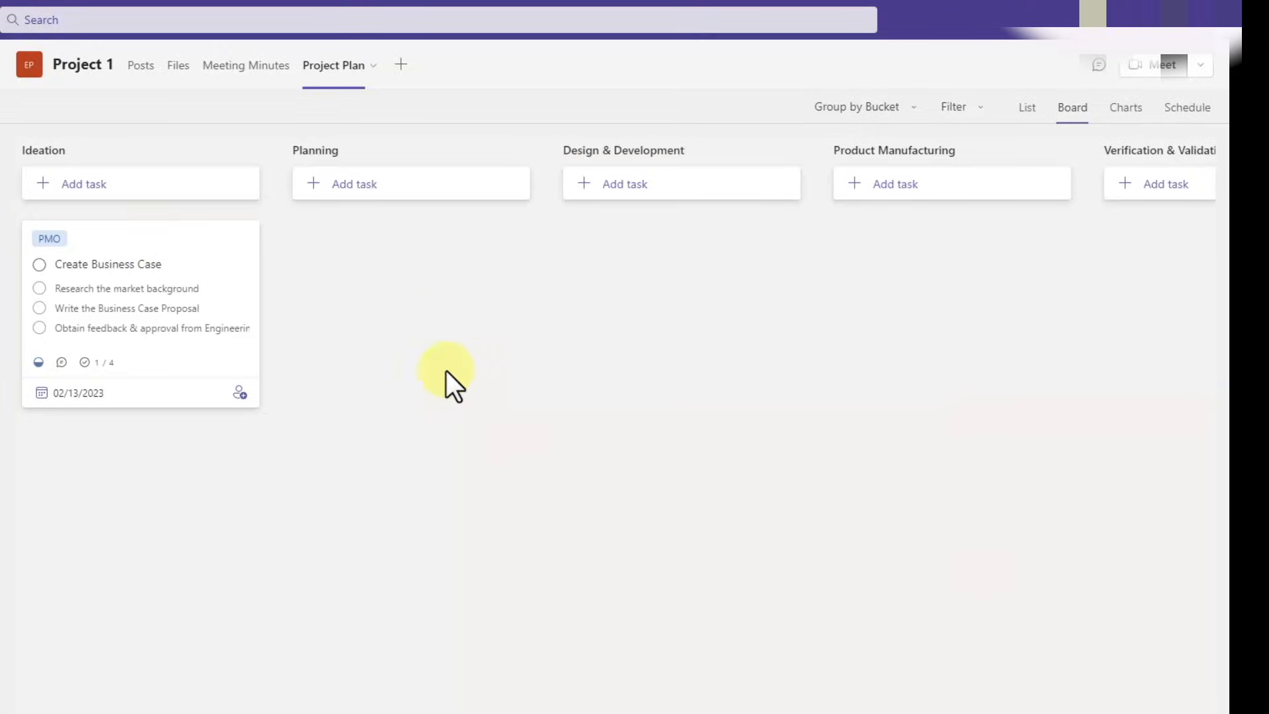
pyautogui.moveTo(161, 255)
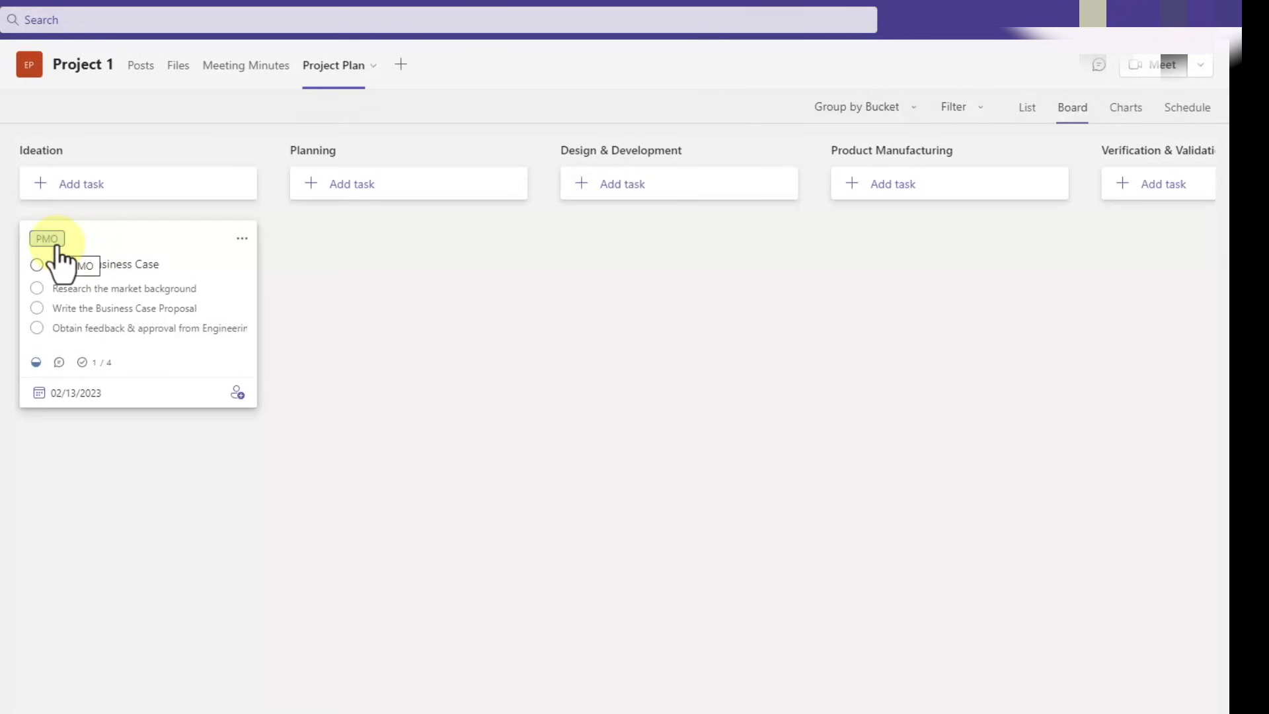
pyautogui.moveTo(157, 286)
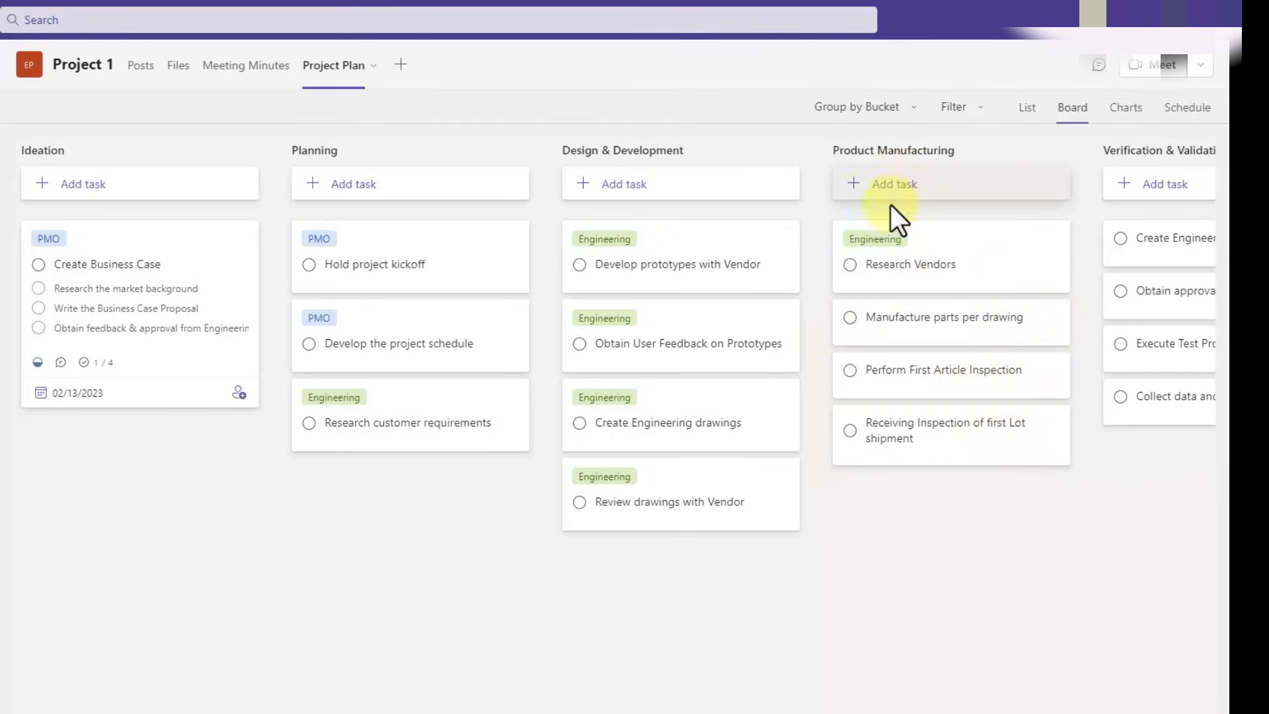
pyautogui.moveTo(498, 279)
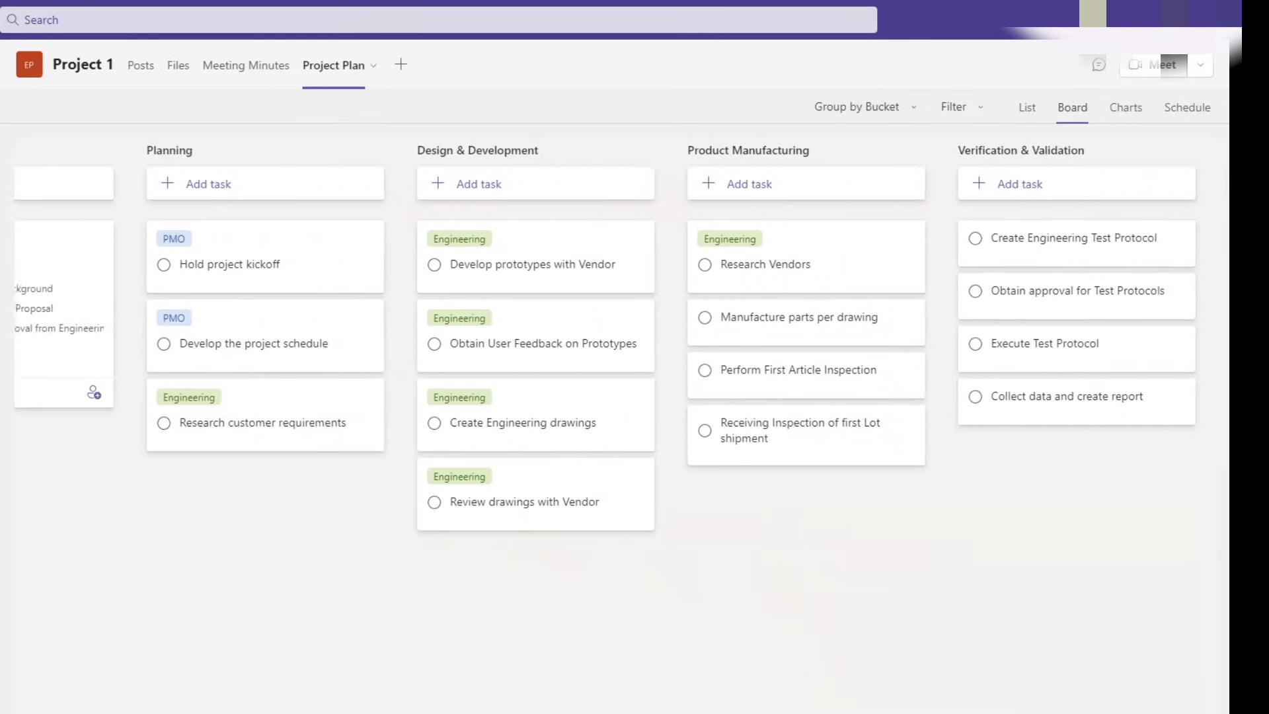
# Choose Copy task from the Create Business Case card's options menu.
pyautogui.click(901, 238)
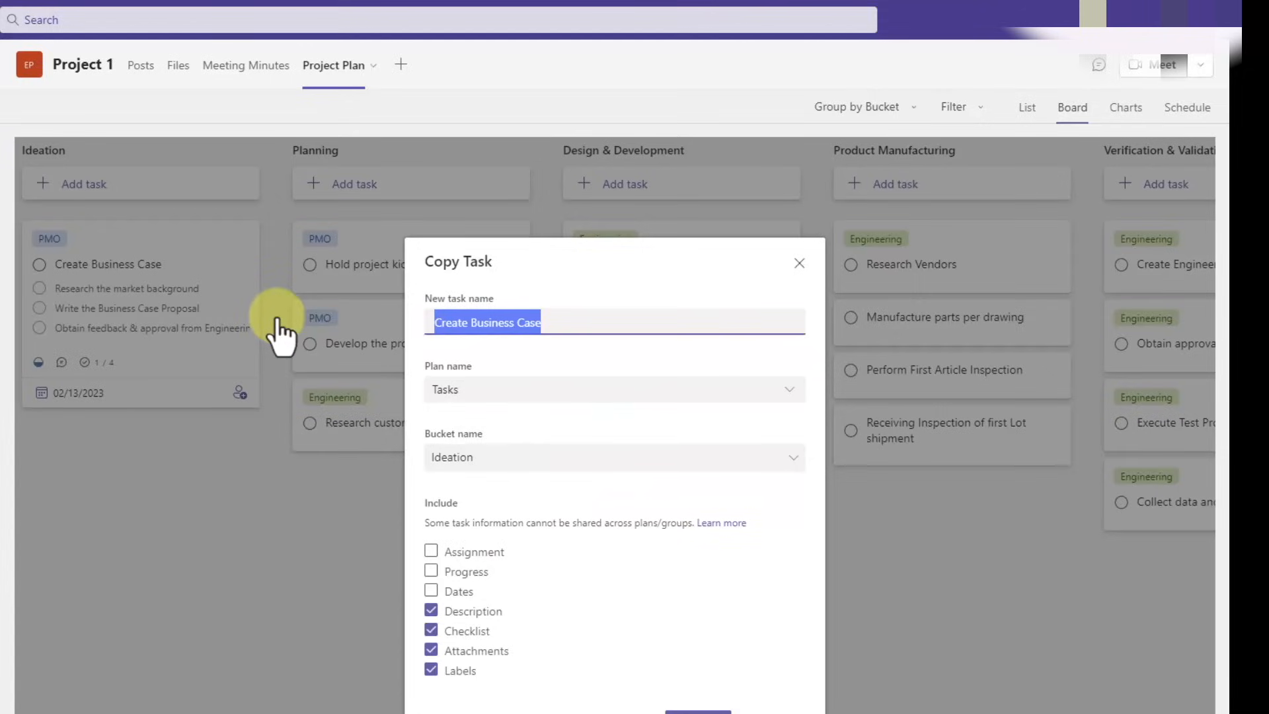
# Name the copy 'Obtain RFQs from Vendors', place it in Product Manufacturing and include progress.
pyautogui.write('Obtain RFQs from Vend')
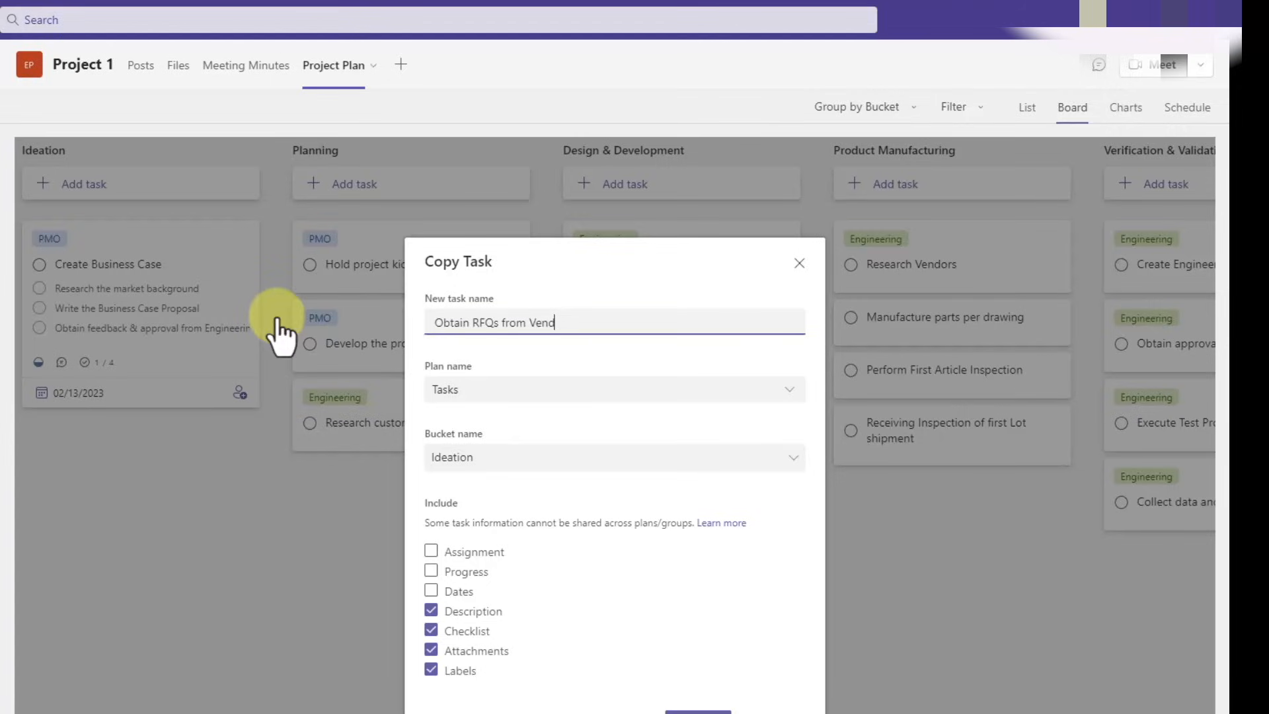
pyautogui.write('ors')
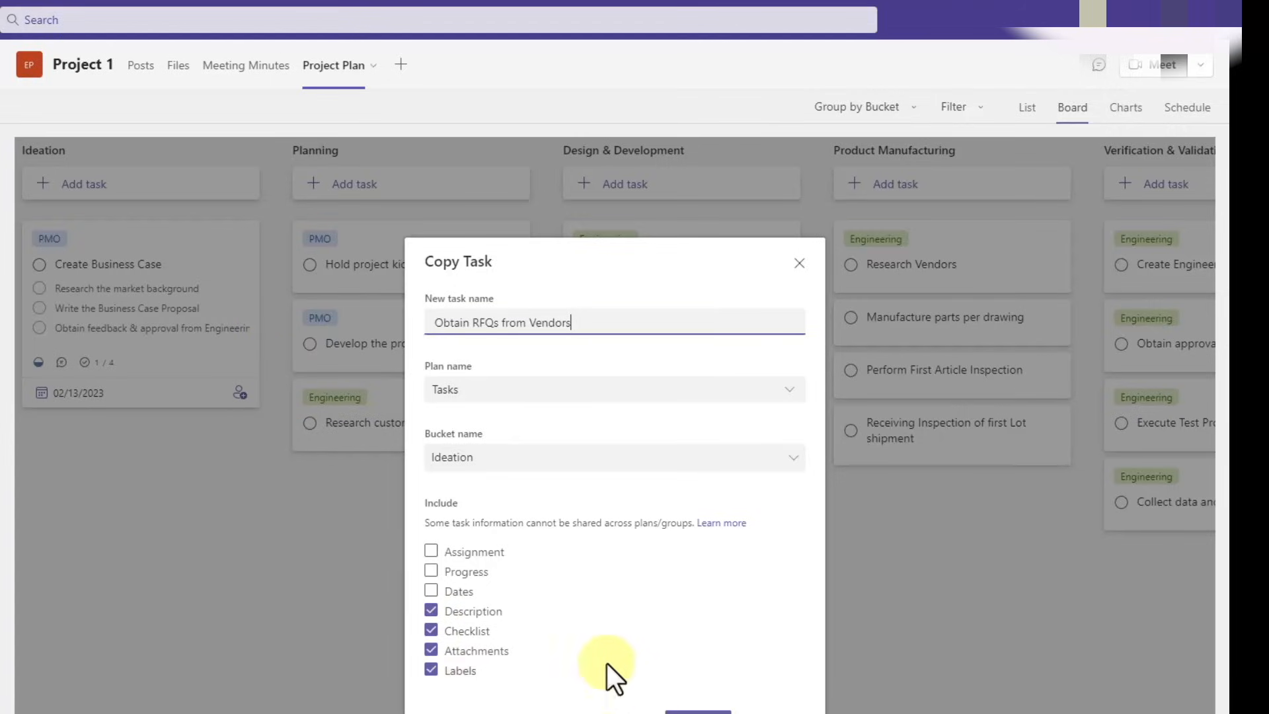
pyautogui.moveTo(460, 518)
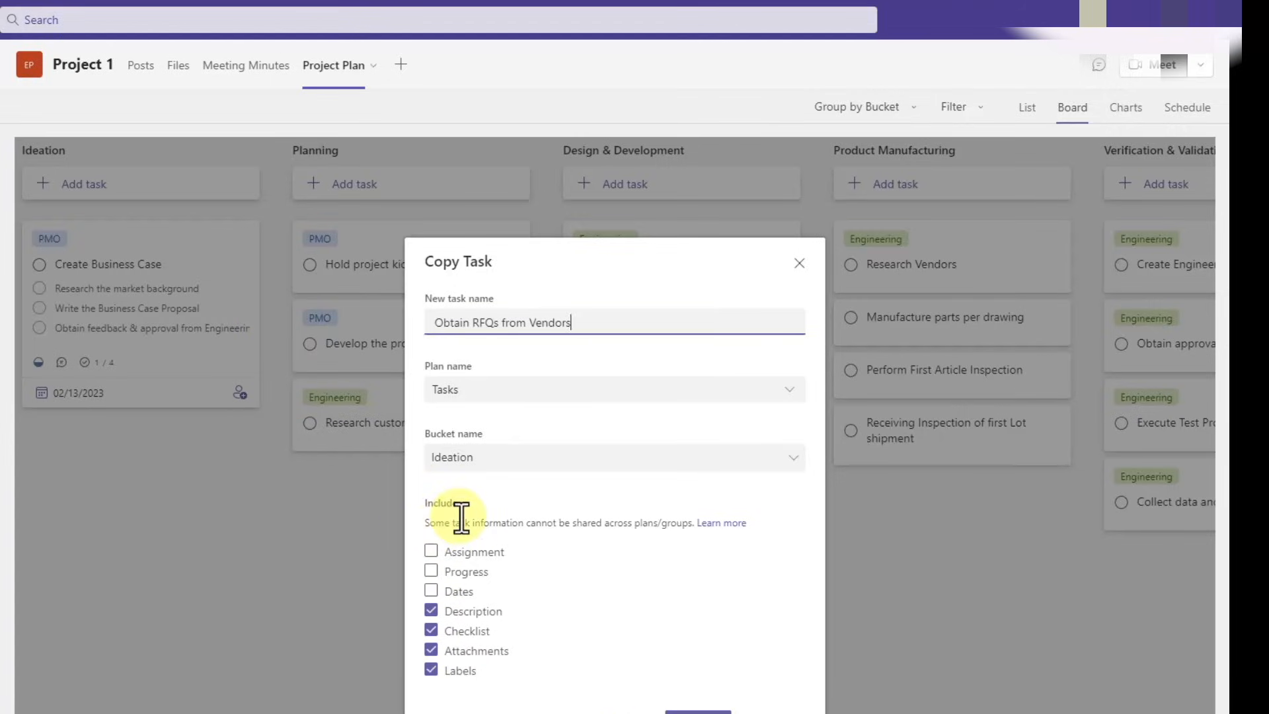
pyautogui.moveTo(745, 388)
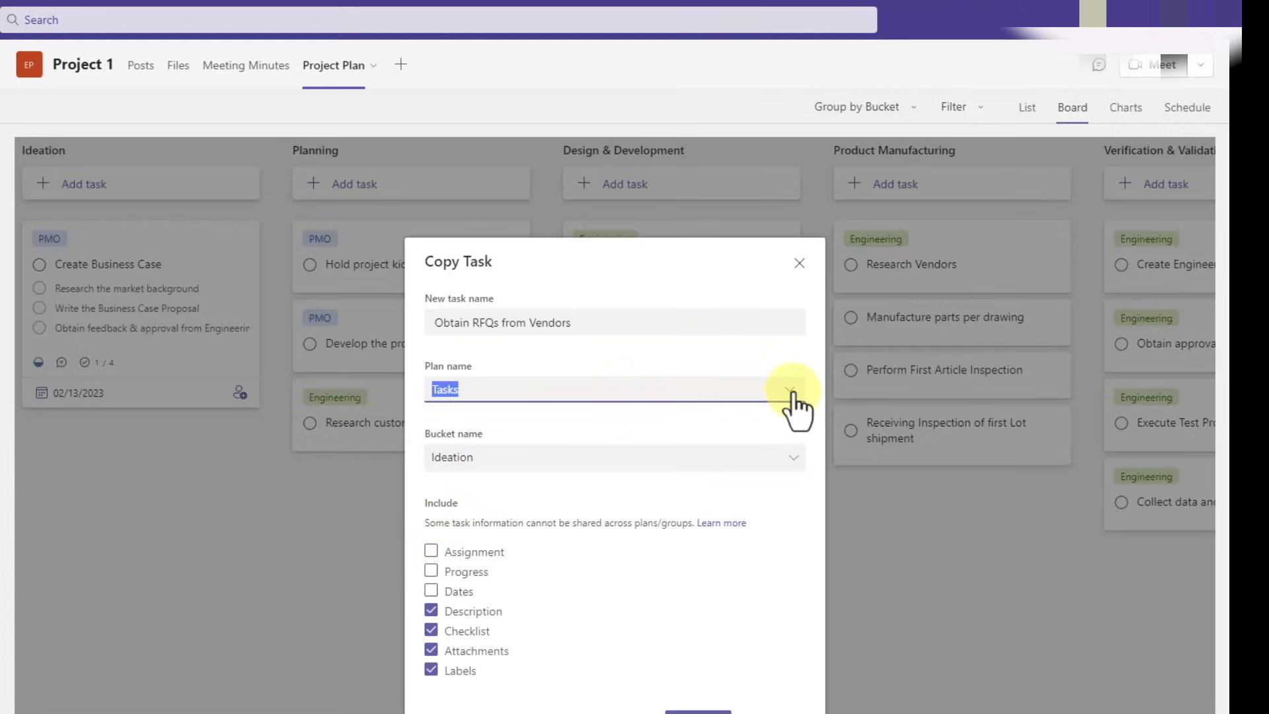
pyautogui.click(792, 389)
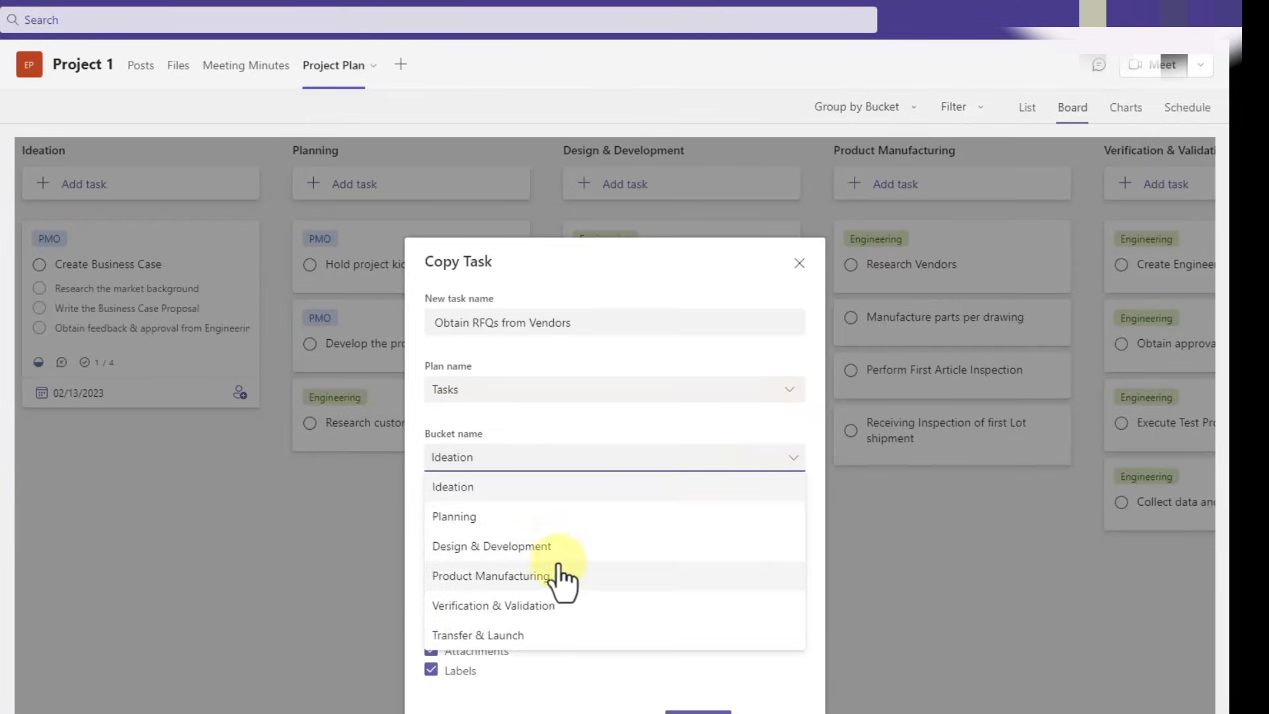
pyautogui.click(490, 575)
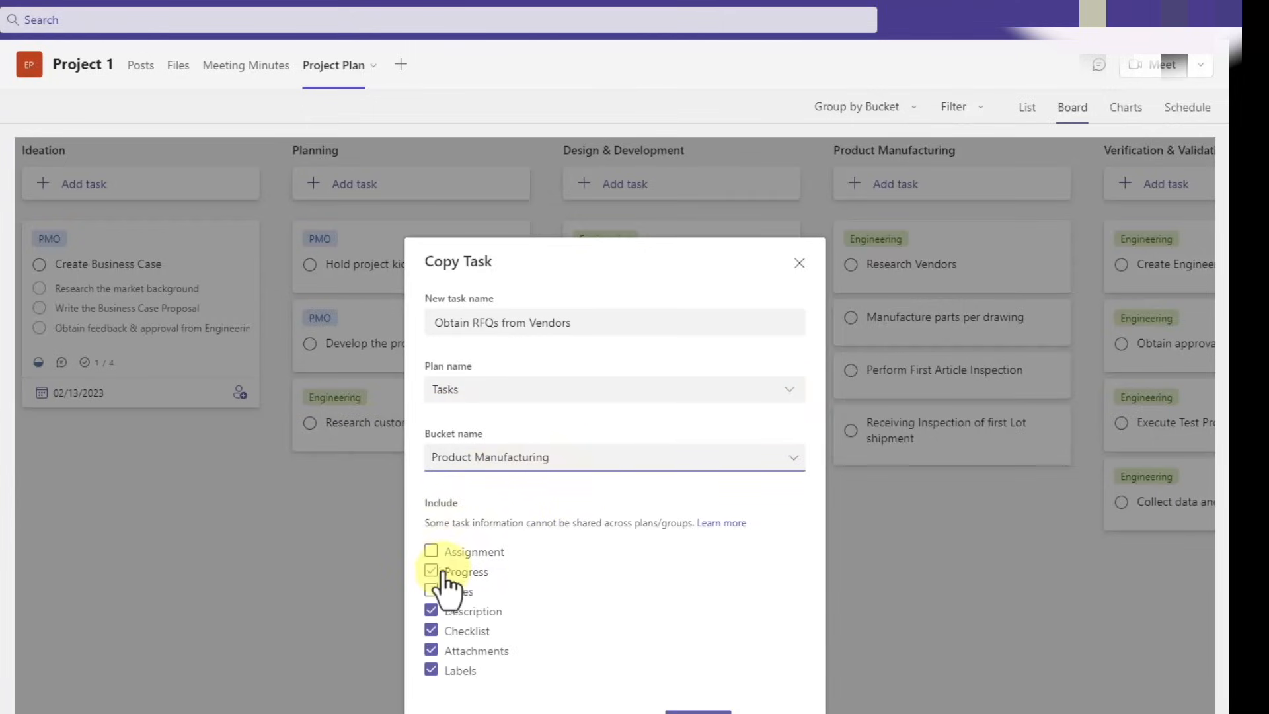
pyautogui.click(431, 571)
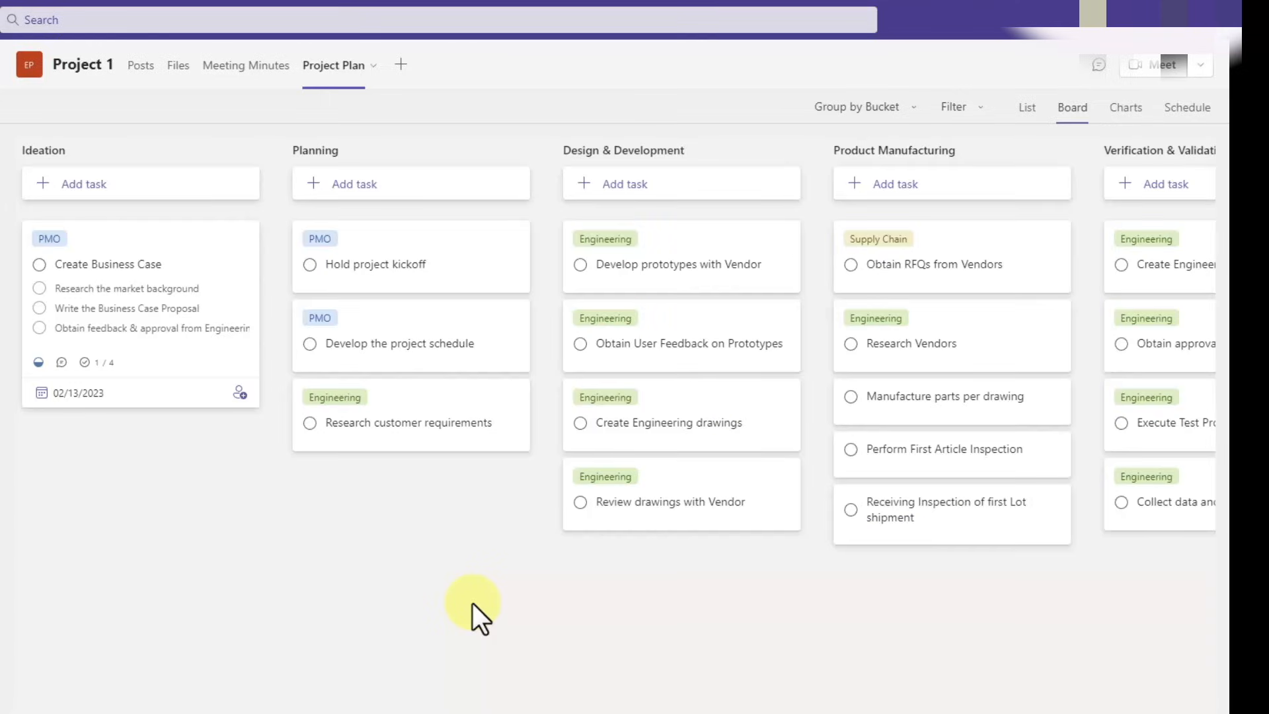
pyautogui.moveTo(438, 484)
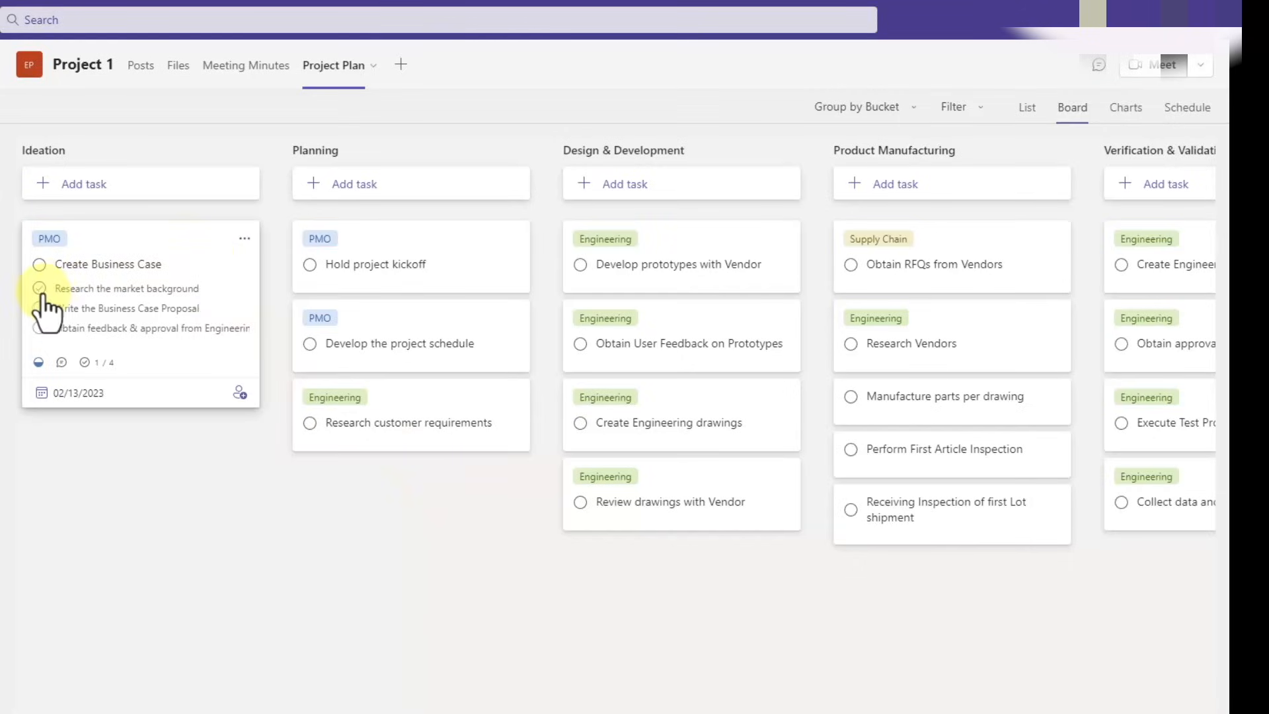
# Tick the remaining checklist items and mark Create Business Case complete.
pyautogui.click(38, 288)
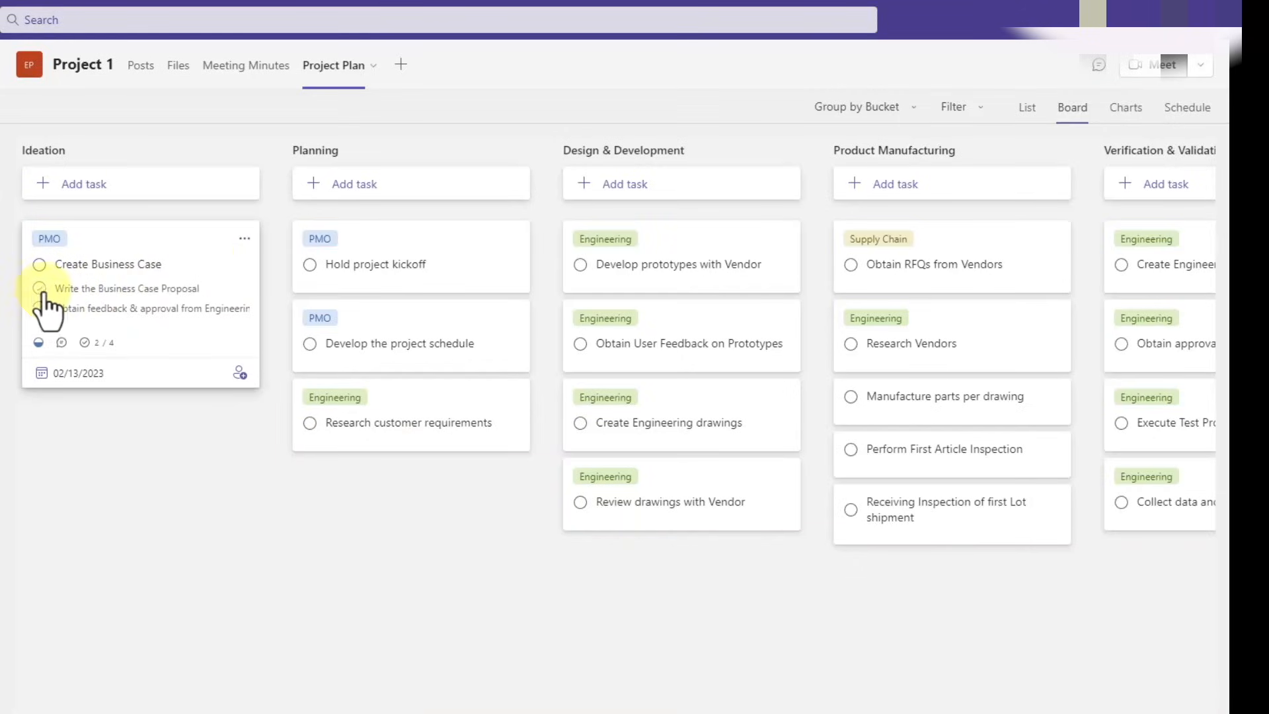
pyautogui.click(39, 288)
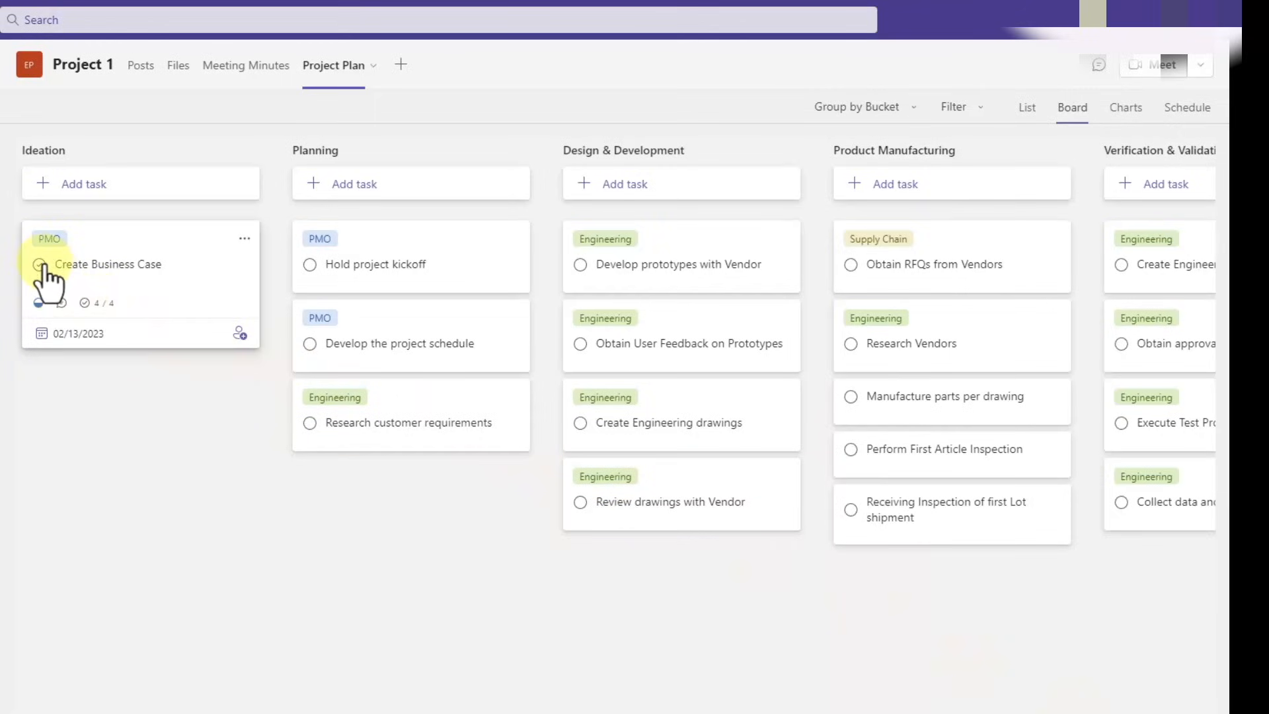
pyautogui.click(41, 265)
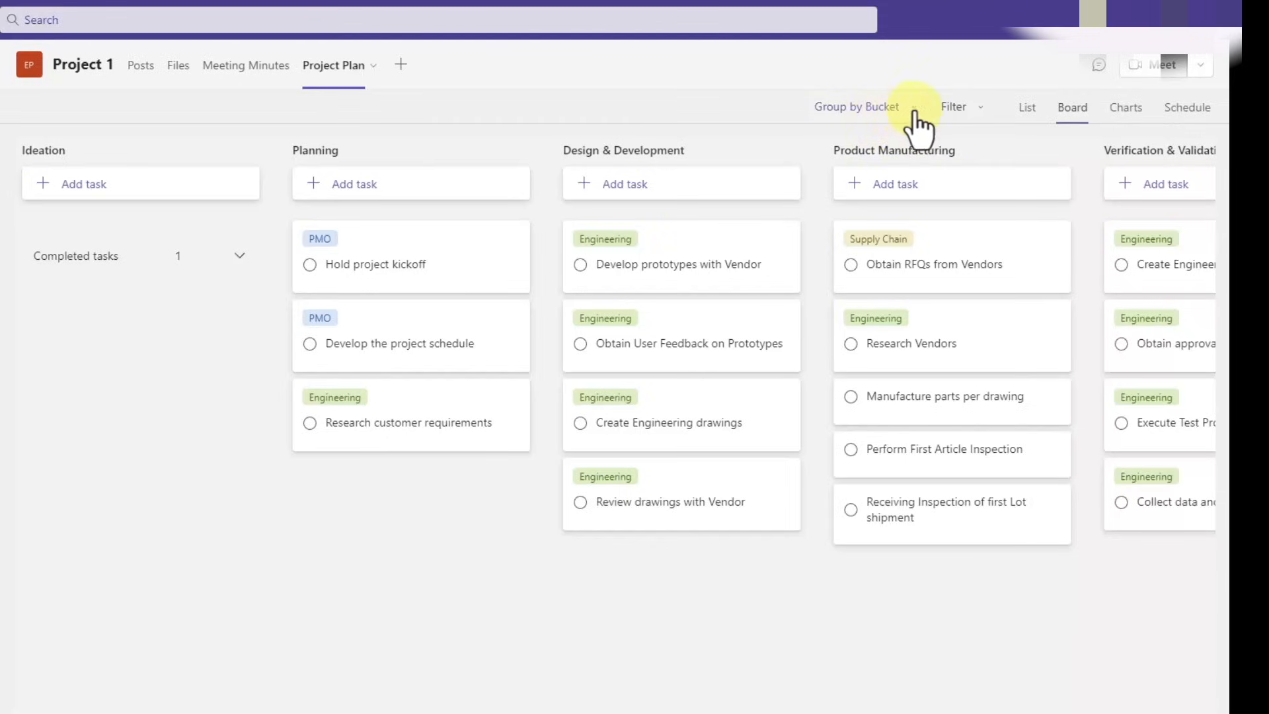
pyautogui.click(855, 106)
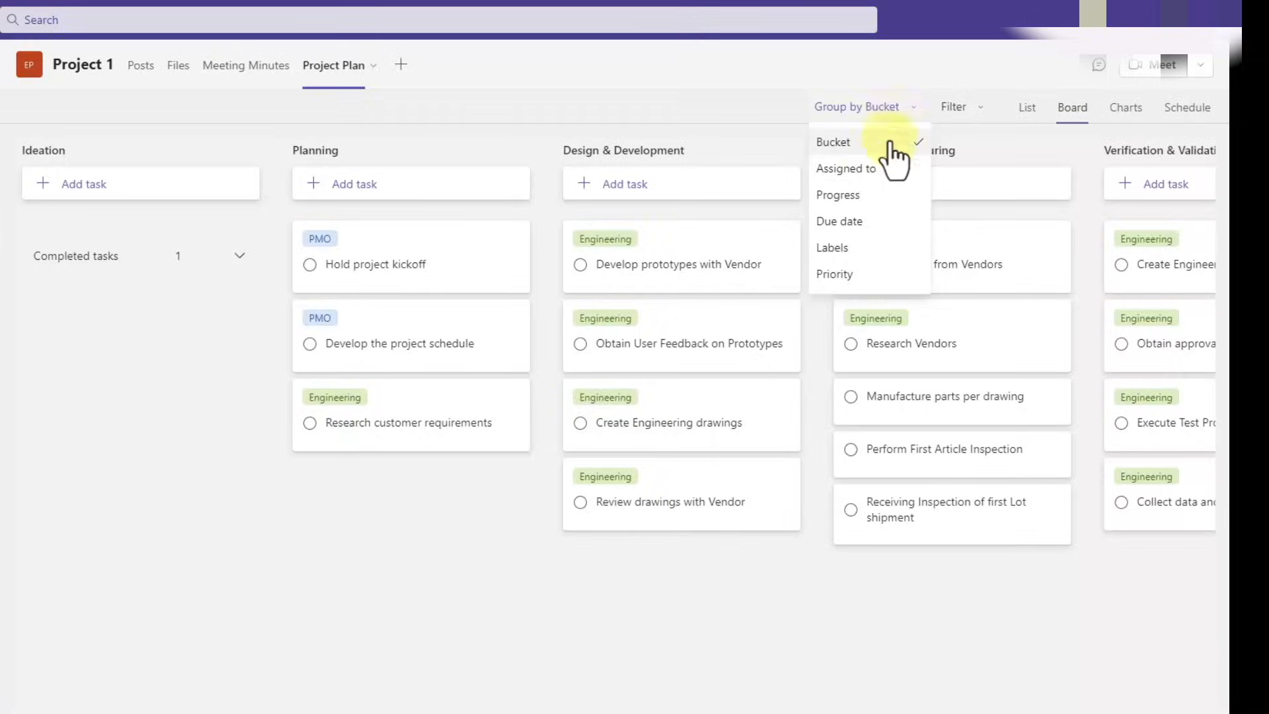
pyautogui.click(846, 170)
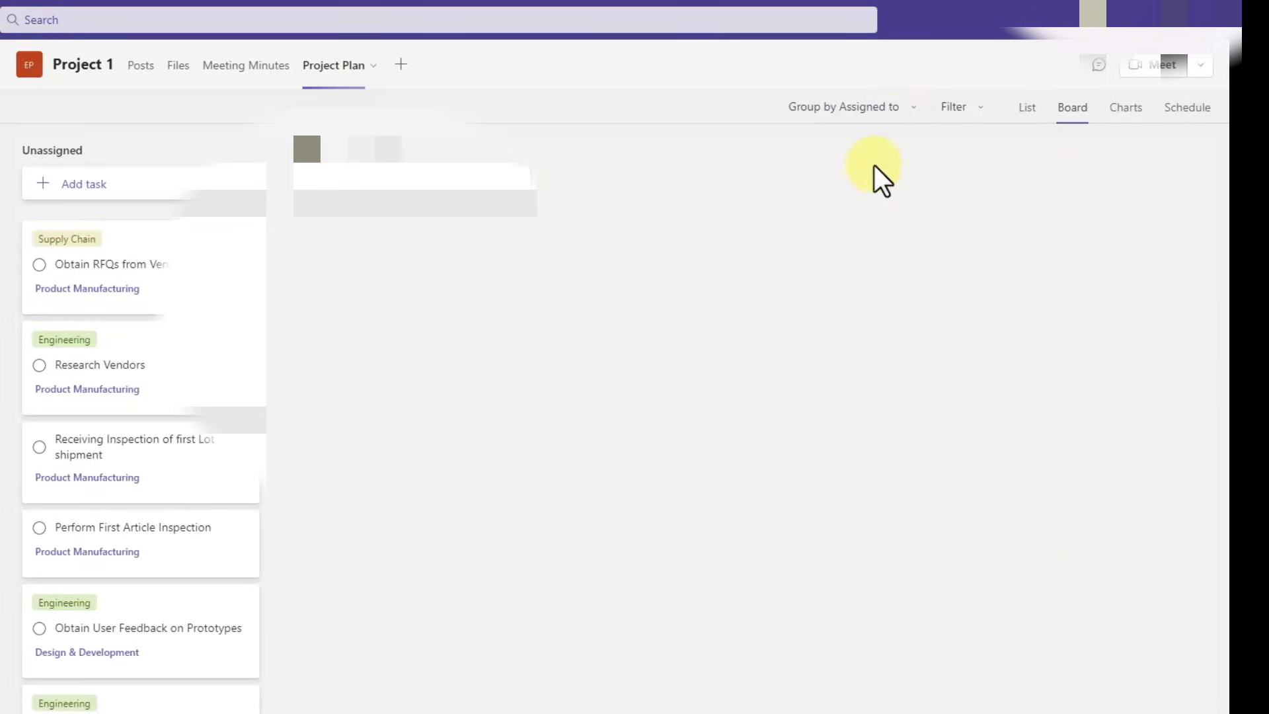
pyautogui.click(849, 107)
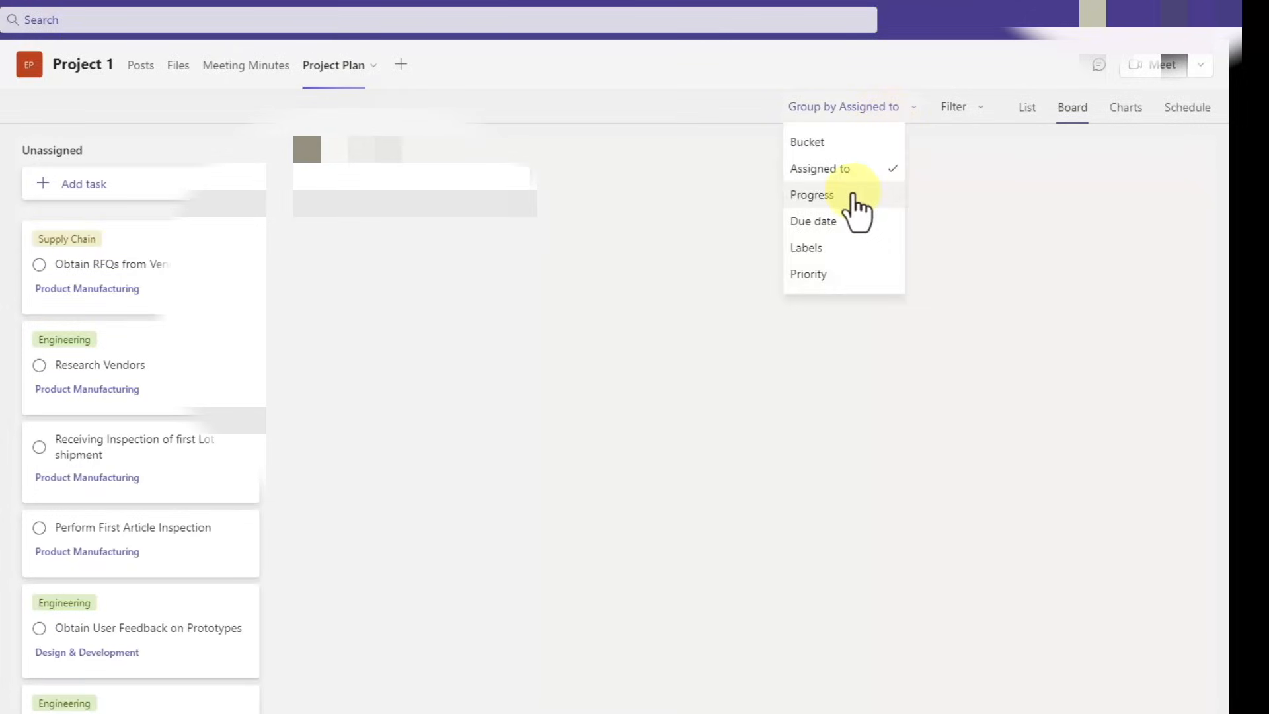
pyautogui.click(812, 194)
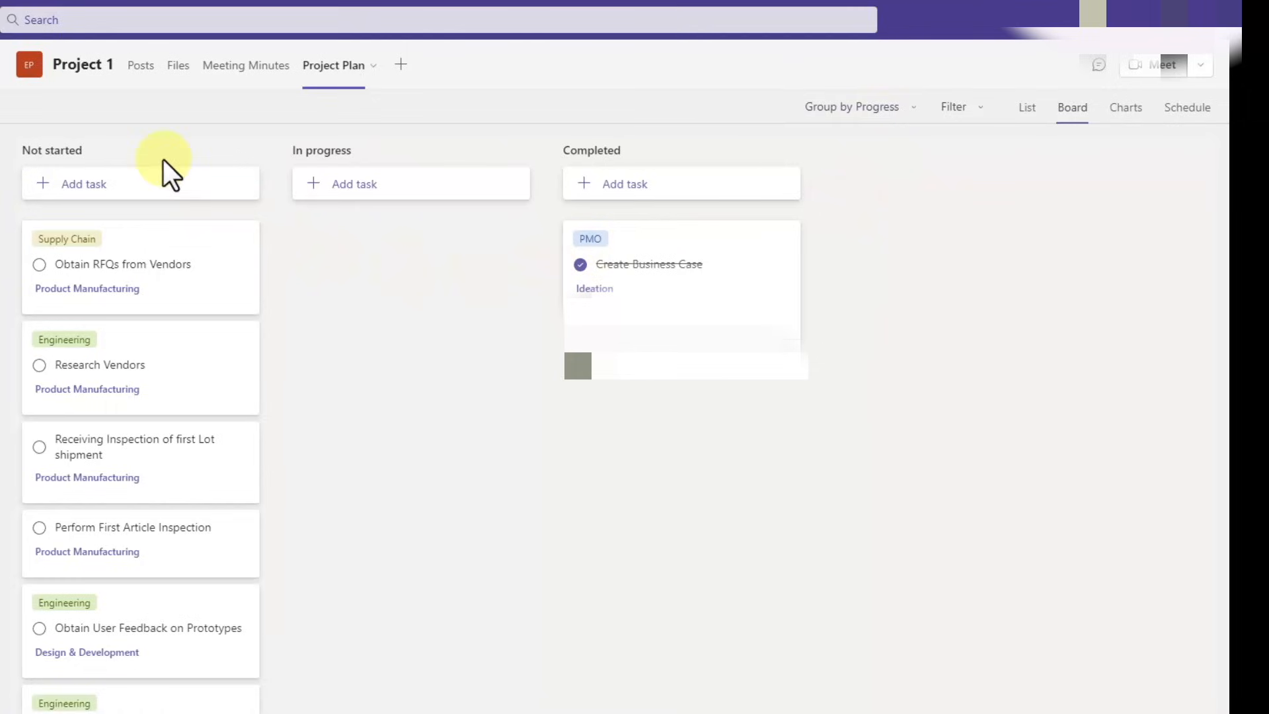
pyautogui.moveTo(859, 113)
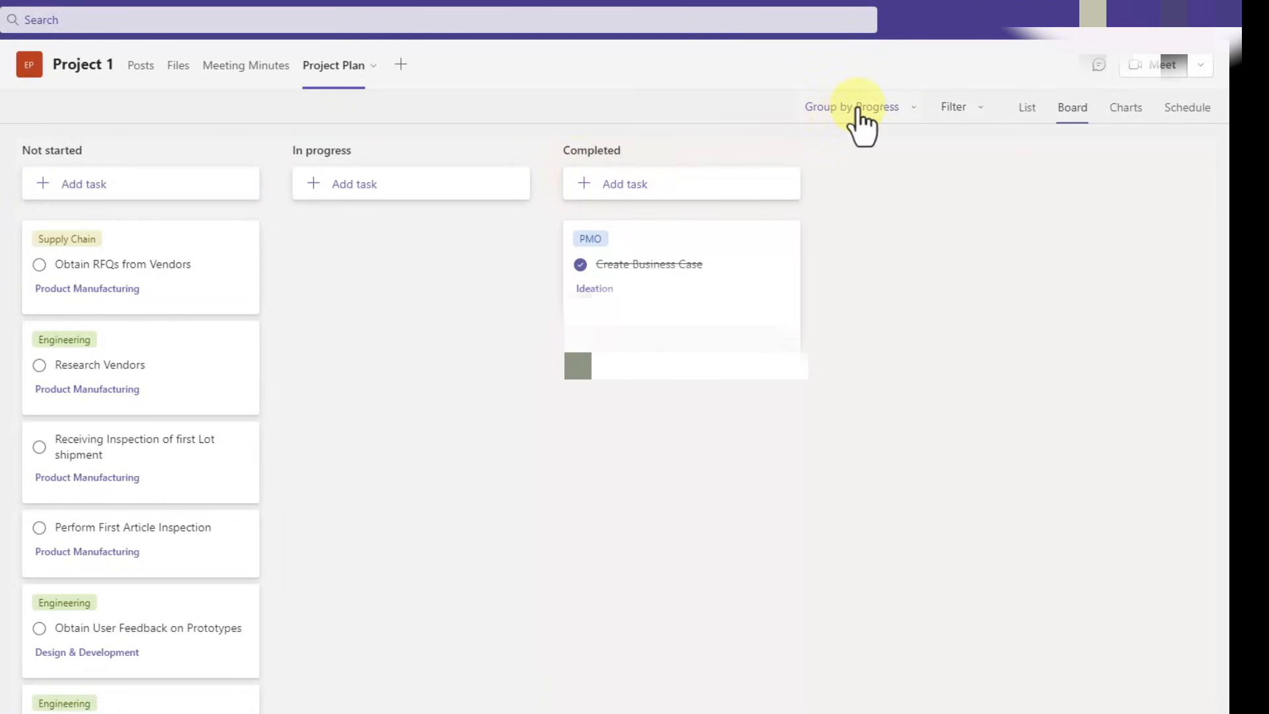
pyautogui.click(850, 105)
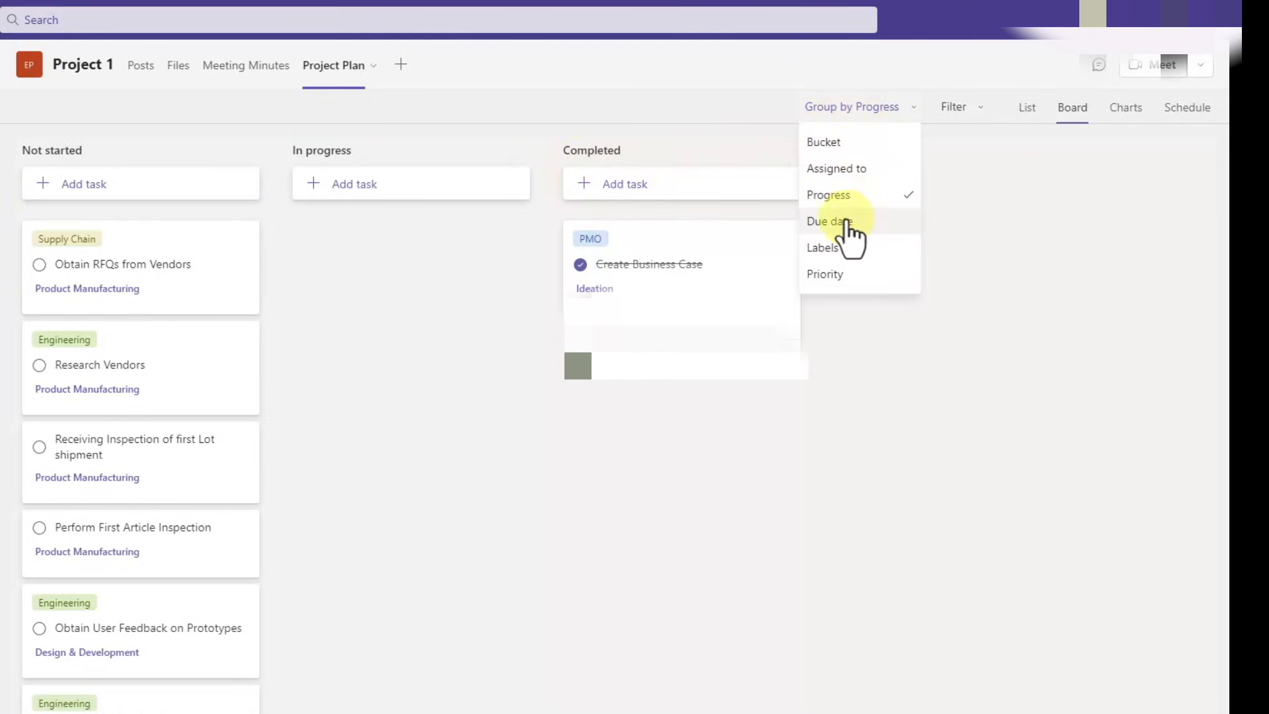
pyautogui.click(828, 221)
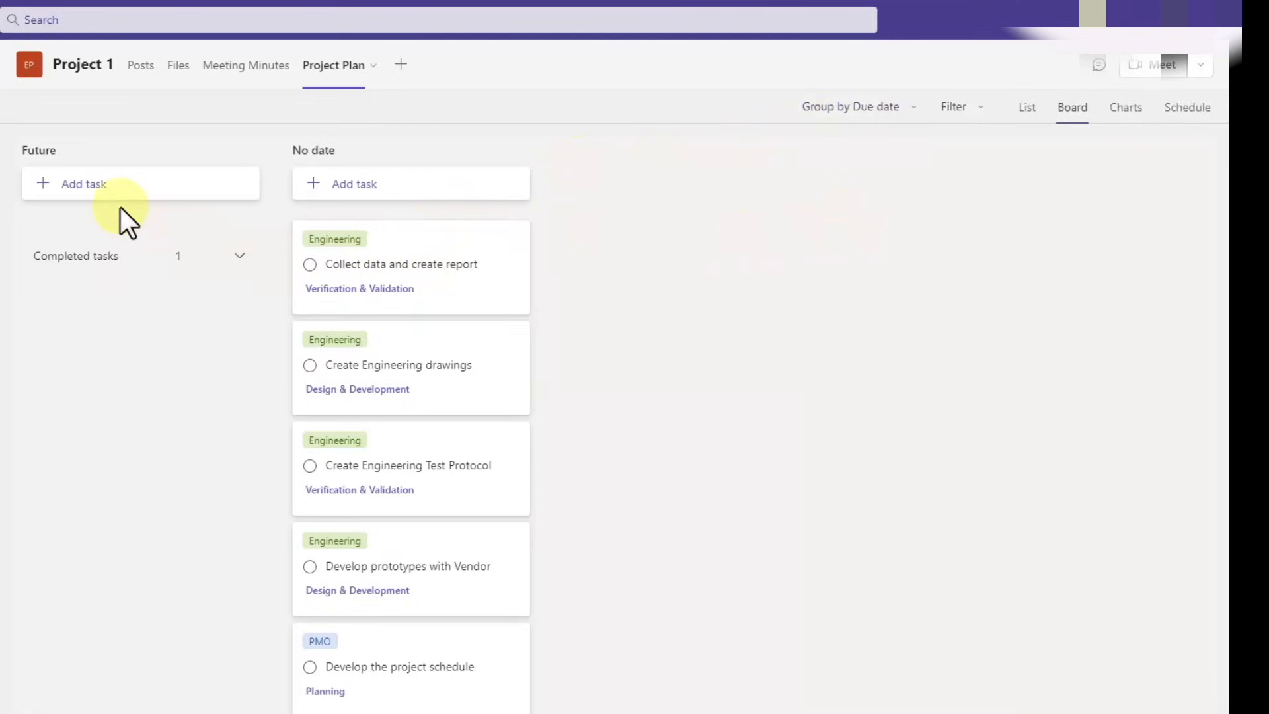
pyautogui.click(850, 106)
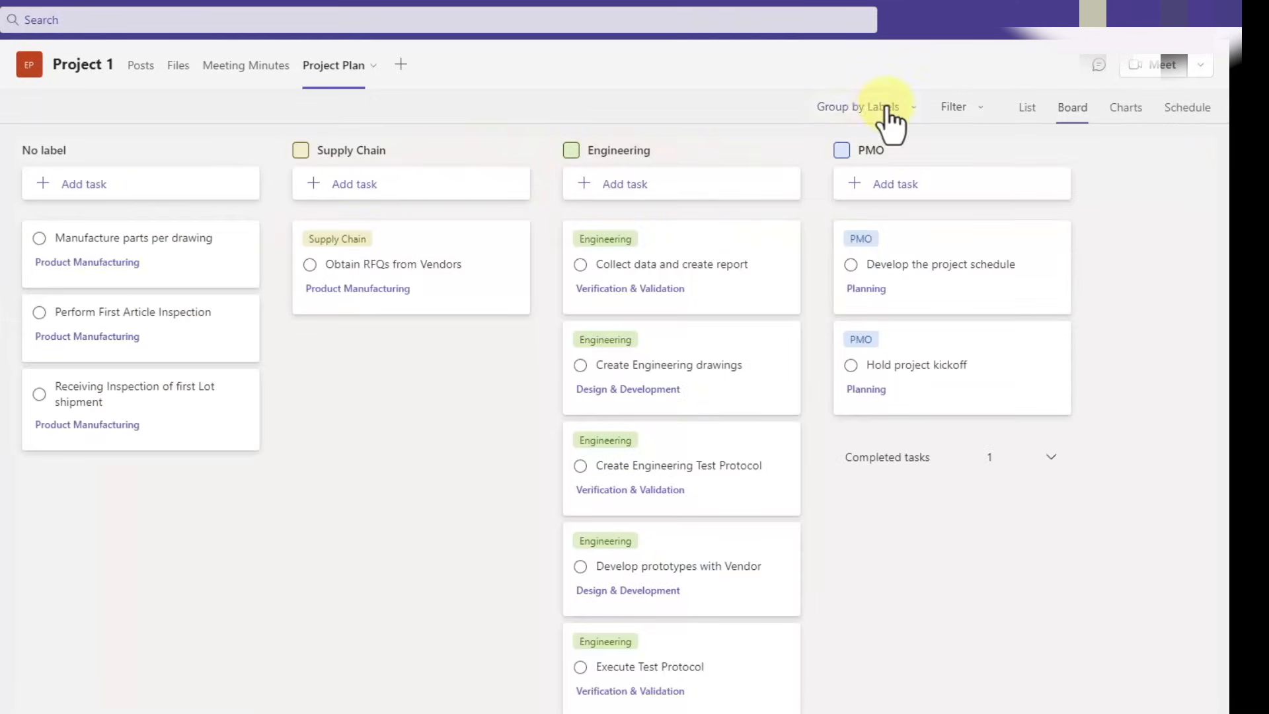
pyautogui.click(857, 106)
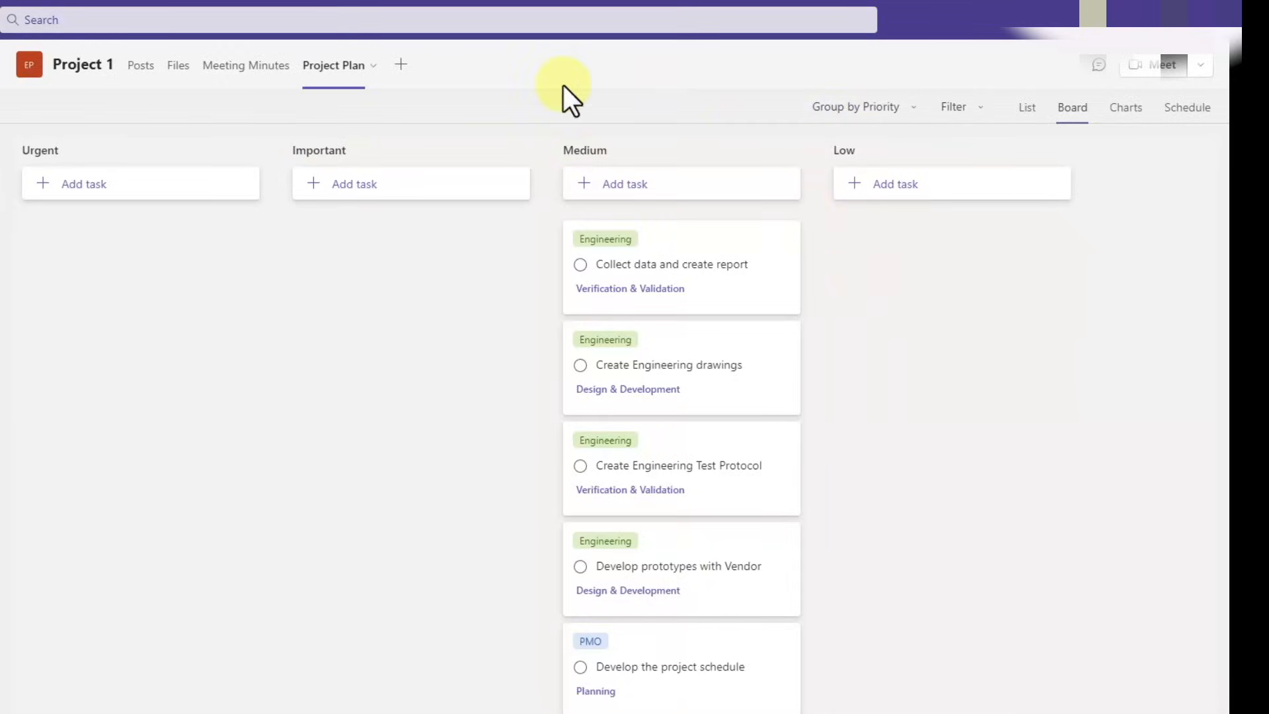
pyautogui.moveTo(850, 157)
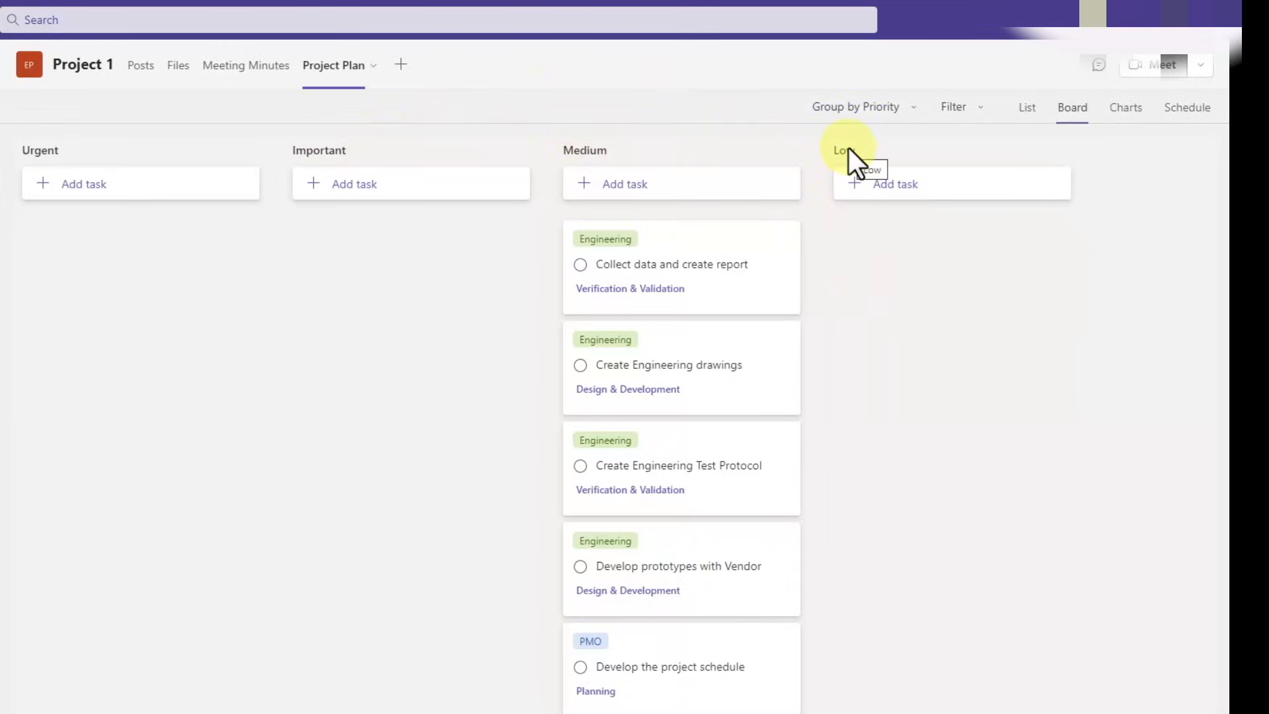
pyautogui.click(855, 106)
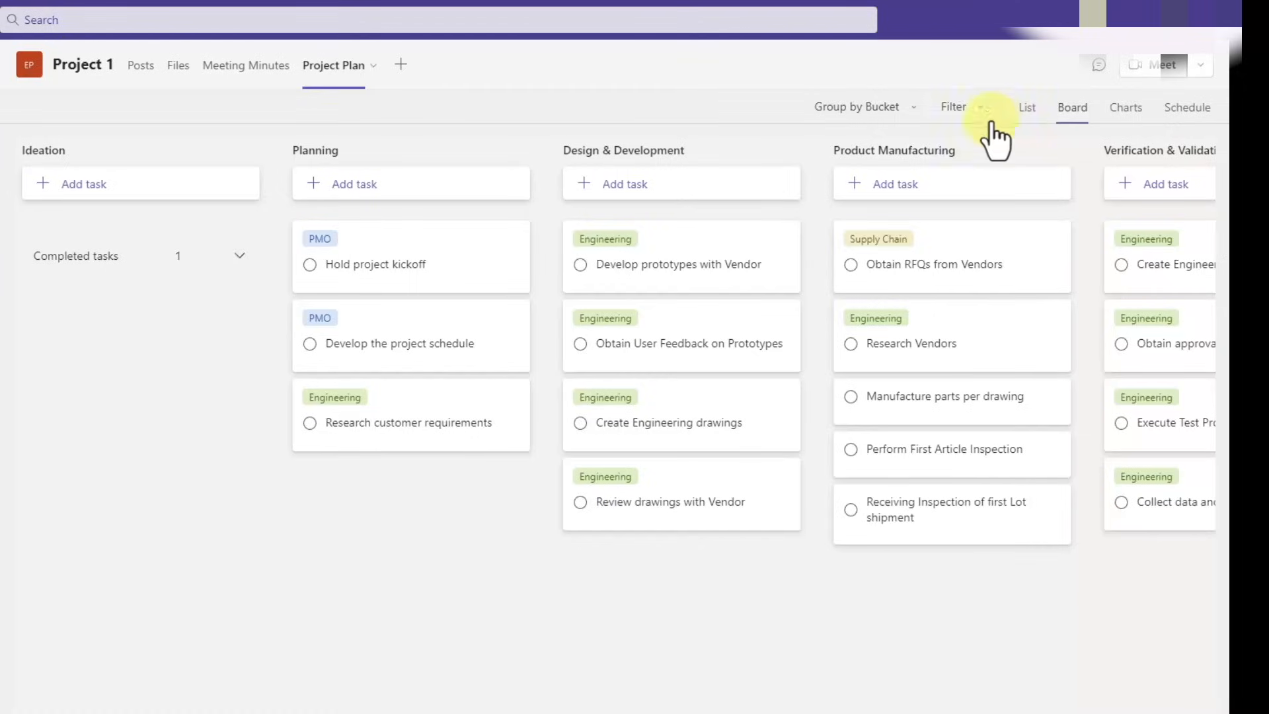
pyautogui.click(958, 106)
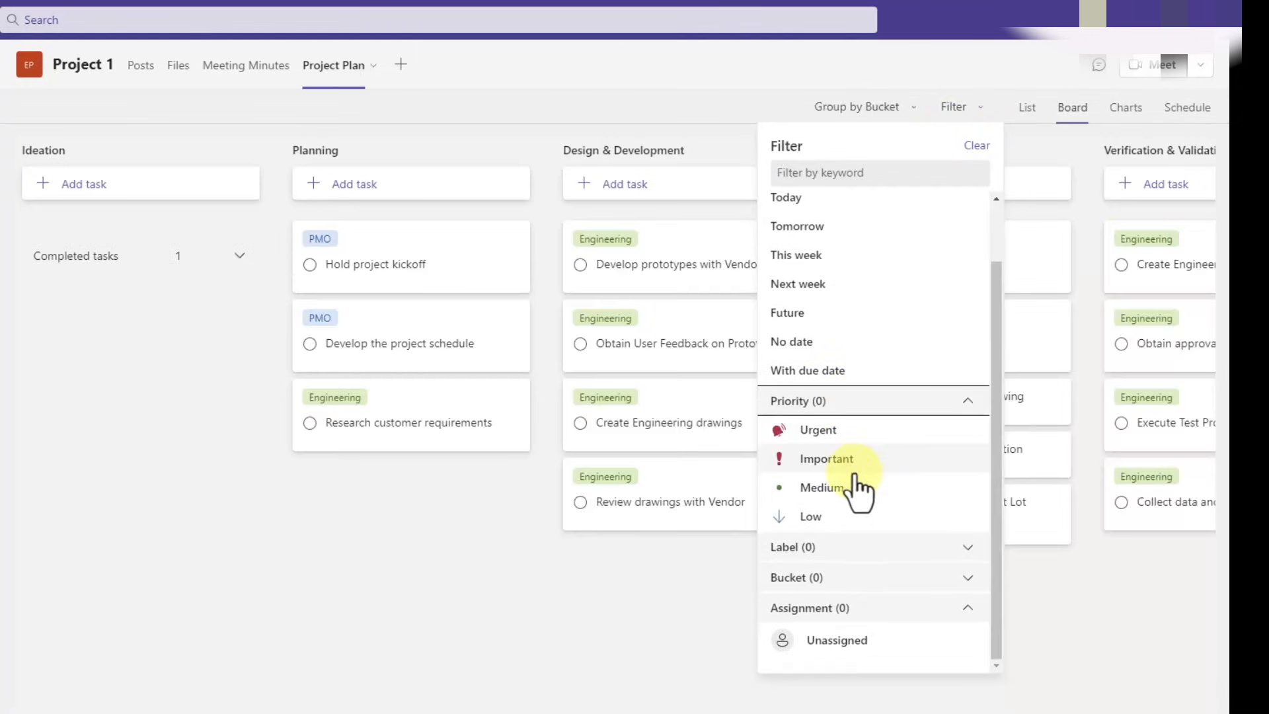
pyautogui.click(821, 488)
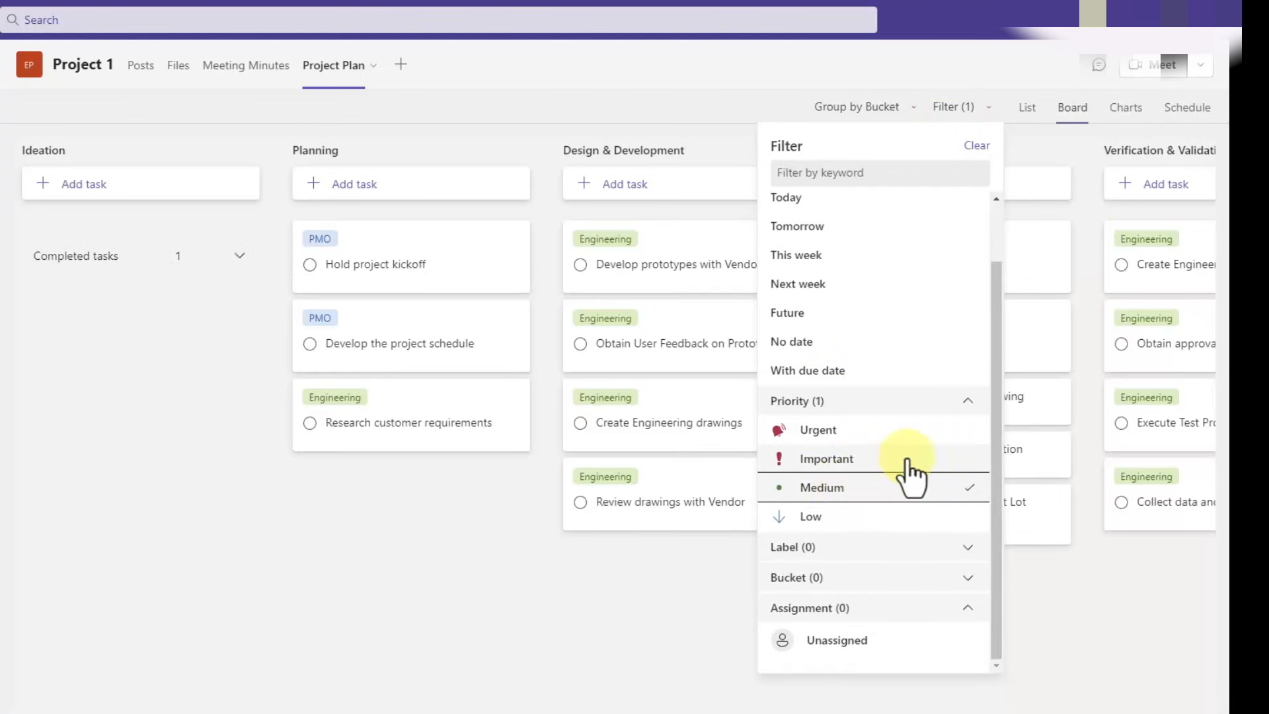
pyautogui.click(818, 430)
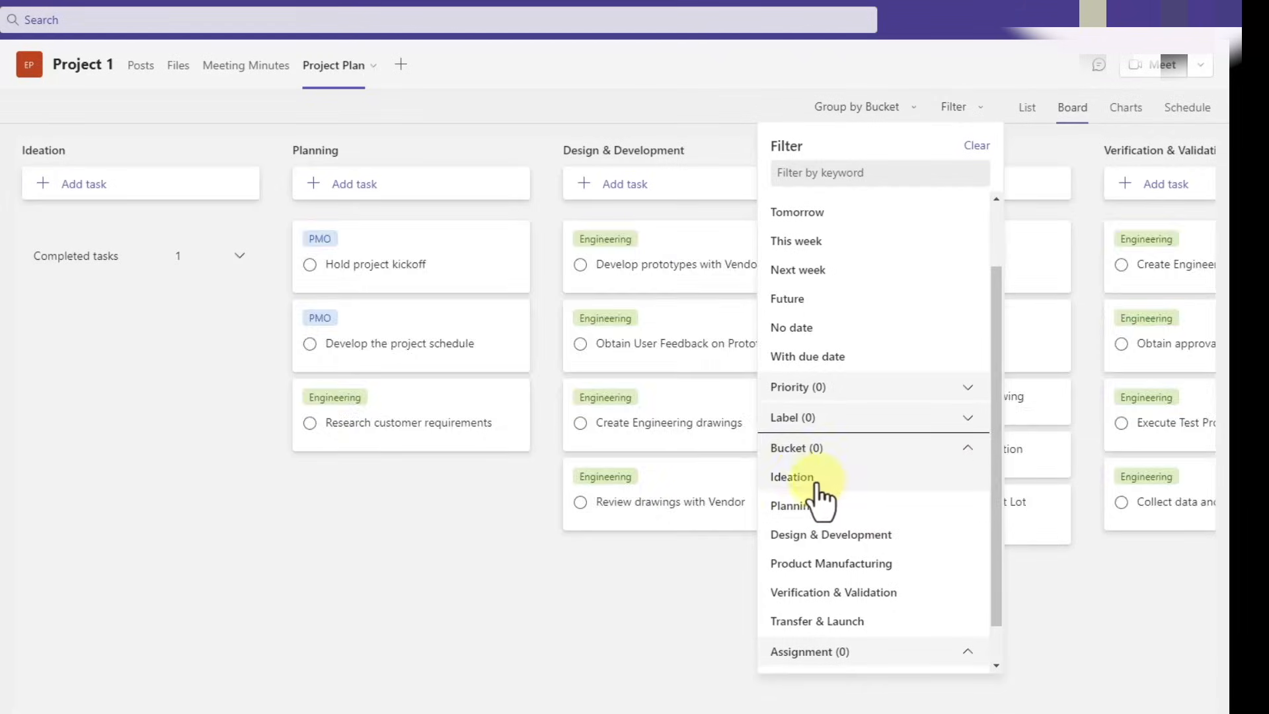
pyautogui.click(791, 477)
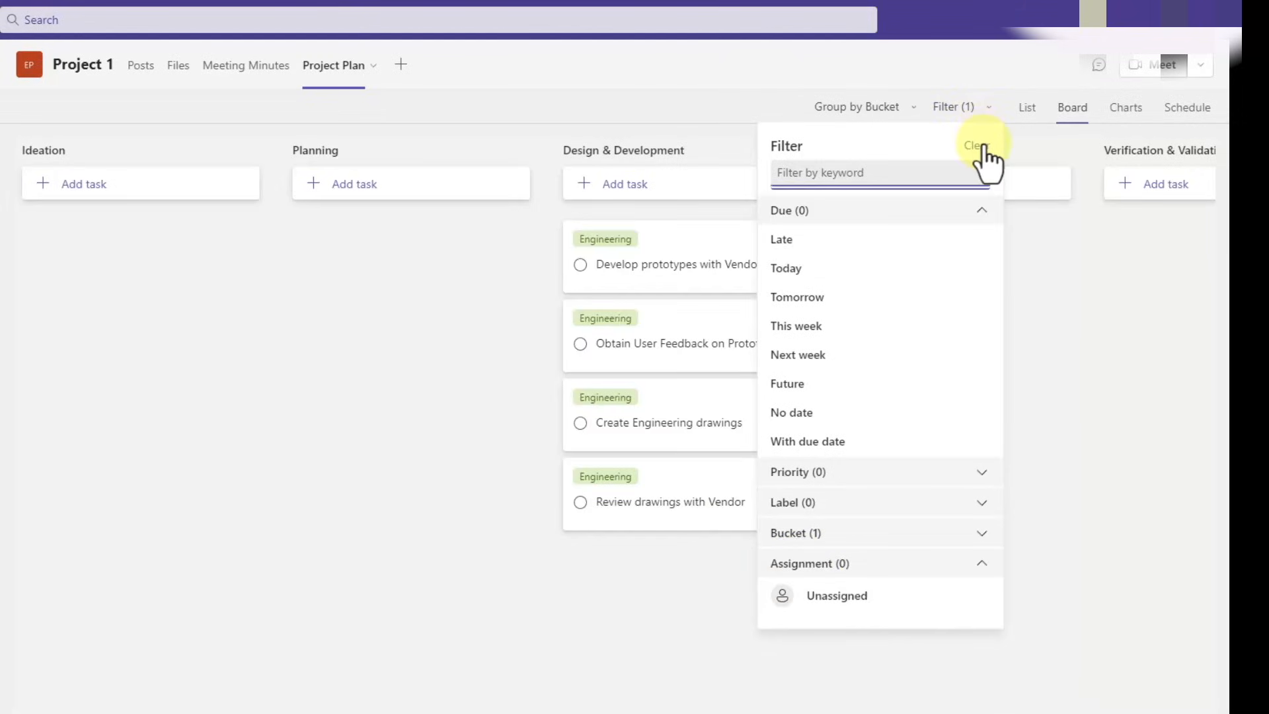
pyautogui.click(979, 146)
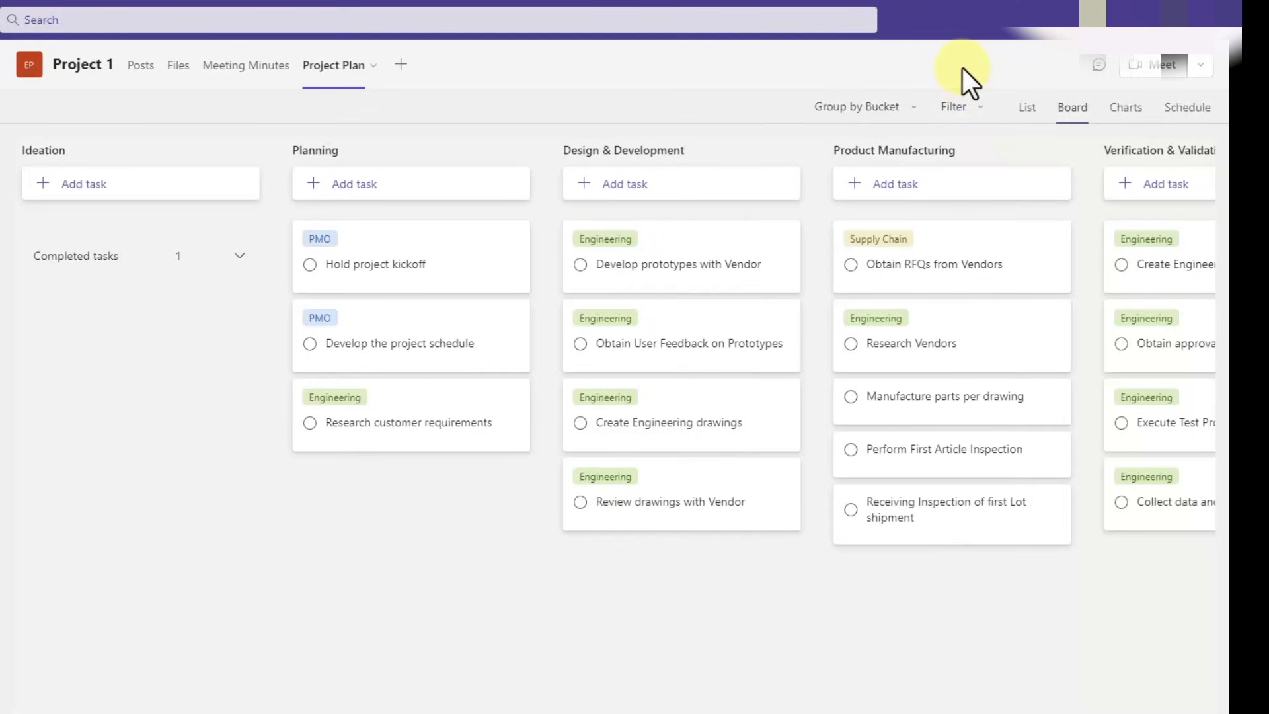
pyautogui.moveTo(1119, 141)
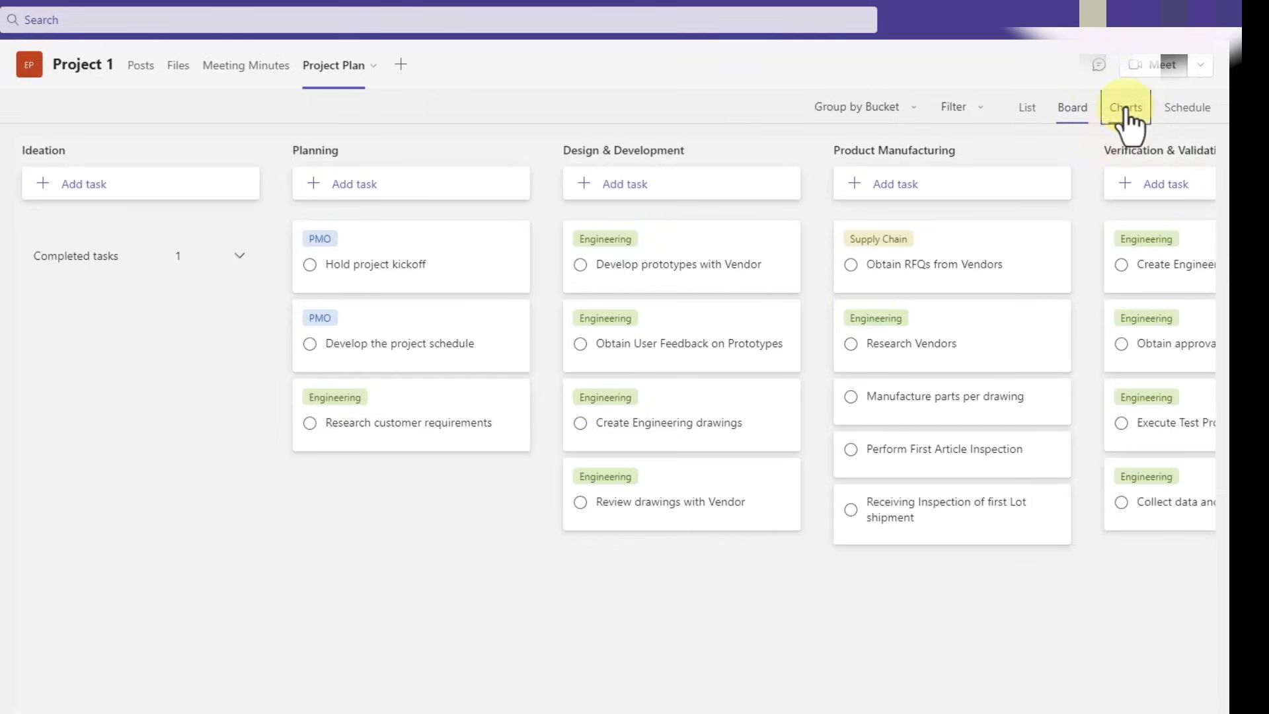
# Switch to Charts and review status, bucket, priority and Members breakdowns.
pyautogui.click(1125, 107)
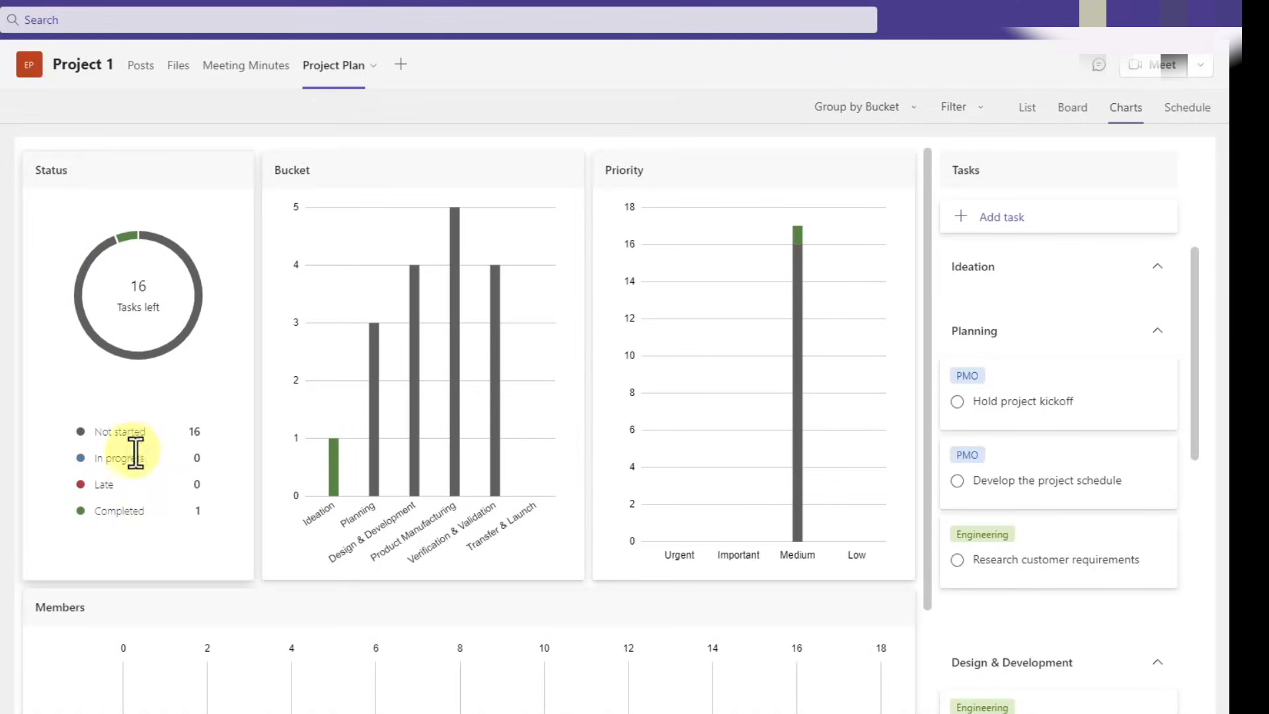
pyautogui.moveTo(125, 516)
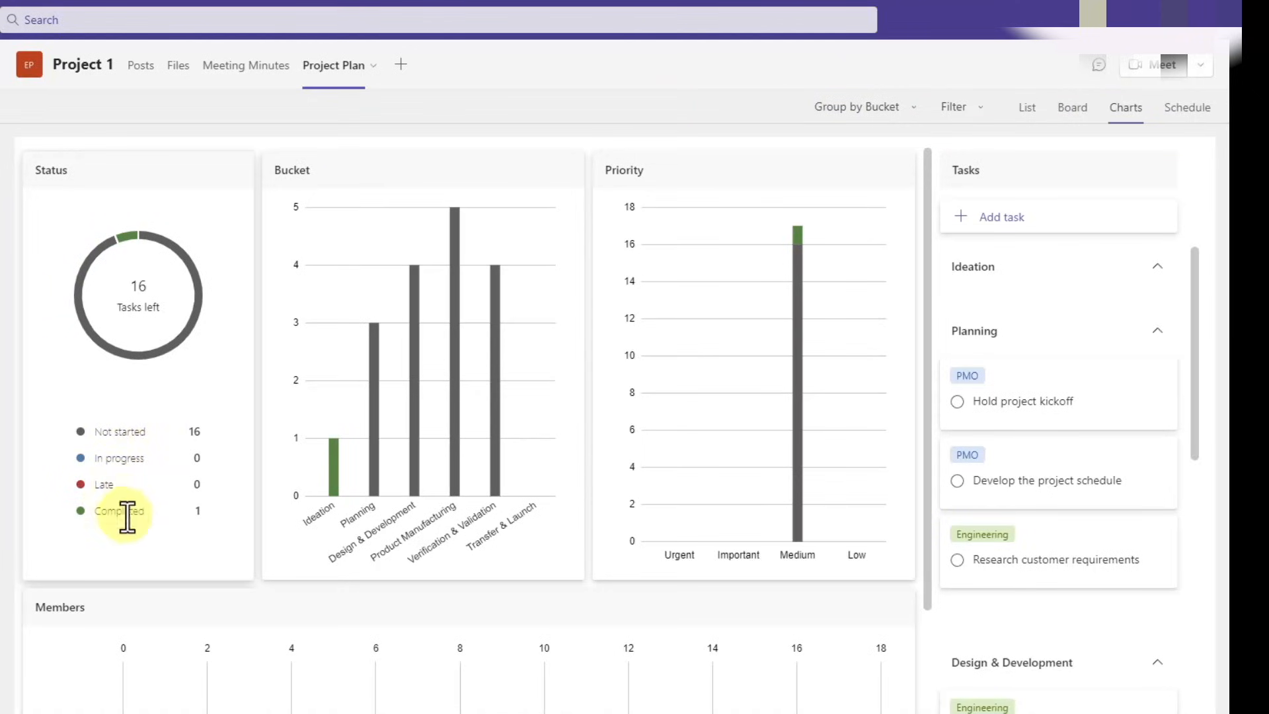
pyautogui.moveTo(332, 178)
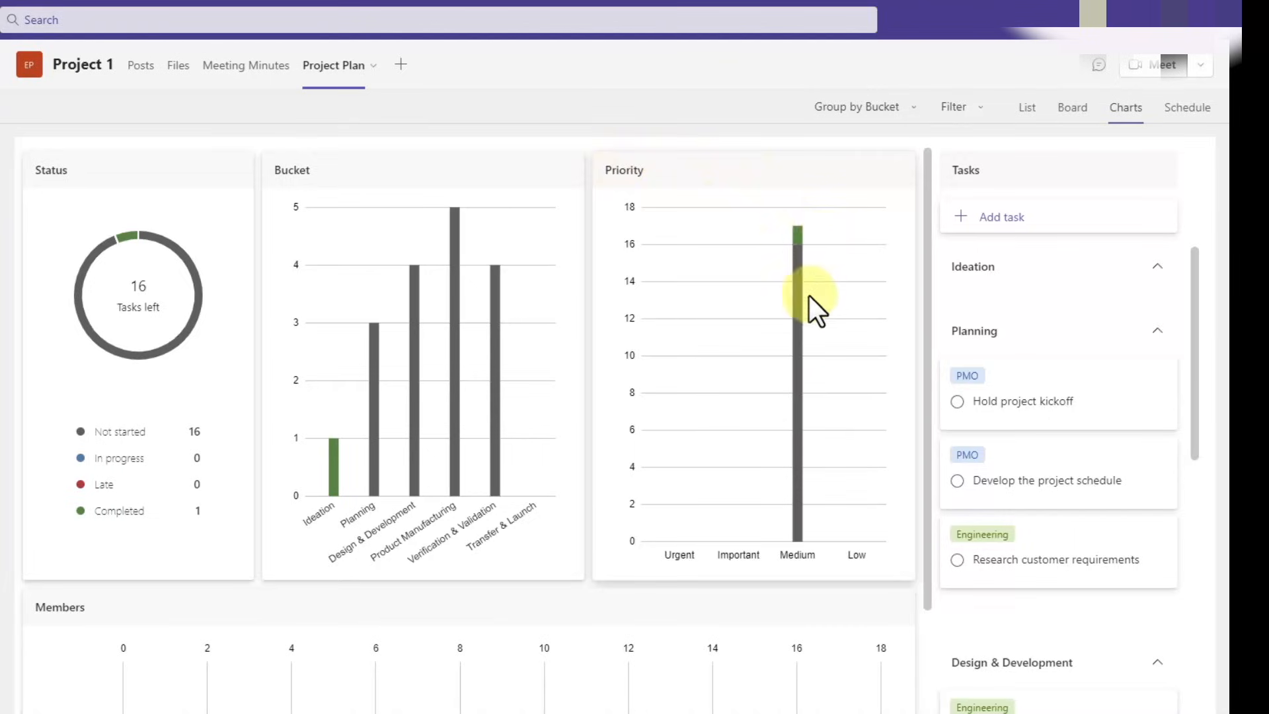
pyautogui.scroll(-3)
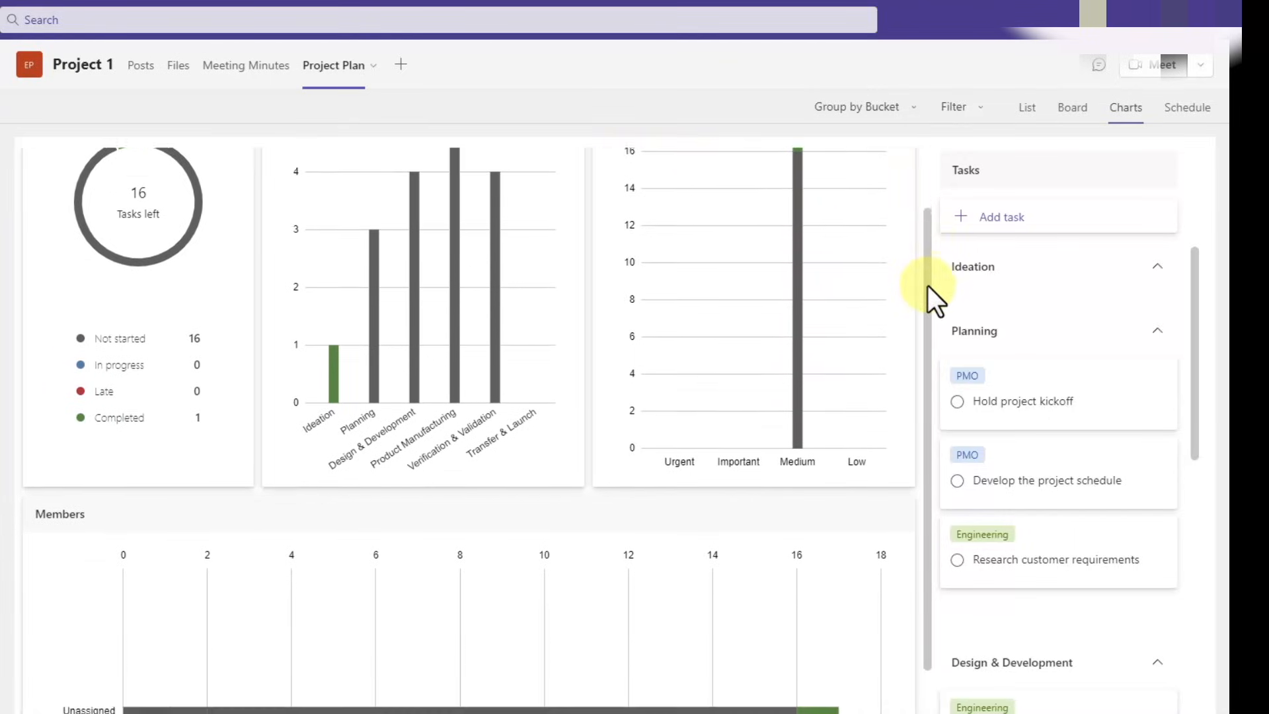
pyautogui.scroll(-3)
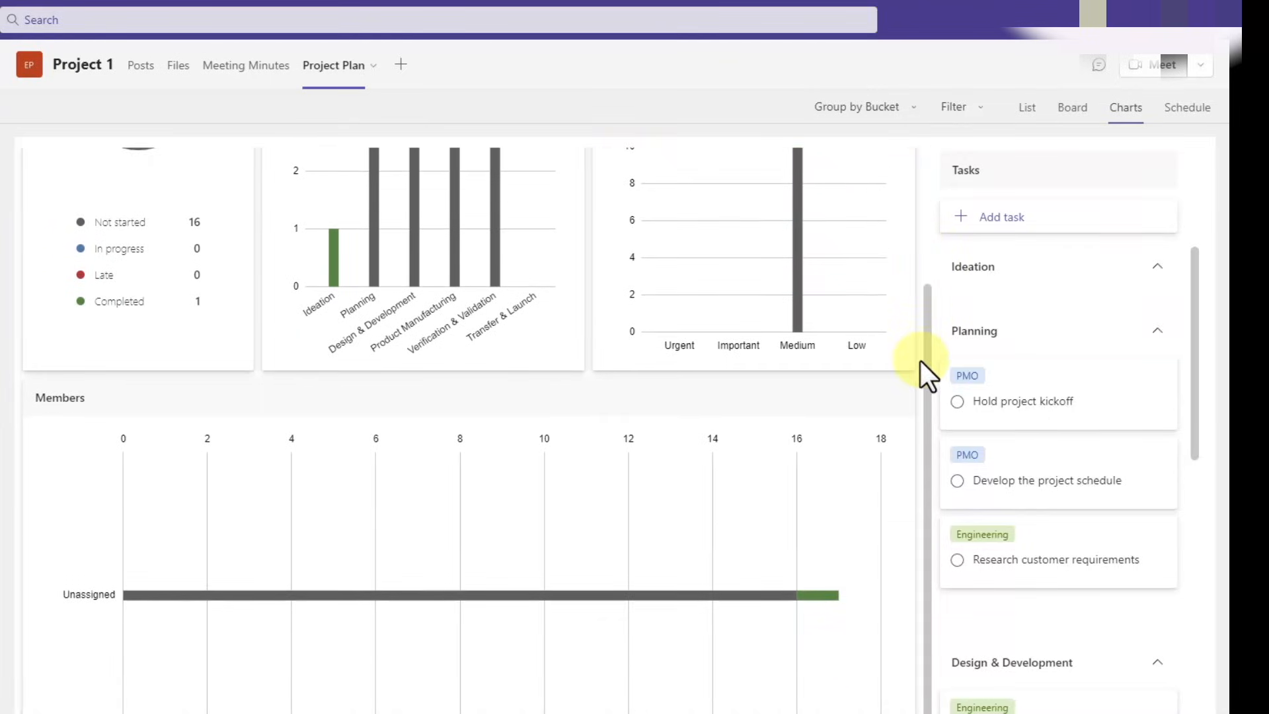
pyautogui.scroll(-3)
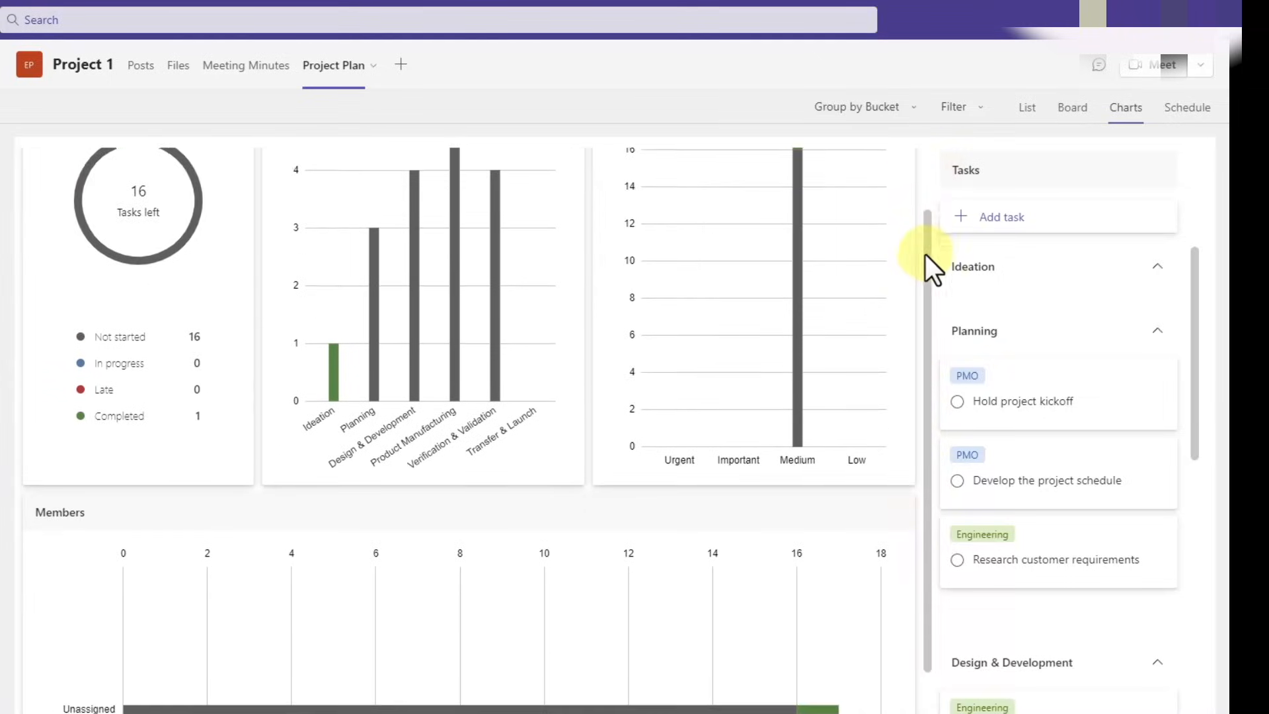
pyautogui.moveTo(1187, 107)
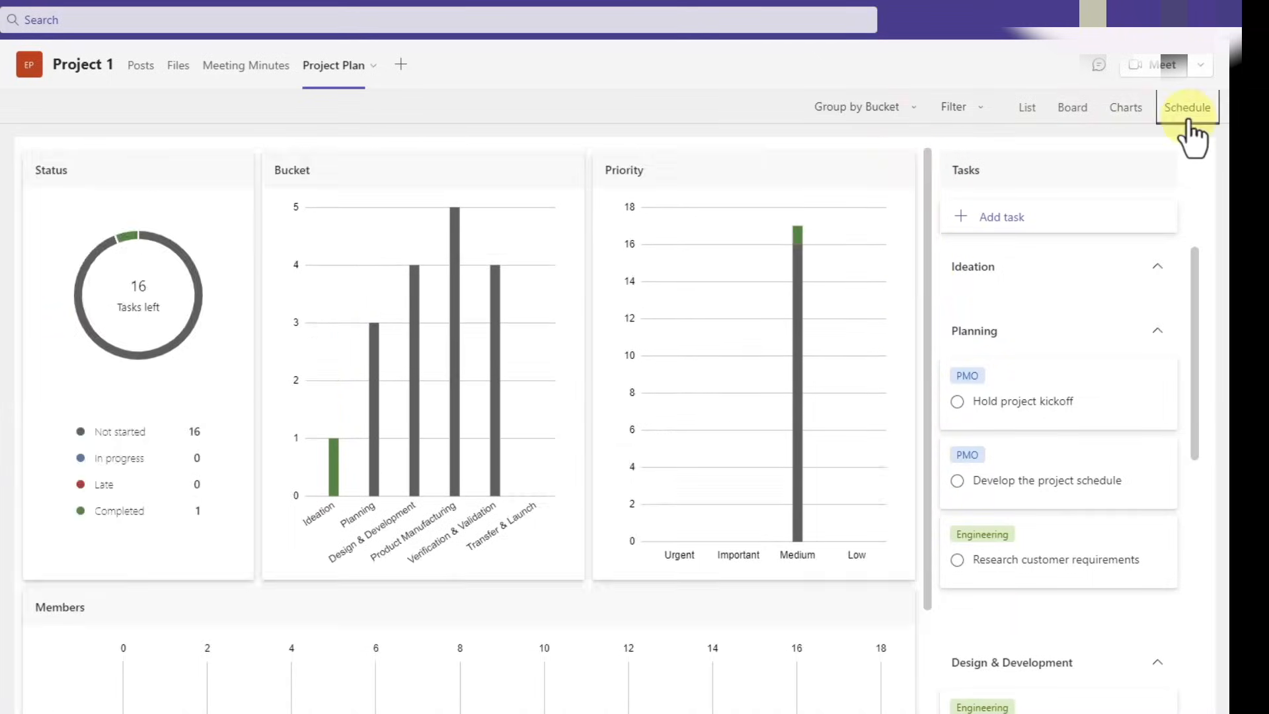
# View the Schedule for January–February 2023 showing Create Business Case, then return to Board.
pyautogui.click(1187, 107)
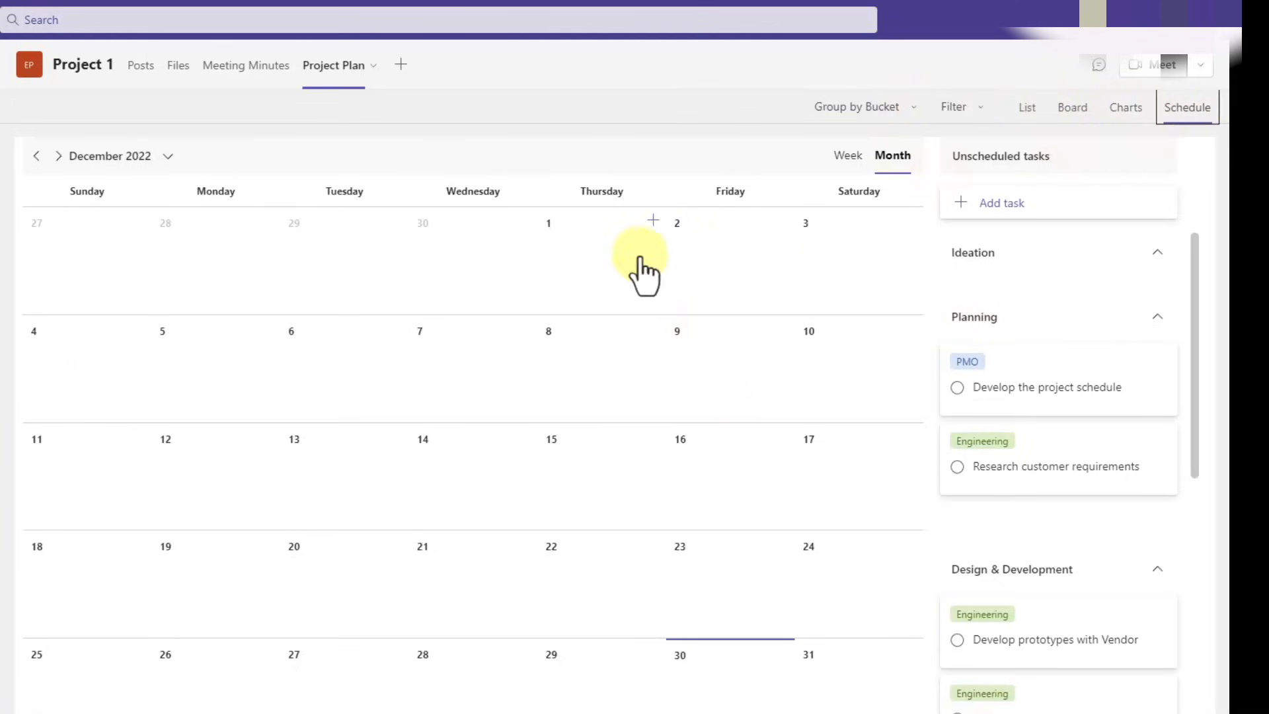
pyautogui.click(57, 156)
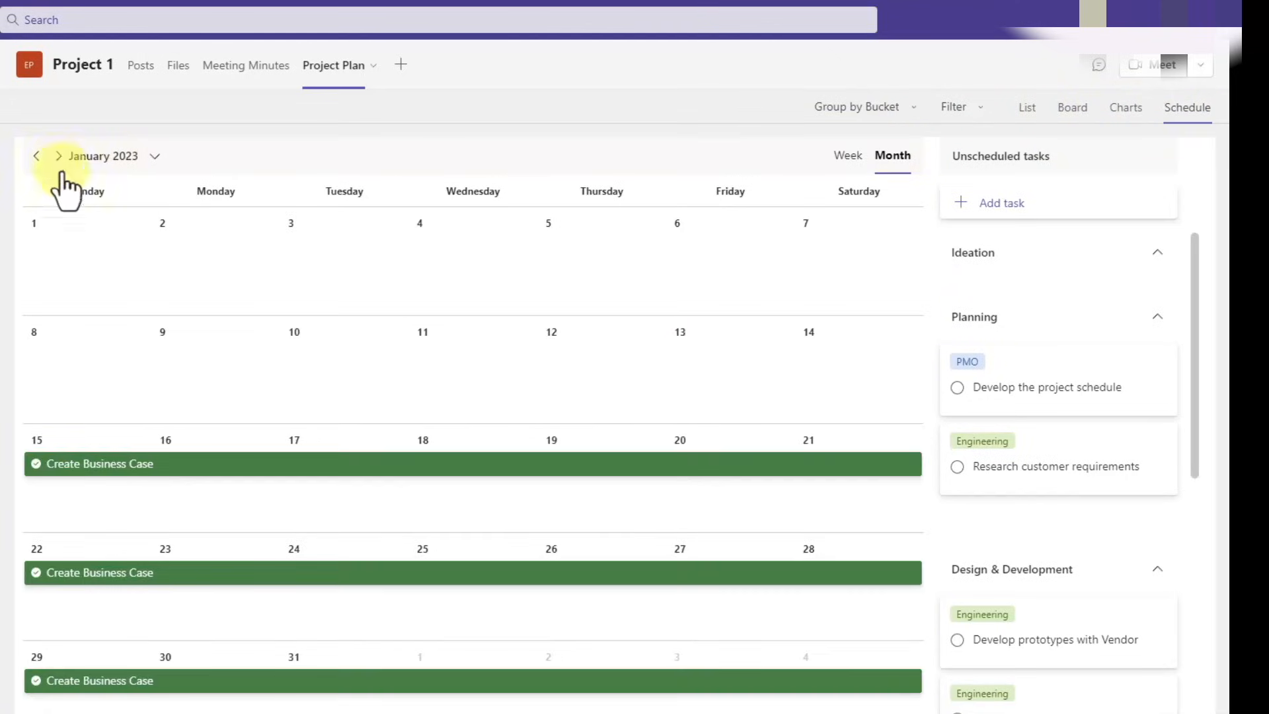
pyautogui.scroll(-3)
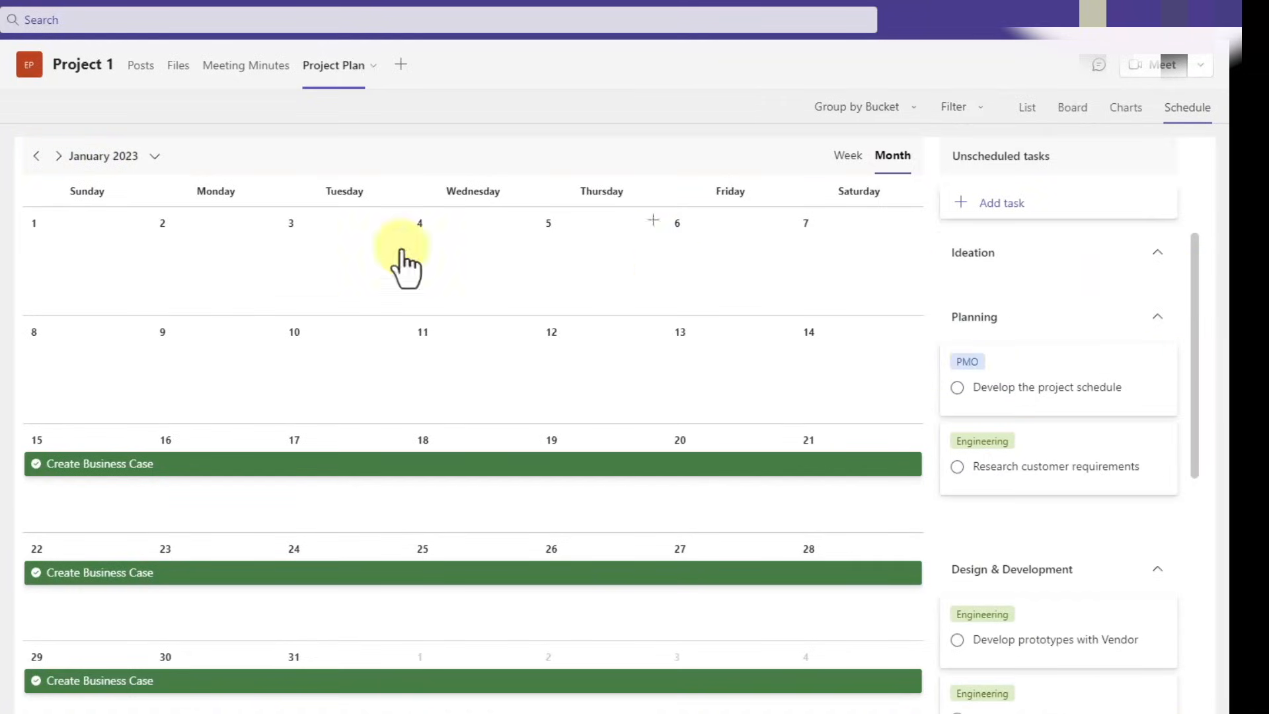
pyautogui.click(57, 156)
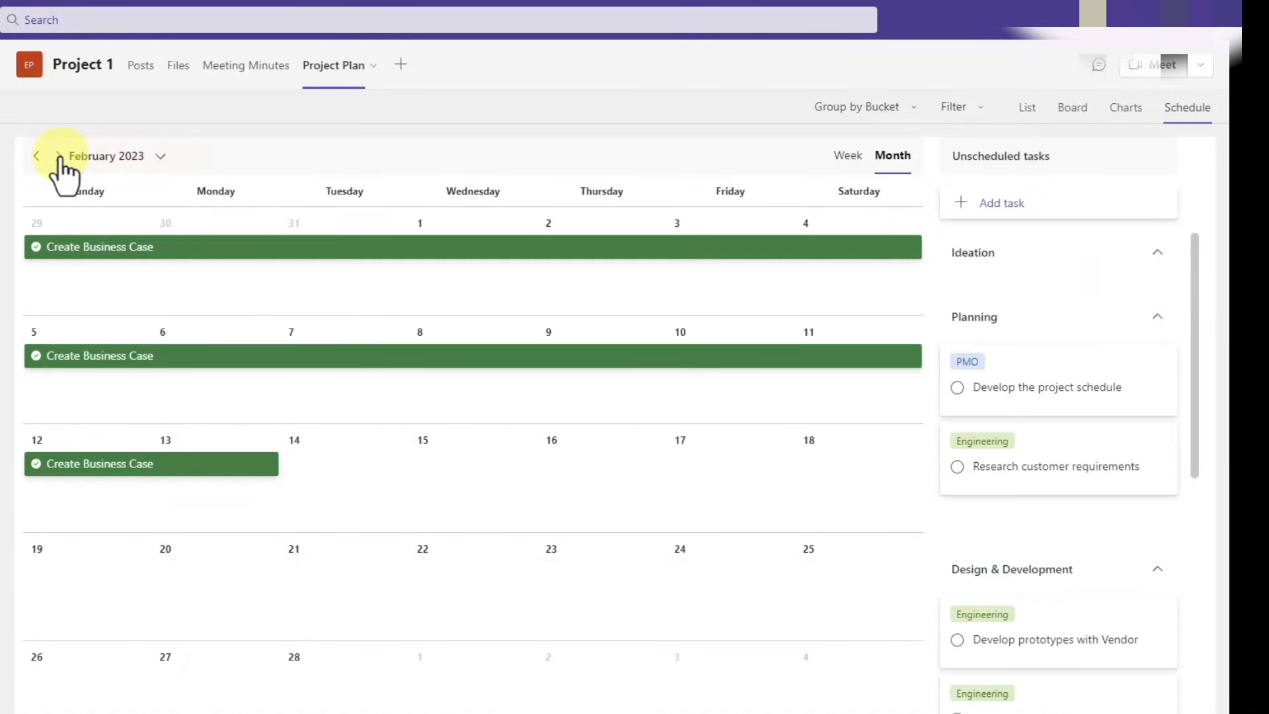
pyautogui.click(56, 156)
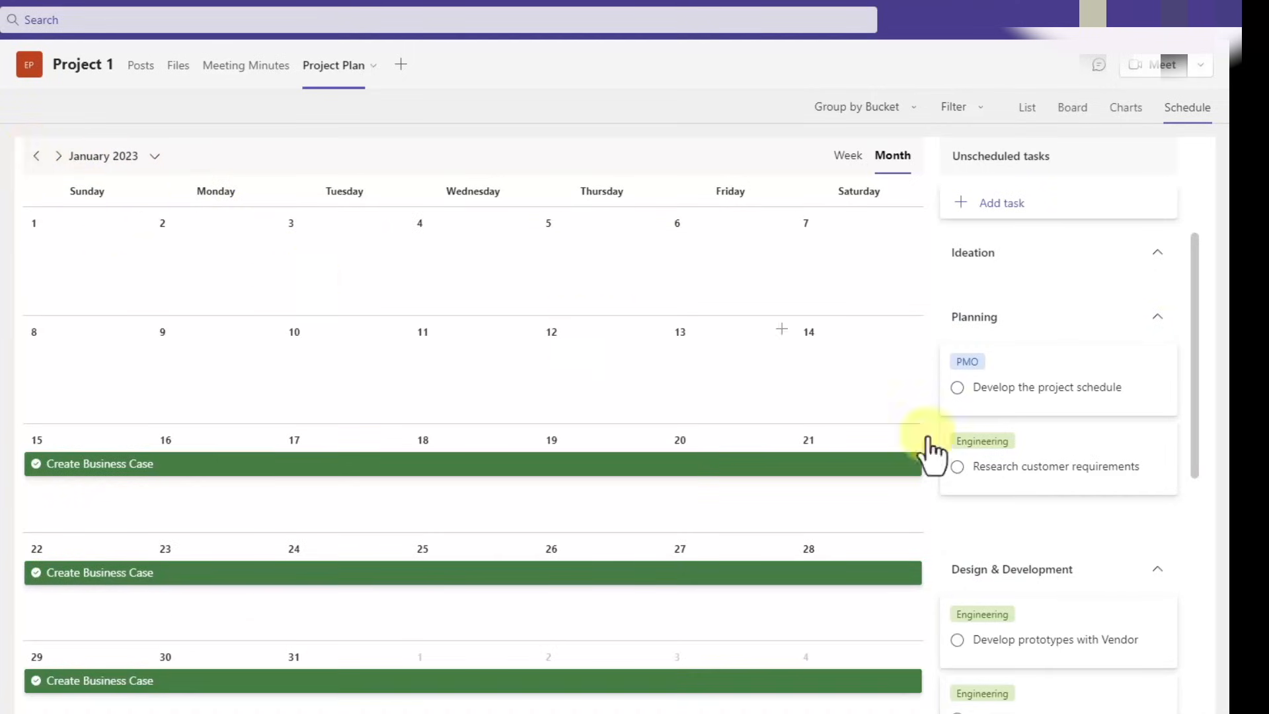
pyautogui.scroll(-3)
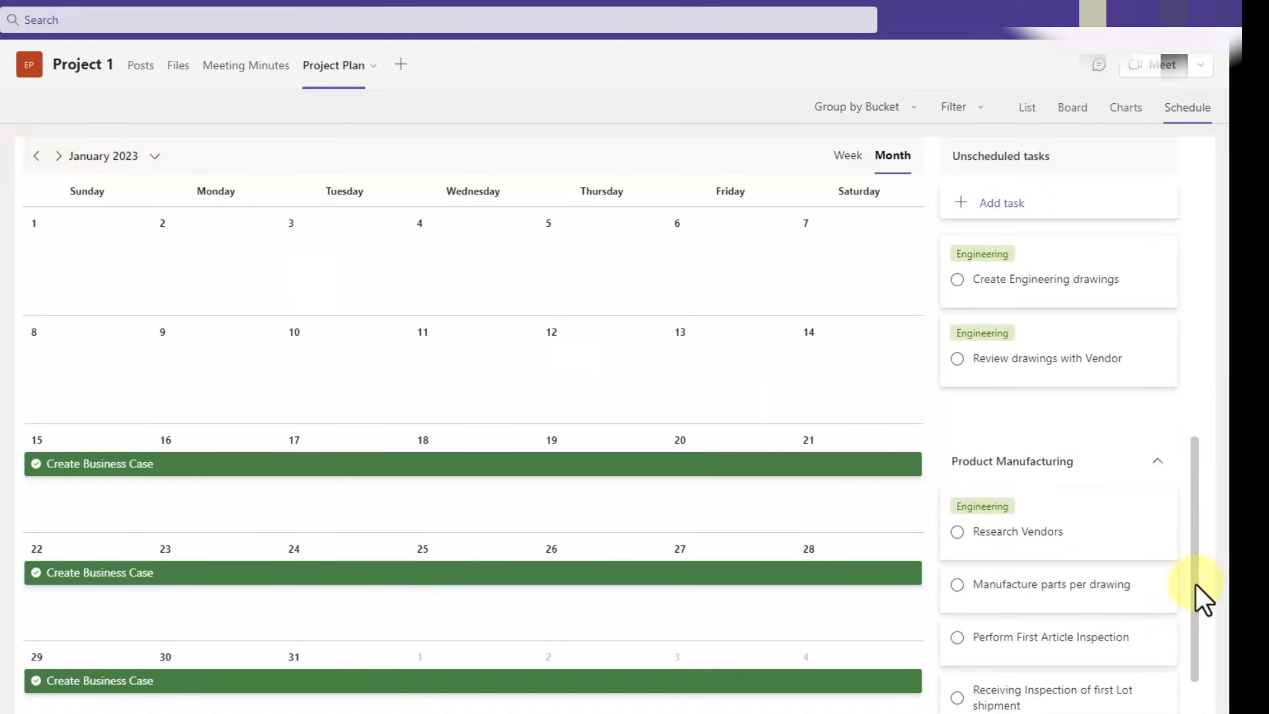
pyautogui.click(1124, 107)
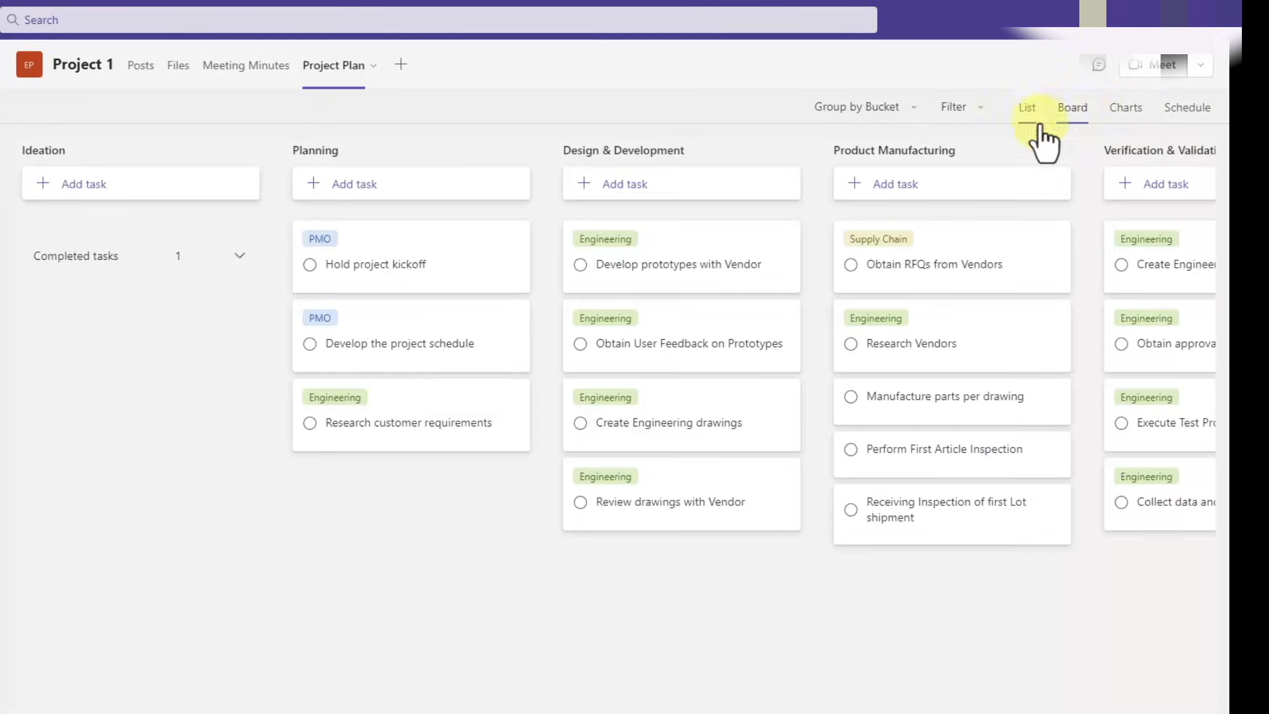
pyautogui.click(860, 106)
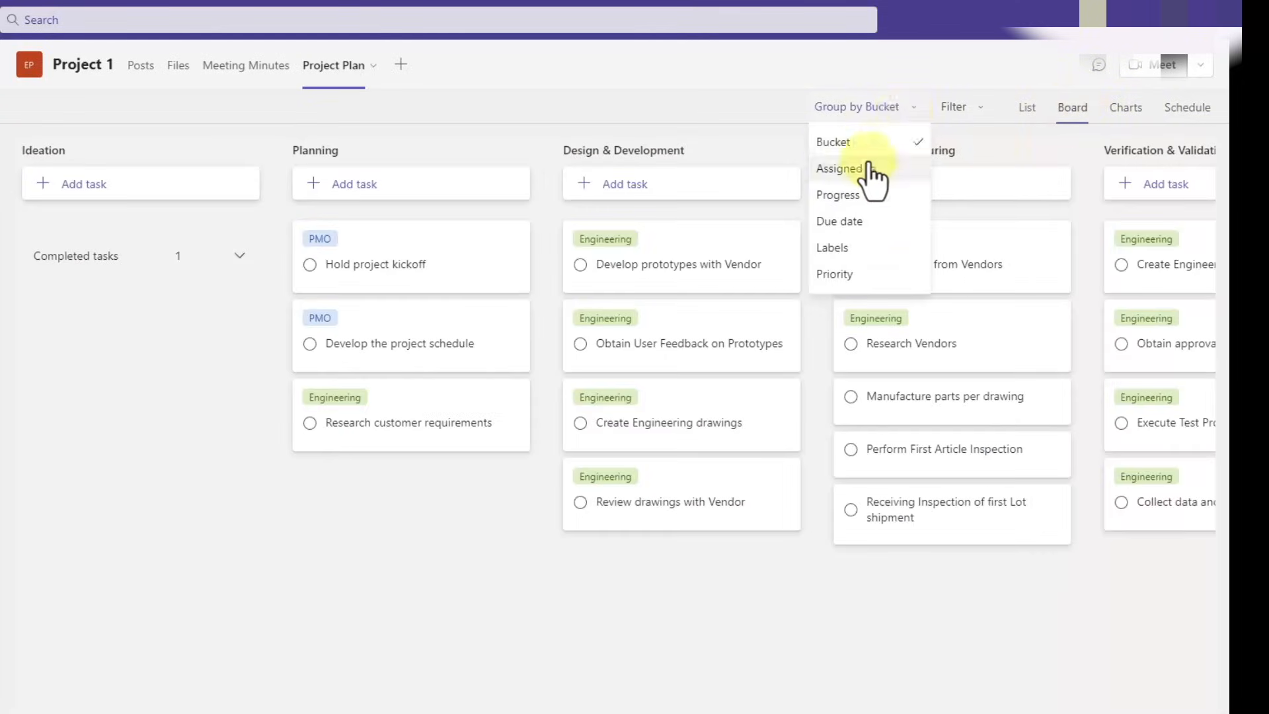
pyautogui.click(842, 168)
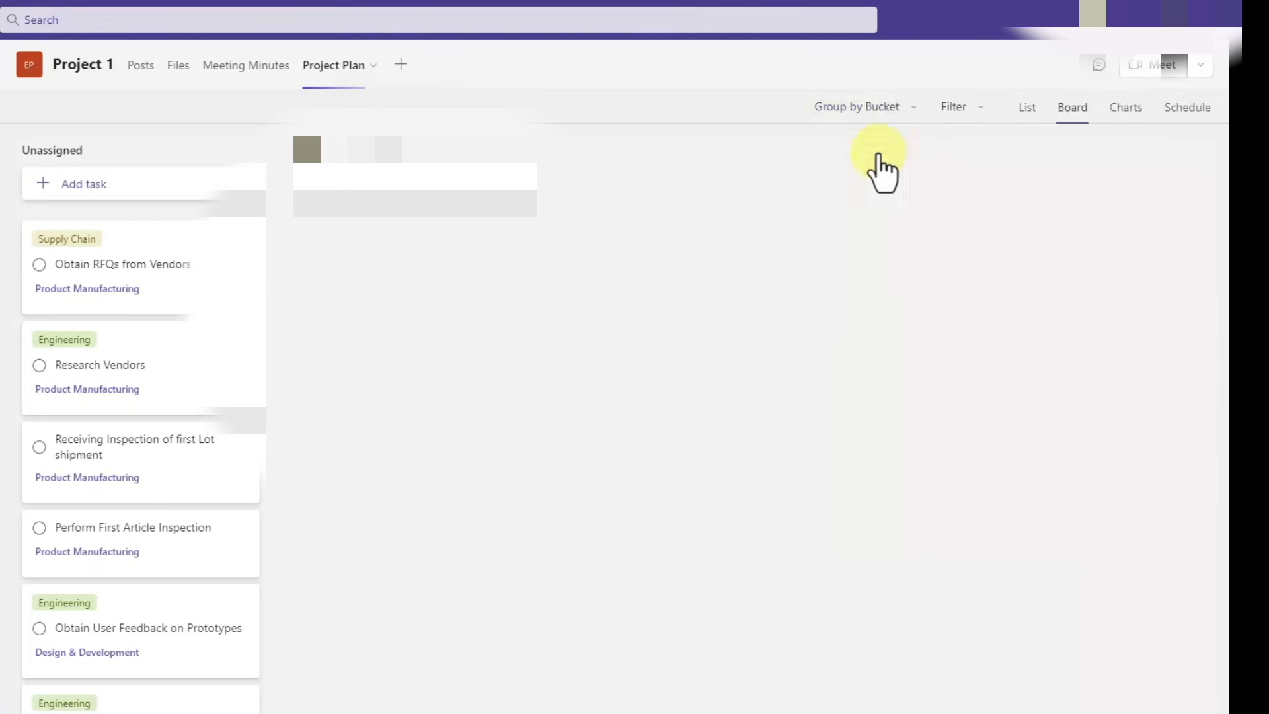
pyautogui.click(856, 105)
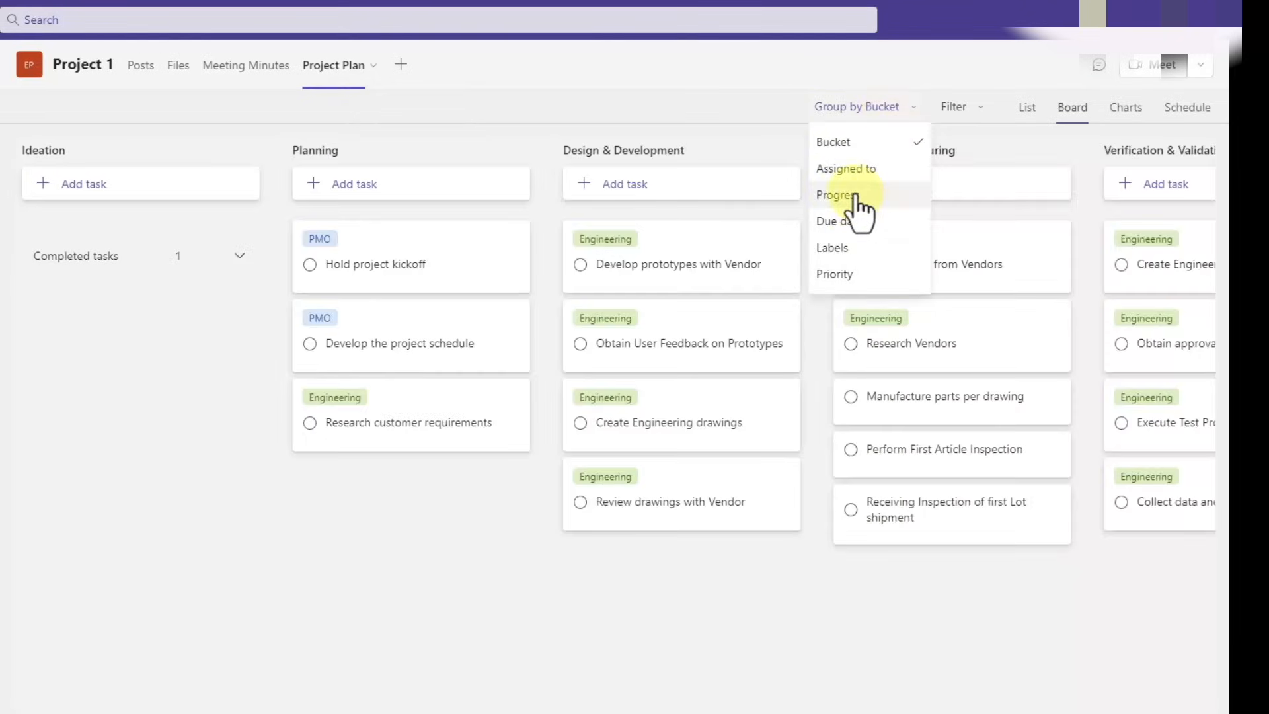
pyautogui.click(835, 195)
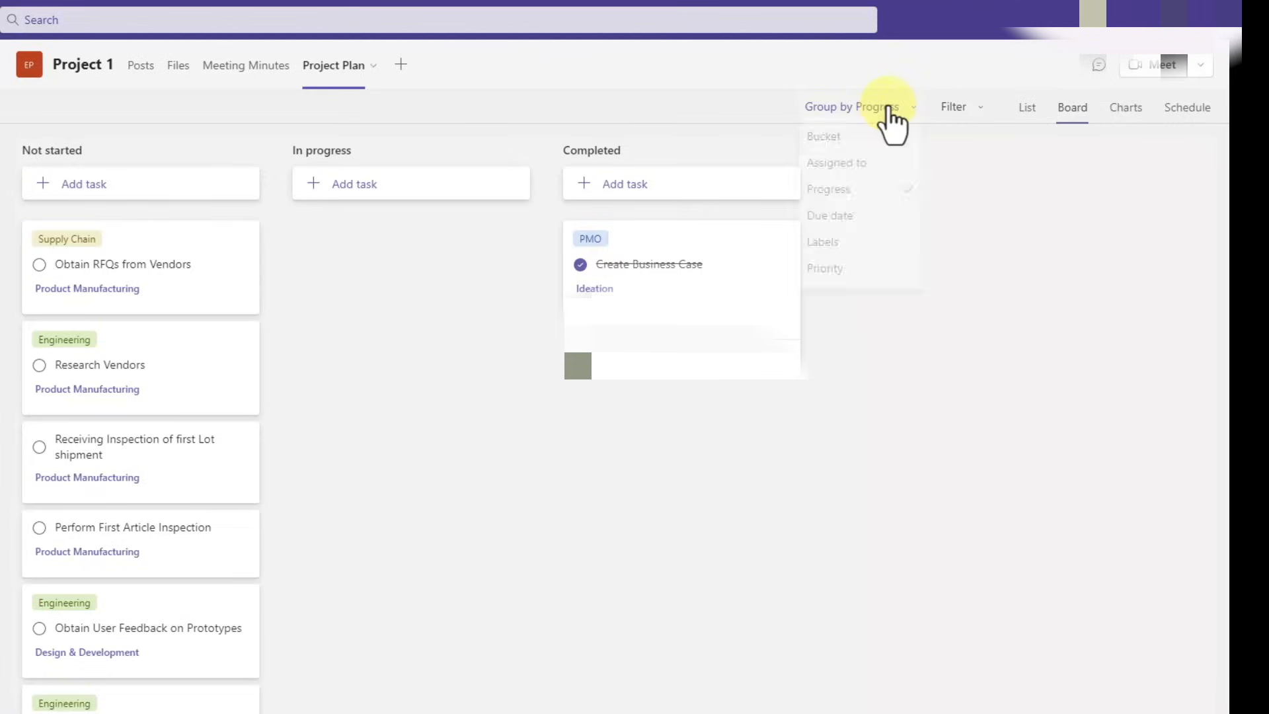
pyautogui.click(822, 136)
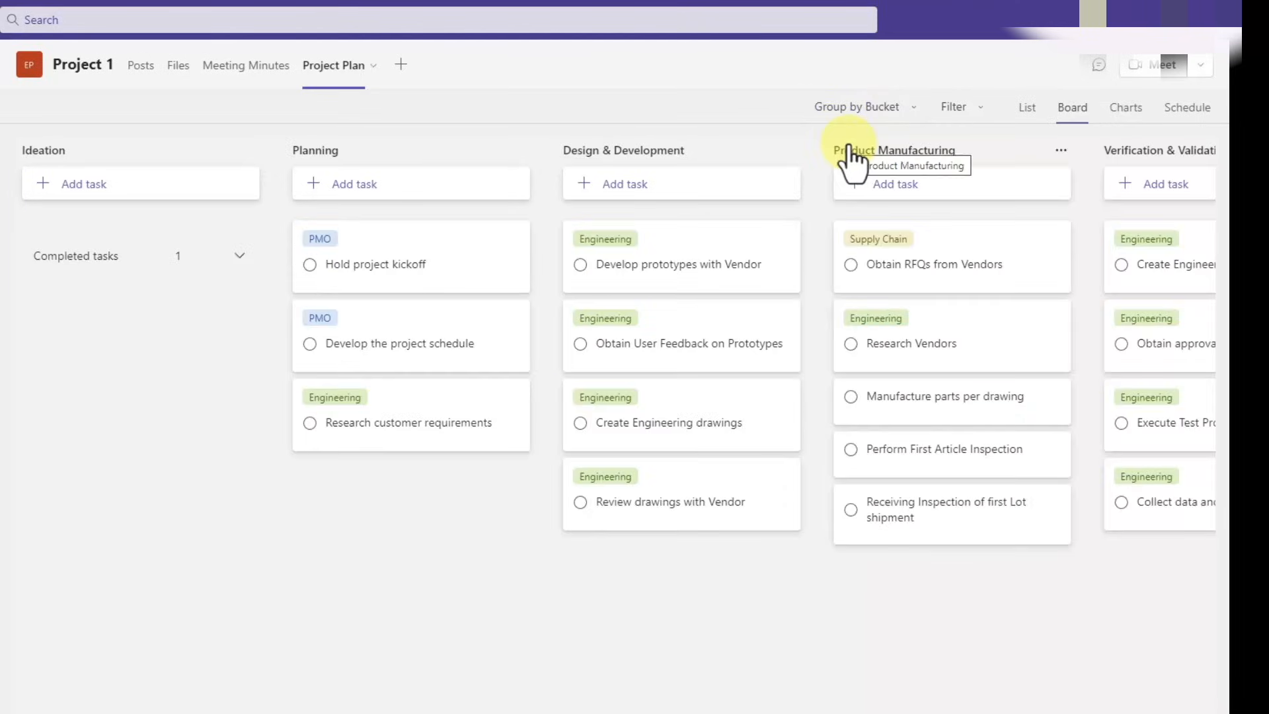
pyautogui.moveTo(263, 618)
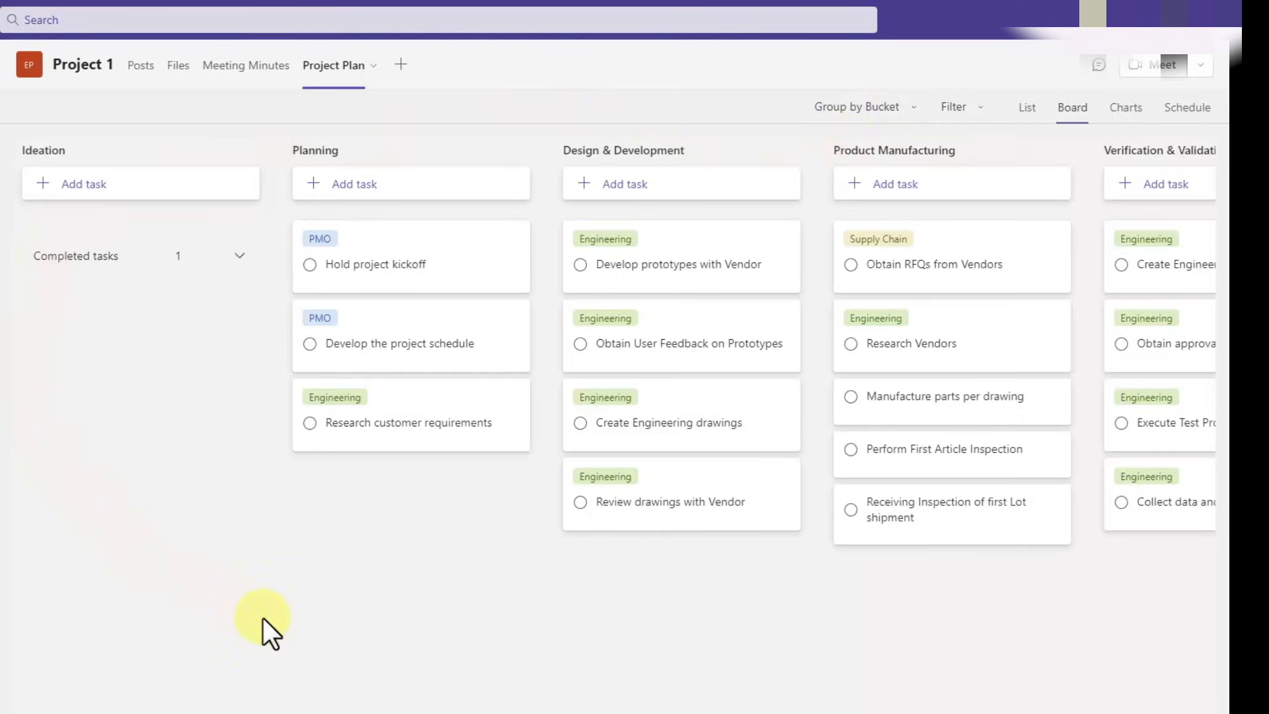